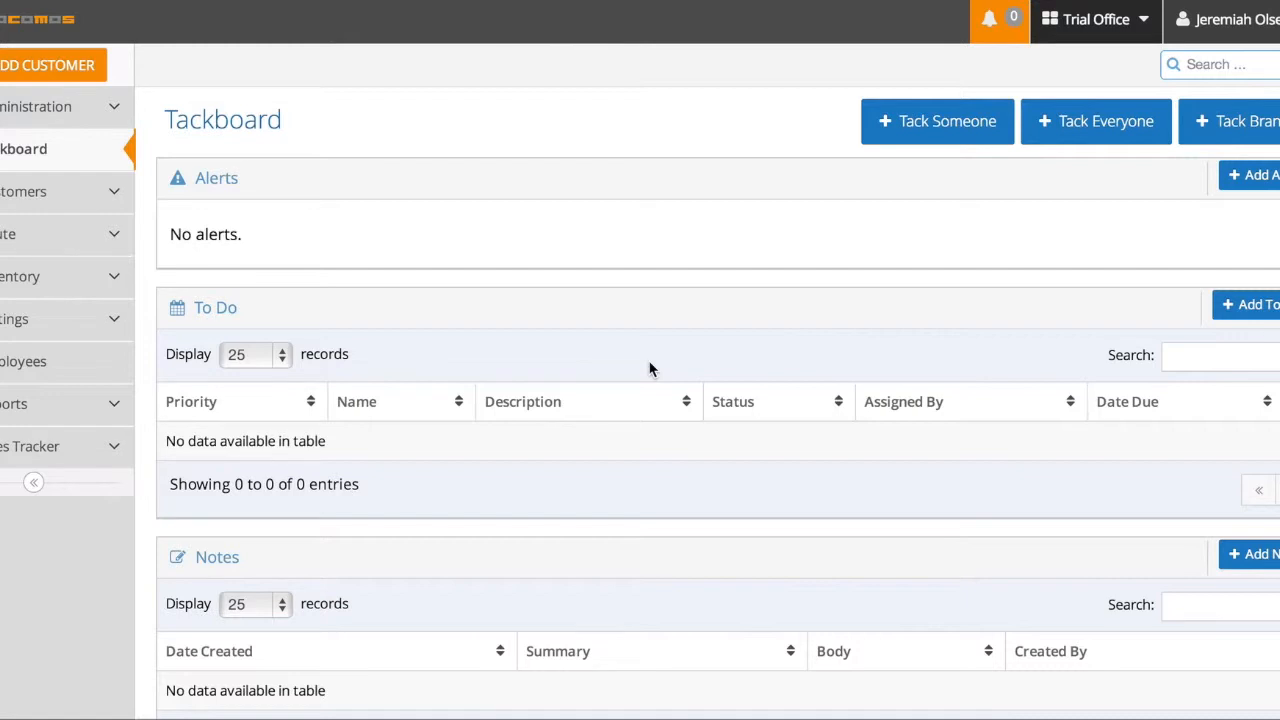
{"action": "mouse_move", "coordinate": [180, 108]}
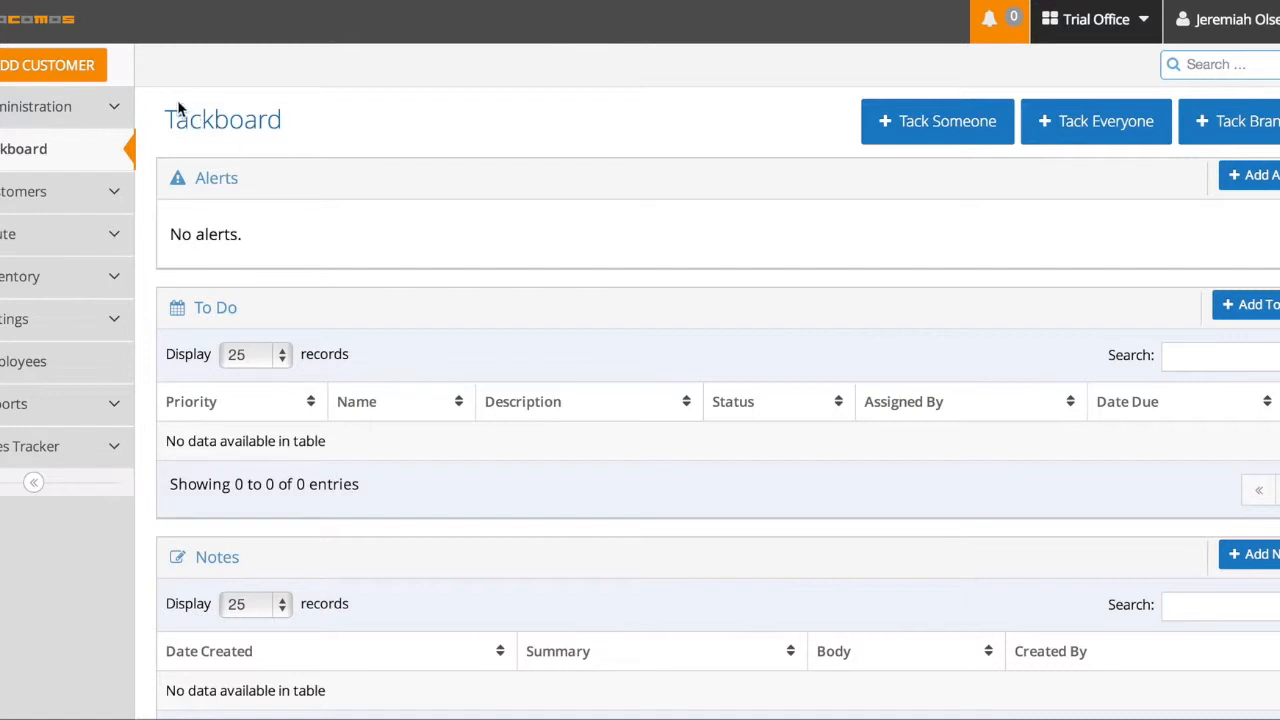
{"action": "mouse_move", "coordinate": [156, 105]}
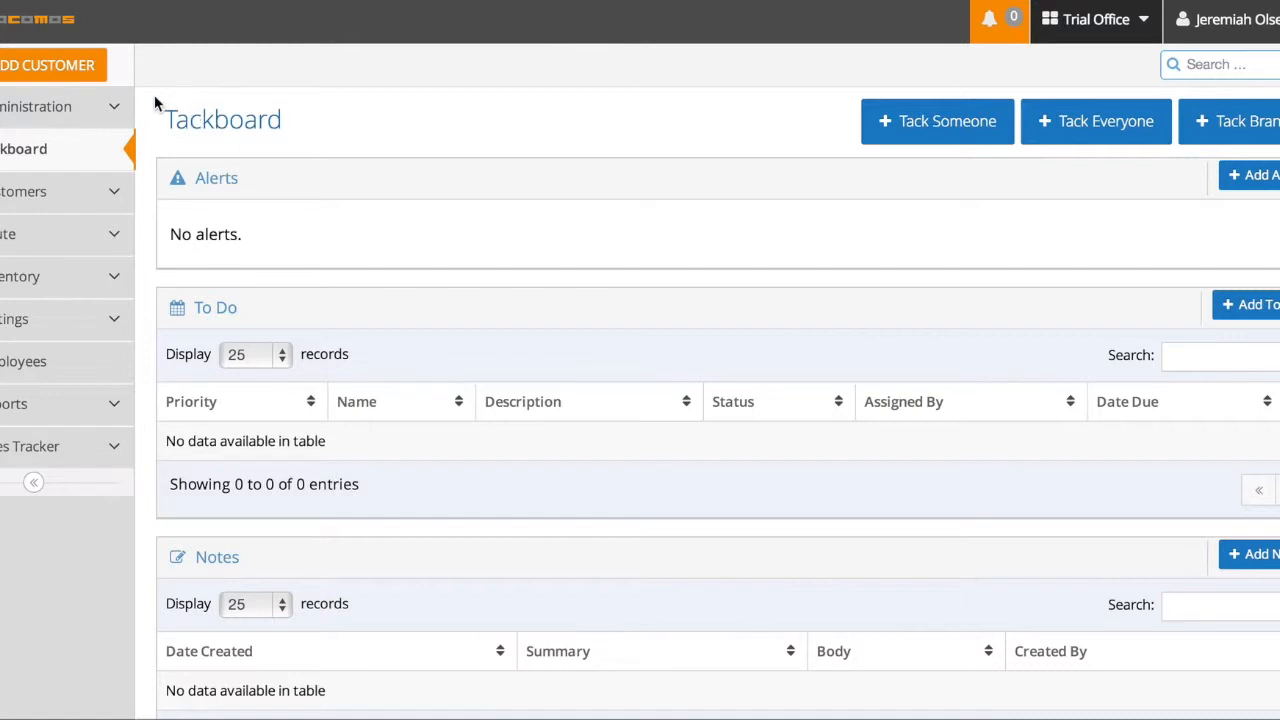
{"action": "mouse_move", "coordinate": [110, 192]}
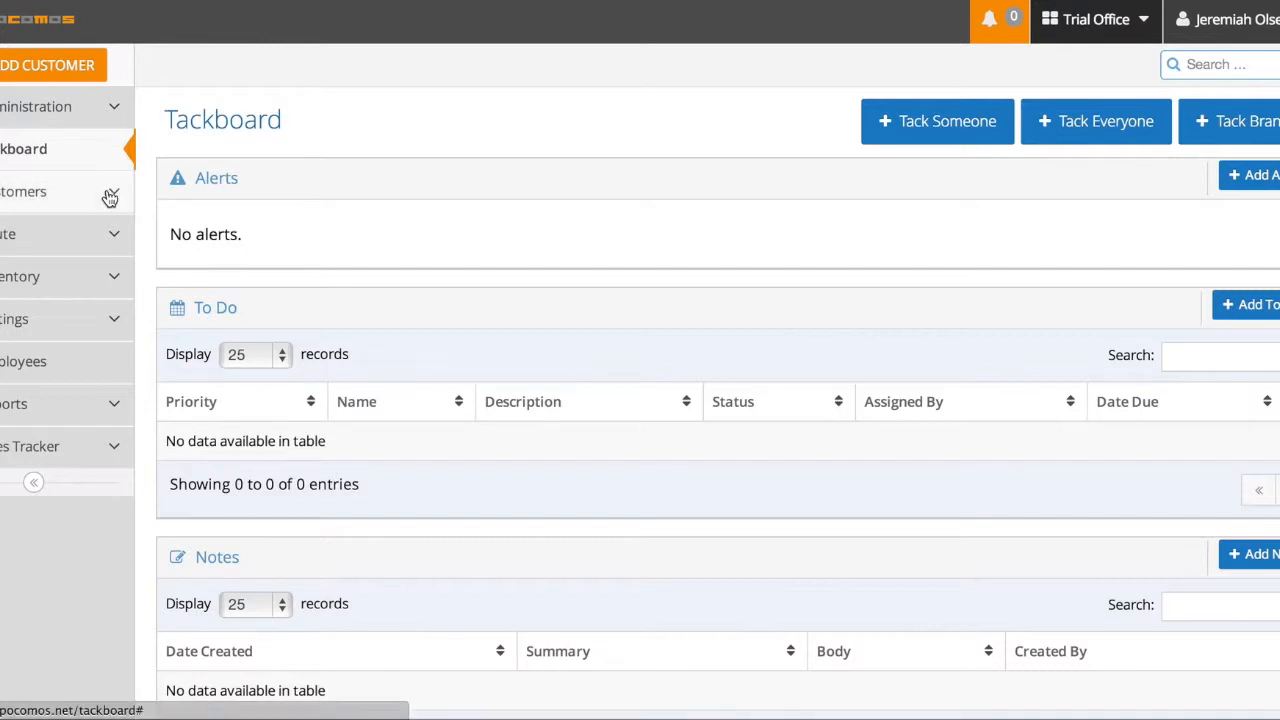
Step: Open Customers > View All, search 'Mike', and open the matching customer's record
{"action": "left_click", "coordinate": [23, 191]}
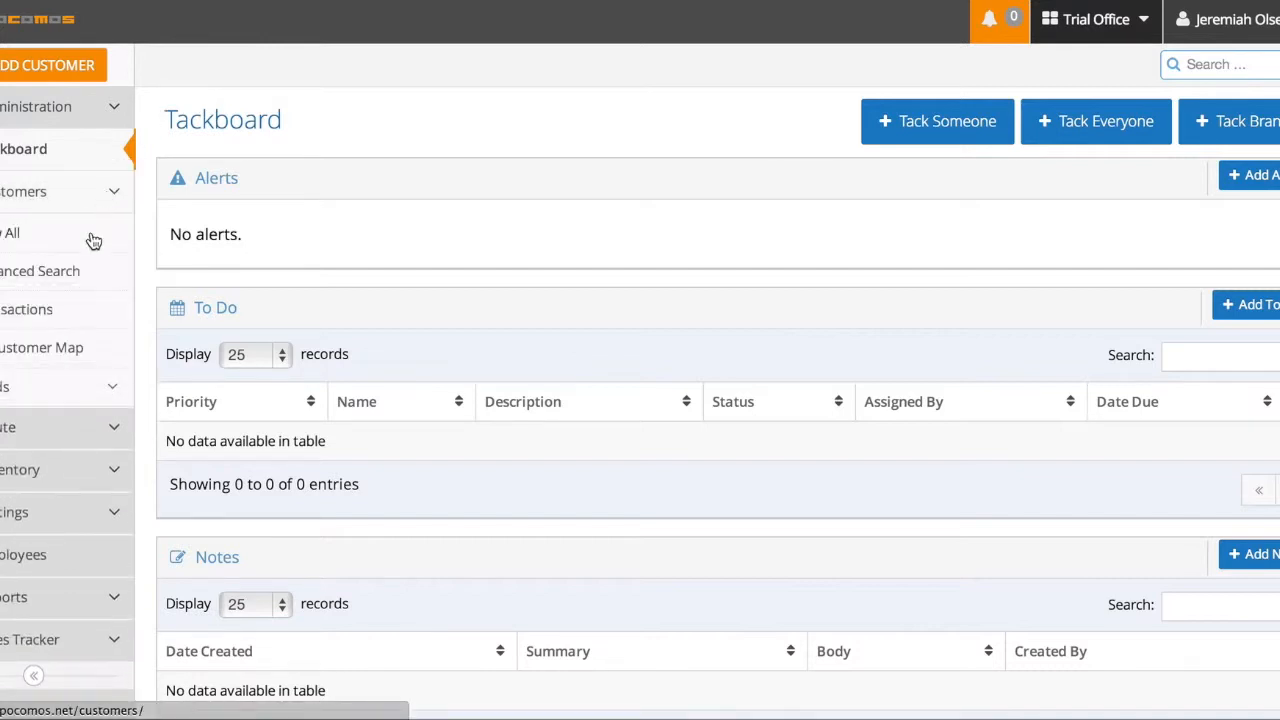
{"action": "mouse_move", "coordinate": [450, 235]}
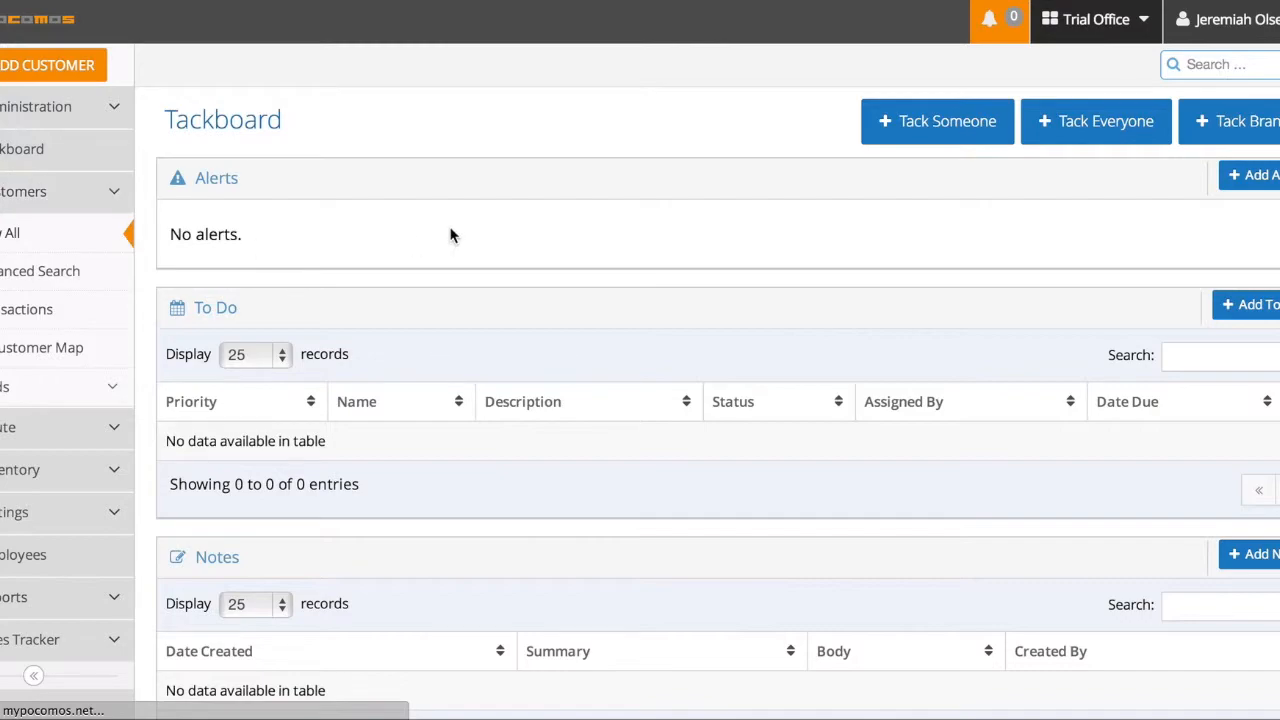
{"action": "left_click", "coordinate": [11, 233]}
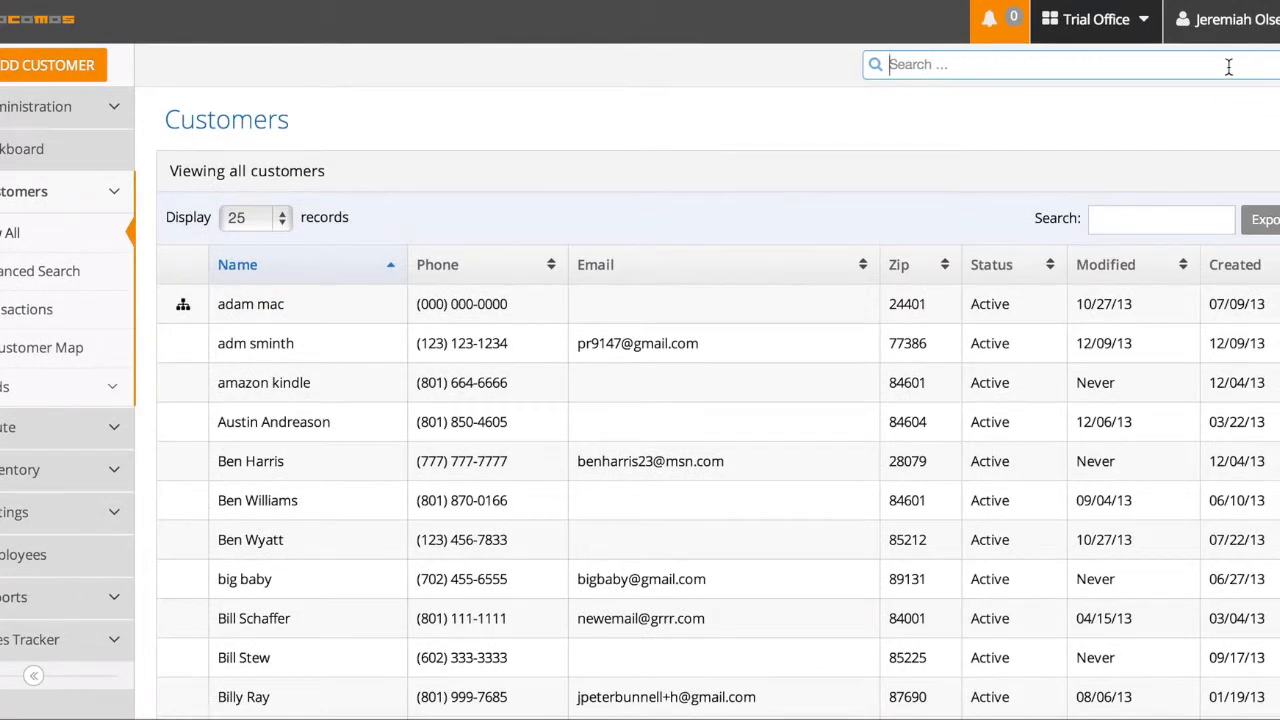
{"action": "type", "text": "Mike"}
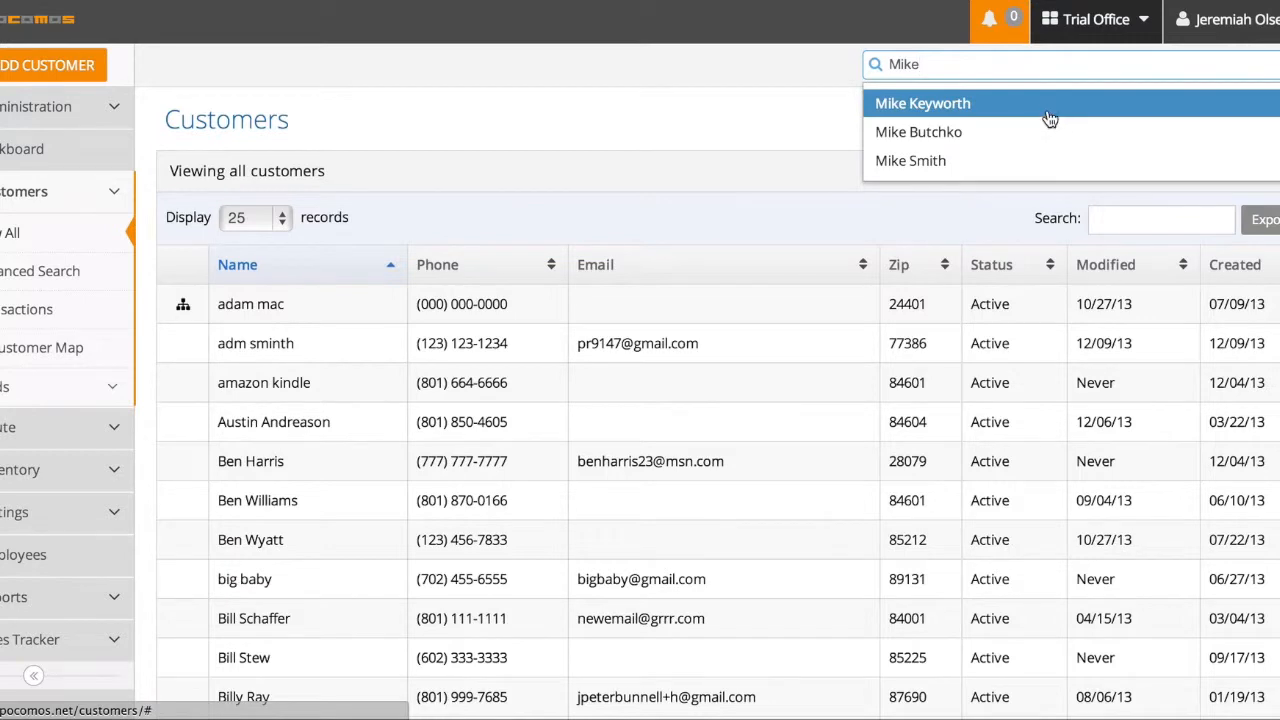
{"action": "left_click", "coordinate": [922, 103]}
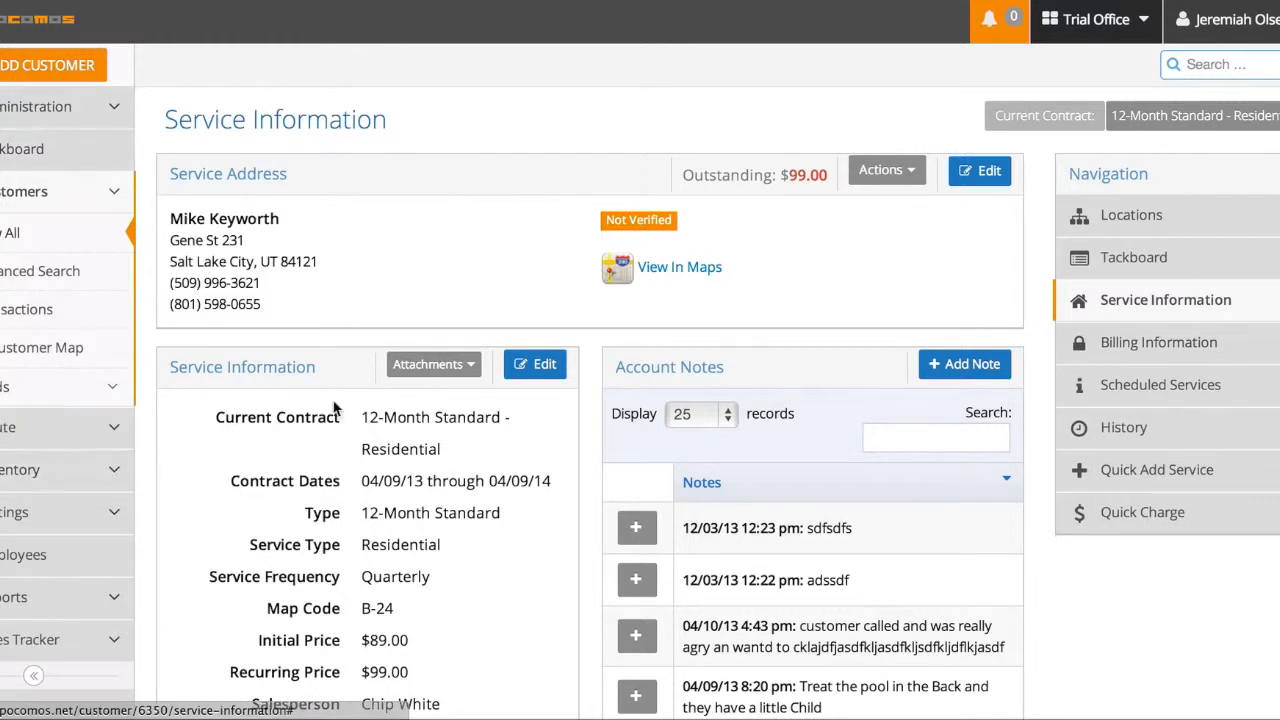
{"action": "mouse_move", "coordinate": [592, 345]}
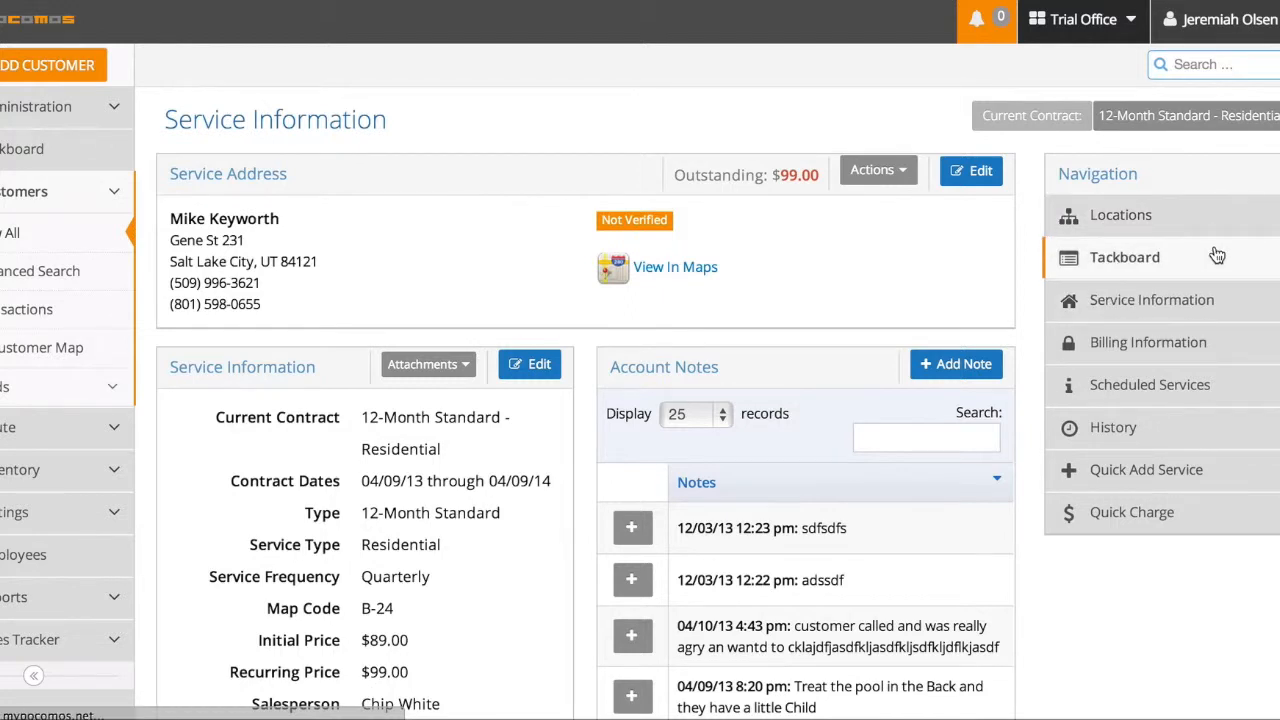
Step: Review the tackboard's tech note alert, to-do list, empty history and five account notes
{"action": "left_click", "coordinate": [1123, 257]}
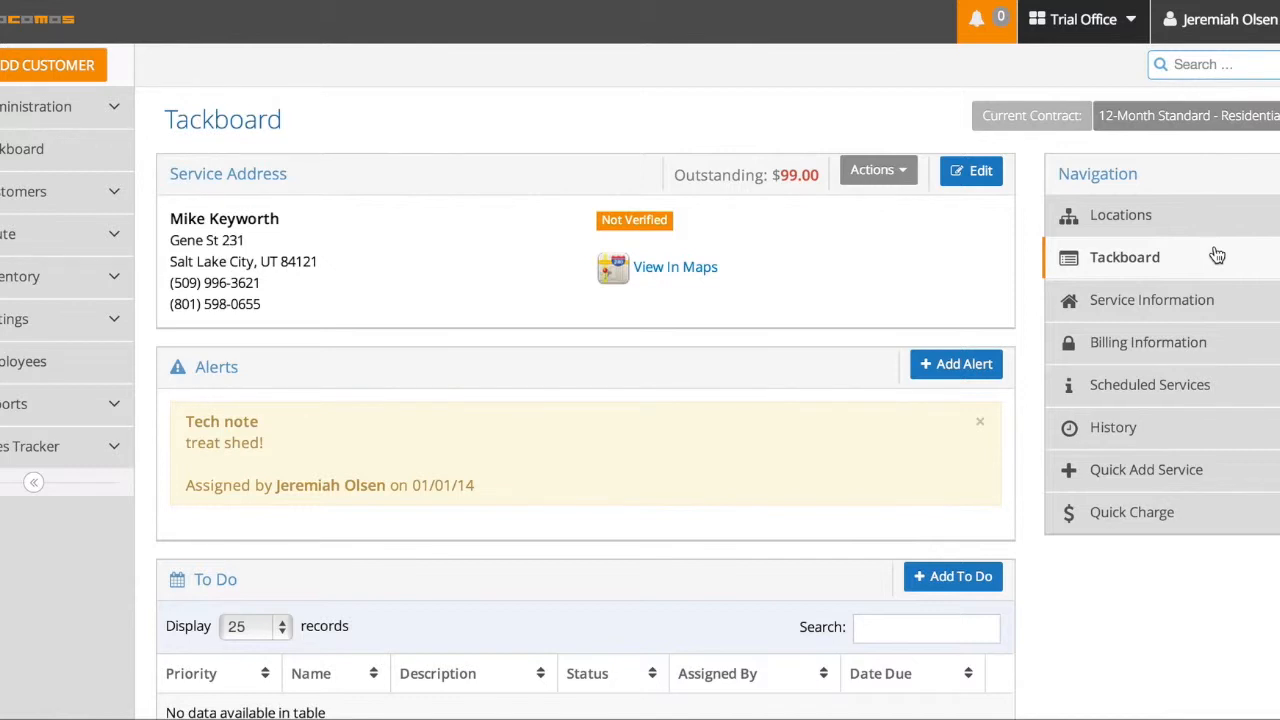
{"action": "mouse_move", "coordinate": [575, 326]}
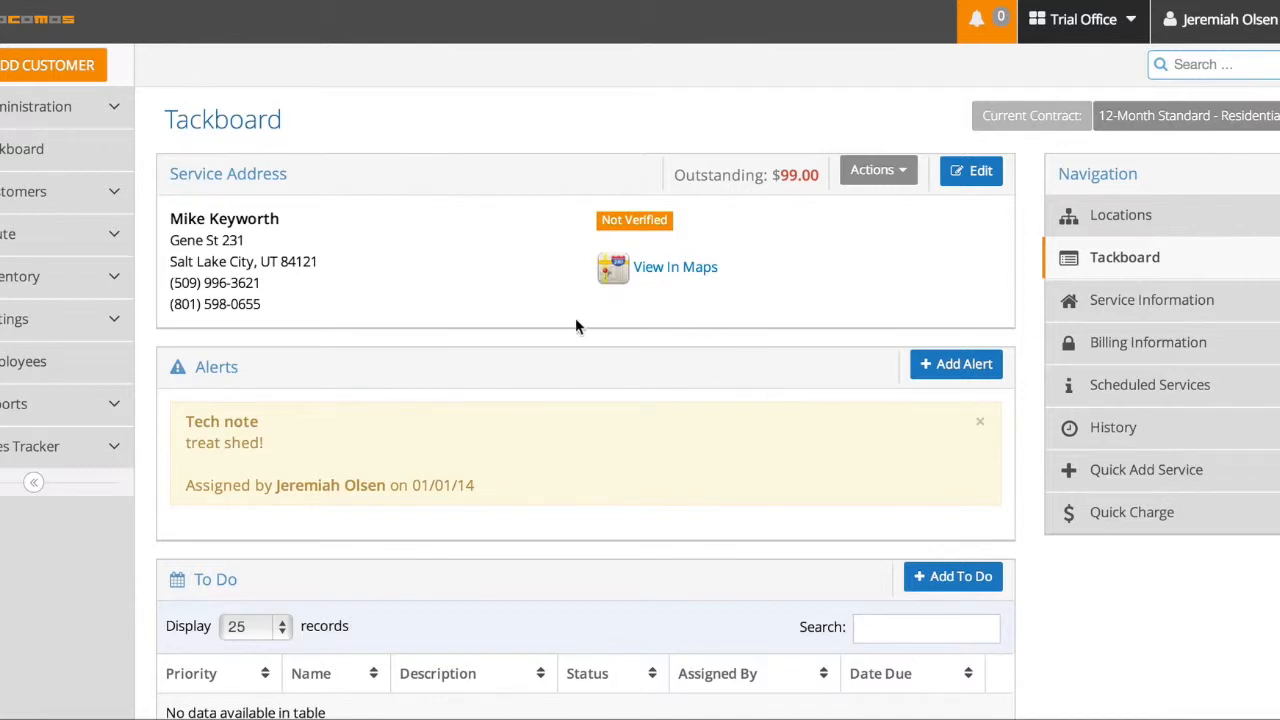
{"action": "mouse_move", "coordinate": [573, 350]}
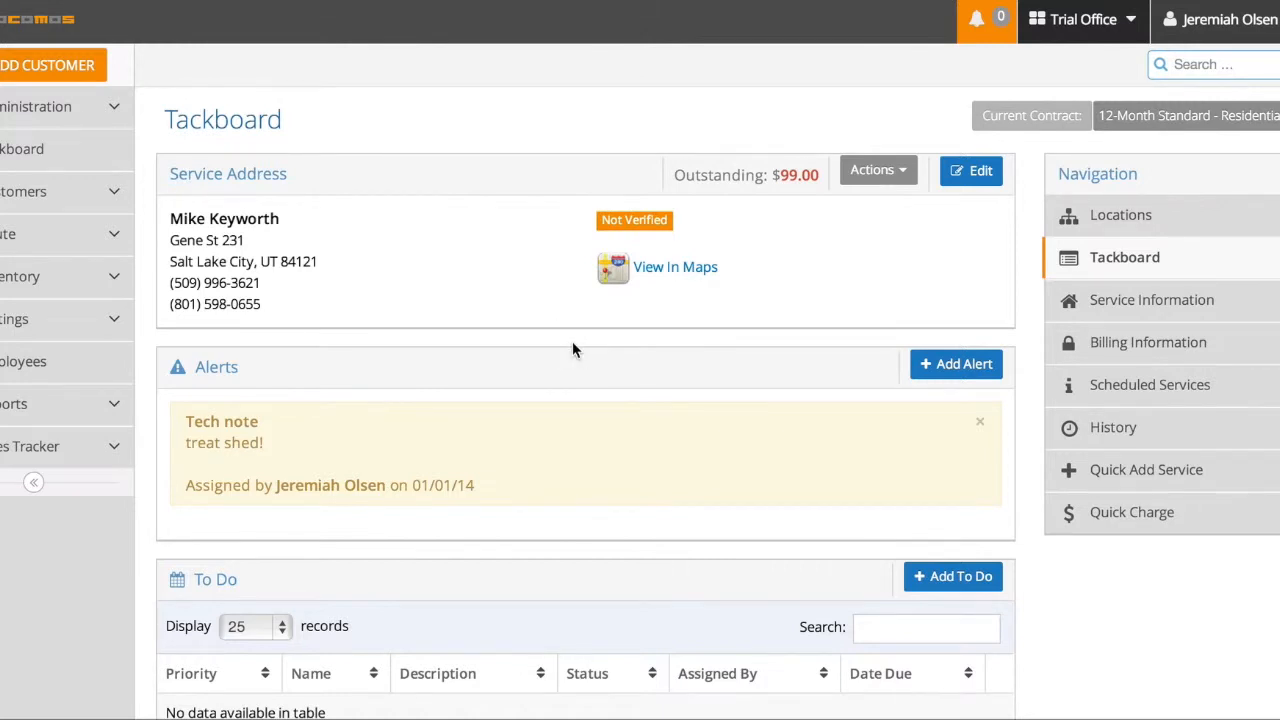
{"action": "scroll", "scroll_direction": "down", "scroll_amount": 3}
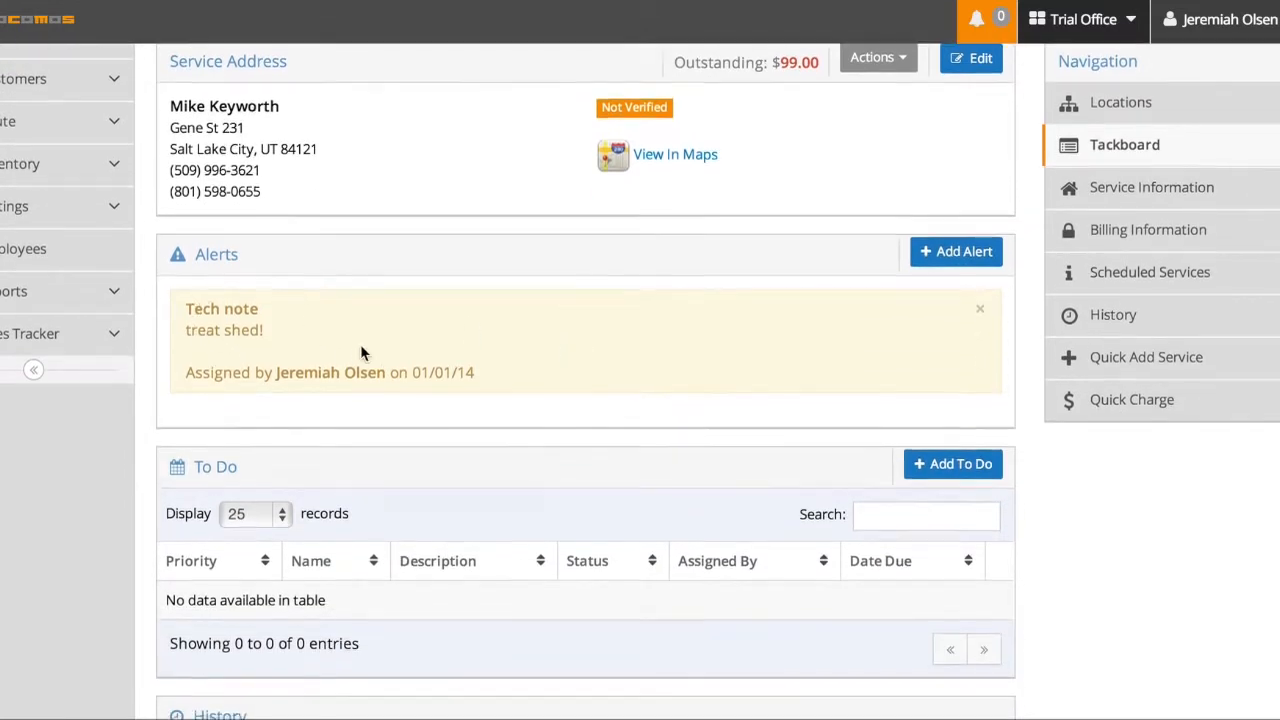
{"action": "scroll", "scroll_direction": "down", "scroll_amount": 3}
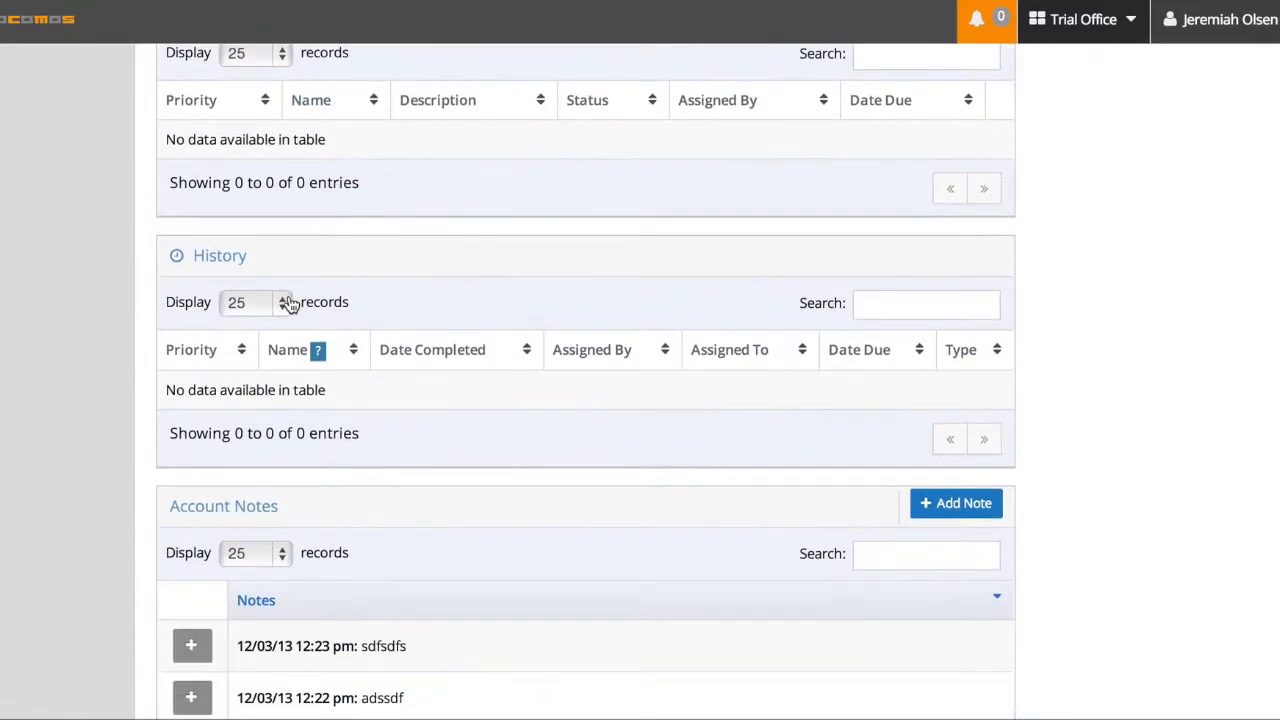
{"action": "scroll", "scroll_direction": "down", "scroll_amount": 3}
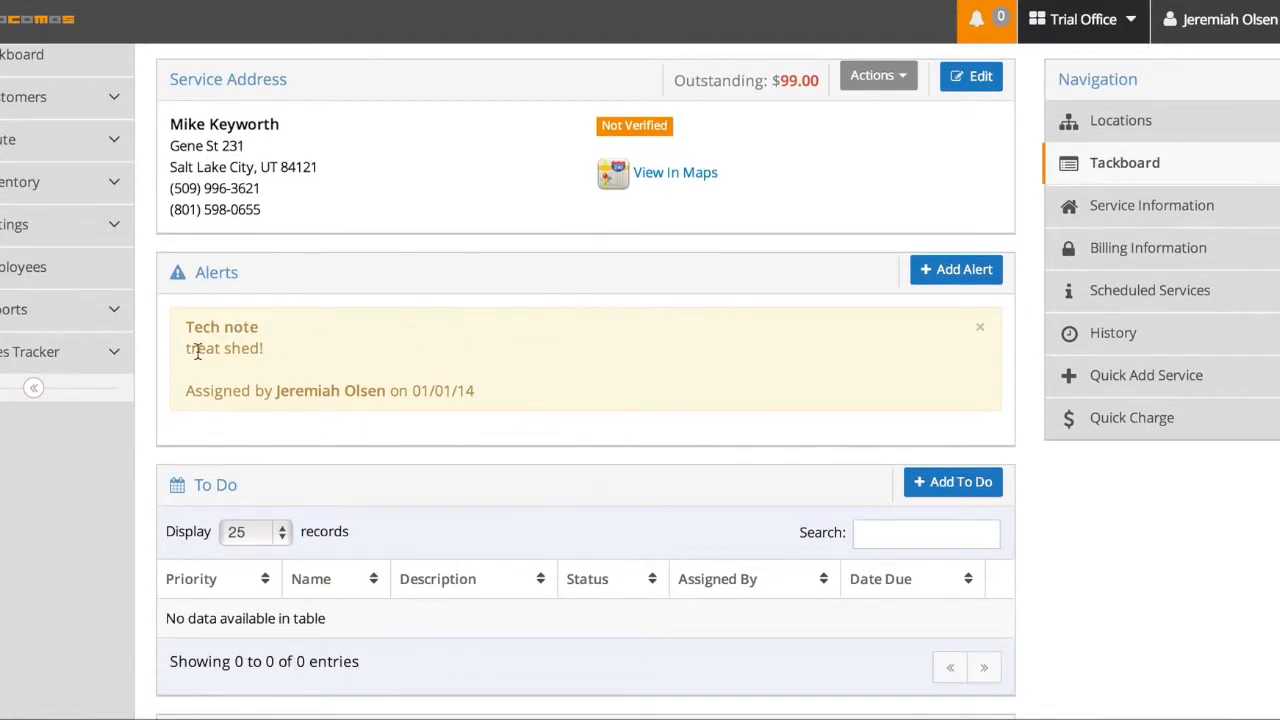
{"action": "scroll", "scroll_direction": "down", "scroll_amount": 3}
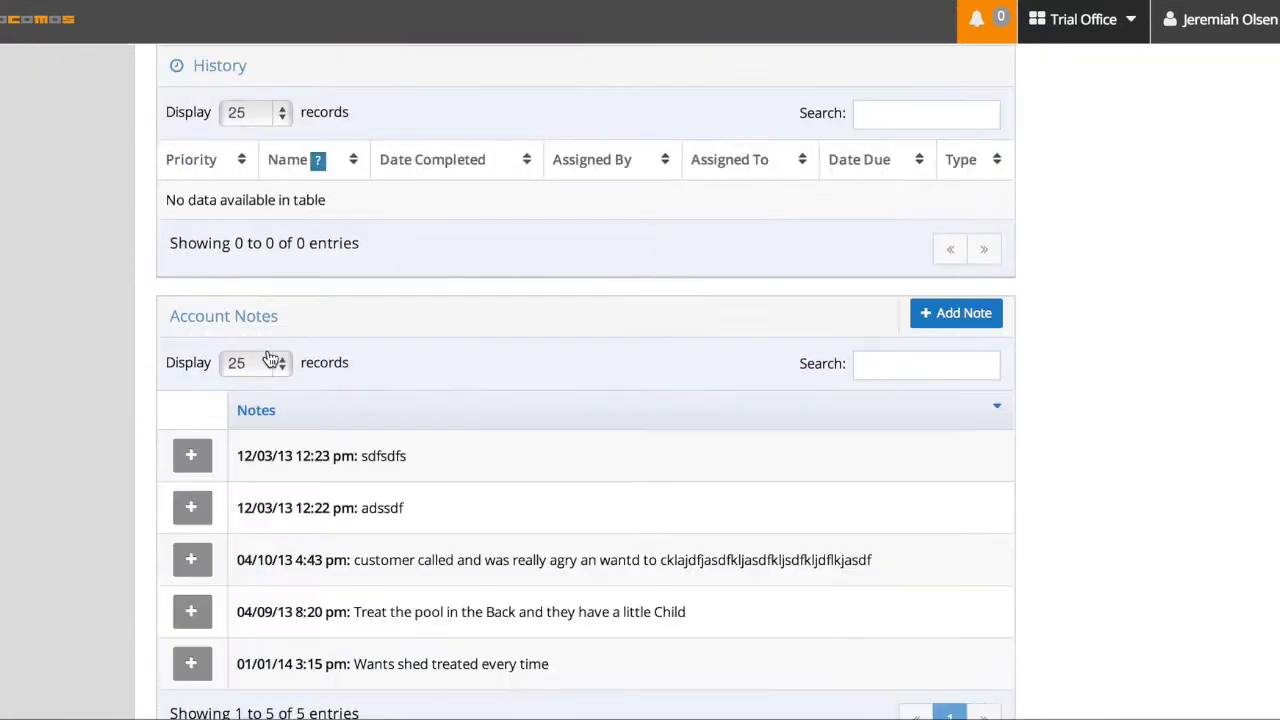
{"action": "scroll", "scroll_direction": "down", "scroll_amount": 3}
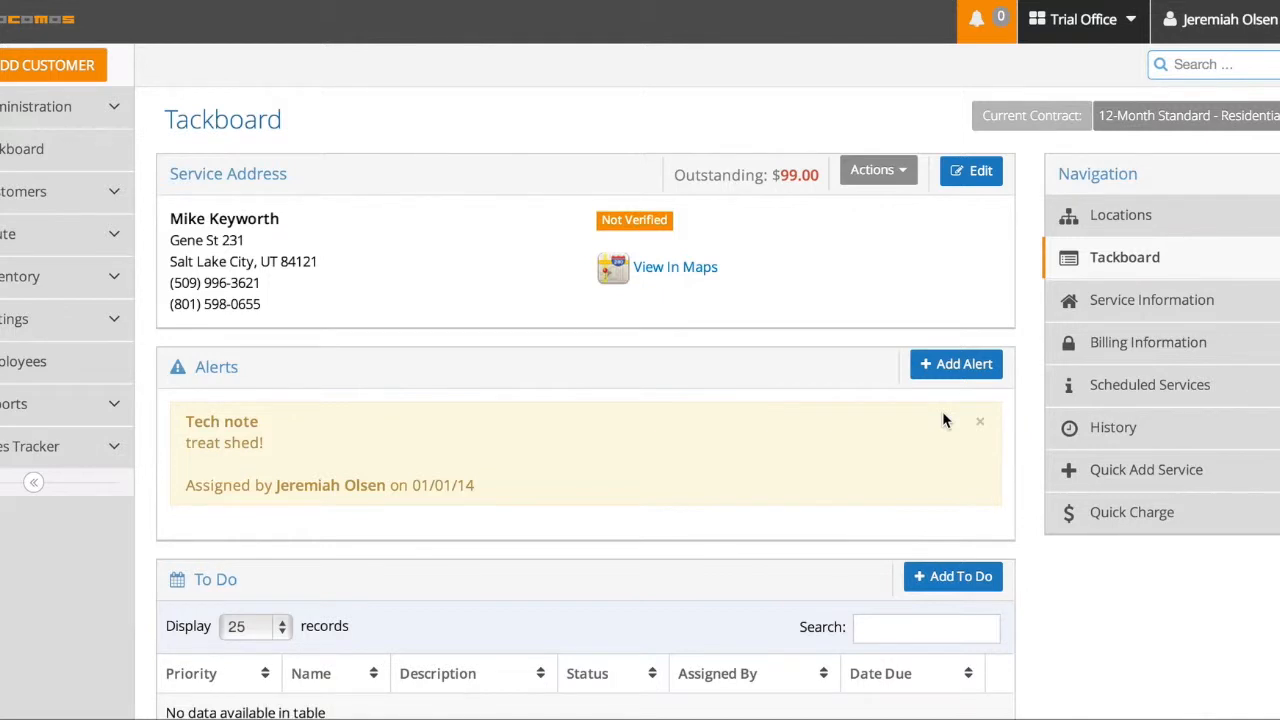
{"action": "mouse_move", "coordinate": [1155, 300]}
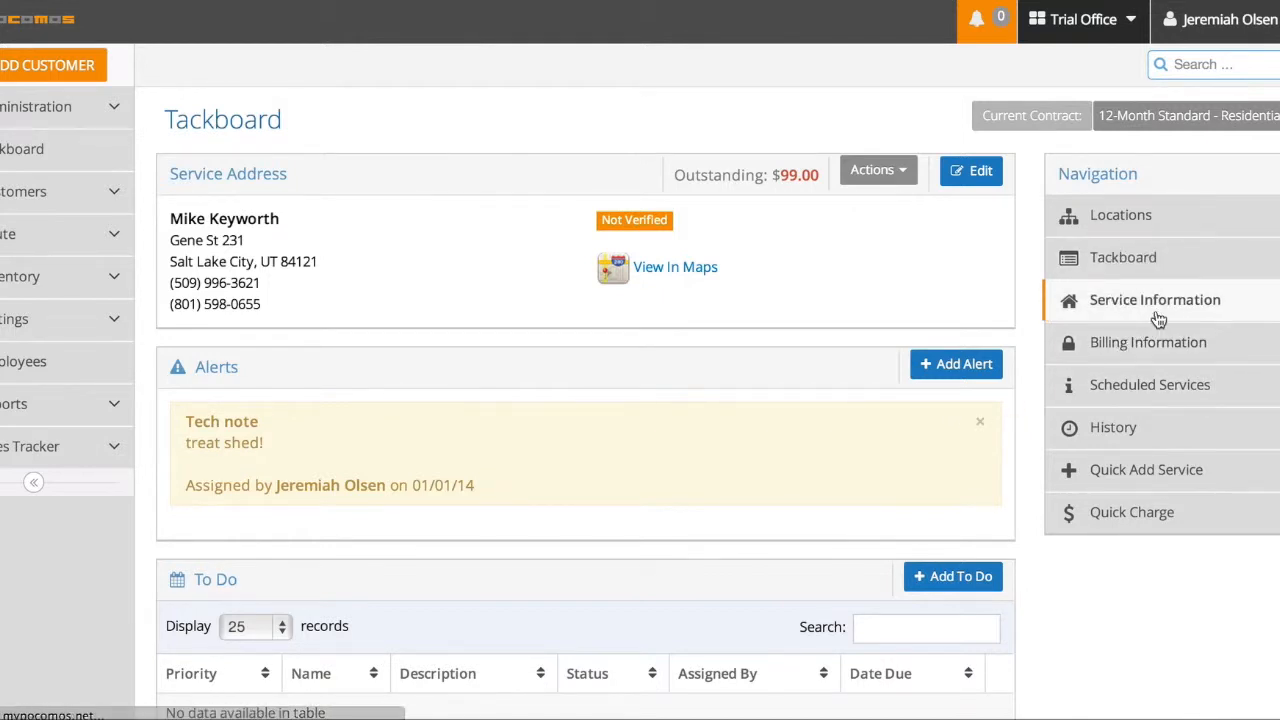
Step: Check the service address in Google Maps, then return to service information
{"action": "left_click", "coordinate": [1154, 299]}
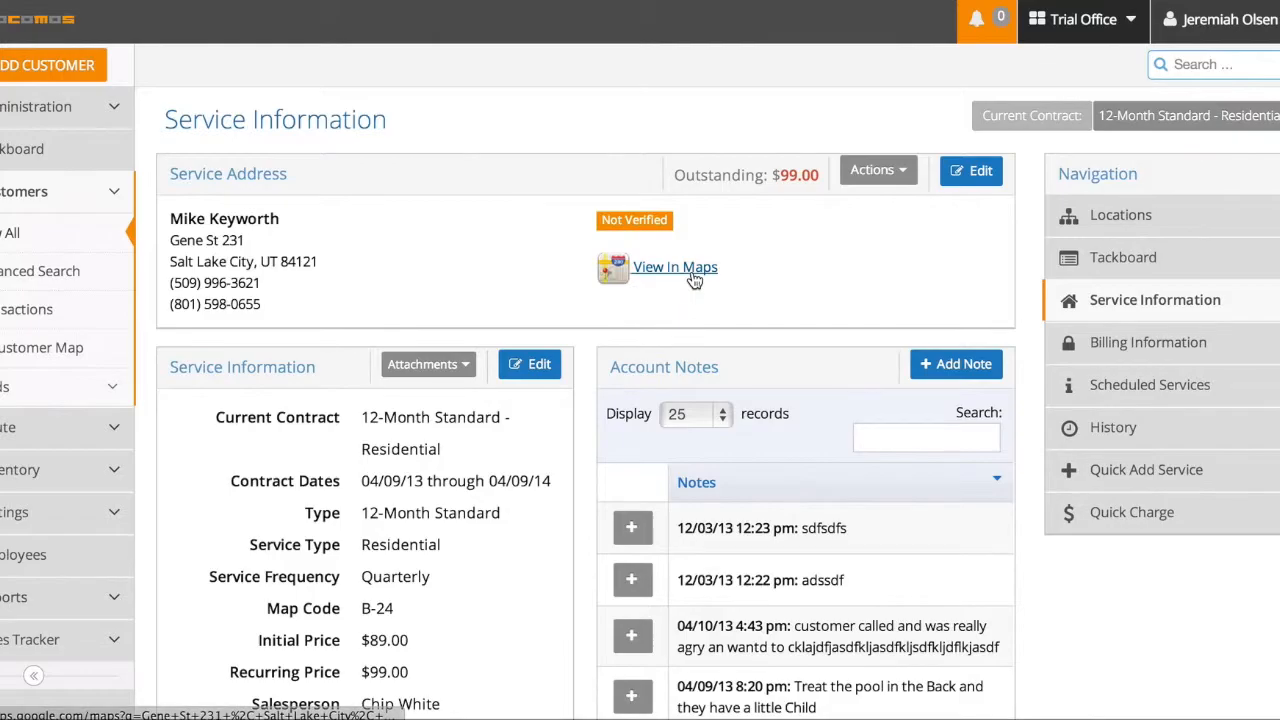
{"action": "left_click", "coordinate": [674, 267]}
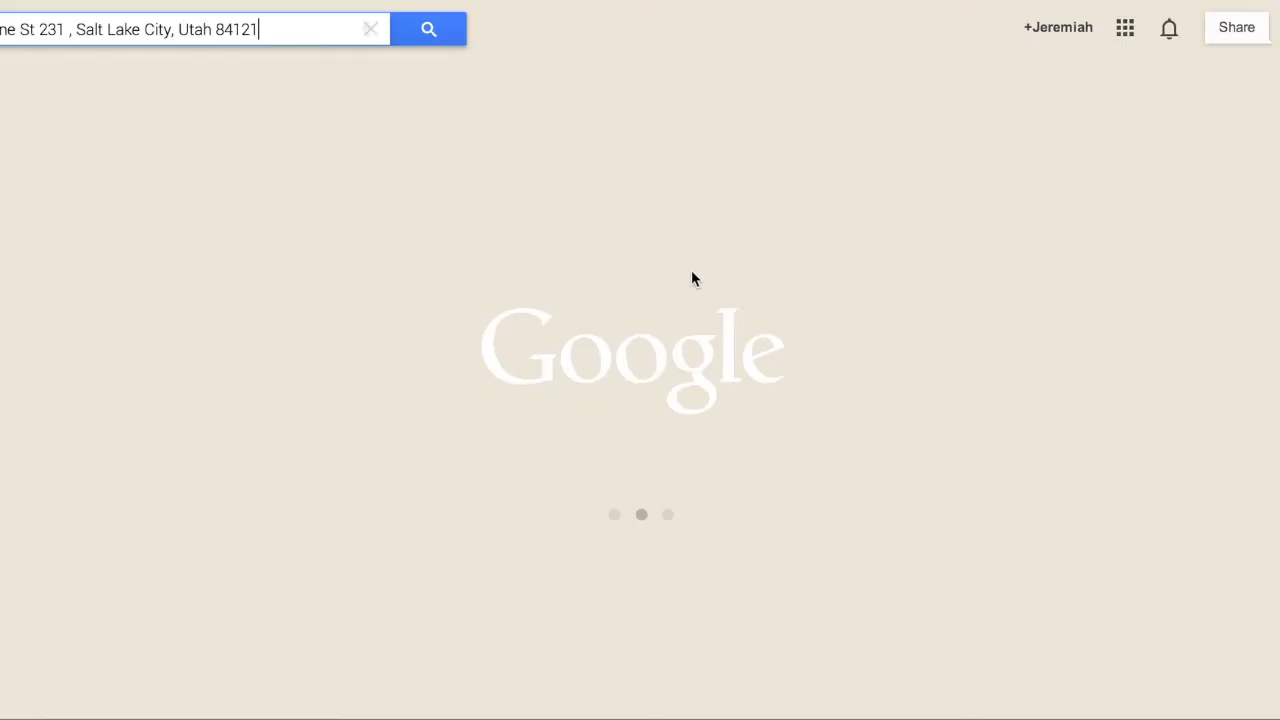
{"action": "left_click", "coordinate": [428, 28]}
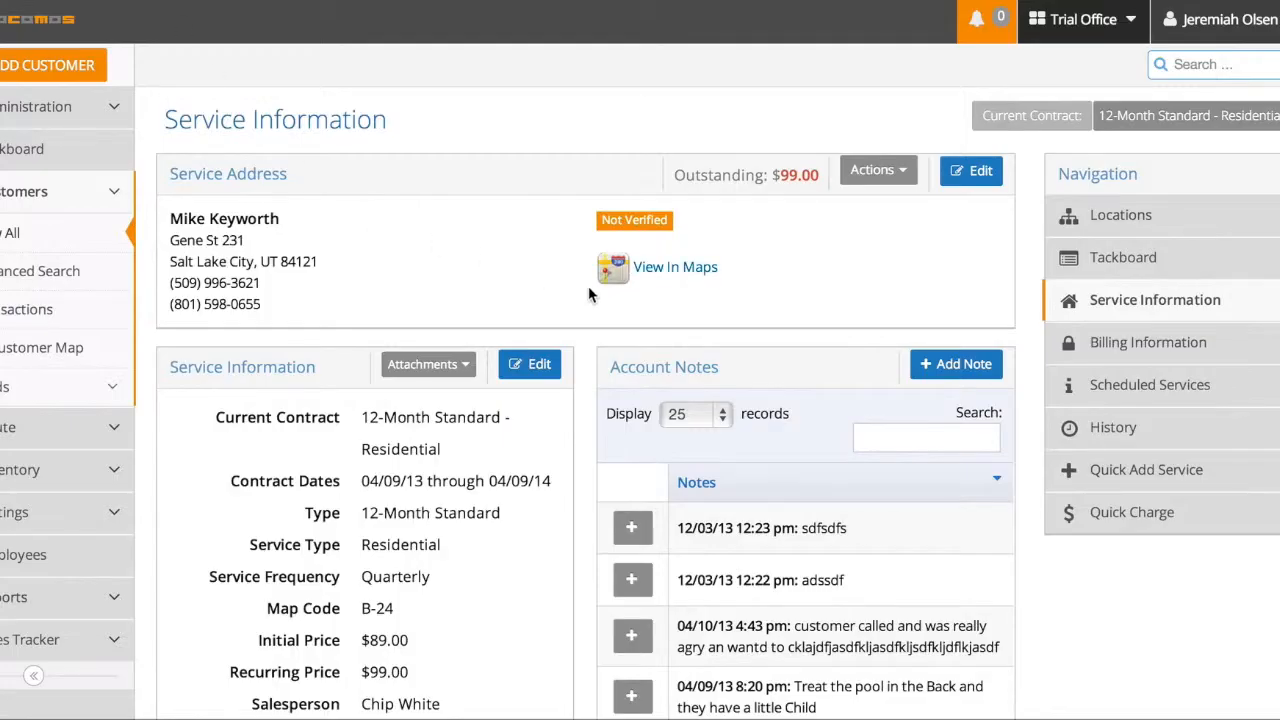
{"action": "mouse_move", "coordinate": [730, 318]}
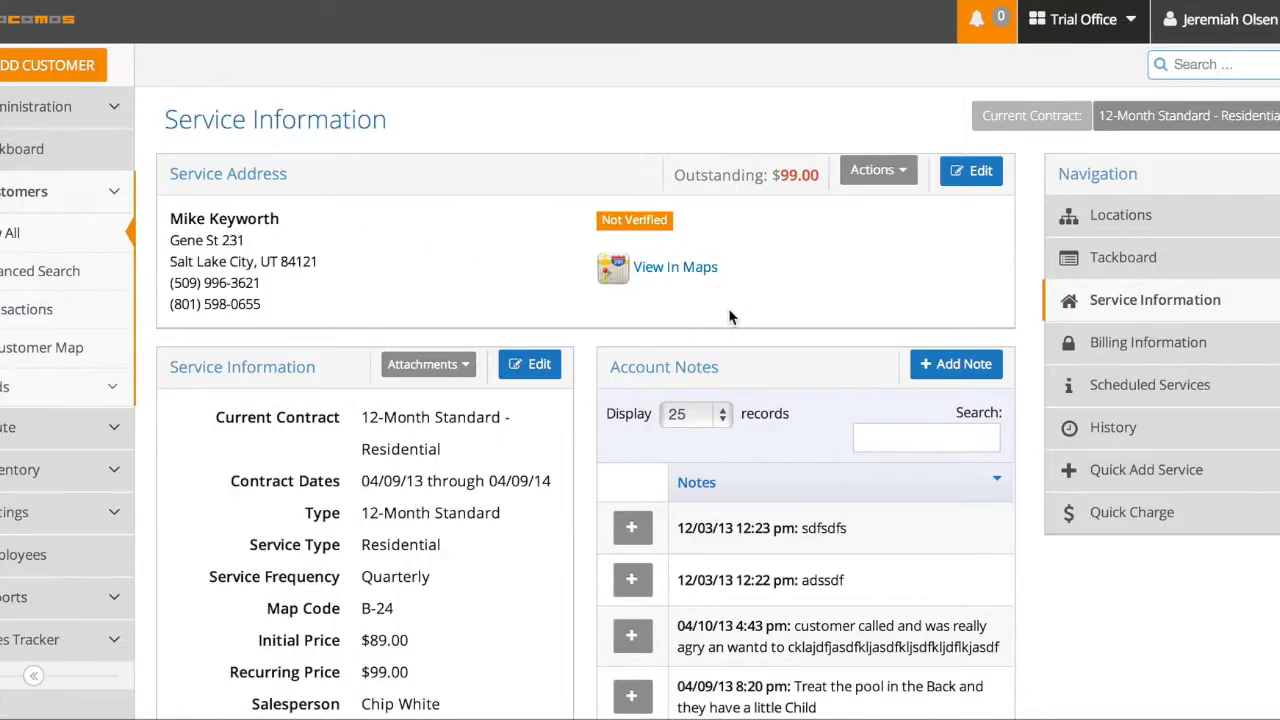
Step: Scroll to the Account Notes table and sort the notes oldest first
{"action": "scroll", "scroll_direction": "down", "scroll_amount": 3}
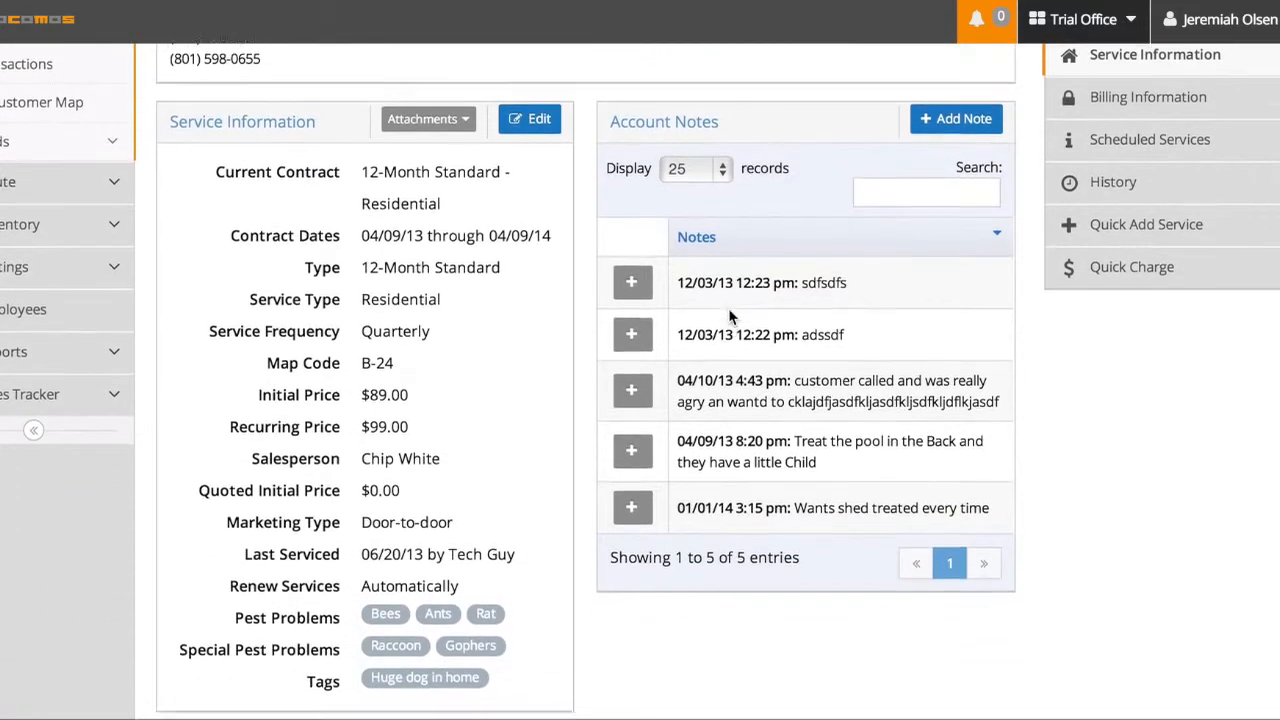
{"action": "scroll", "scroll_direction": "down", "scroll_amount": 3}
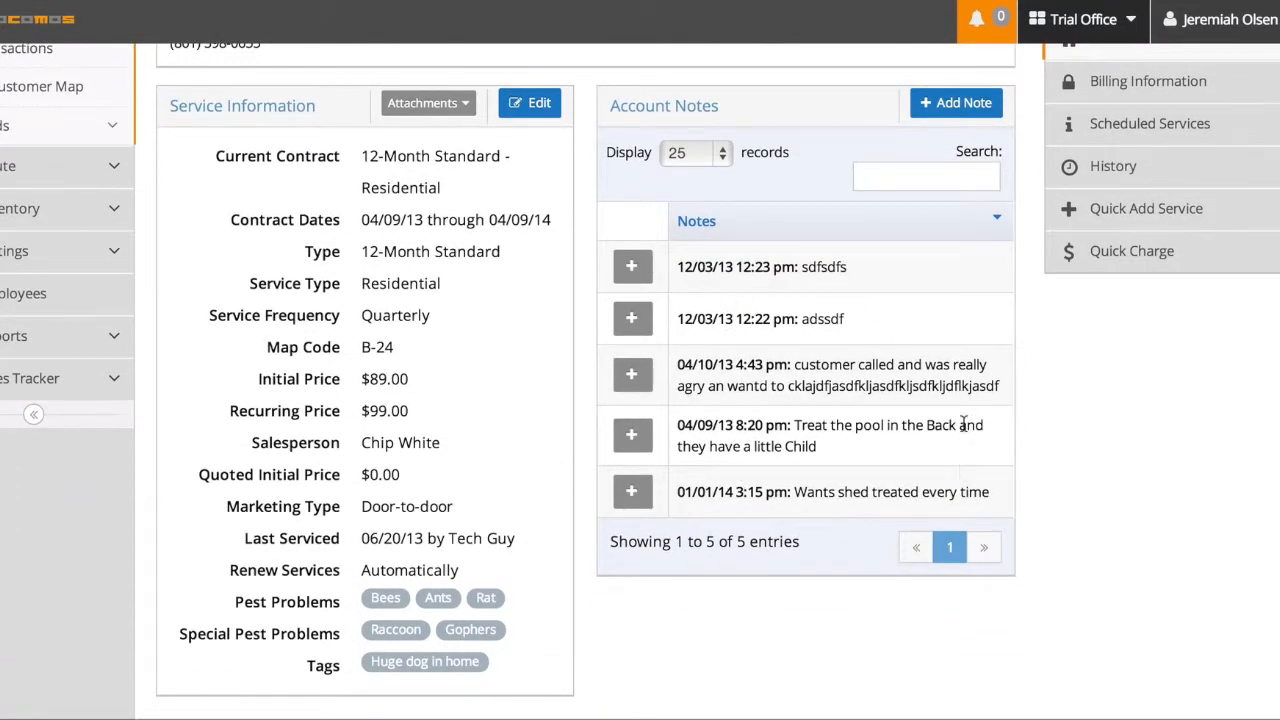
{"action": "left_click", "coordinate": [631, 266]}
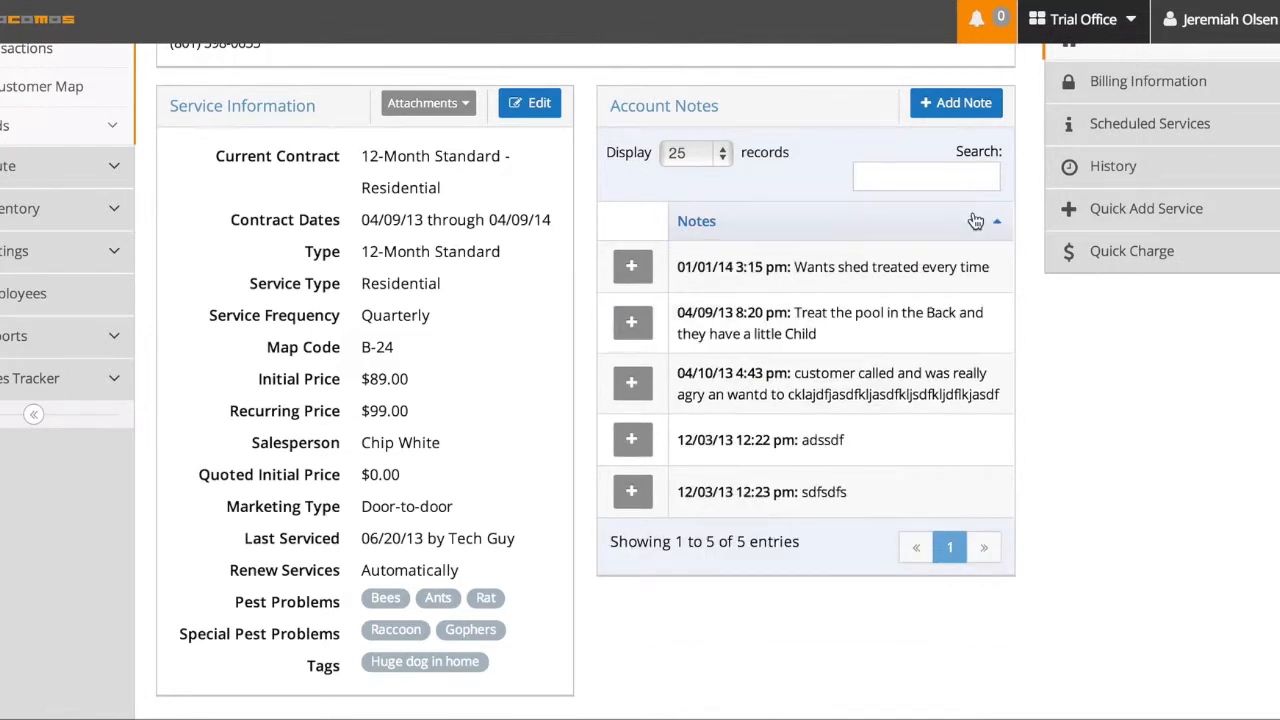
{"action": "mouse_move", "coordinate": [630, 225]}
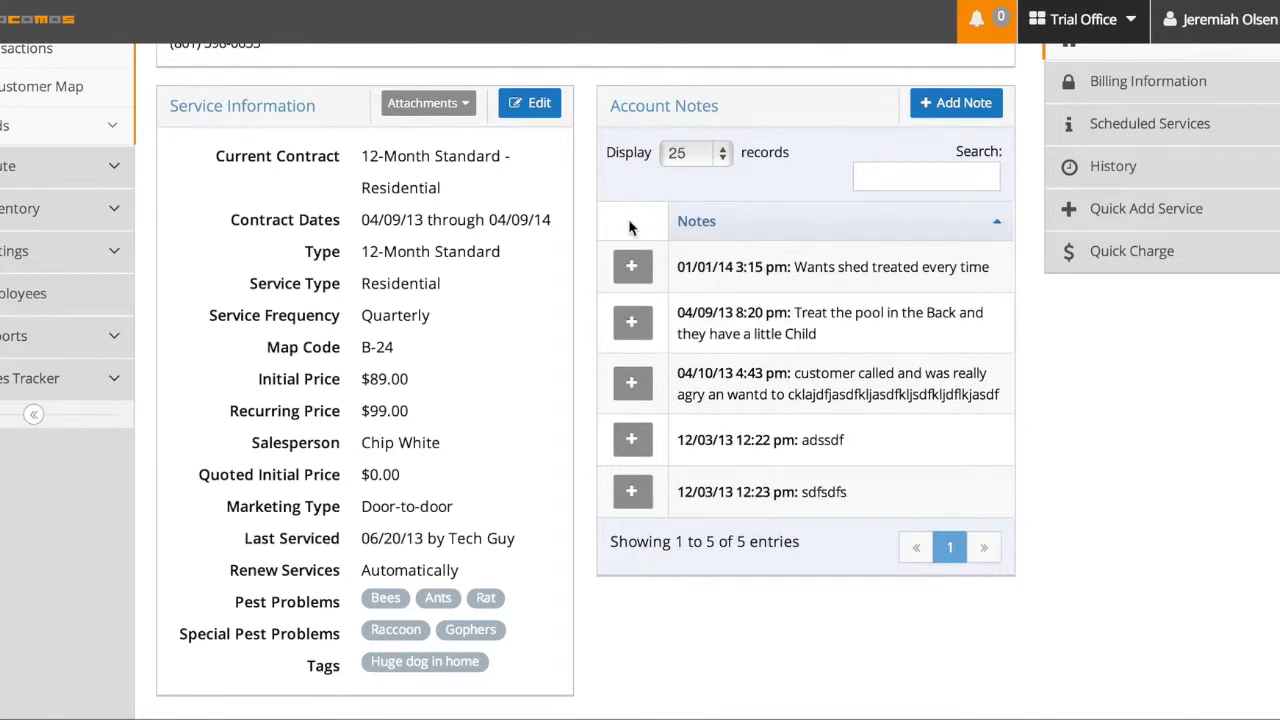
Step: Filter the account notes by 'shed', then clear the filter to show all notes
{"action": "left_click", "coordinate": [925, 176]}
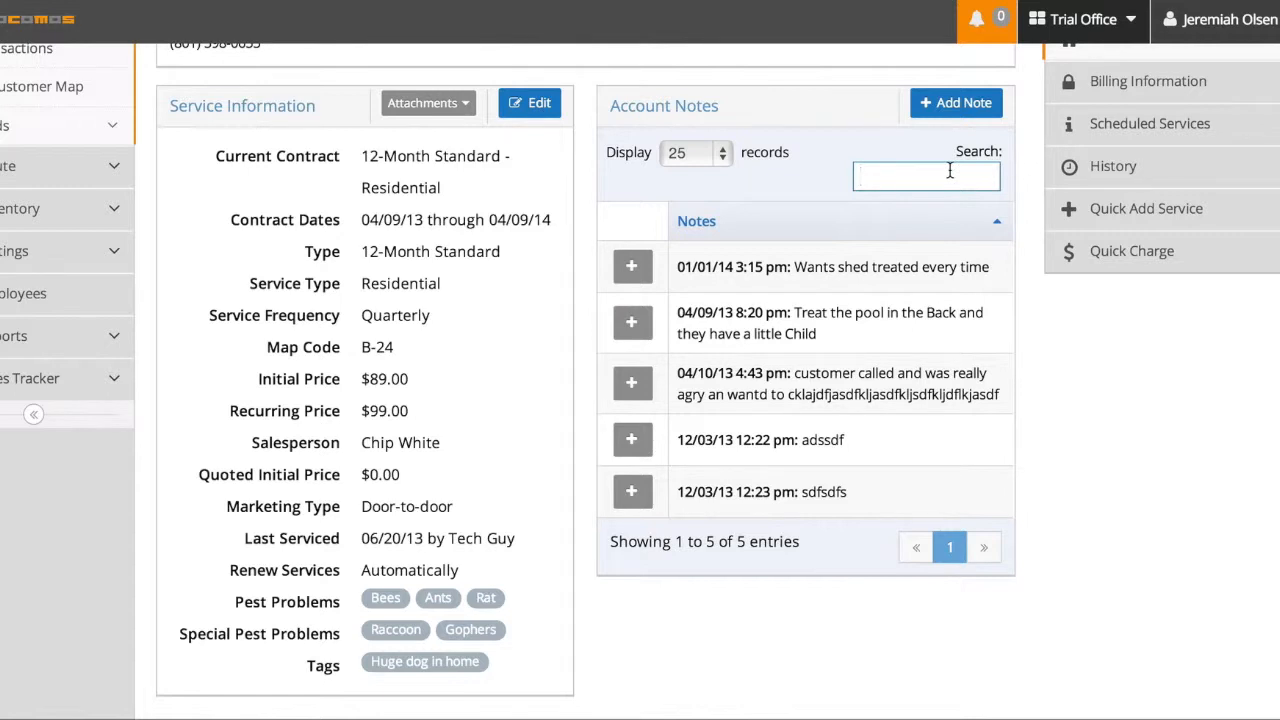
{"action": "type", "text": "shed"}
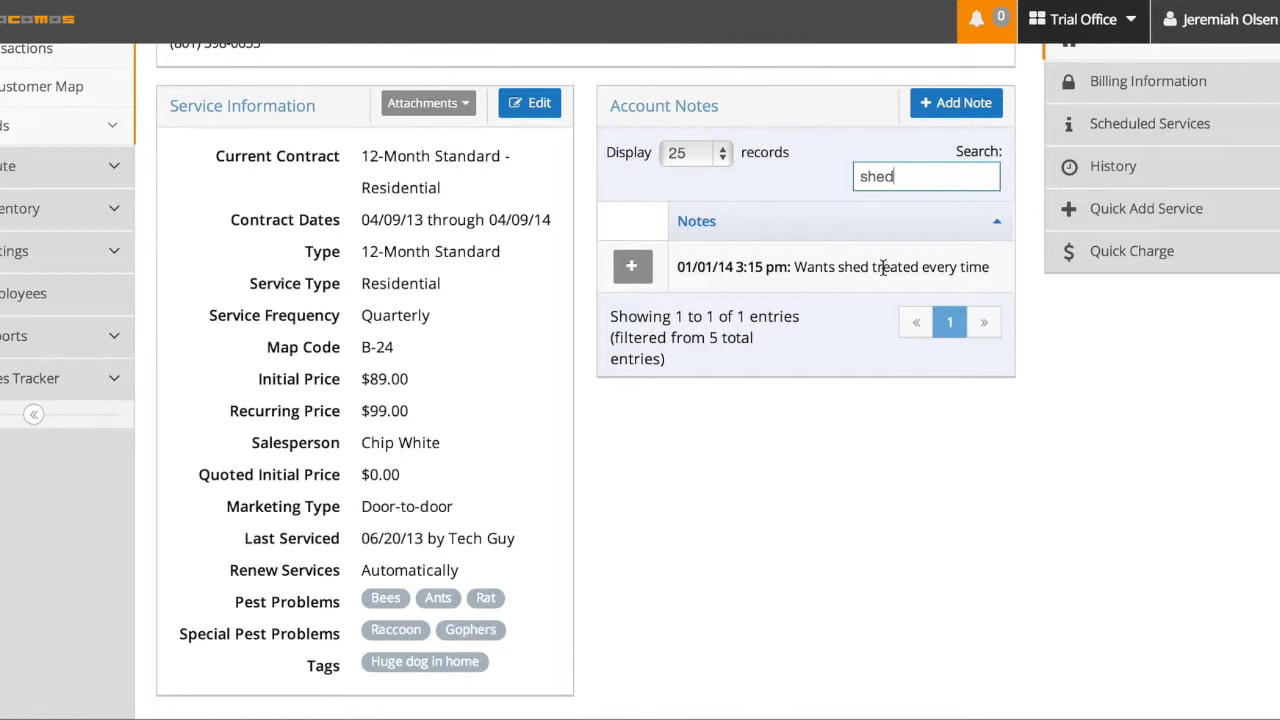
{"action": "left_click", "coordinate": [925, 176]}
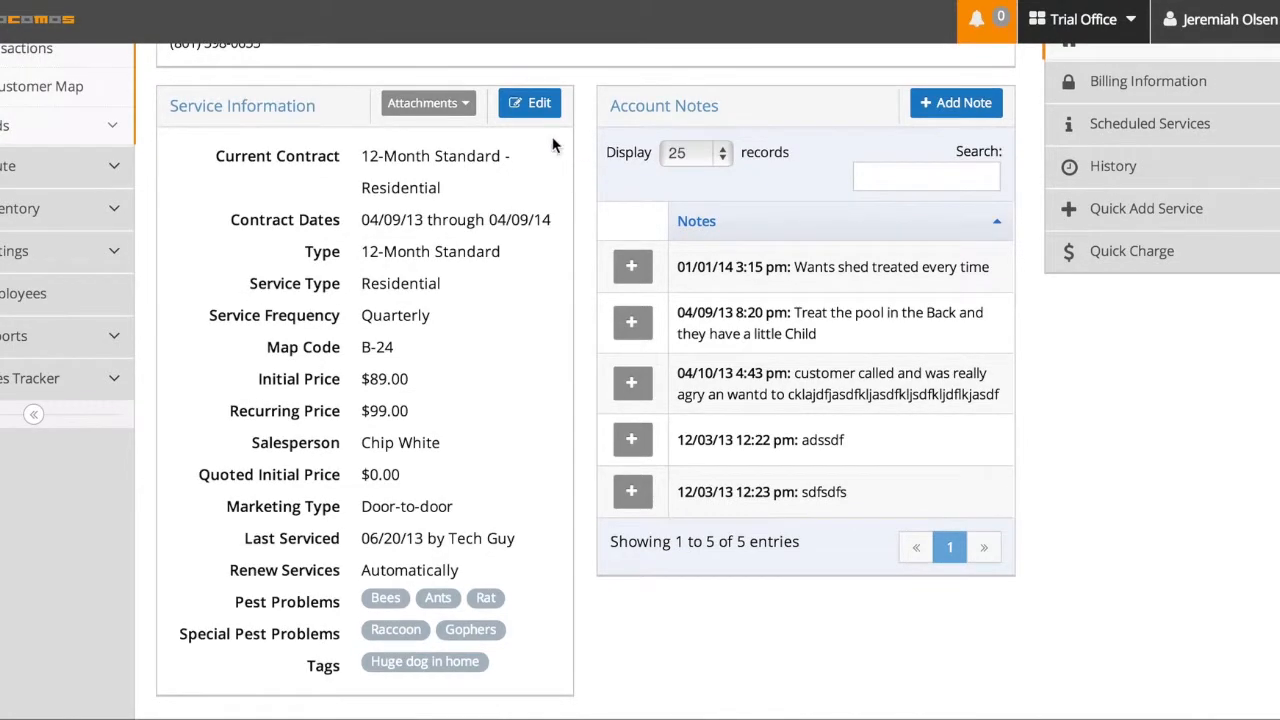
{"action": "left_click", "coordinate": [529, 103]}
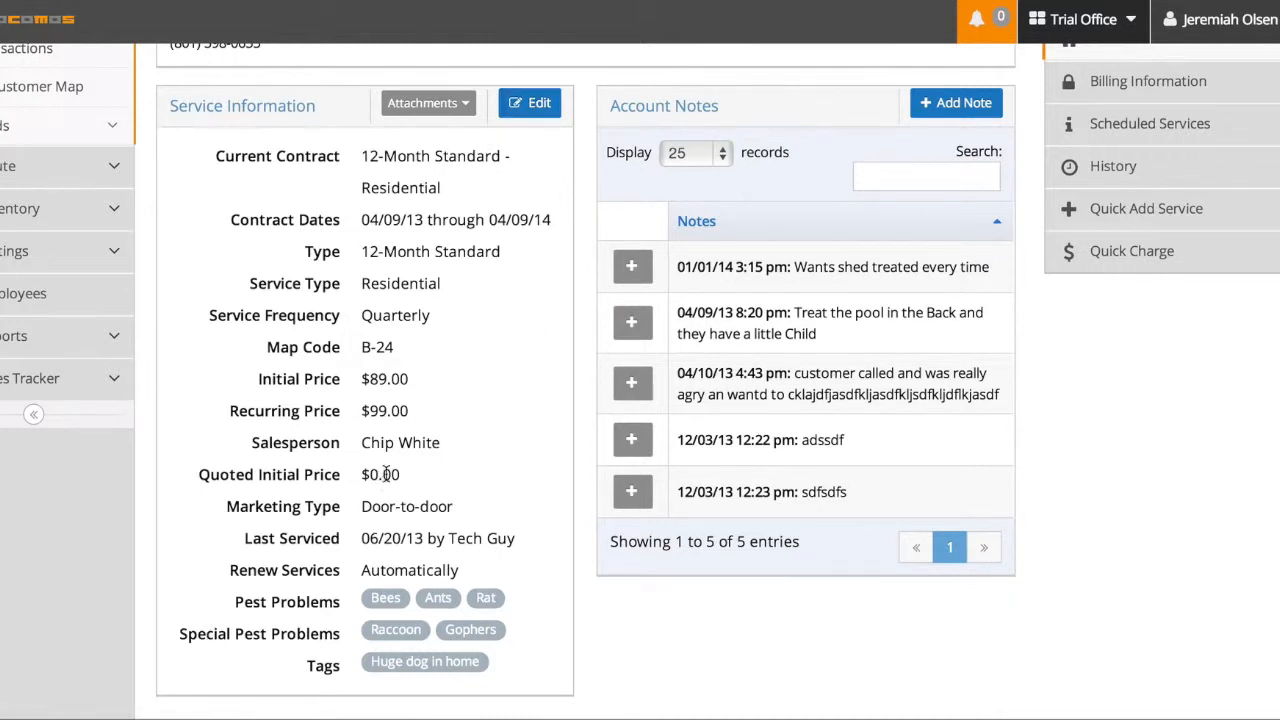
{"action": "left_click", "coordinate": [529, 103]}
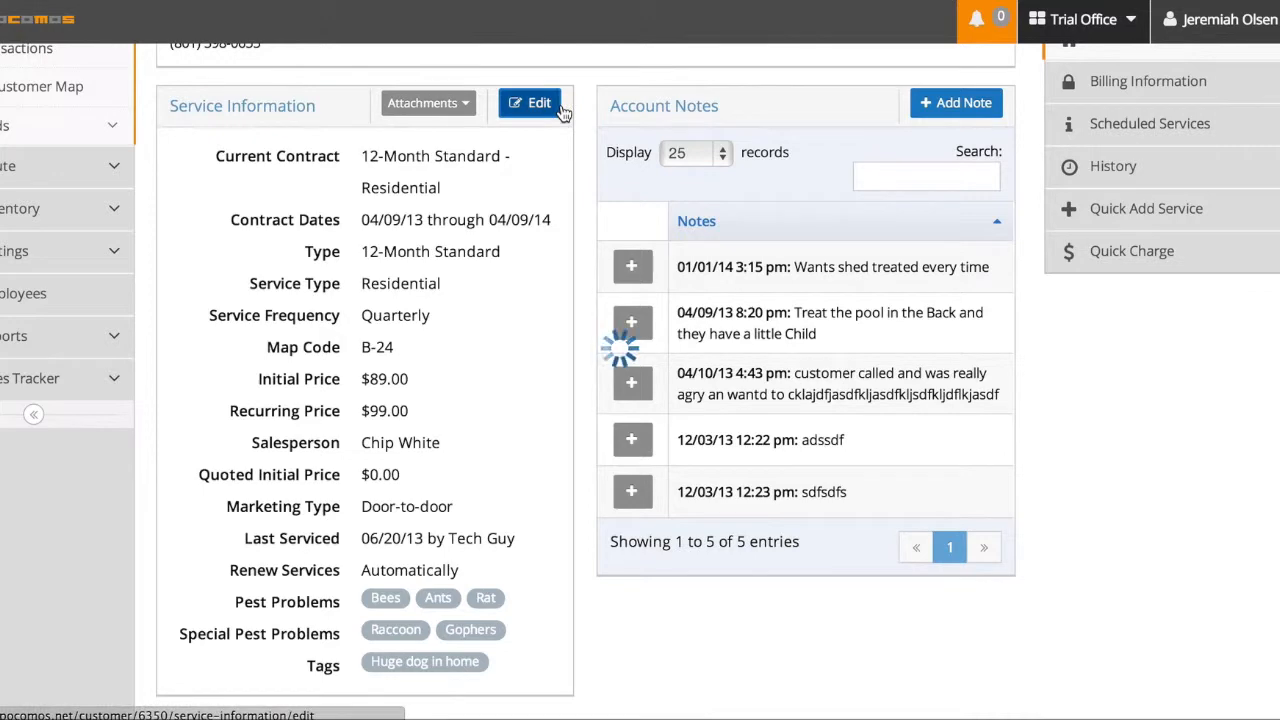
{"action": "left_click", "coordinate": [530, 103]}
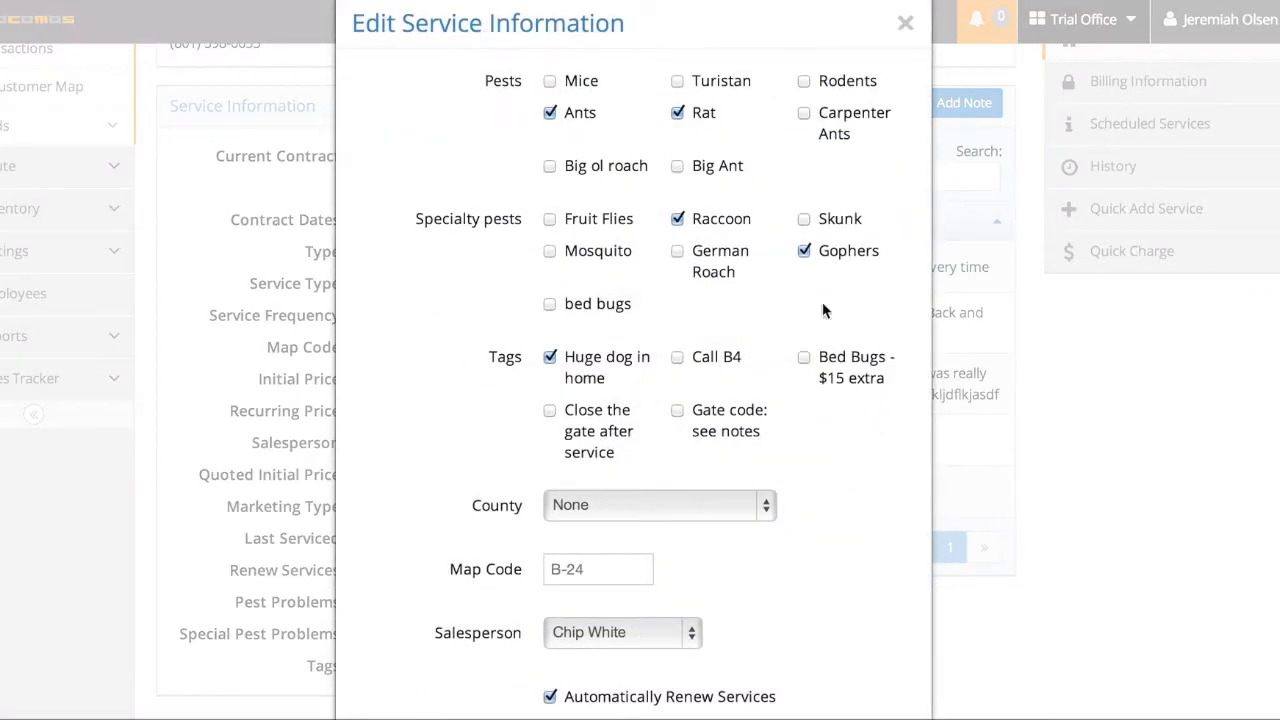
{"action": "mouse_move", "coordinate": [640, 85]}
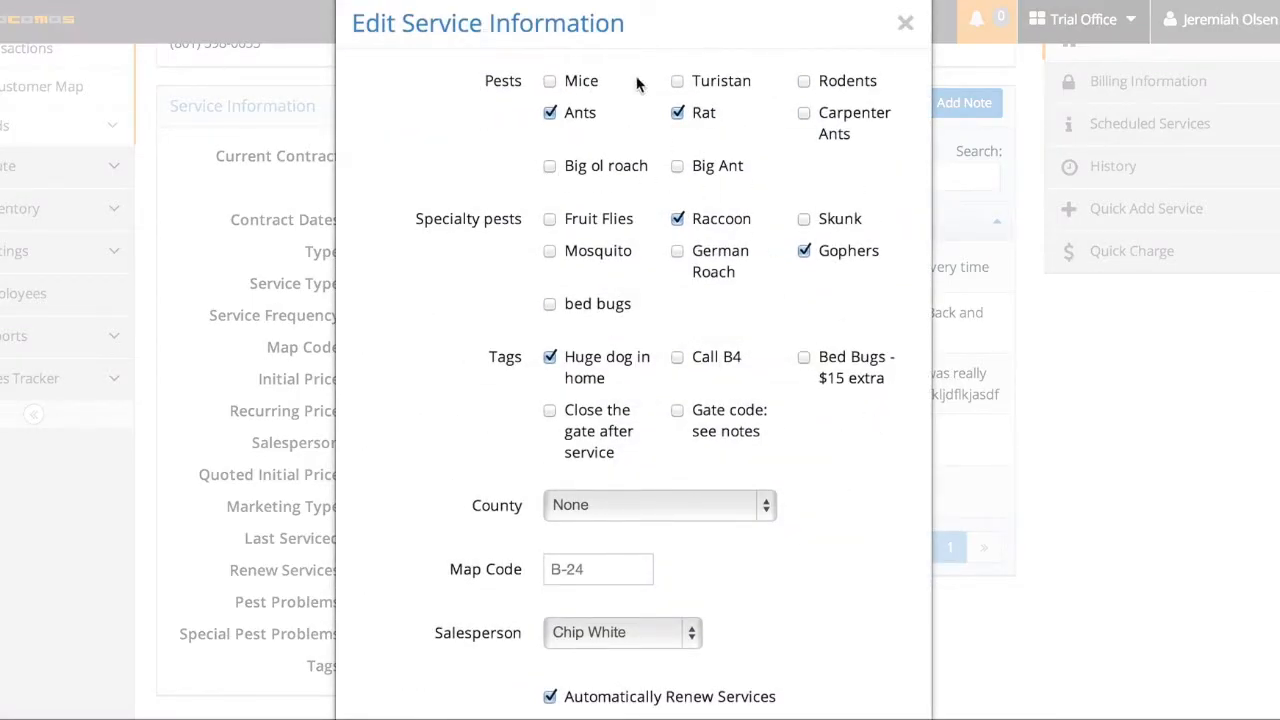
{"action": "mouse_move", "coordinate": [768, 290]}
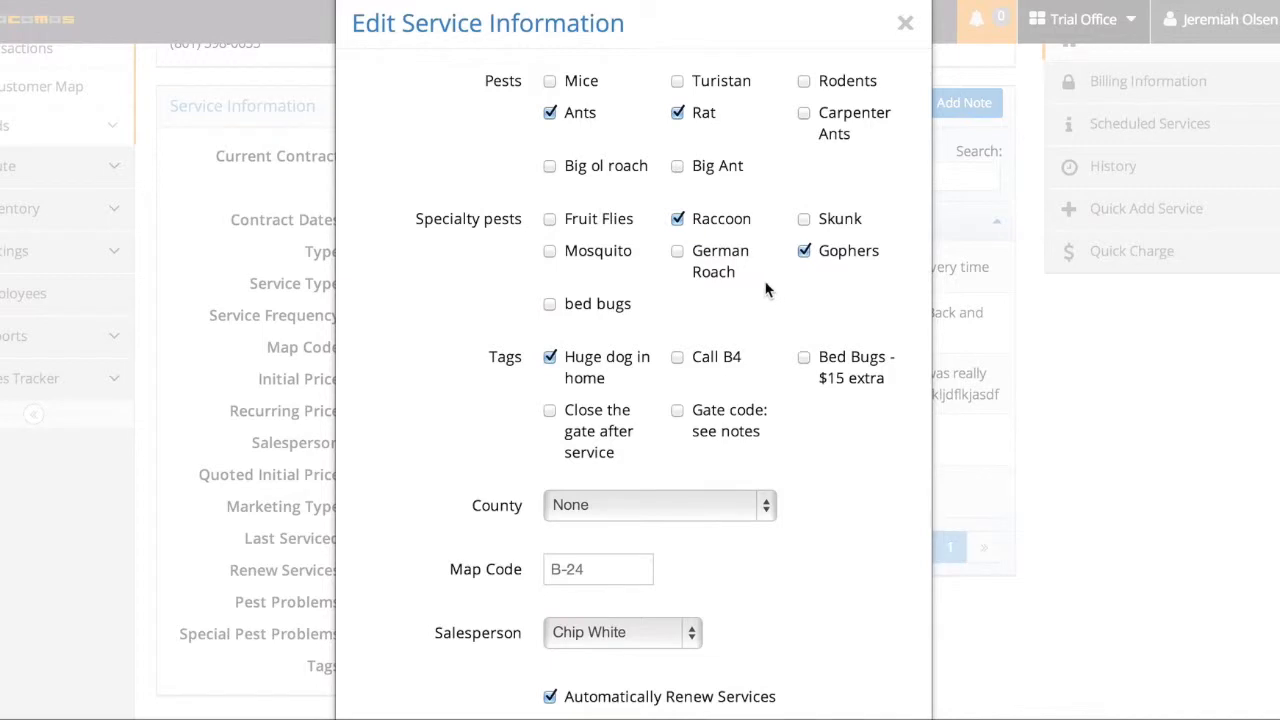
{"action": "scroll", "scroll_direction": "down", "scroll_amount": 3}
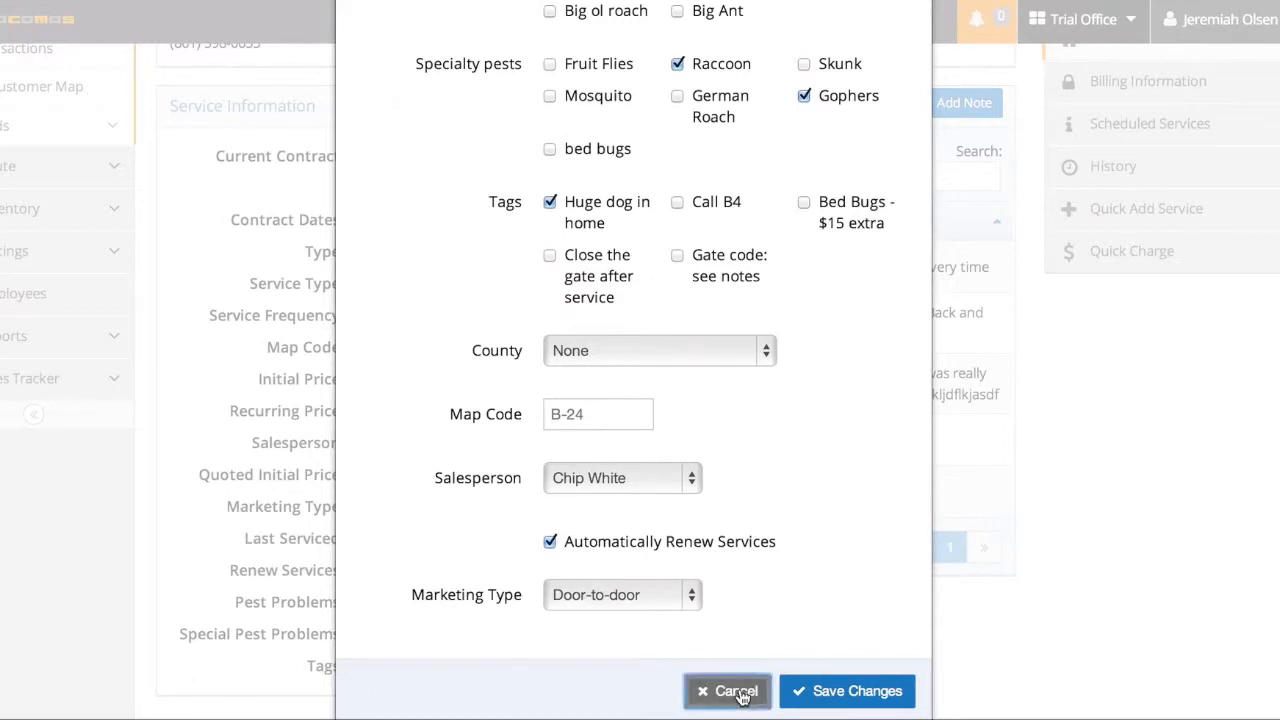
{"action": "left_click", "coordinate": [727, 691]}
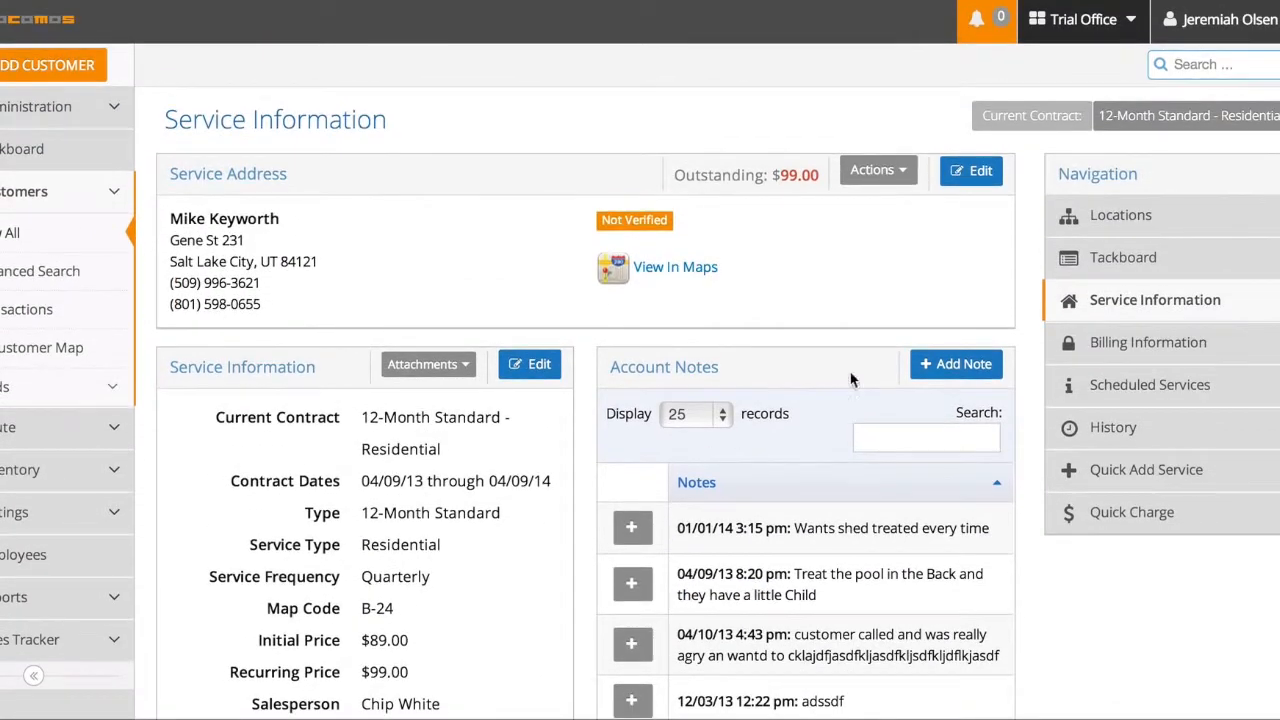
{"action": "left_click", "coordinate": [970, 170]}
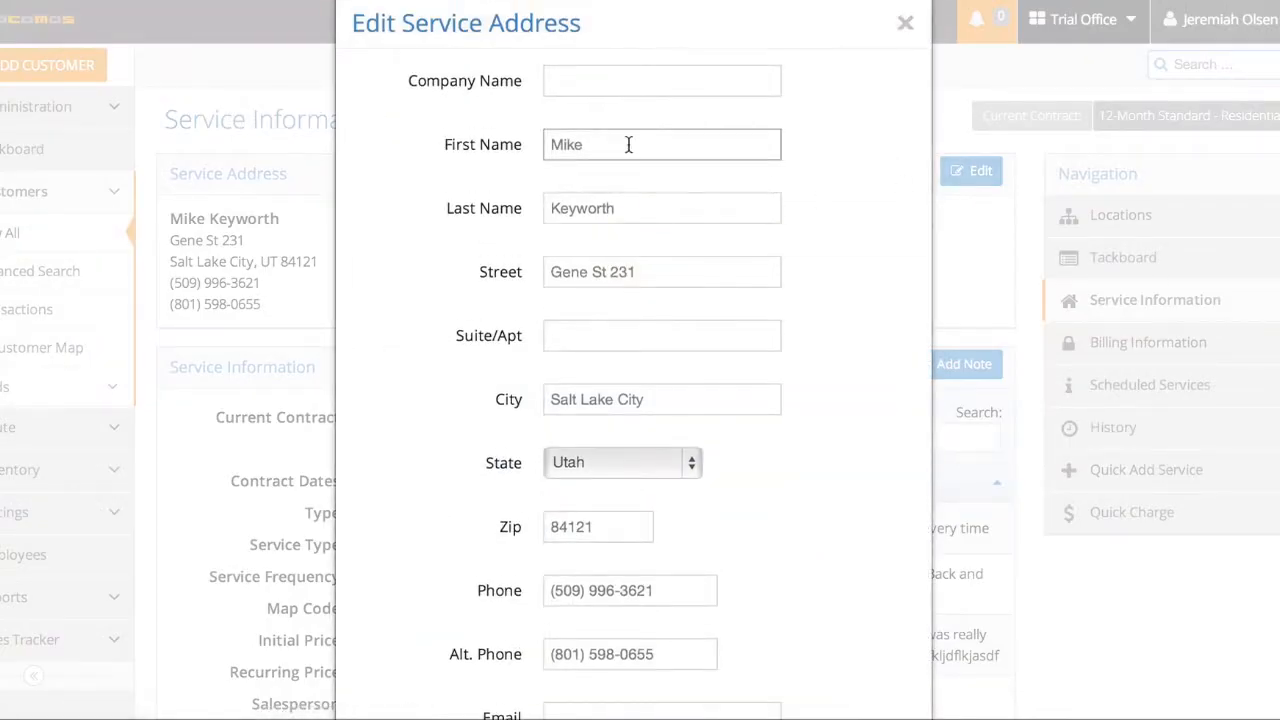
{"action": "scroll", "scroll_direction": "down", "scroll_amount": 3}
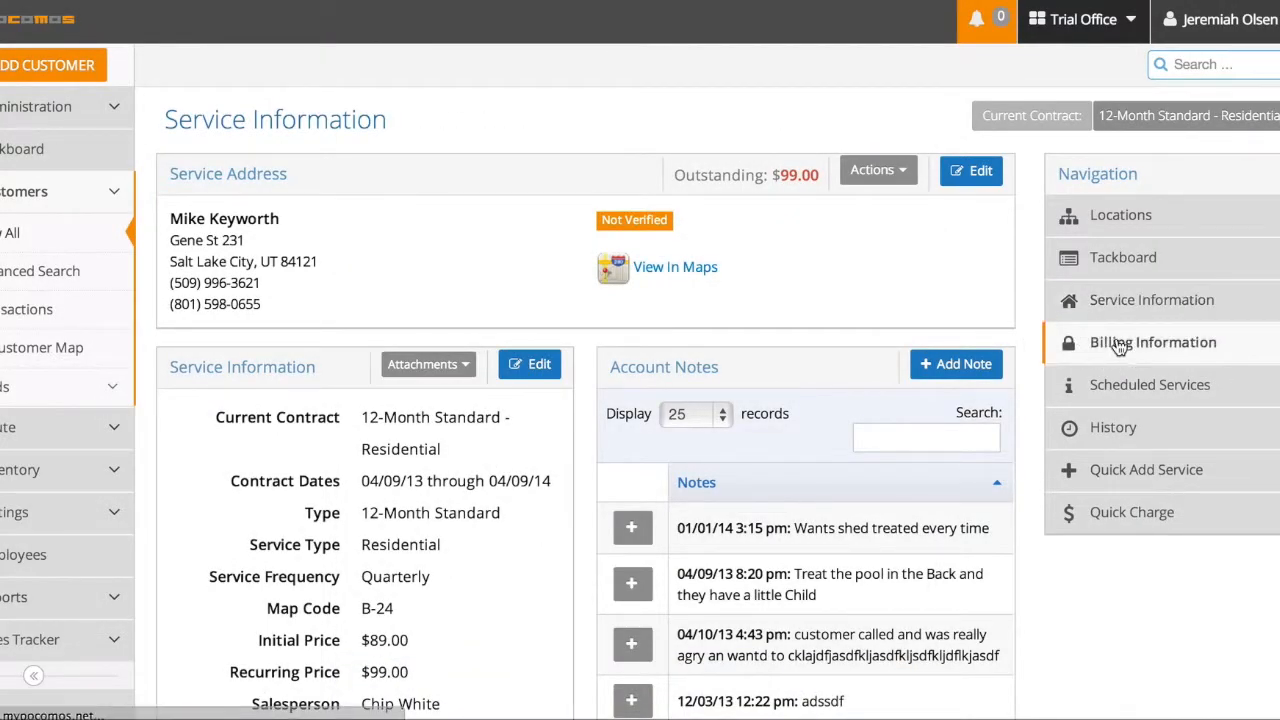
Step: Show Billing Information, close its edit form unsaved, and reopen it
{"action": "left_click", "coordinate": [1155, 342]}
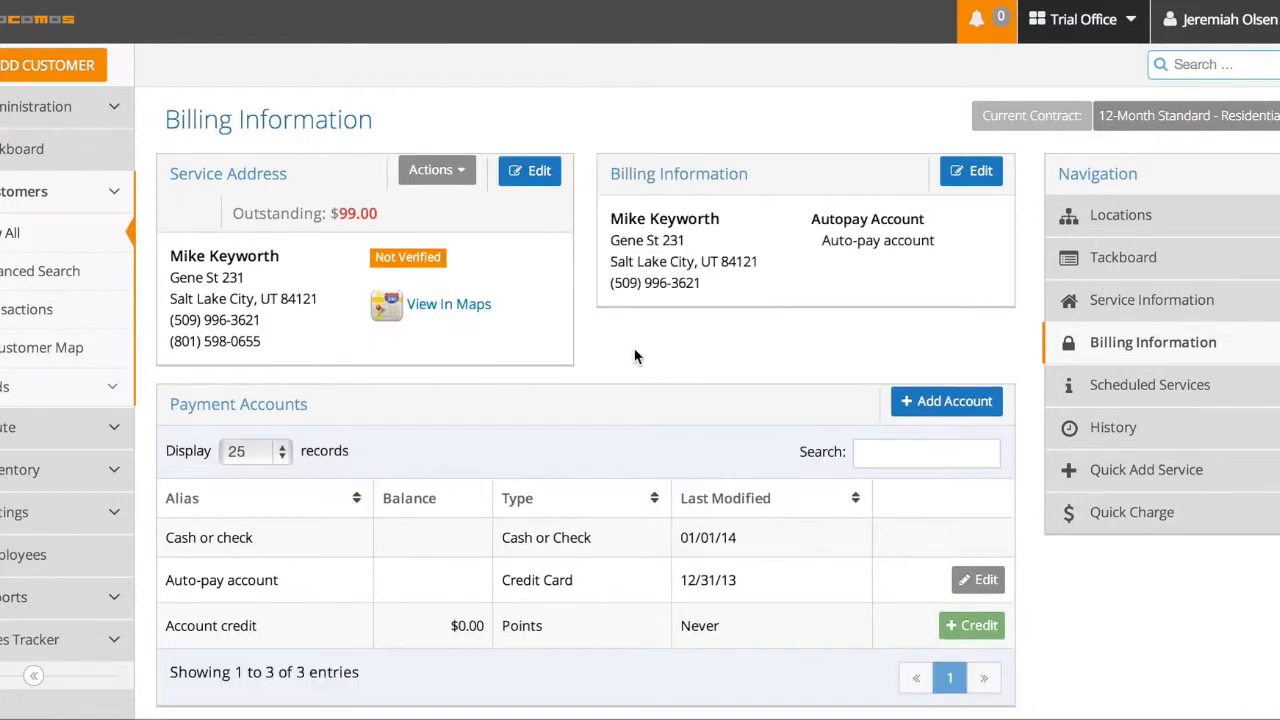
{"action": "mouse_move", "coordinate": [587, 351]}
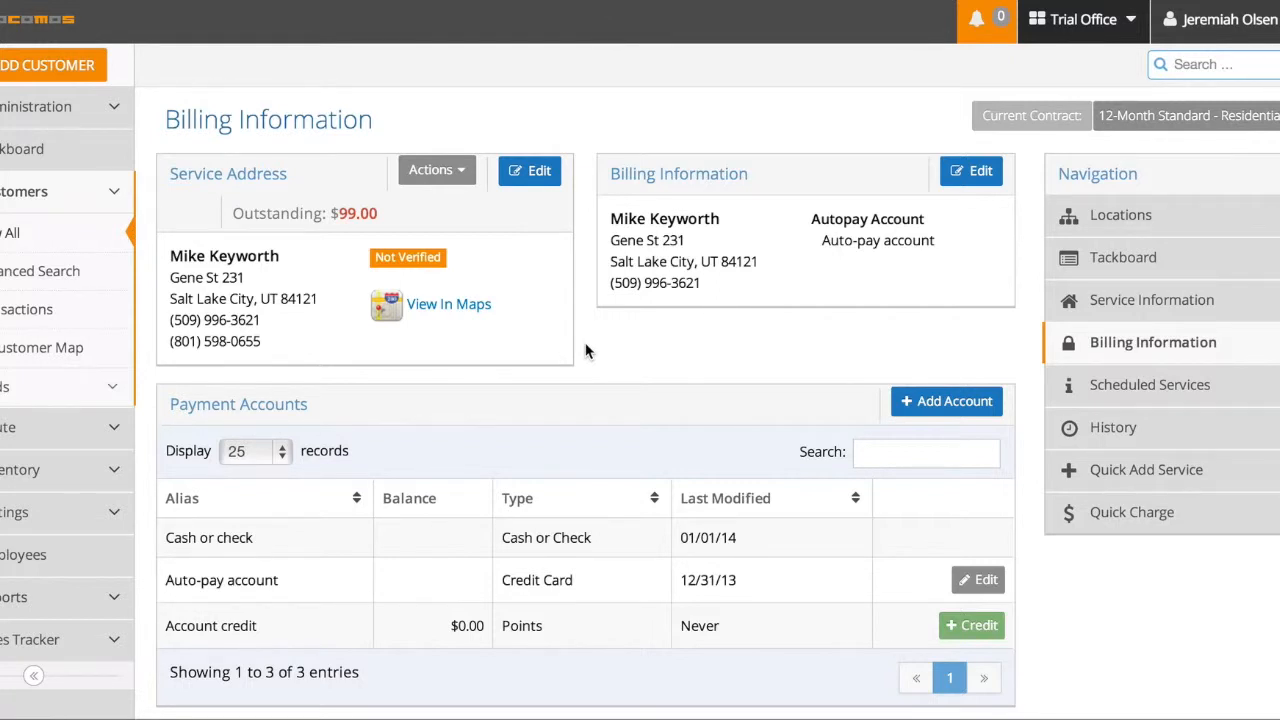
{"action": "left_click", "coordinate": [970, 171]}
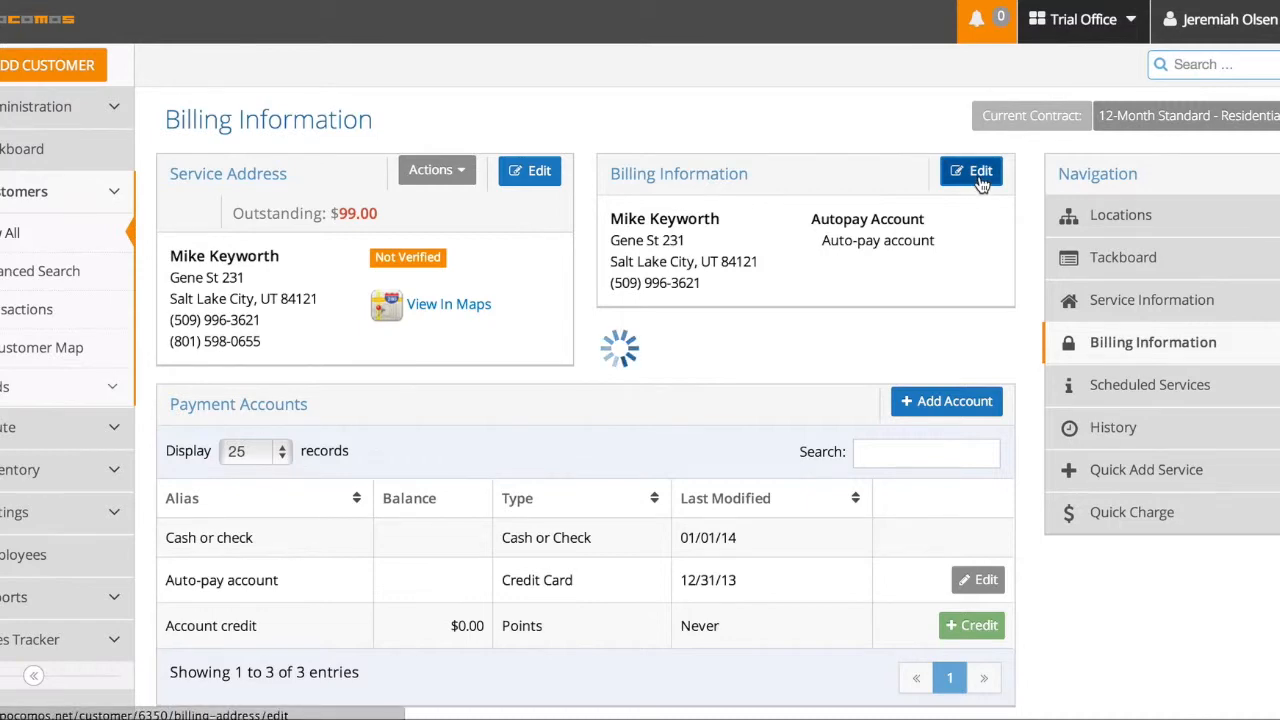
{"action": "left_click", "coordinate": [971, 171]}
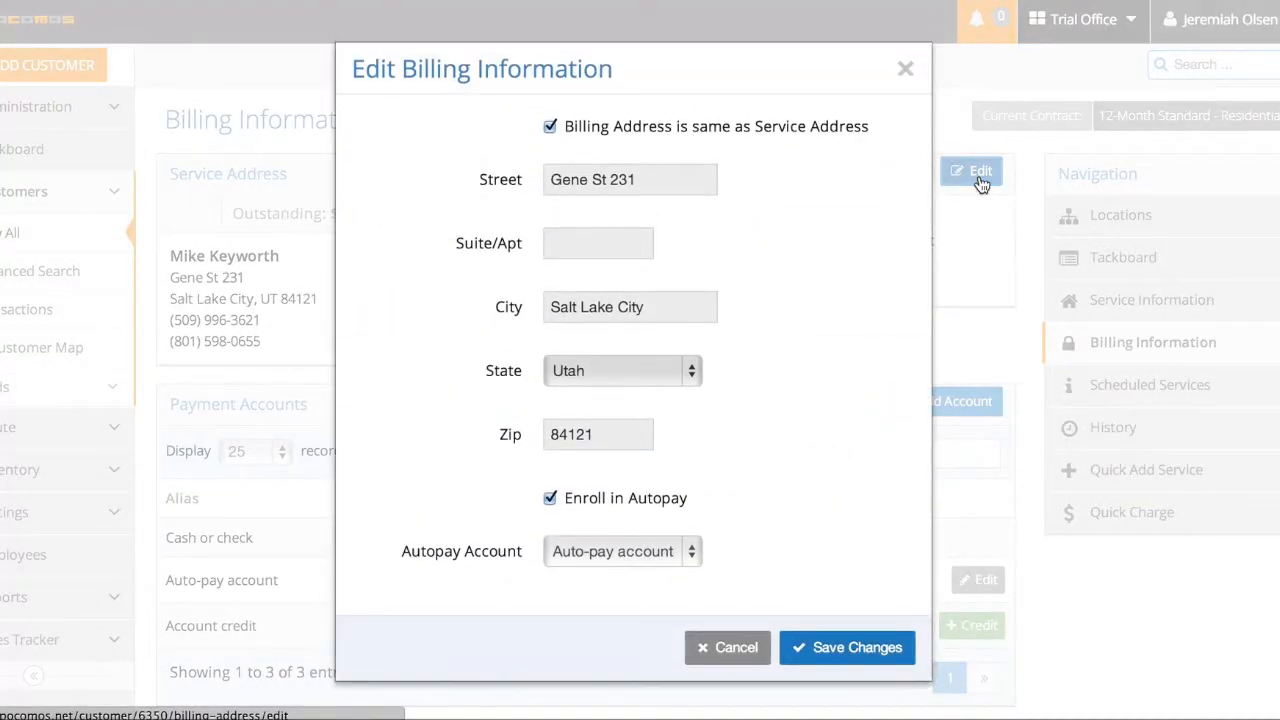
{"action": "mouse_move", "coordinate": [906, 68]}
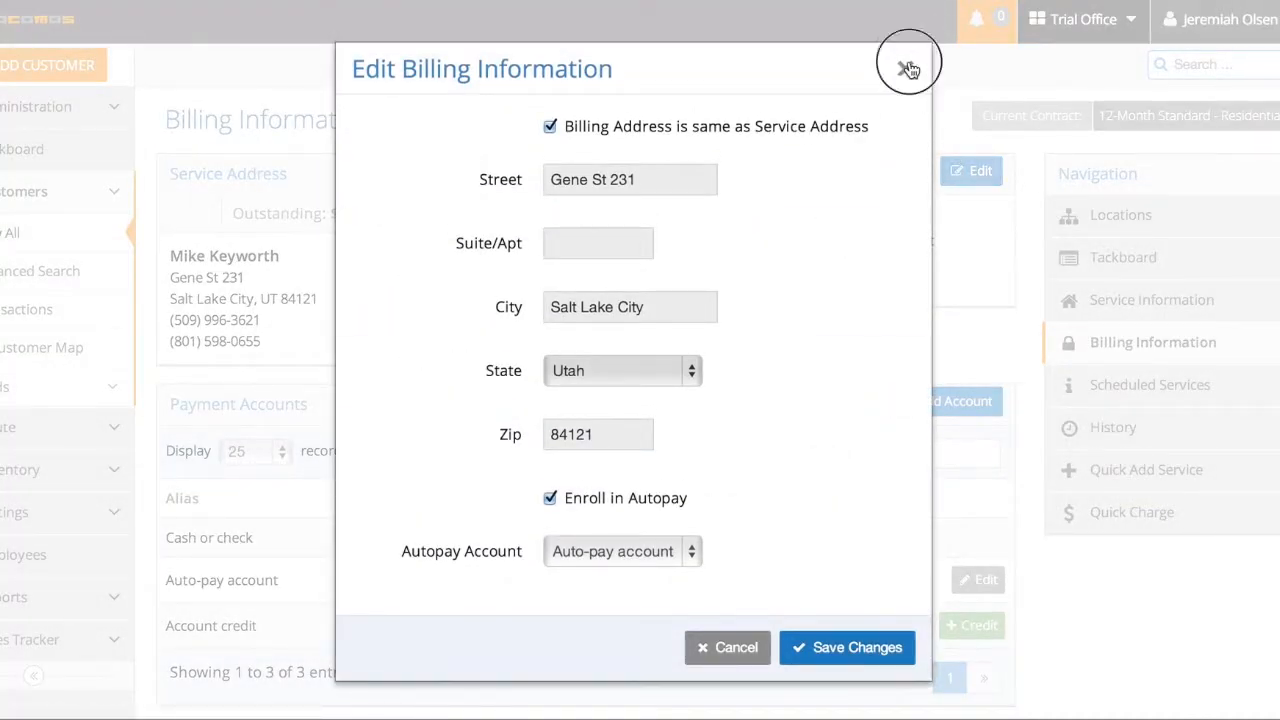
{"action": "left_click", "coordinate": [908, 62]}
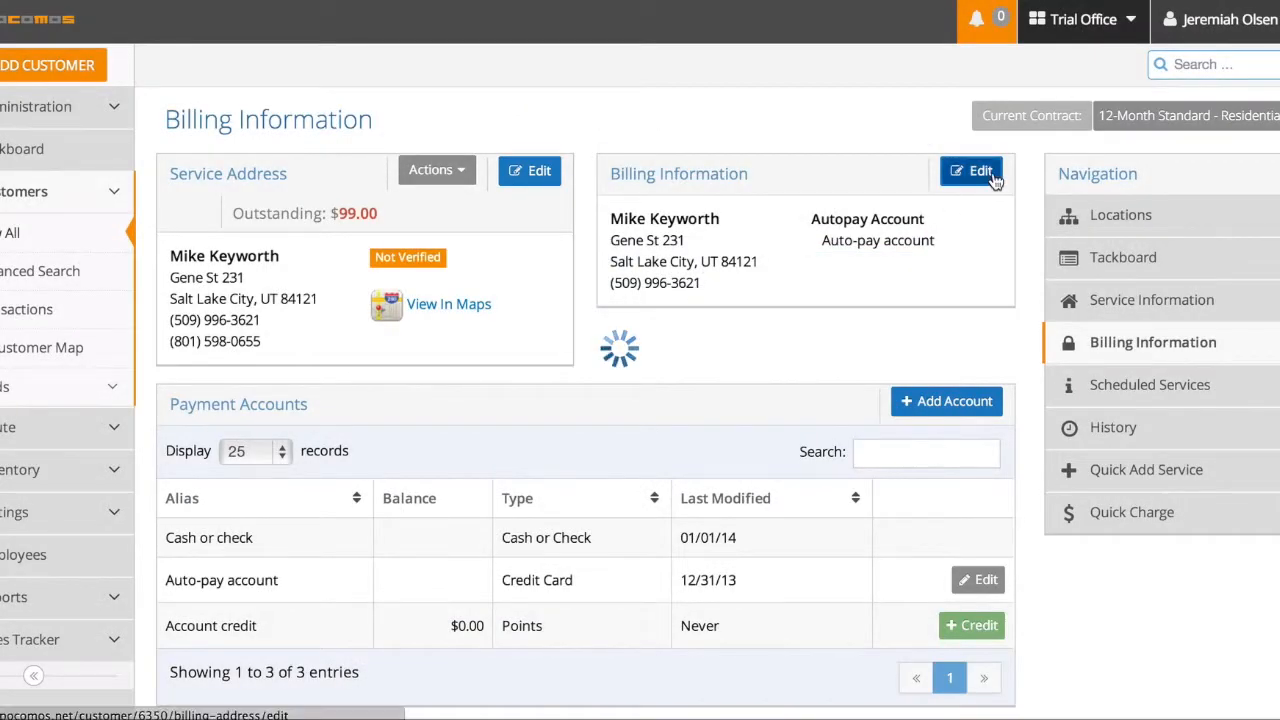
{"action": "left_click", "coordinate": [971, 170]}
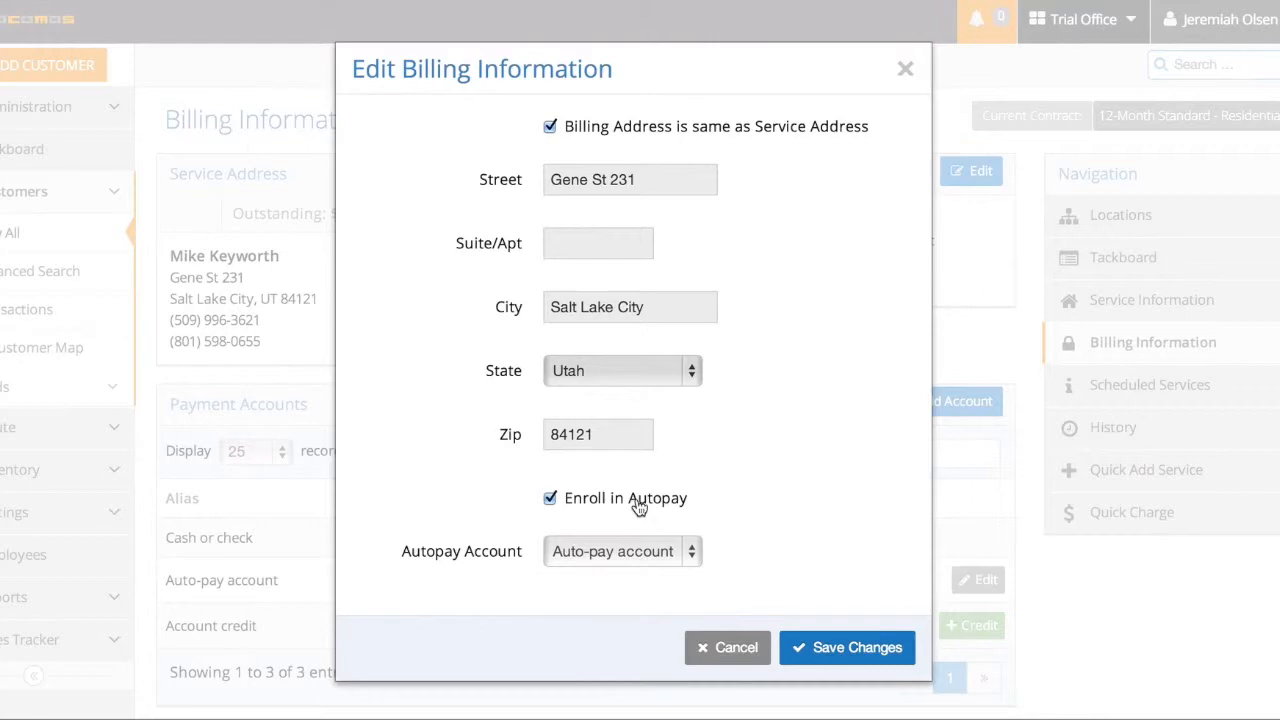
{"action": "mouse_move", "coordinate": [618, 503]}
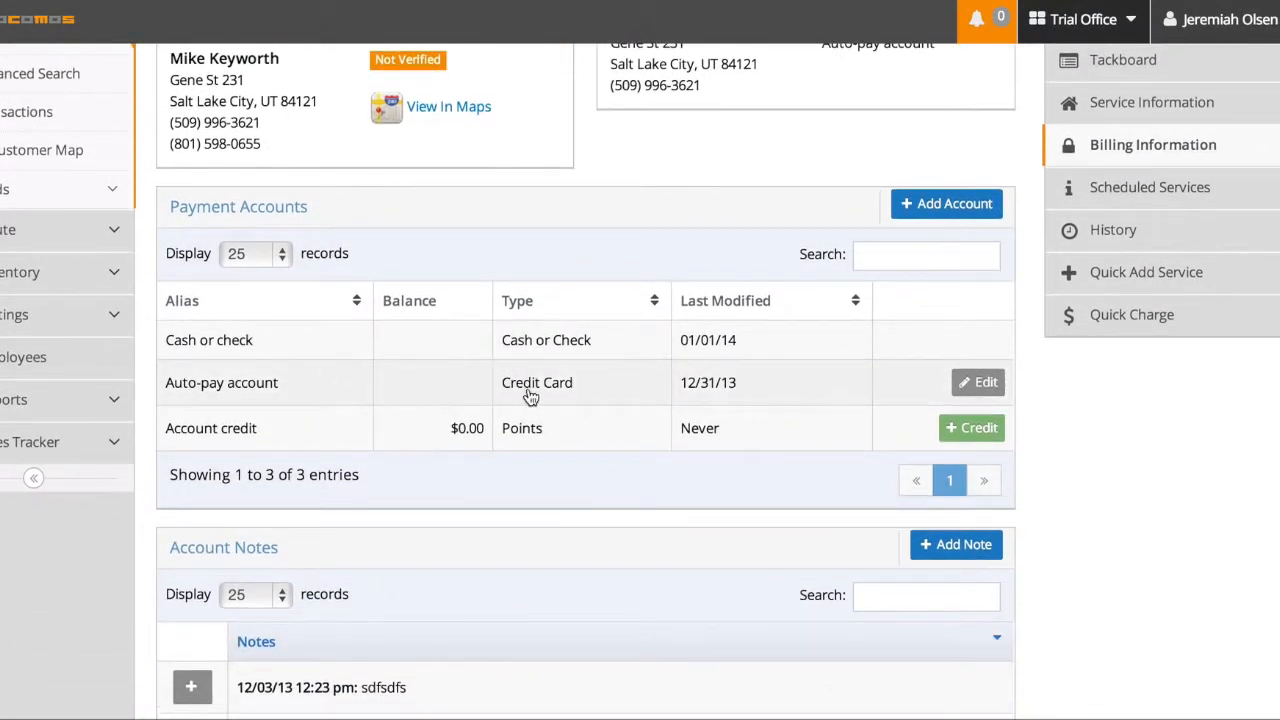
{"action": "mouse_move", "coordinate": [568, 378]}
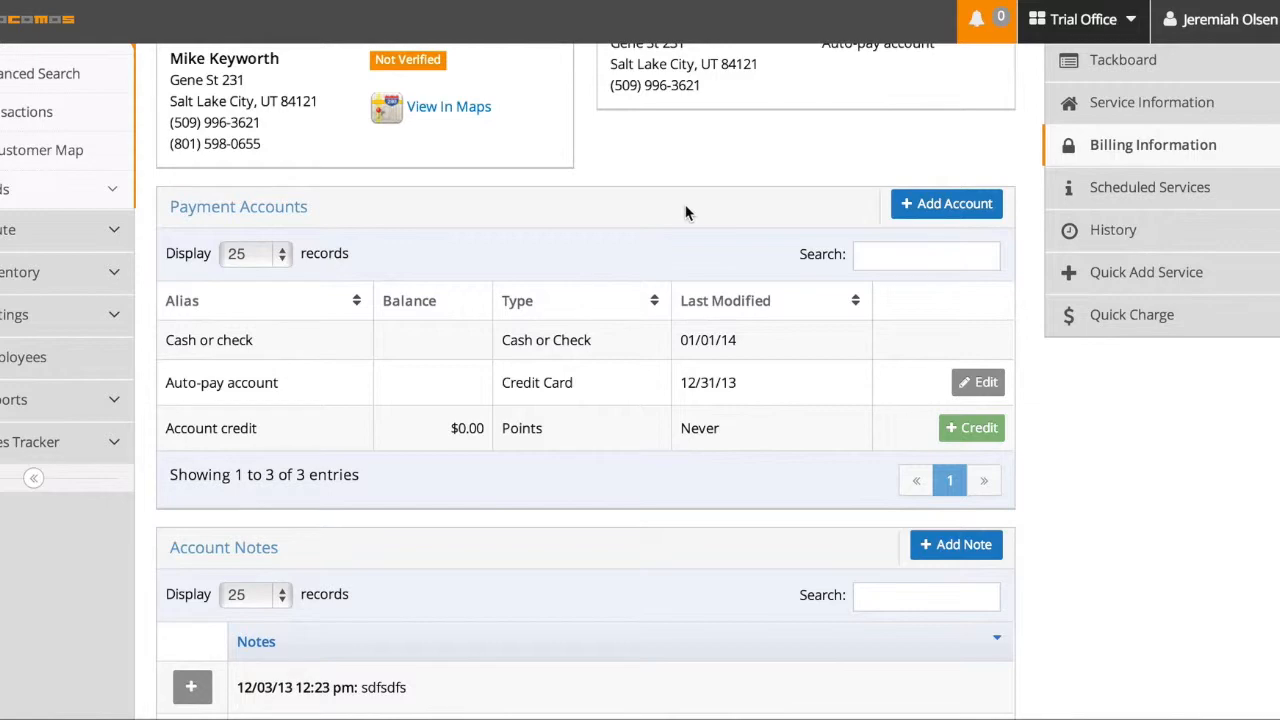
{"action": "mouse_move", "coordinate": [697, 215]}
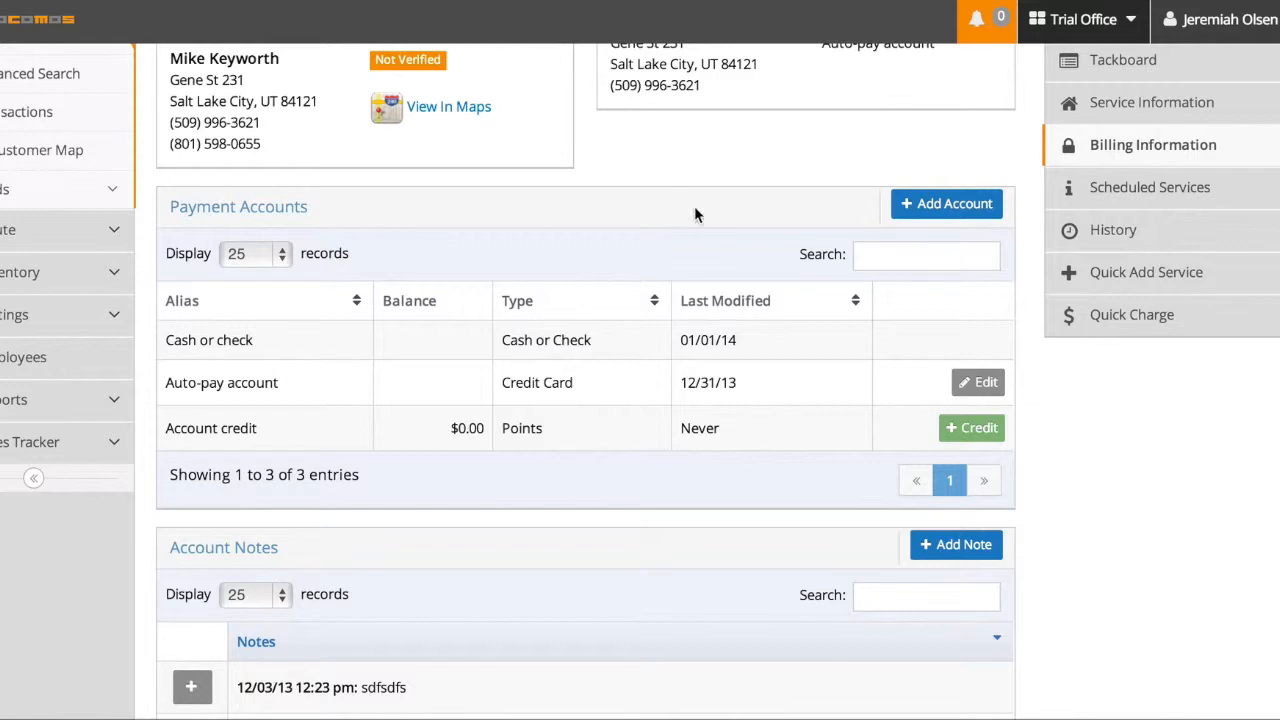
{"action": "left_click", "coordinate": [946, 203]}
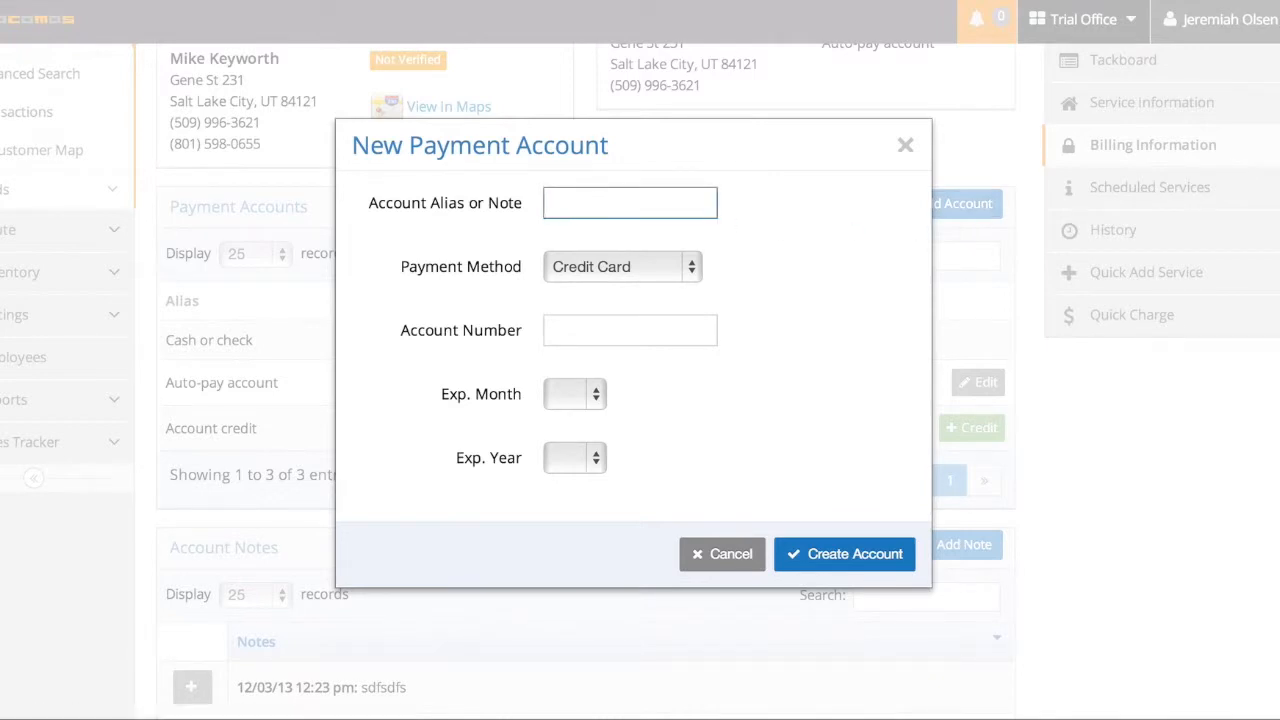
{"action": "type", "text": "Bank Trans"}
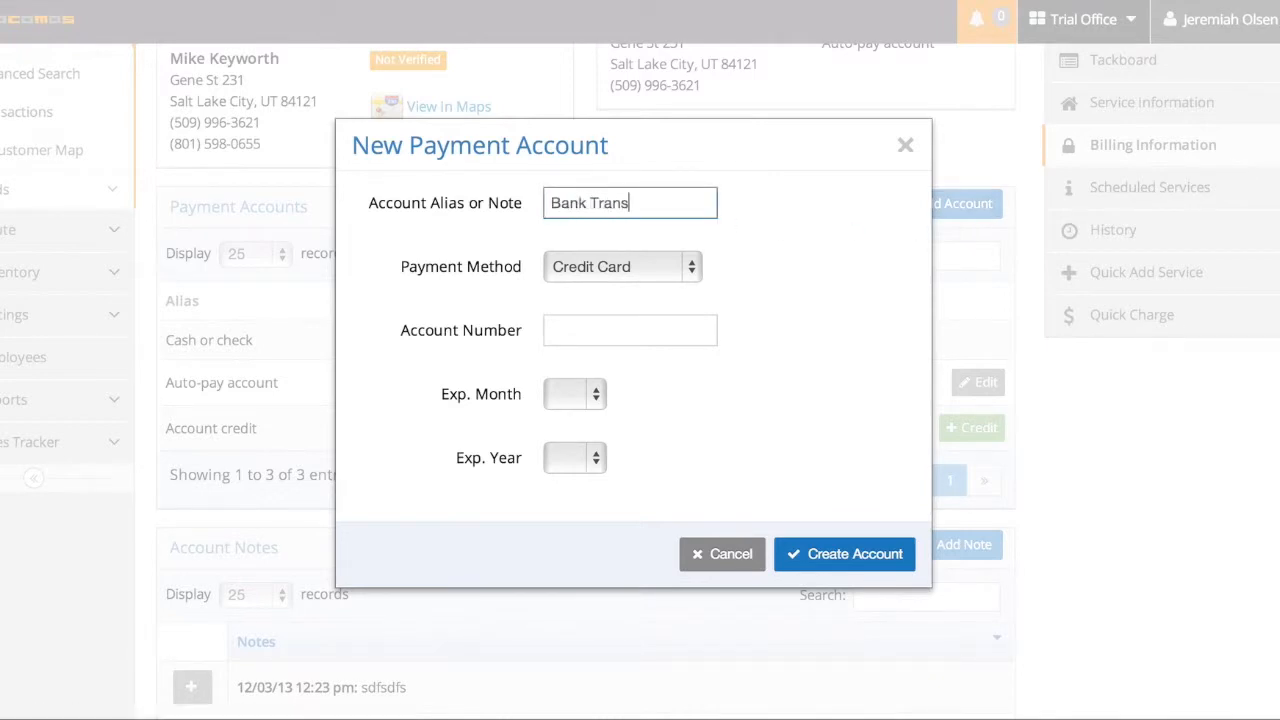
{"action": "left_click", "coordinate": [622, 266]}
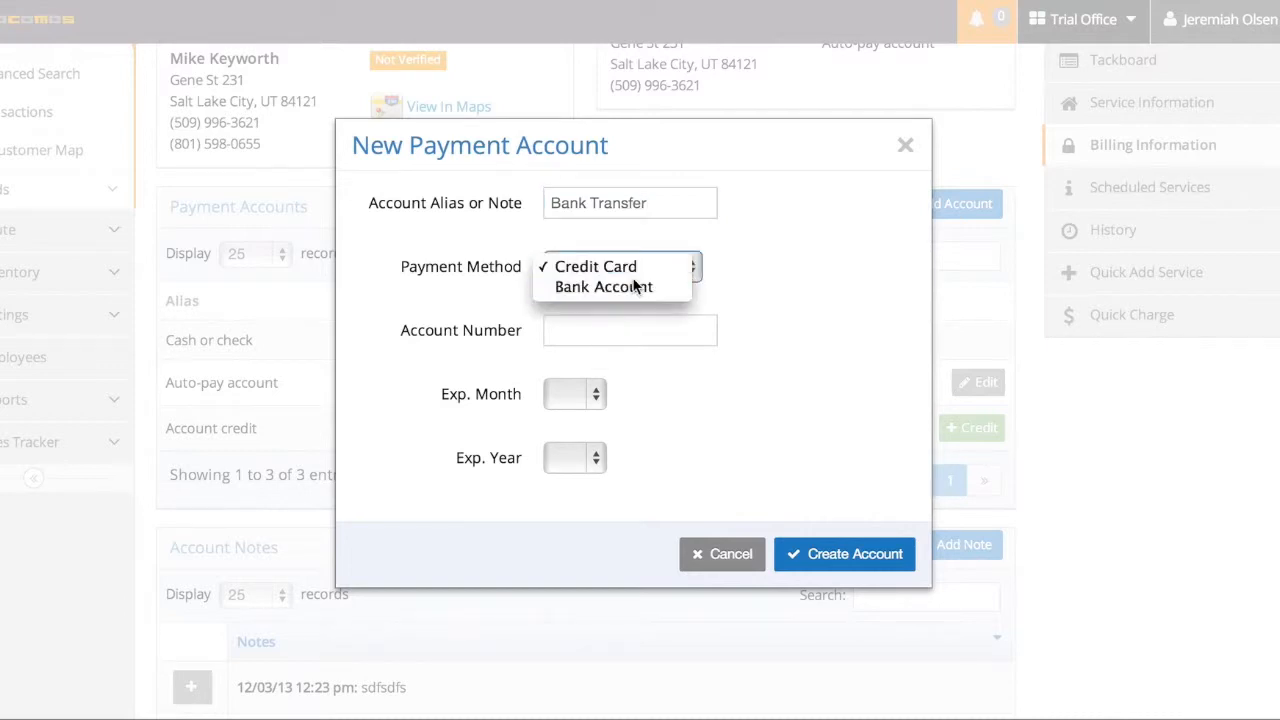
{"action": "left_click", "coordinate": [603, 287]}
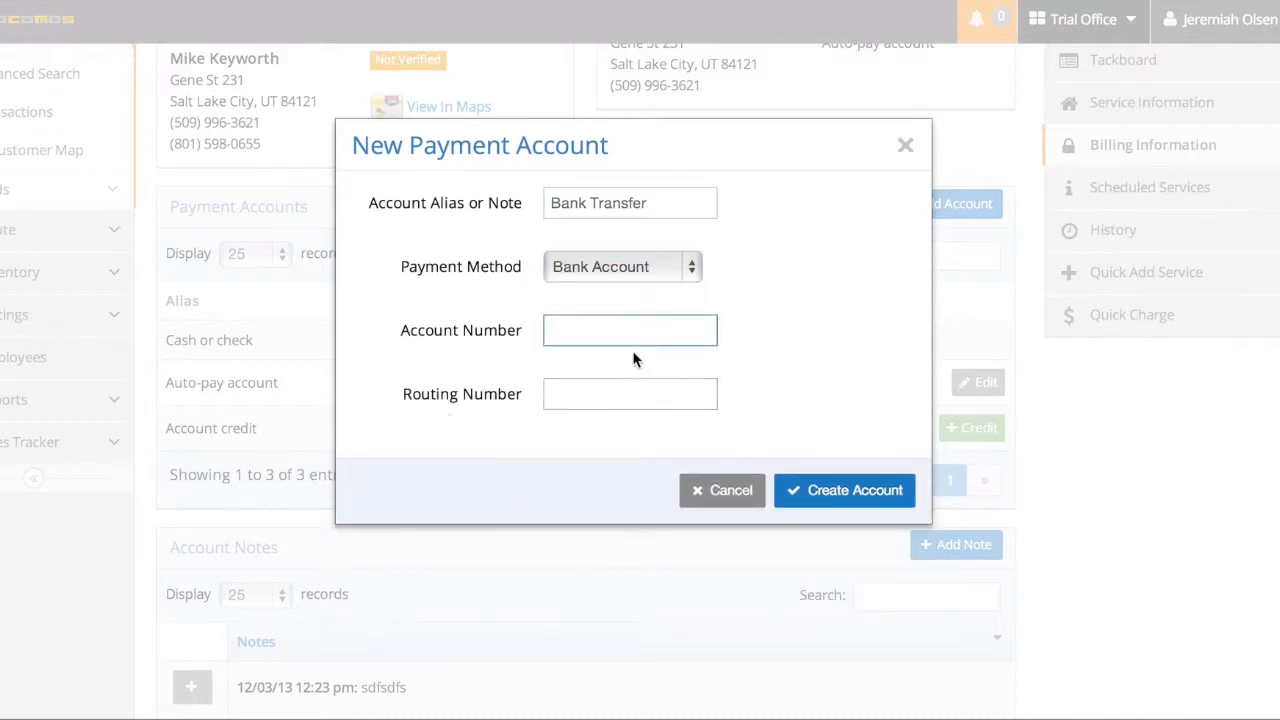
{"action": "left_click", "coordinate": [722, 490]}
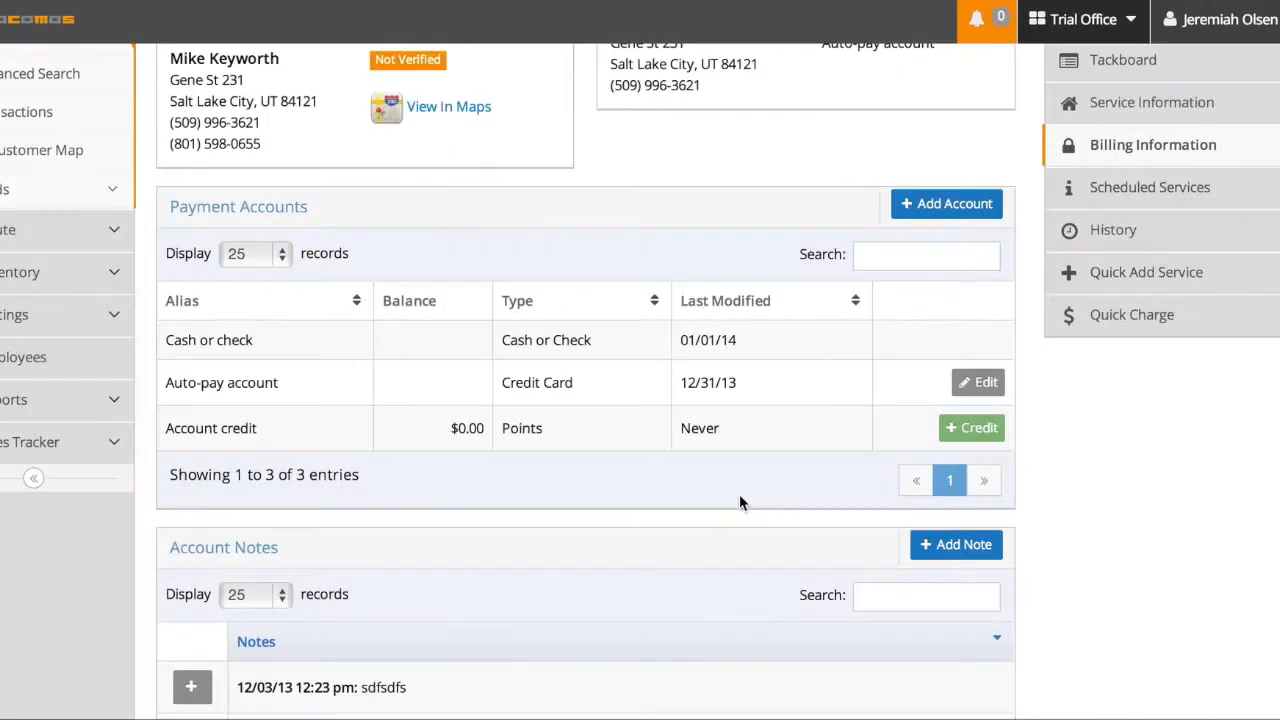
{"action": "mouse_move", "coordinate": [1006, 489]}
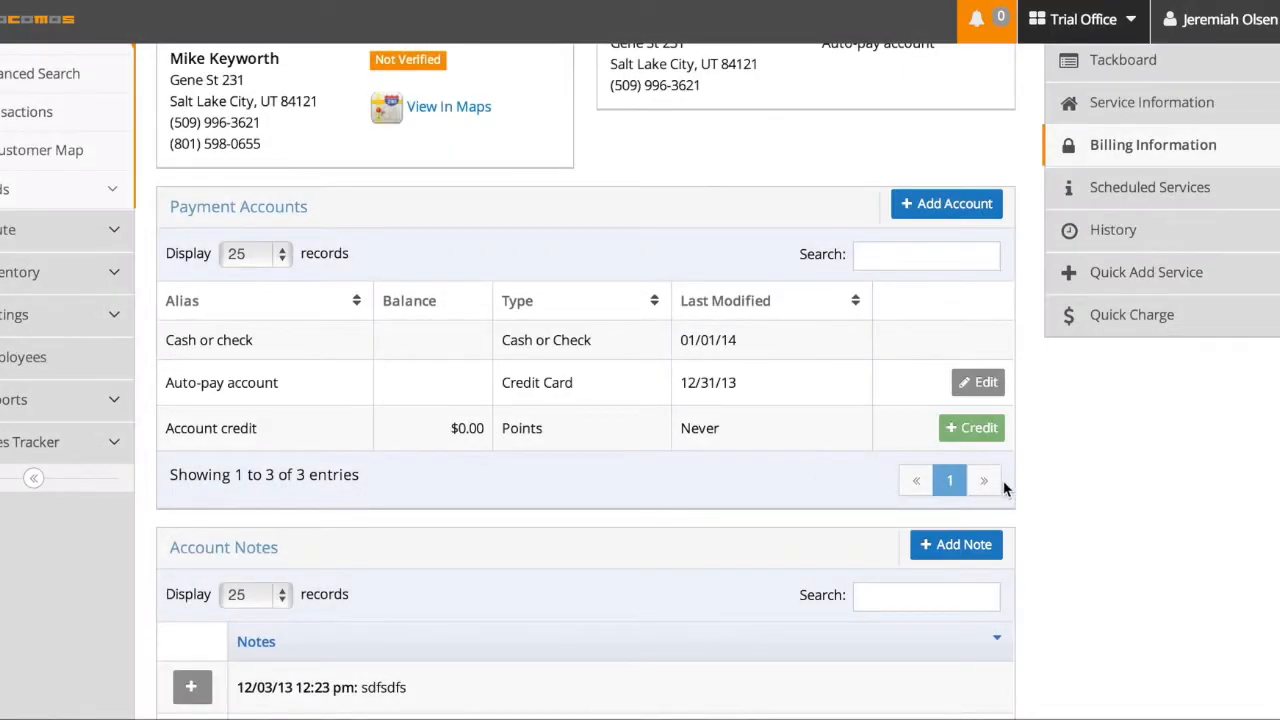
Step: Issue a $50.00 credit to the customer's account credit
{"action": "left_click", "coordinate": [971, 428]}
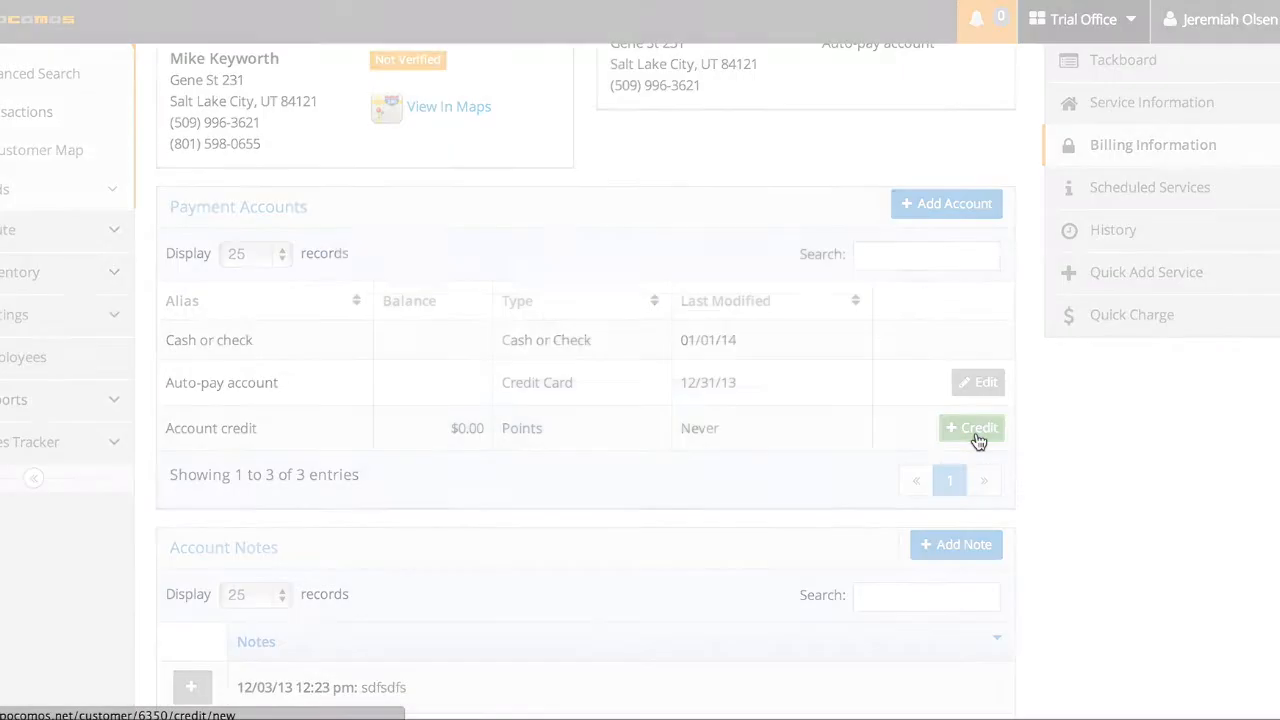
{"action": "left_click", "coordinate": [971, 428]}
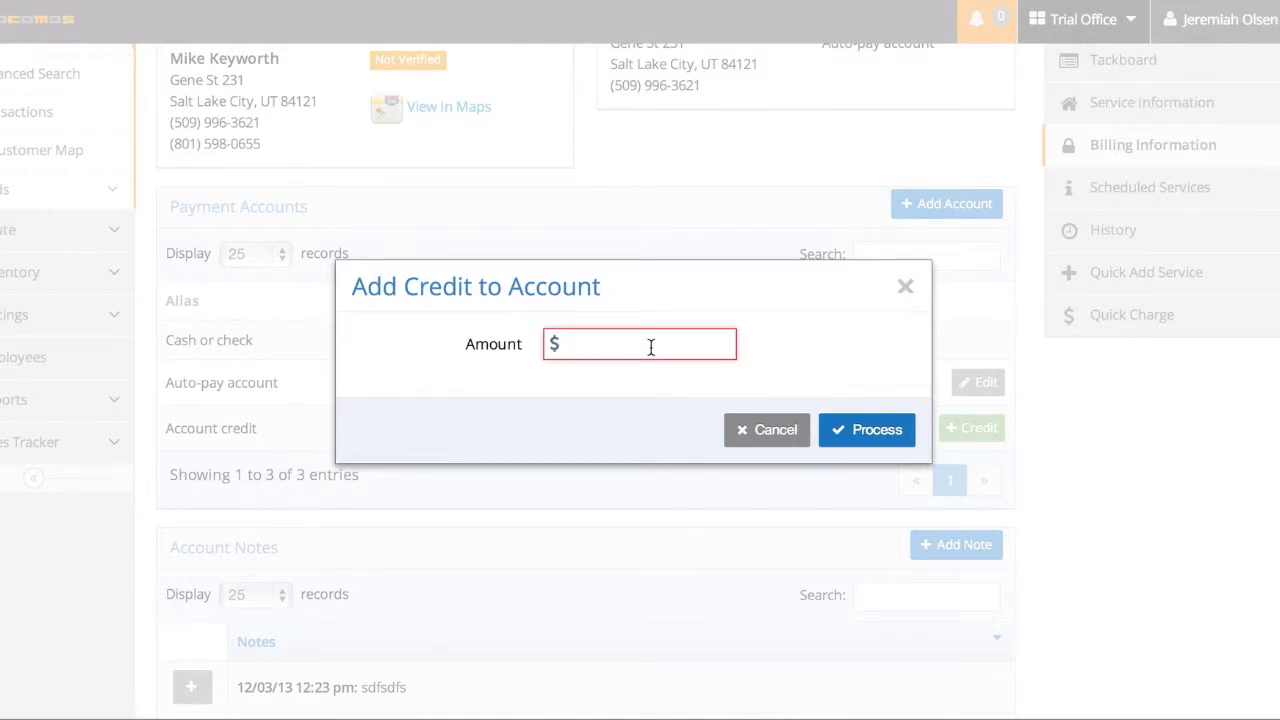
{"action": "type", "text": "50.00"}
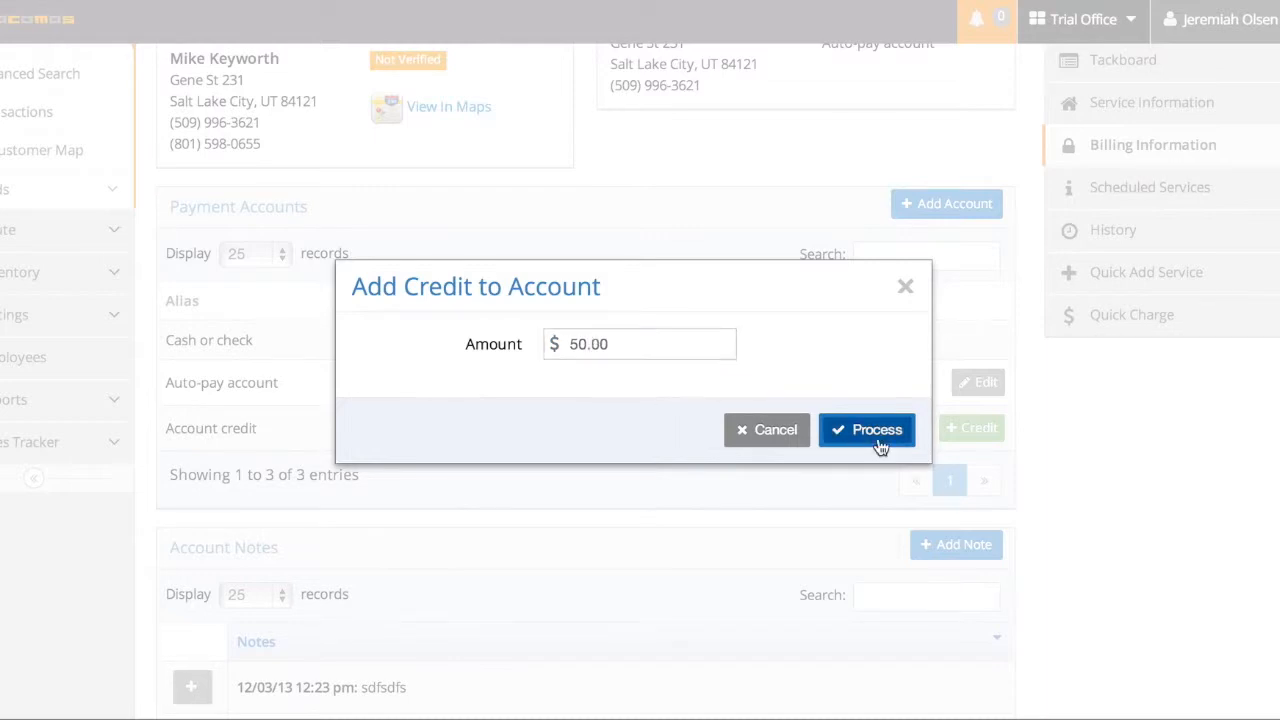
{"action": "left_click", "coordinate": [867, 429]}
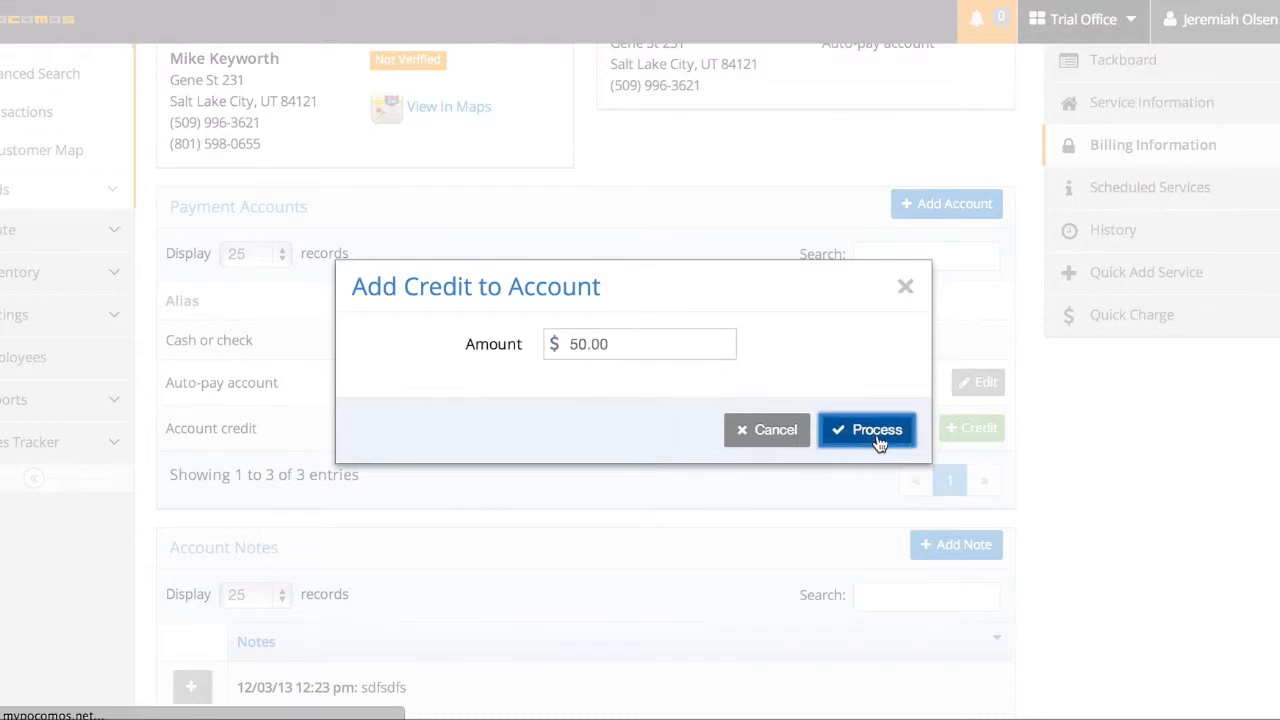
{"action": "left_click", "coordinate": [867, 429]}
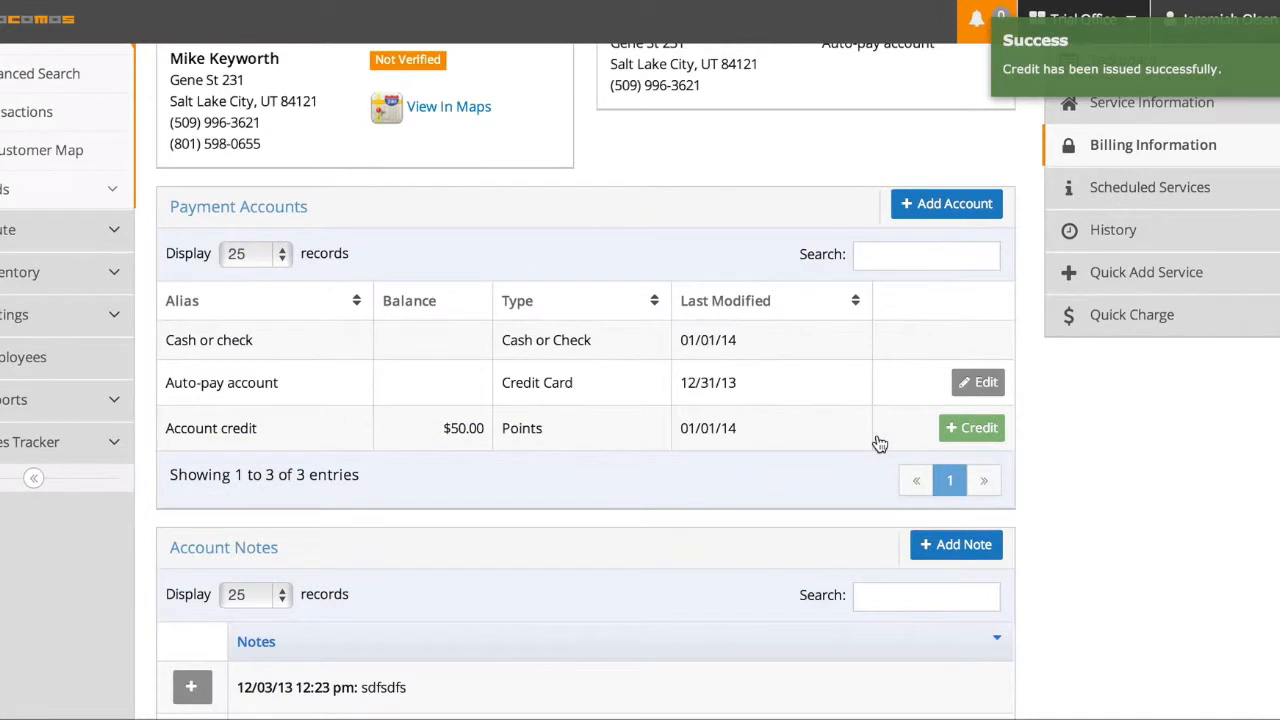
{"action": "mouse_move", "coordinate": [680, 210]}
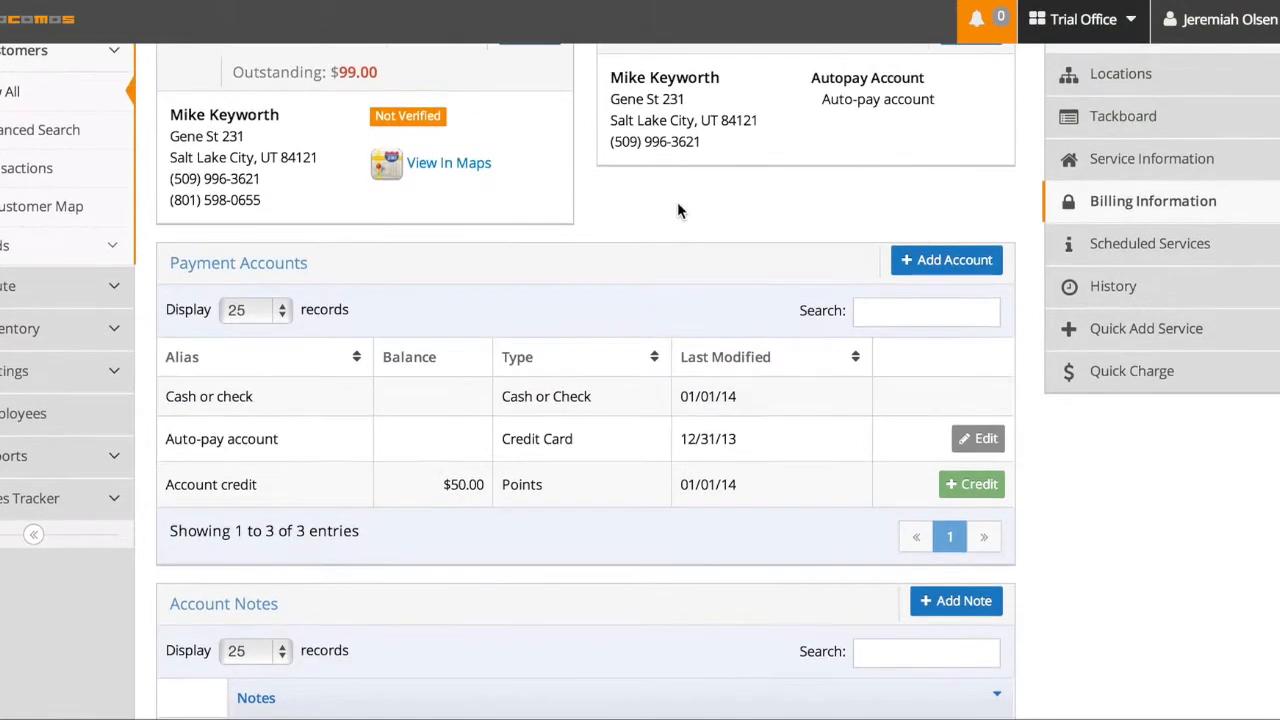
{"action": "scroll", "scroll_direction": "down", "scroll_amount": 3}
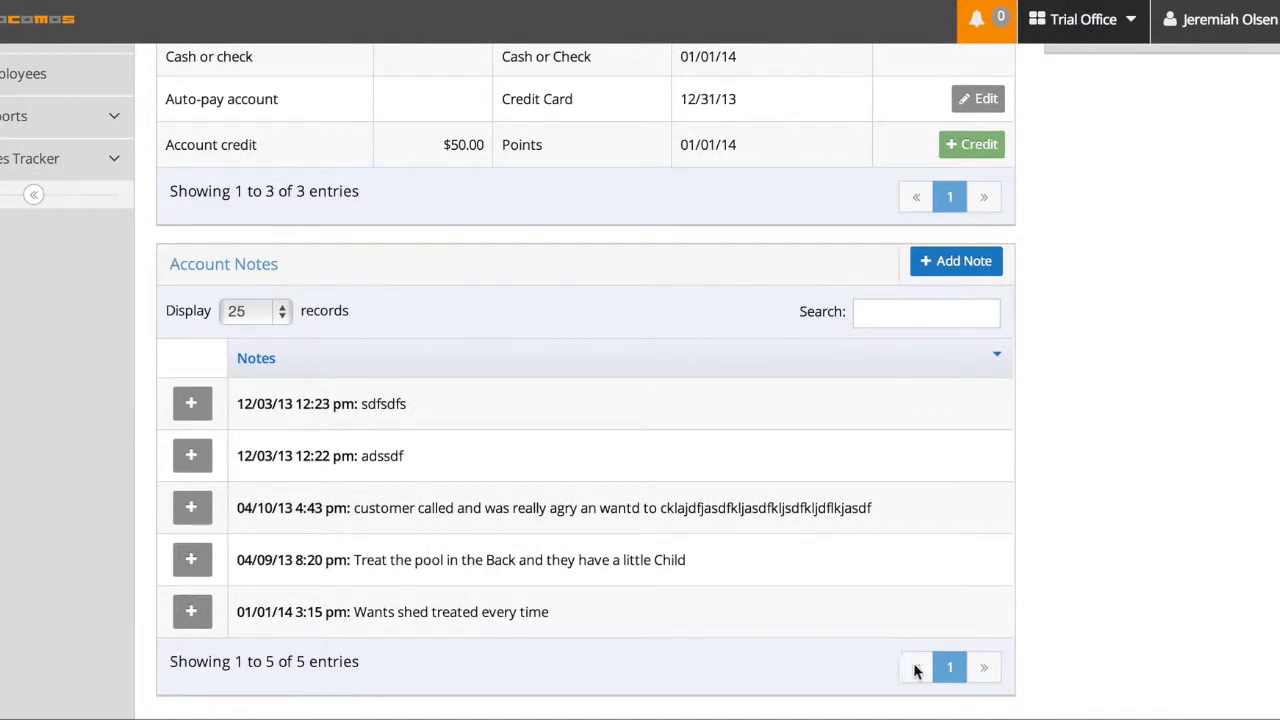
{"action": "mouse_move", "coordinate": [152, 253]}
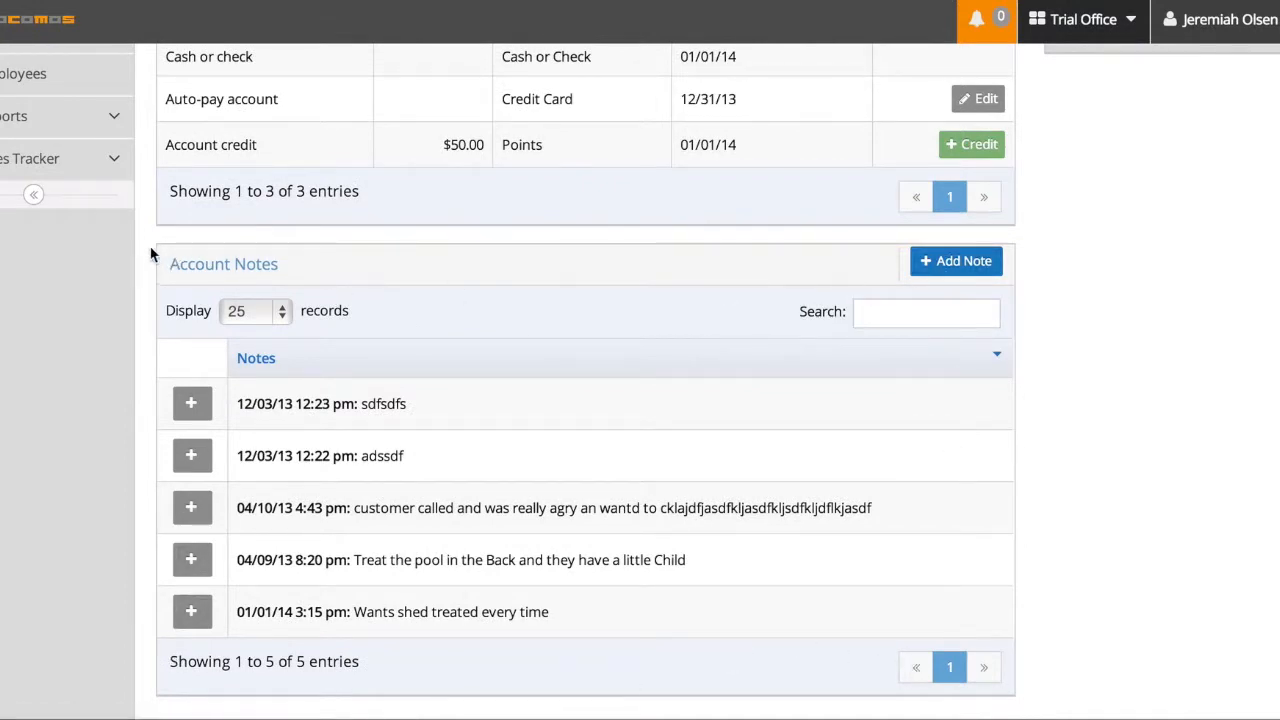
{"action": "mouse_move", "coordinate": [826, 341]}
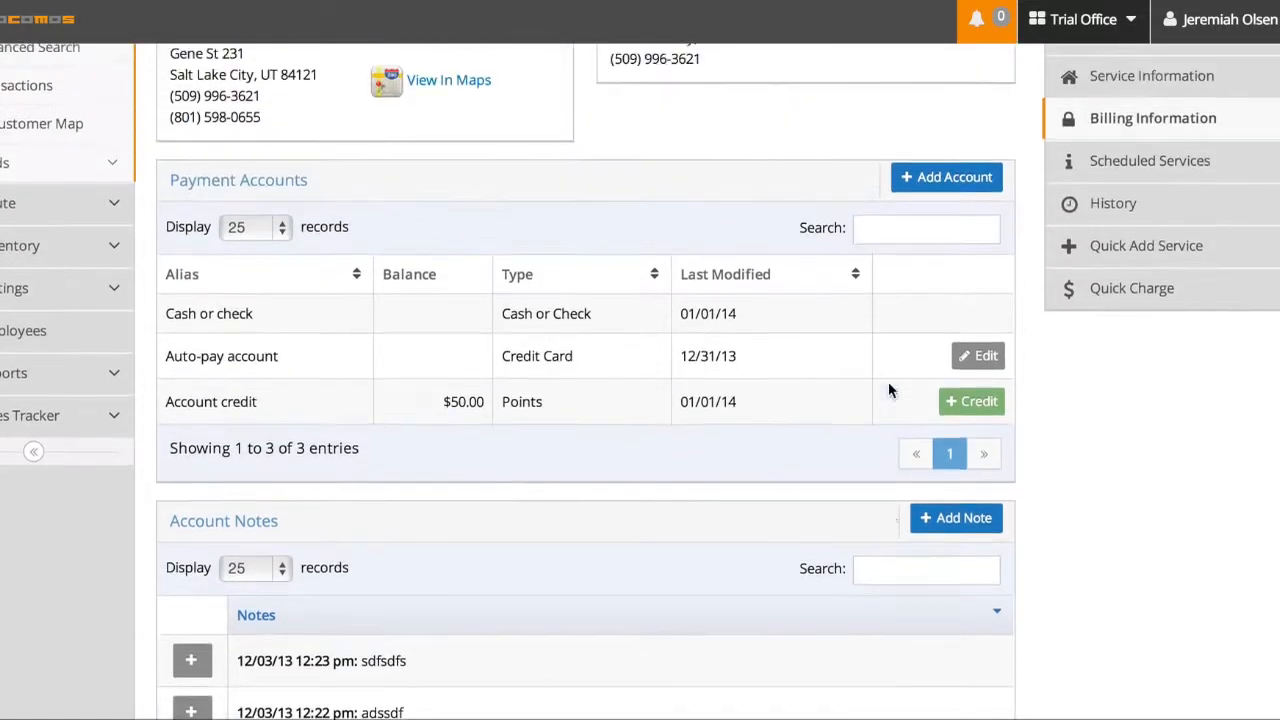
{"action": "scroll", "scroll_direction": "up", "scroll_amount": 3}
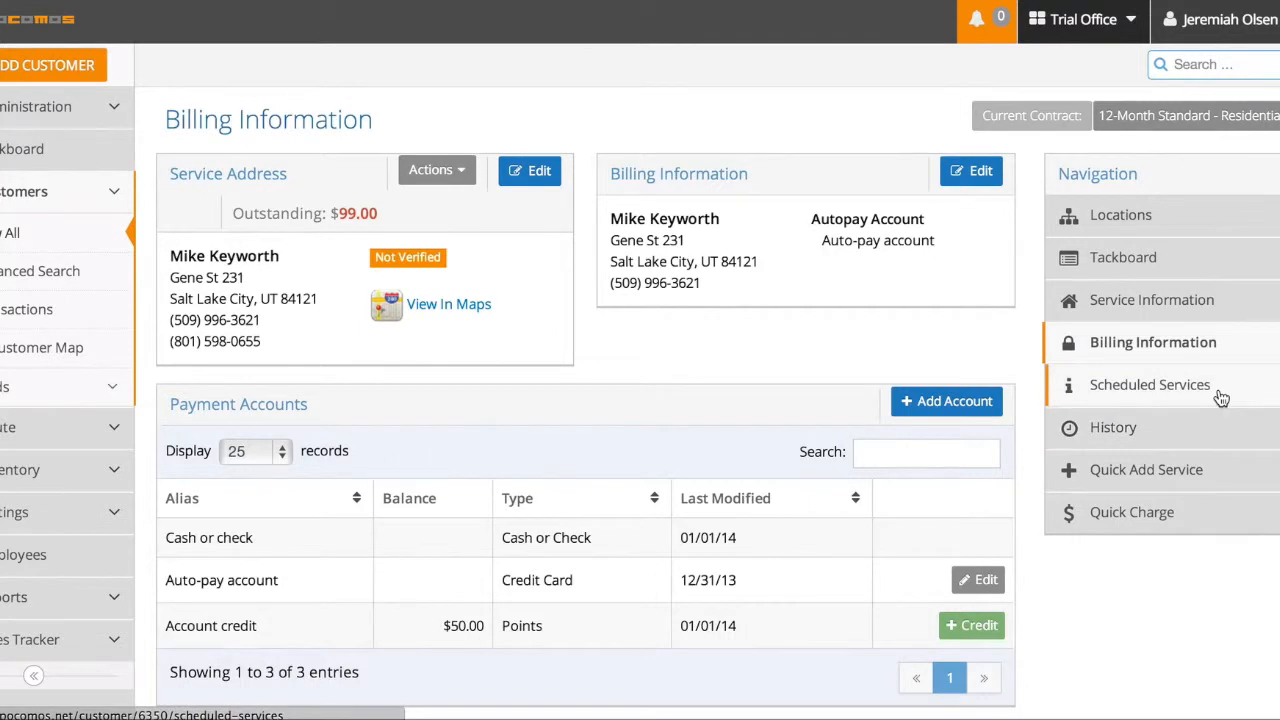
Step: Show Scheduled Services, listing five services under the 12-Month Standard - Residential contract
{"action": "left_click", "coordinate": [1149, 384]}
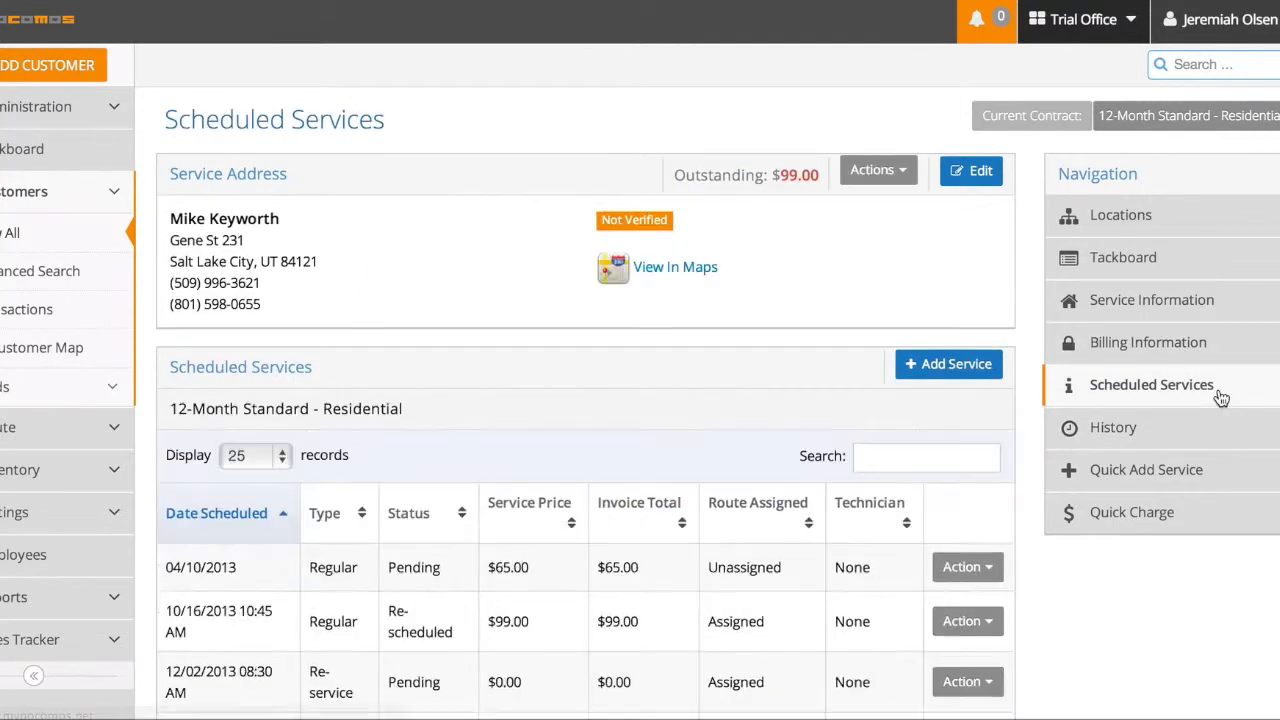
{"action": "scroll", "scroll_direction": "down", "scroll_amount": 3}
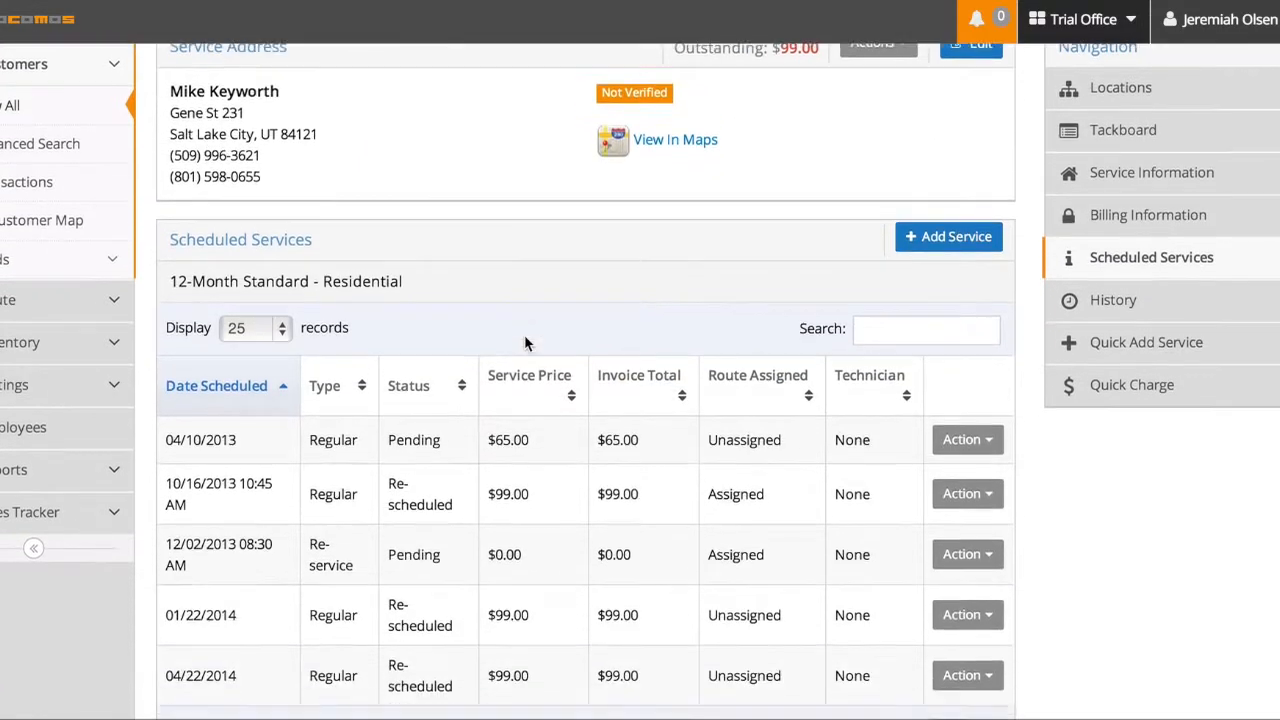
{"action": "scroll", "scroll_direction": "down", "scroll_amount": 3}
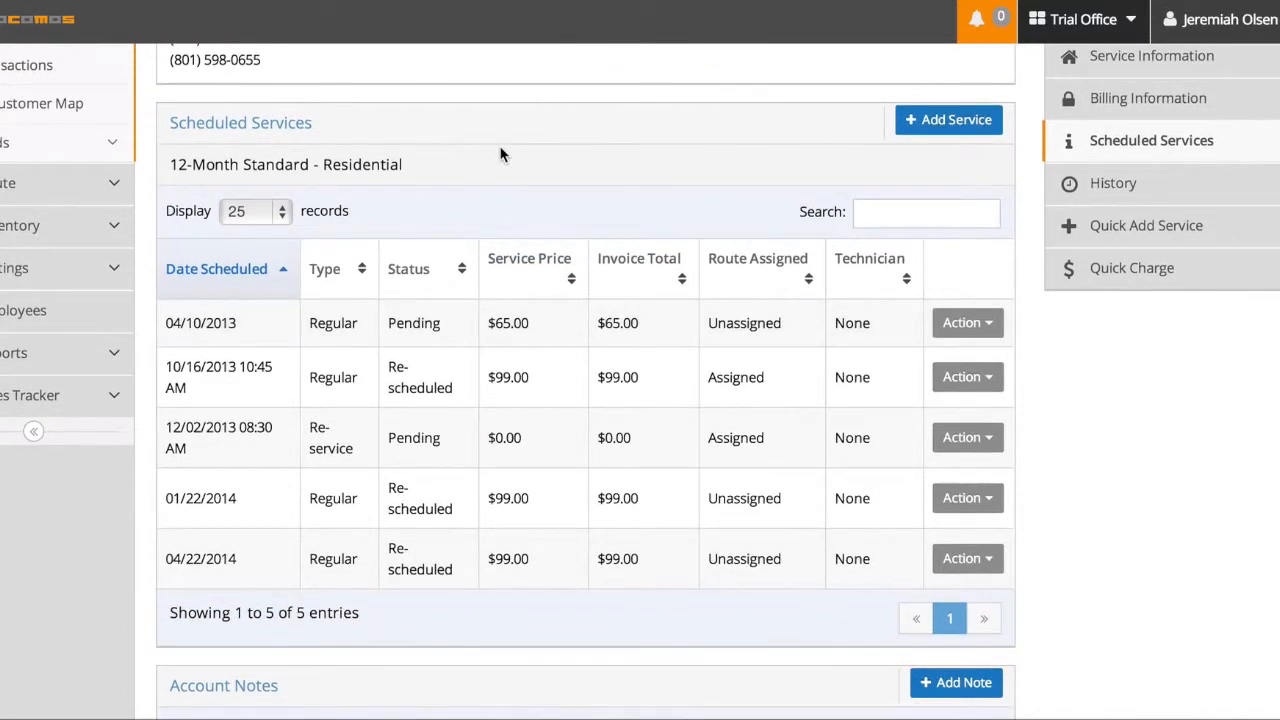
{"action": "mouse_move", "coordinate": [448, 163]}
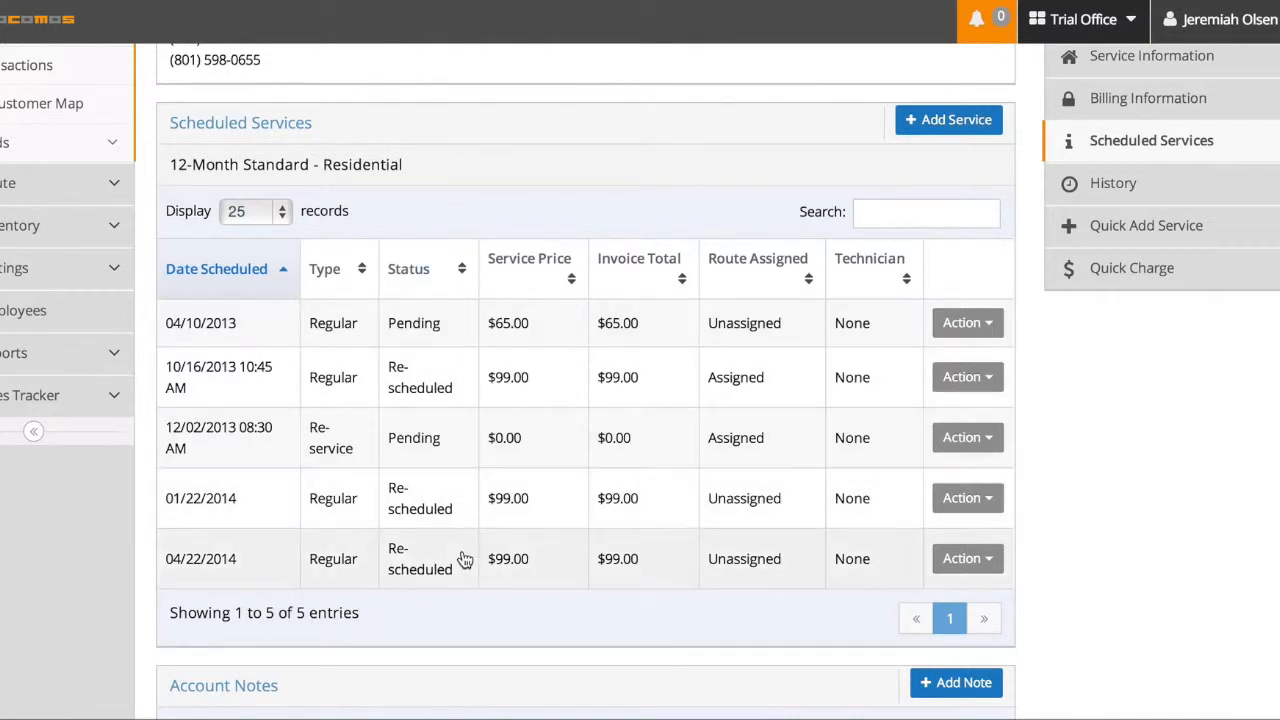
{"action": "mouse_move", "coordinate": [480, 322]}
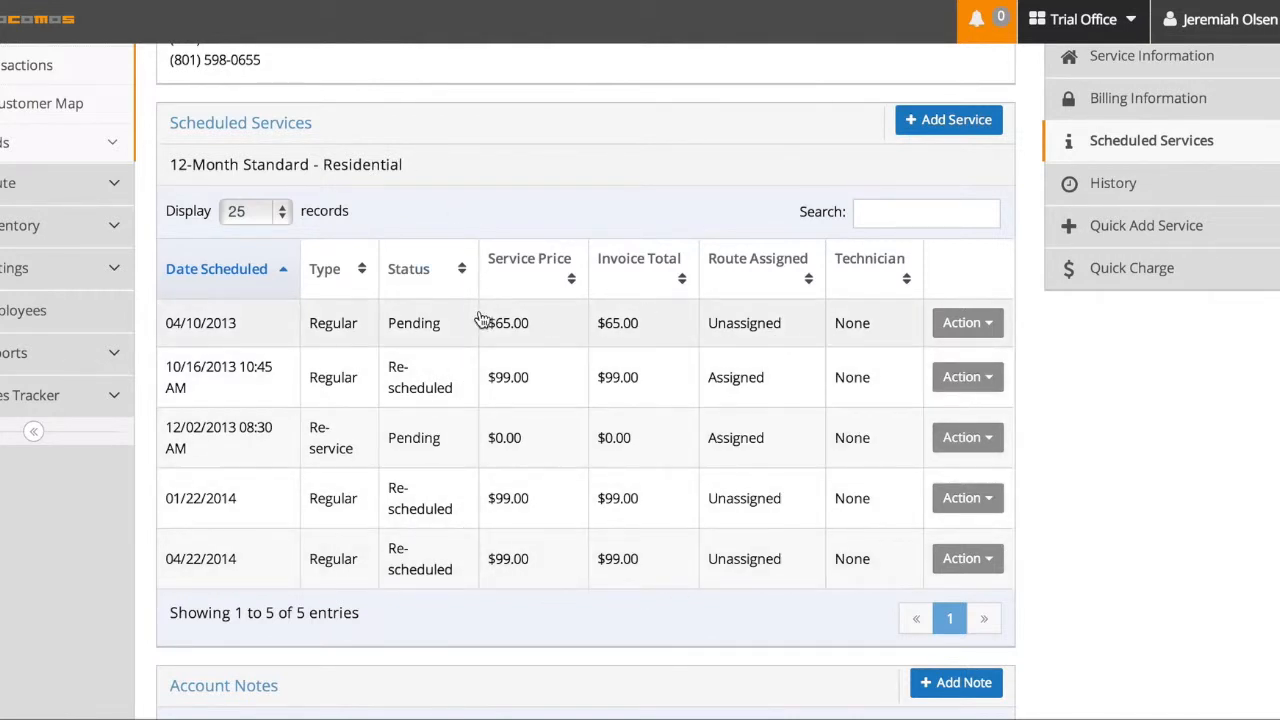
{"action": "mouse_move", "coordinate": [1063, 481]}
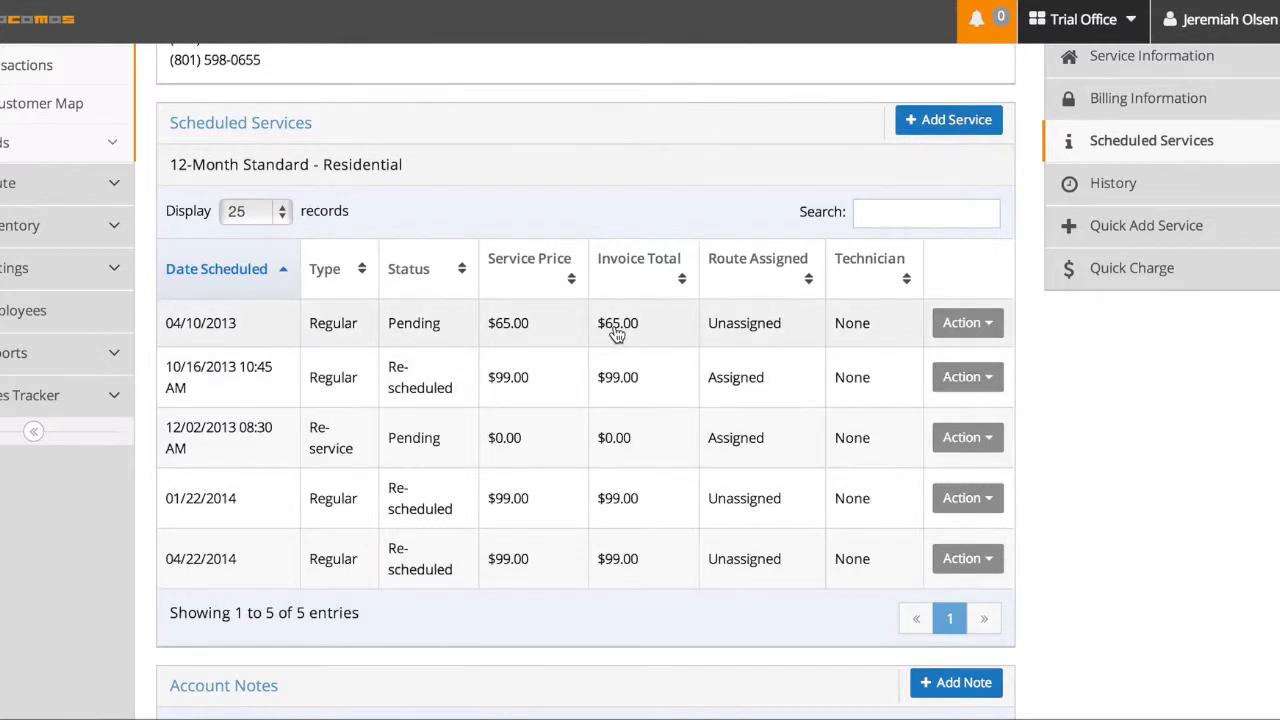
{"action": "left_click", "coordinate": [961, 322]}
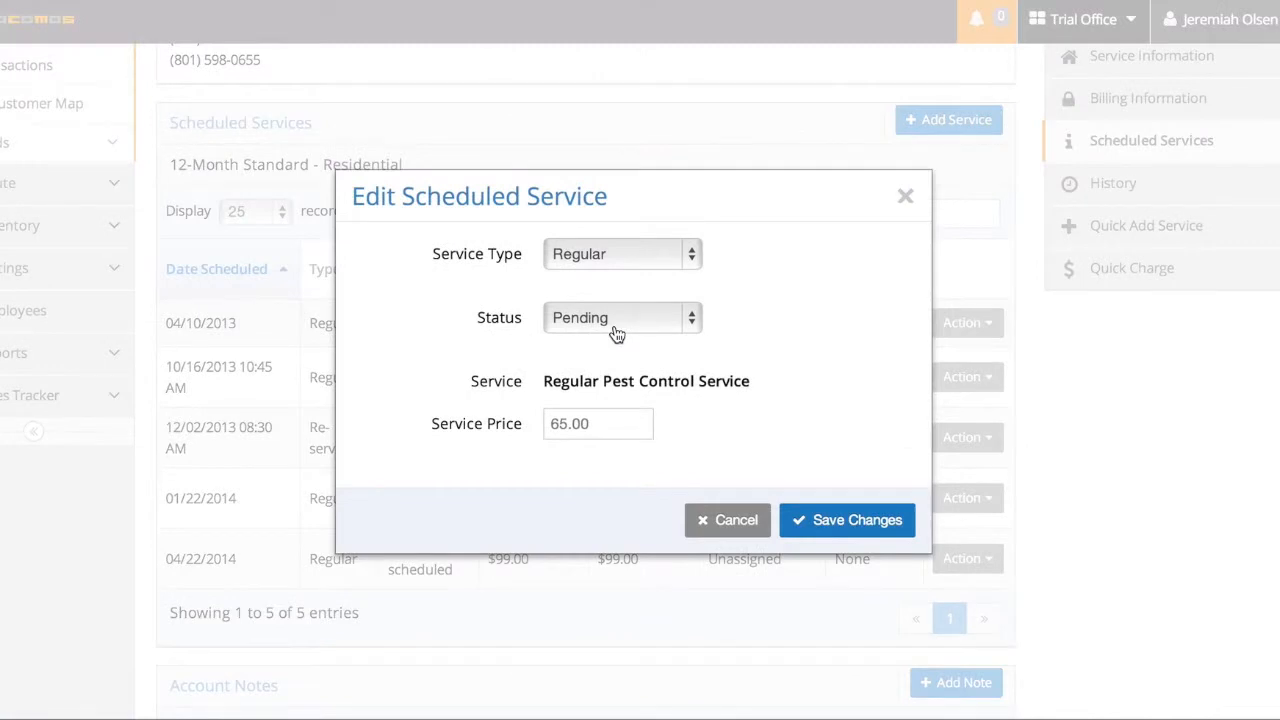
{"action": "mouse_move", "coordinate": [655, 280]}
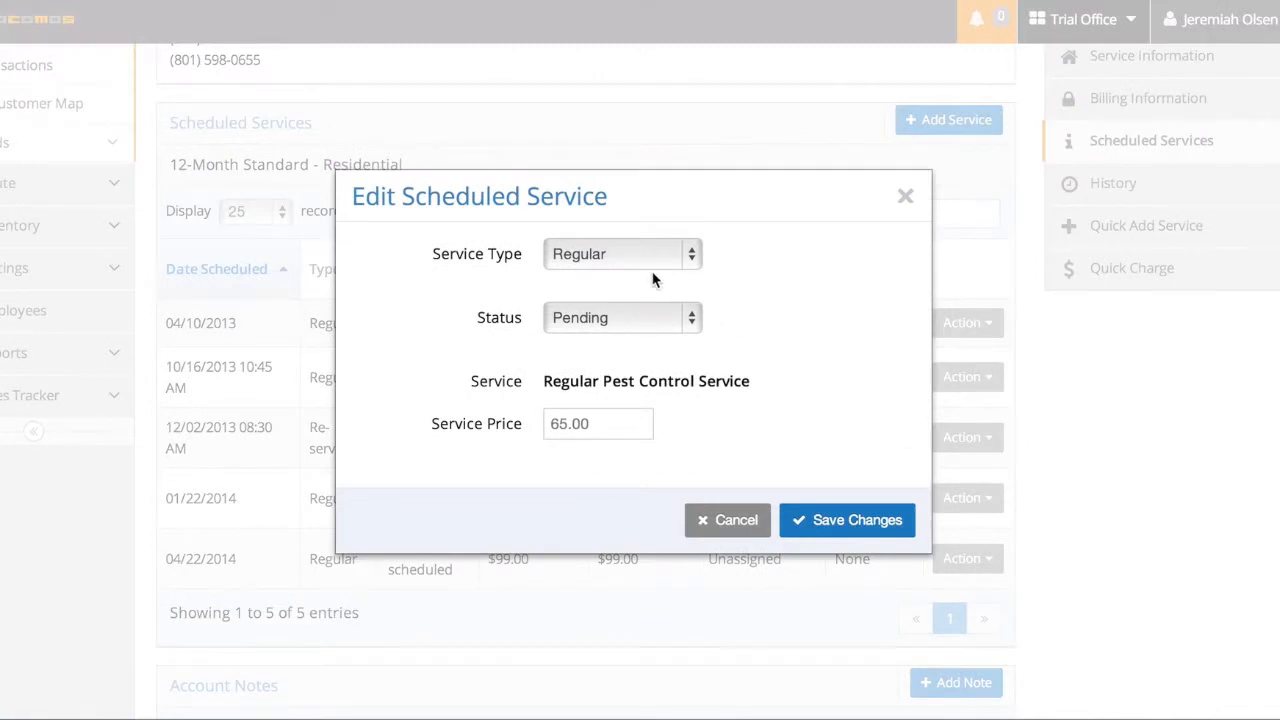
{"action": "left_click", "coordinate": [620, 253]}
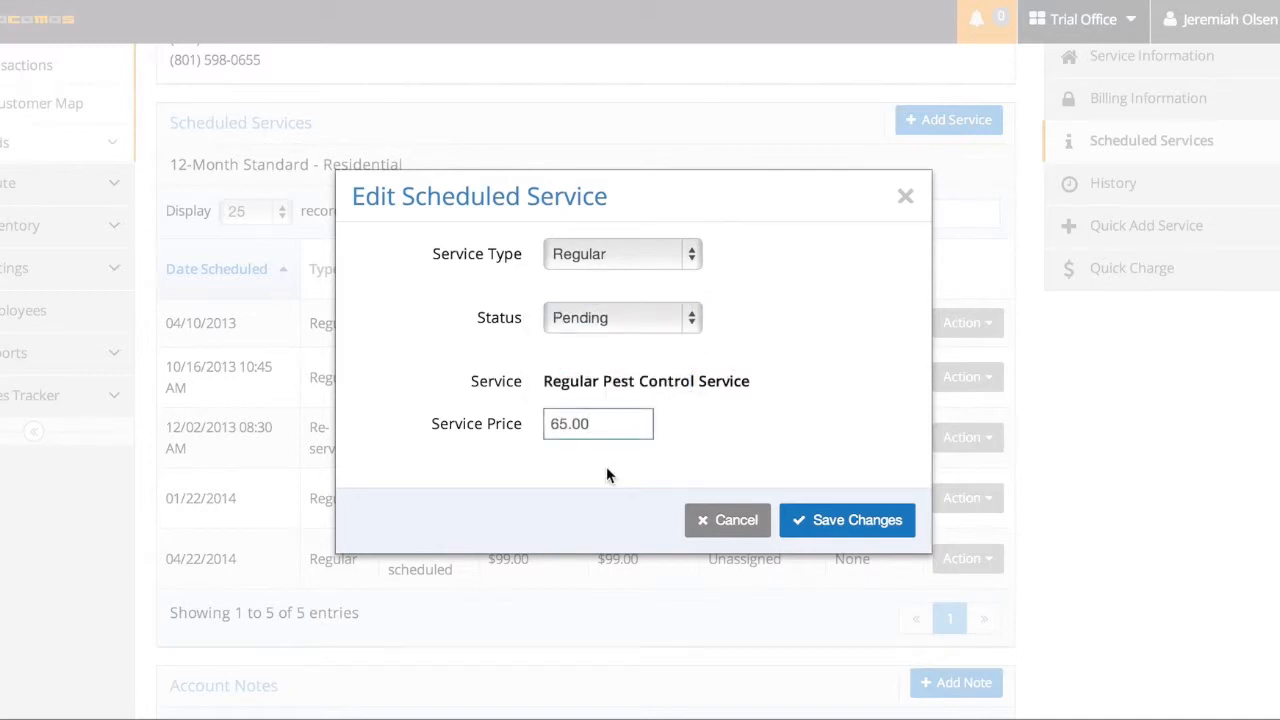
{"action": "left_click", "coordinate": [727, 519]}
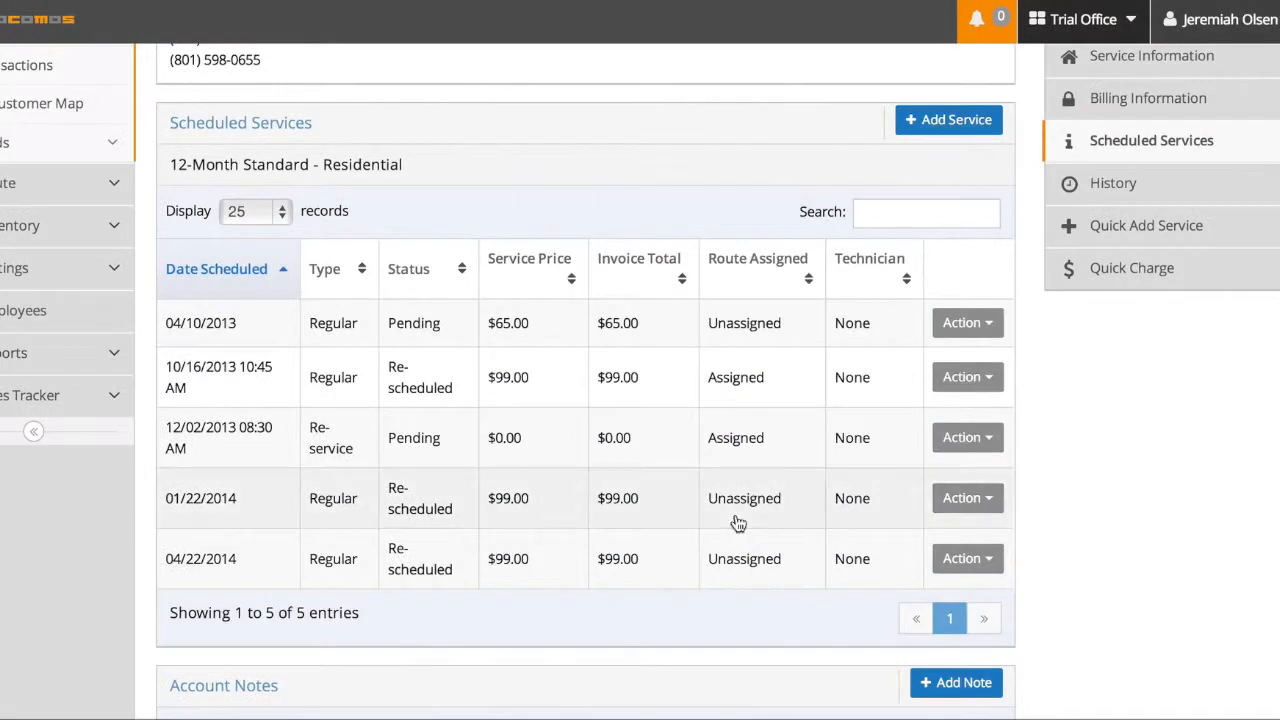
Step: Choose Re-Schedule from the 04/10/2013 service's Action menu
{"action": "left_click", "coordinate": [965, 322]}
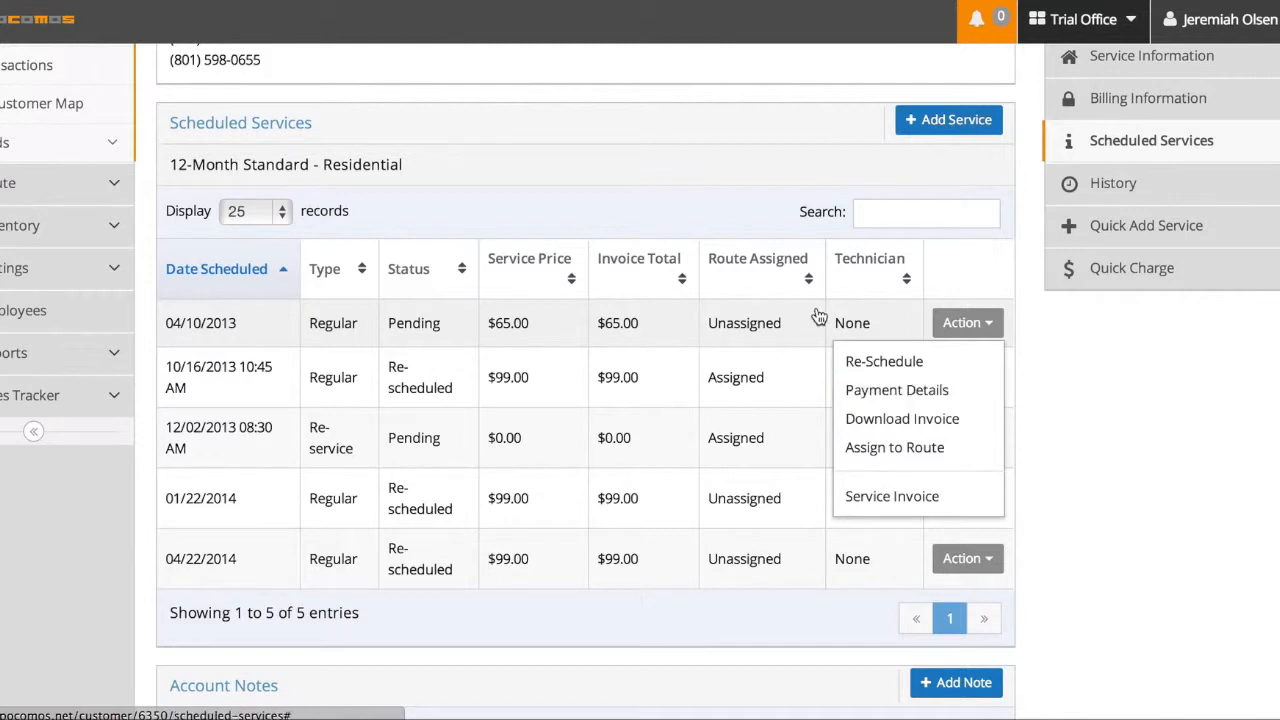
{"action": "mouse_move", "coordinate": [803, 377]}
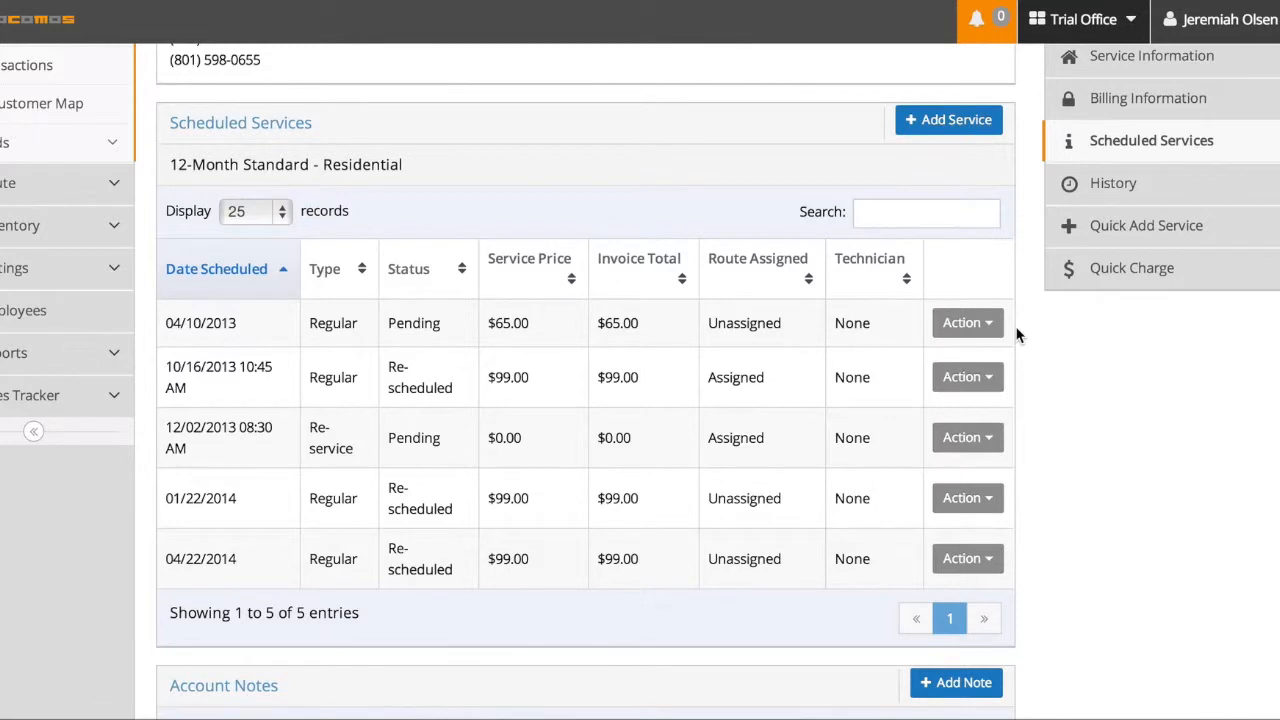
{"action": "left_click", "coordinate": [967, 377]}
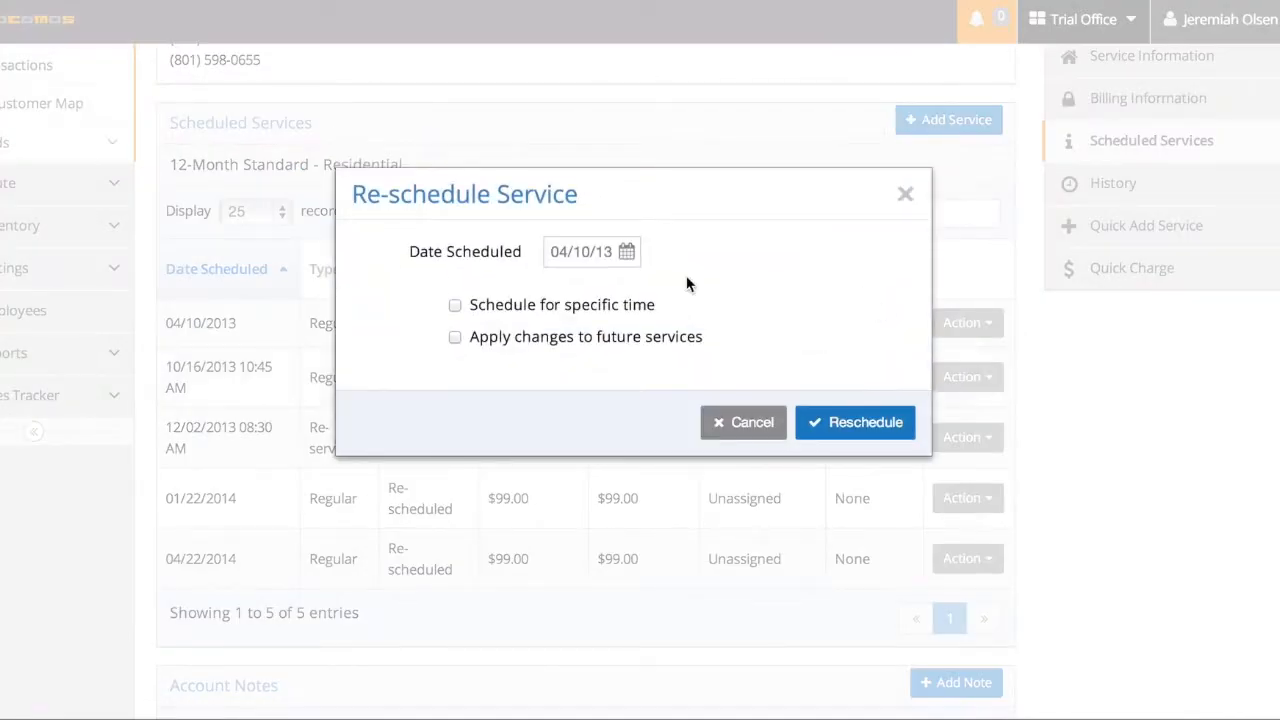
Step: Pick 04/24/13 without a specific time, applying changes to future services with offset jobs
{"action": "left_click", "coordinate": [592, 251]}
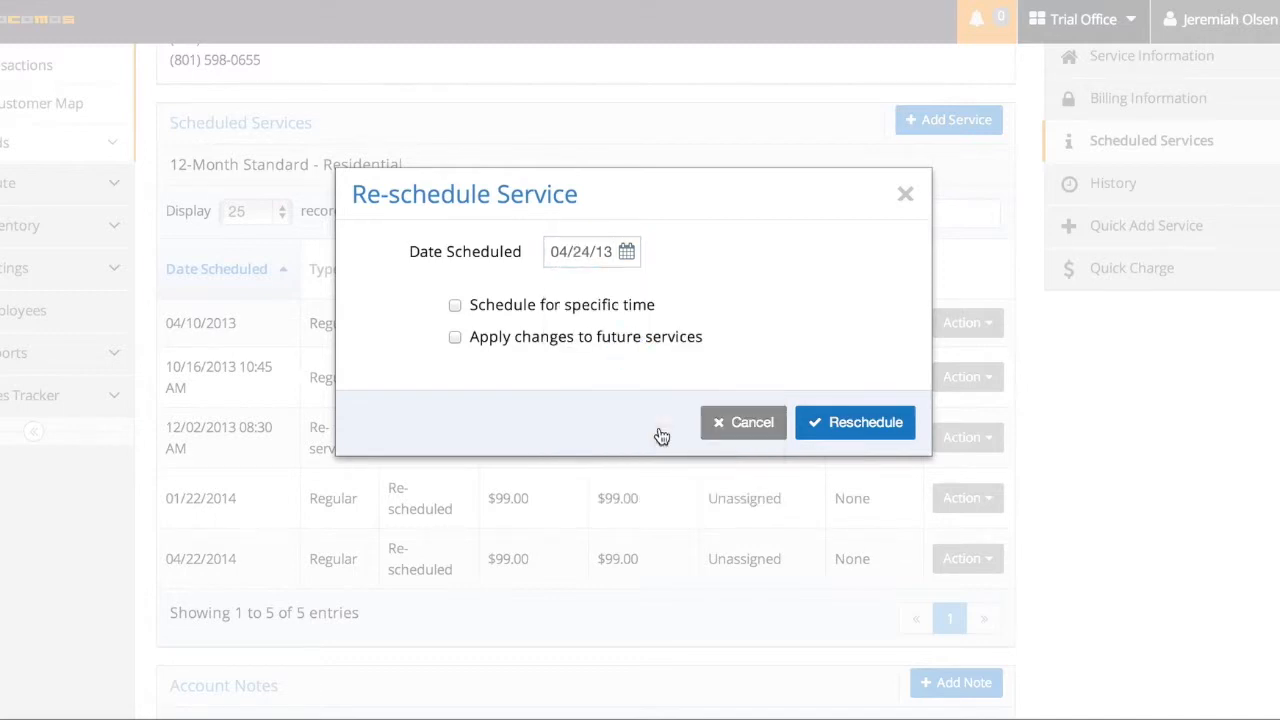
{"action": "left_click", "coordinate": [455, 305]}
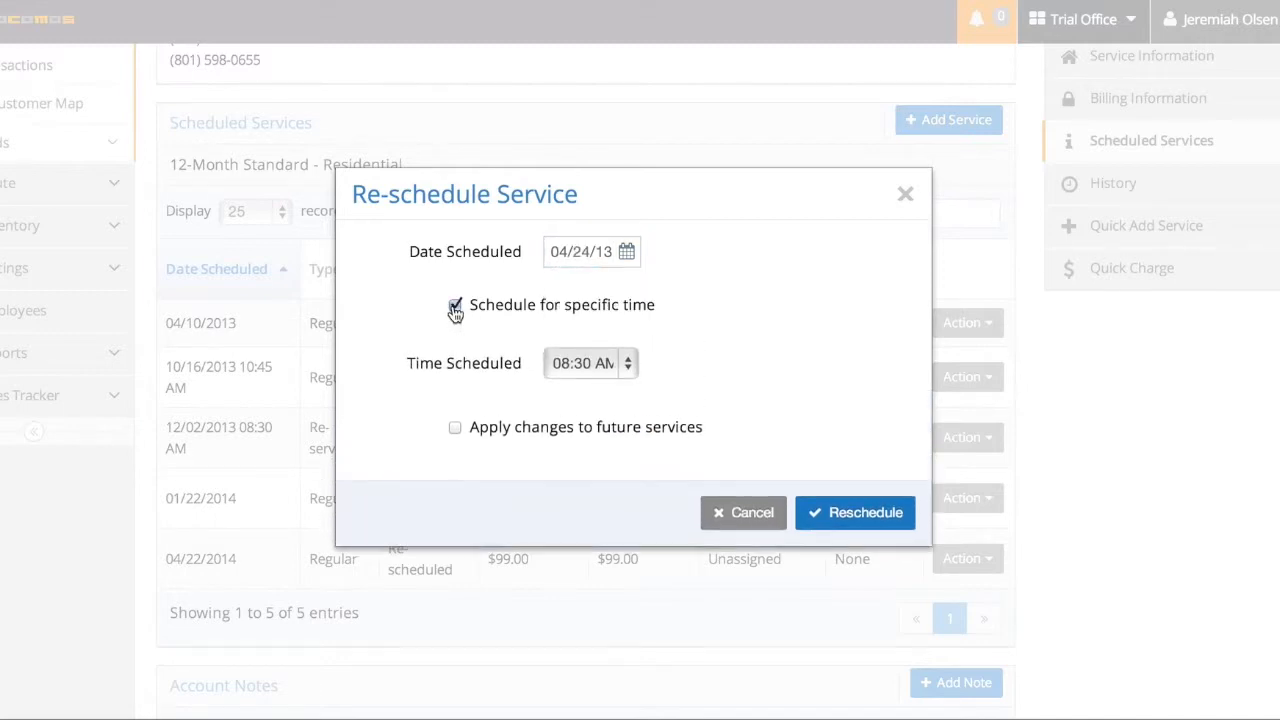
{"action": "left_click", "coordinate": [455, 305]}
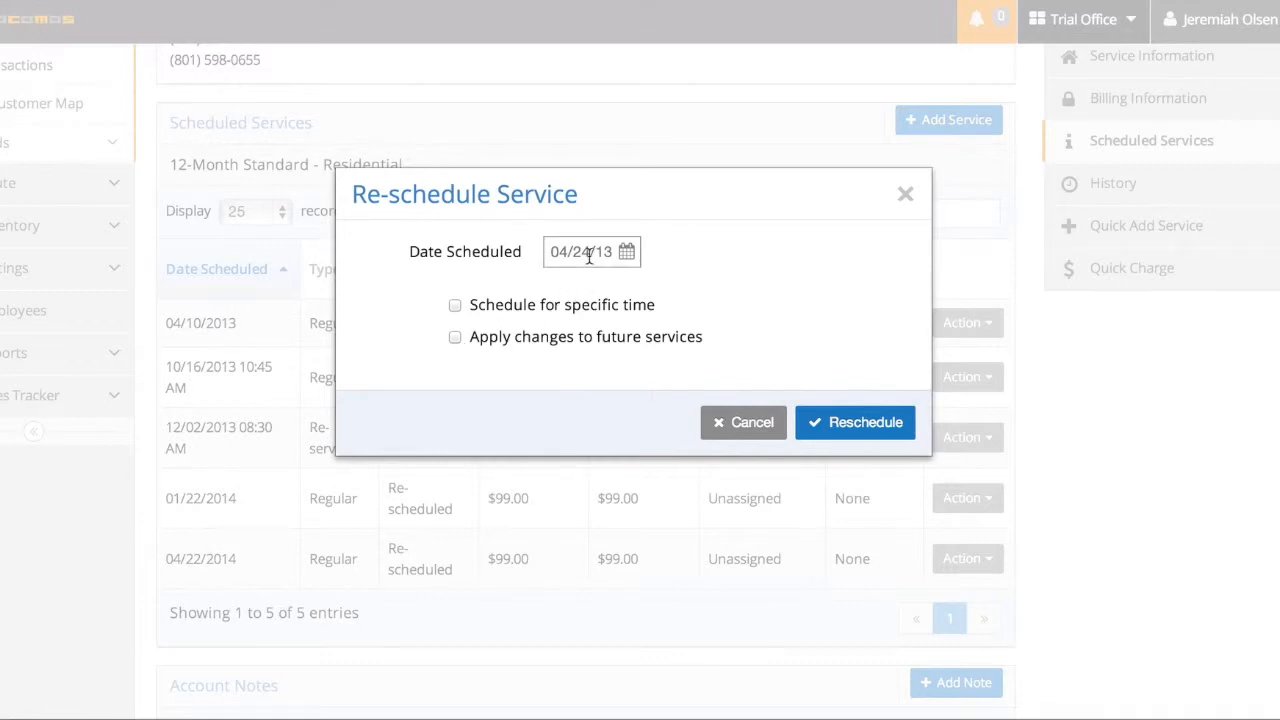
{"action": "left_click", "coordinate": [455, 337]}
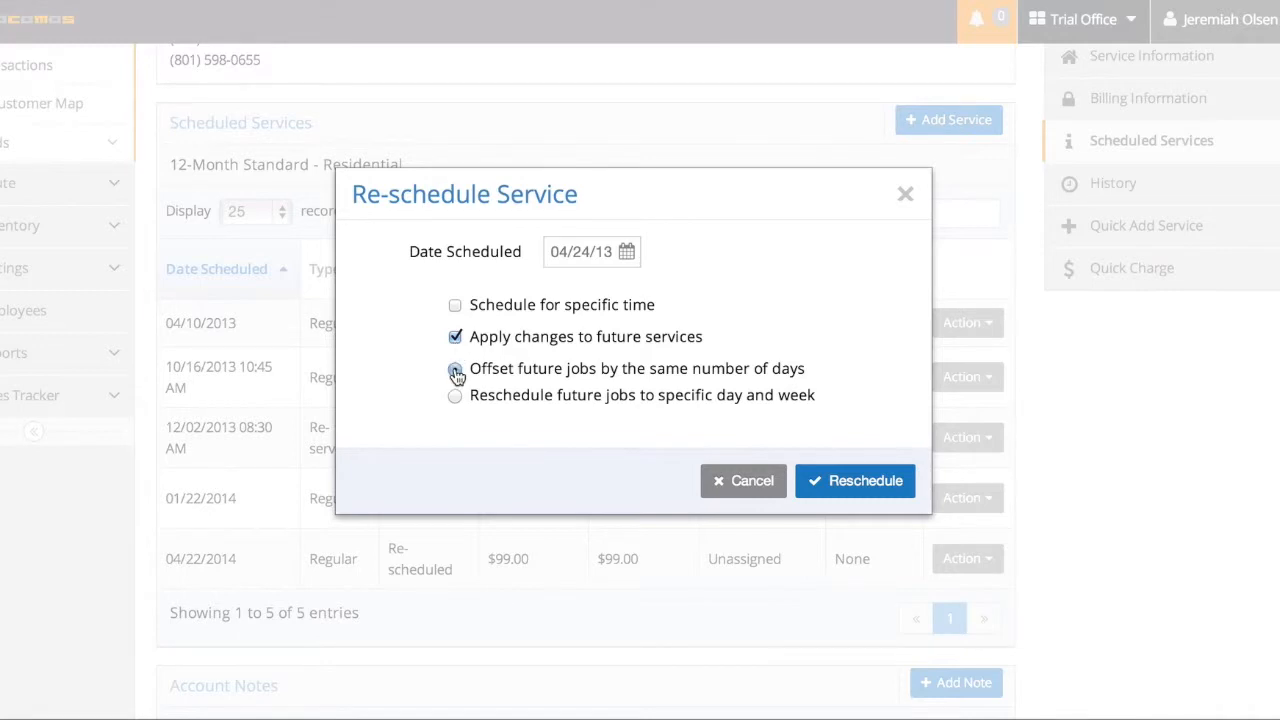
{"action": "left_click", "coordinate": [455, 368]}
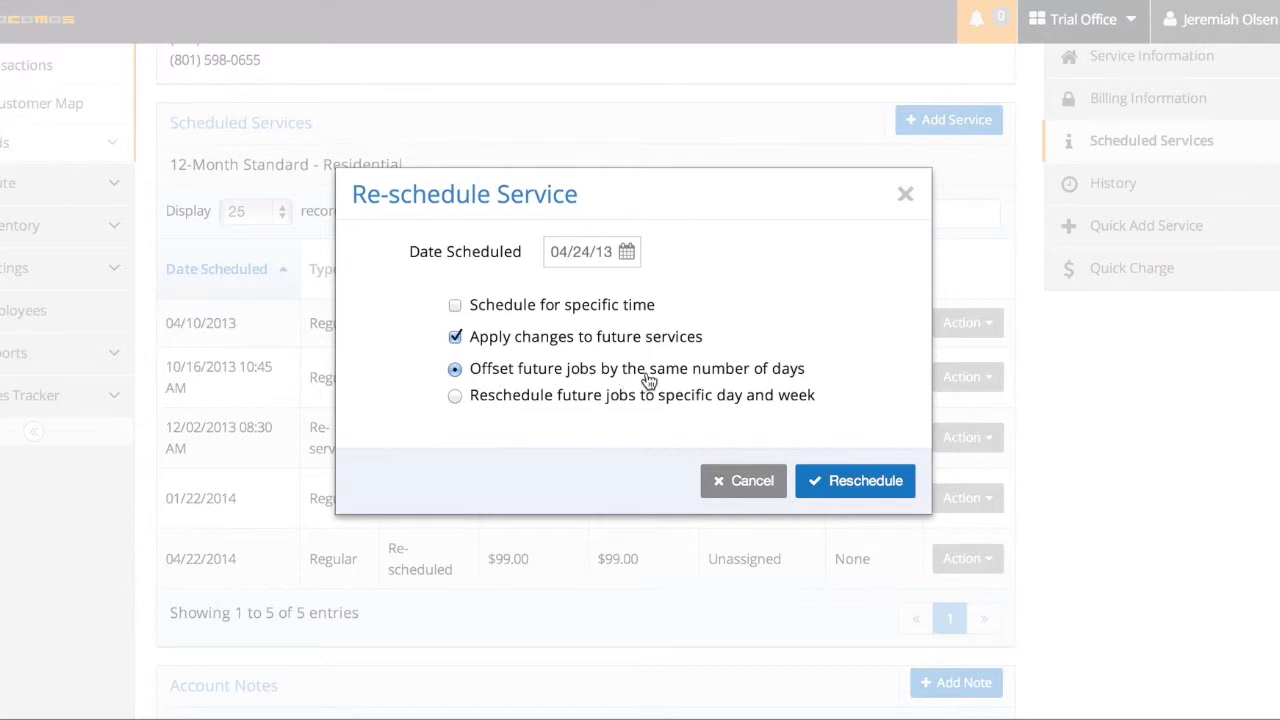
{"action": "mouse_move", "coordinate": [290, 360]}
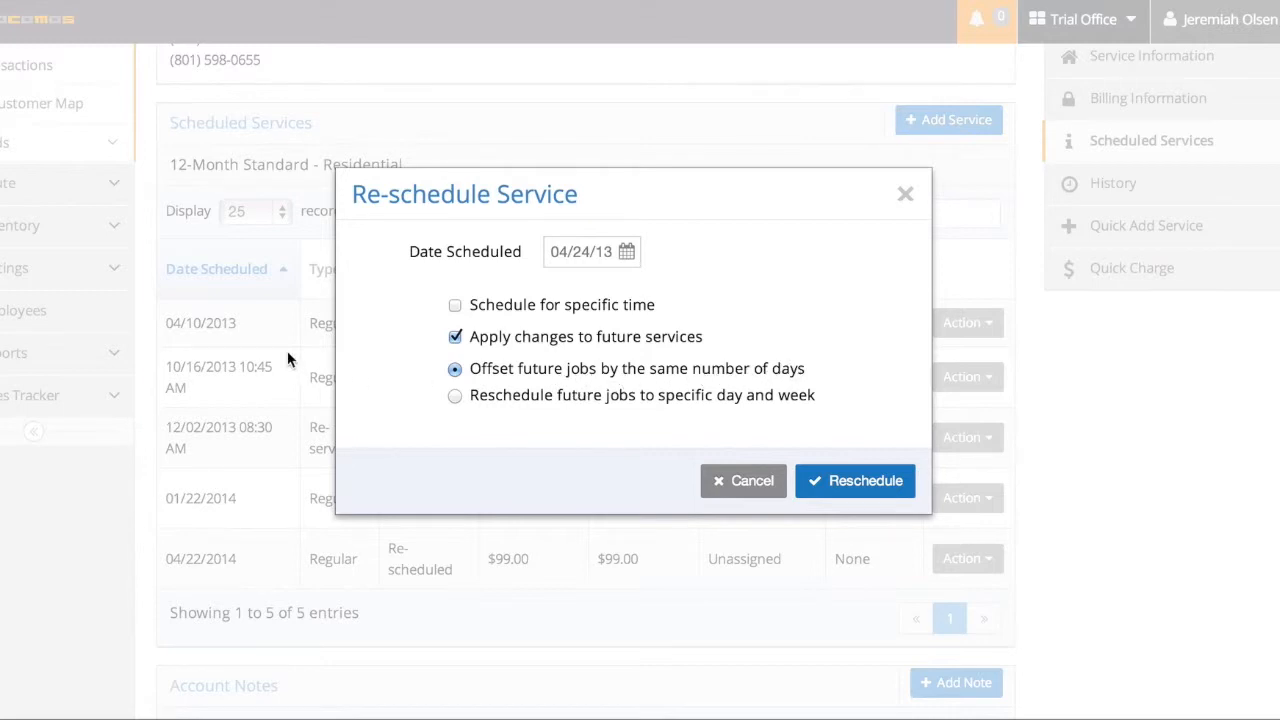
{"action": "mouse_move", "coordinate": [270, 665]}
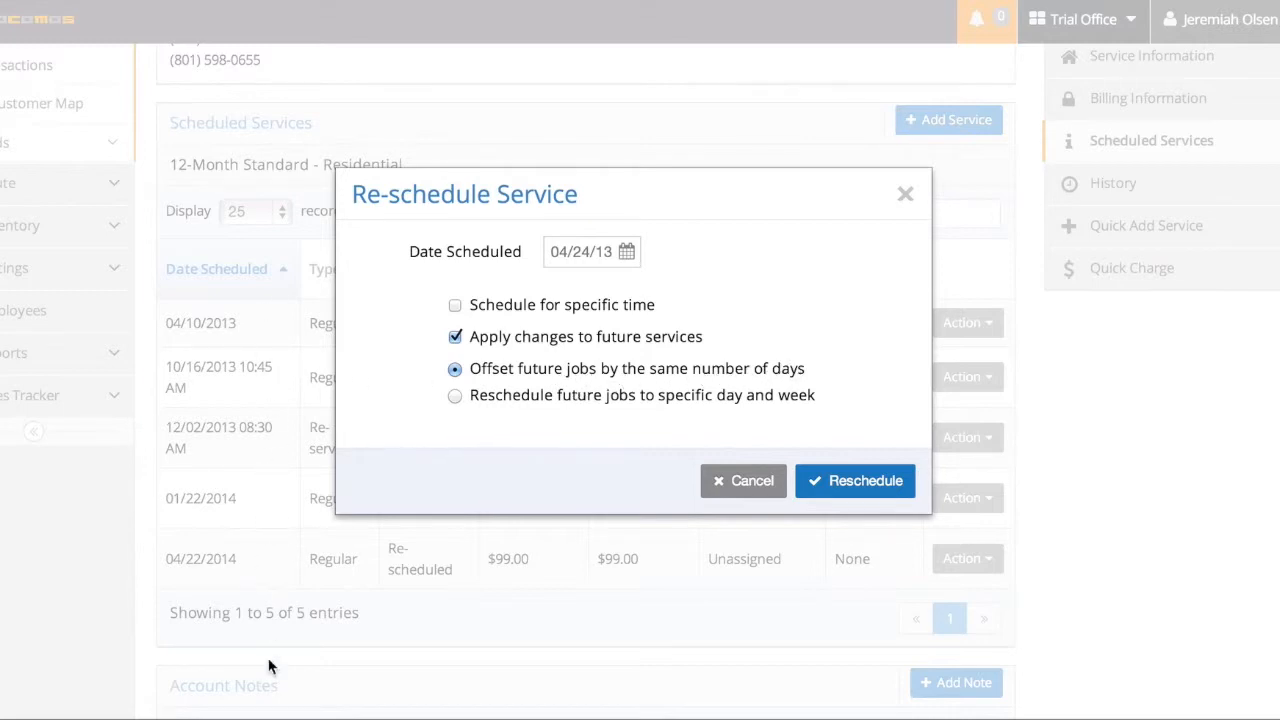
{"action": "mouse_move", "coordinate": [416, 366]}
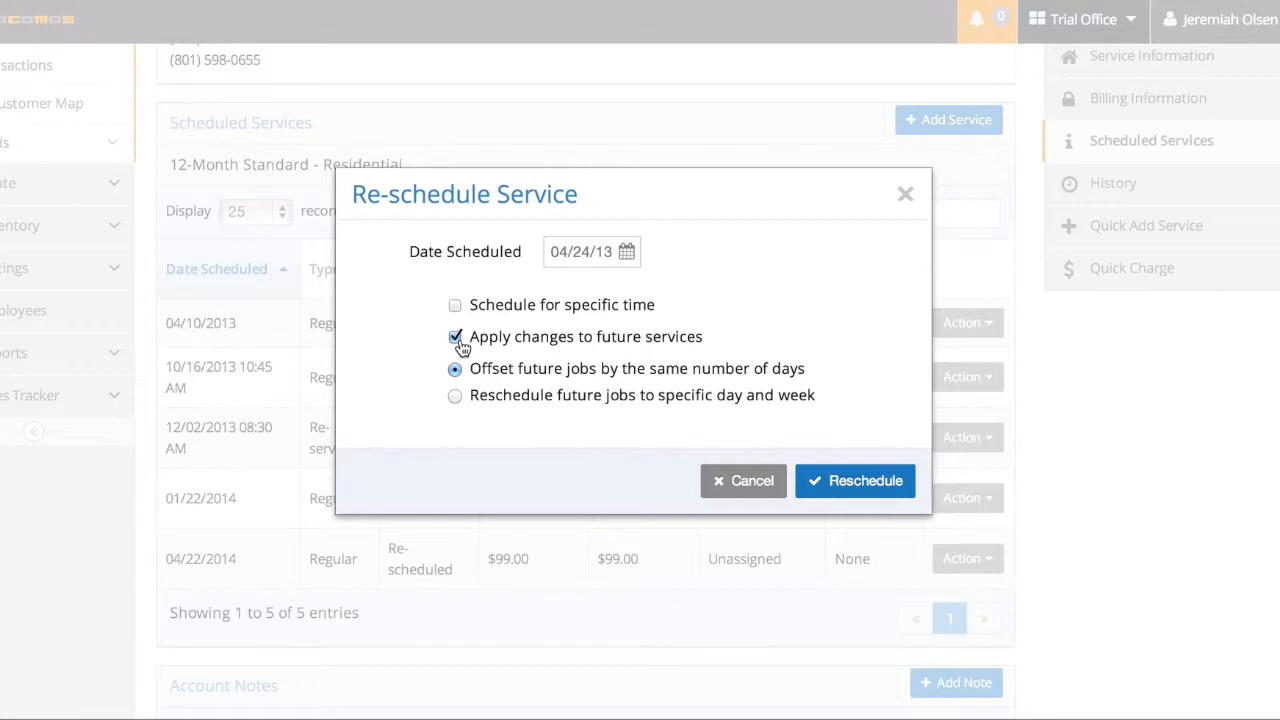
{"action": "mouse_move", "coordinate": [855, 481]}
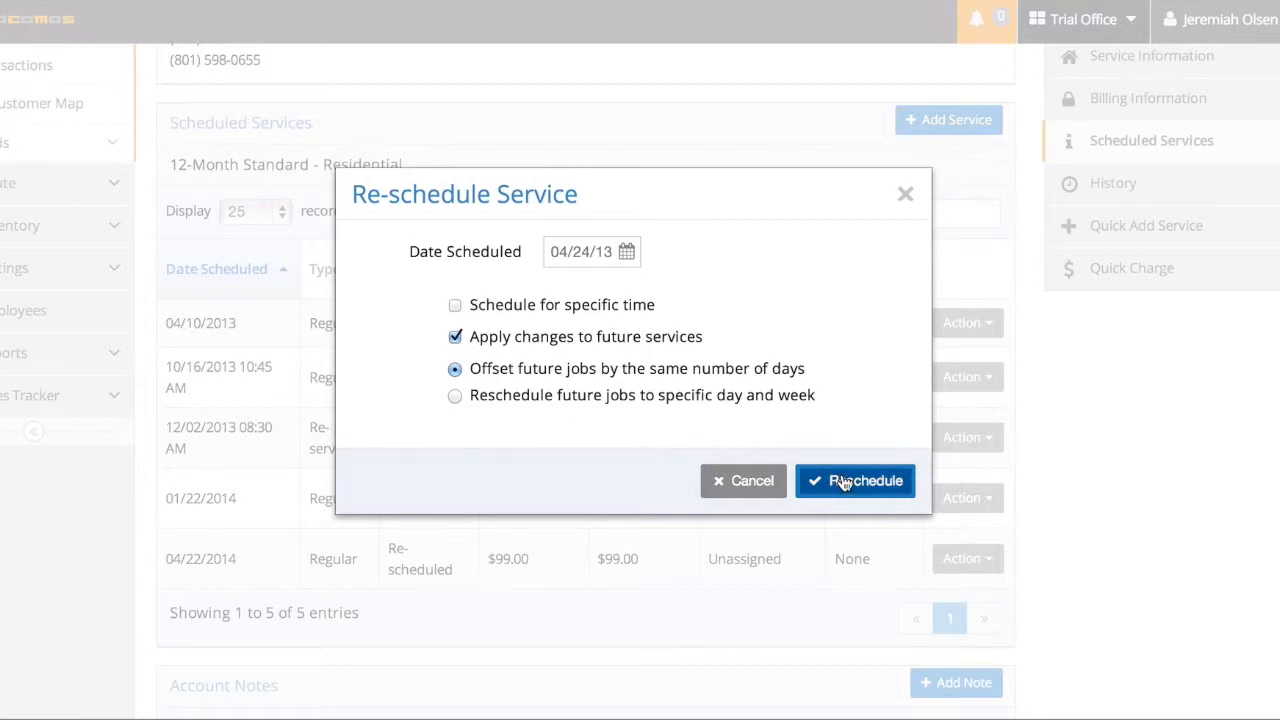
Step: Choose 01/22/14 from the calendar and confirm rescheduling this and future services
{"action": "left_click", "coordinate": [855, 481]}
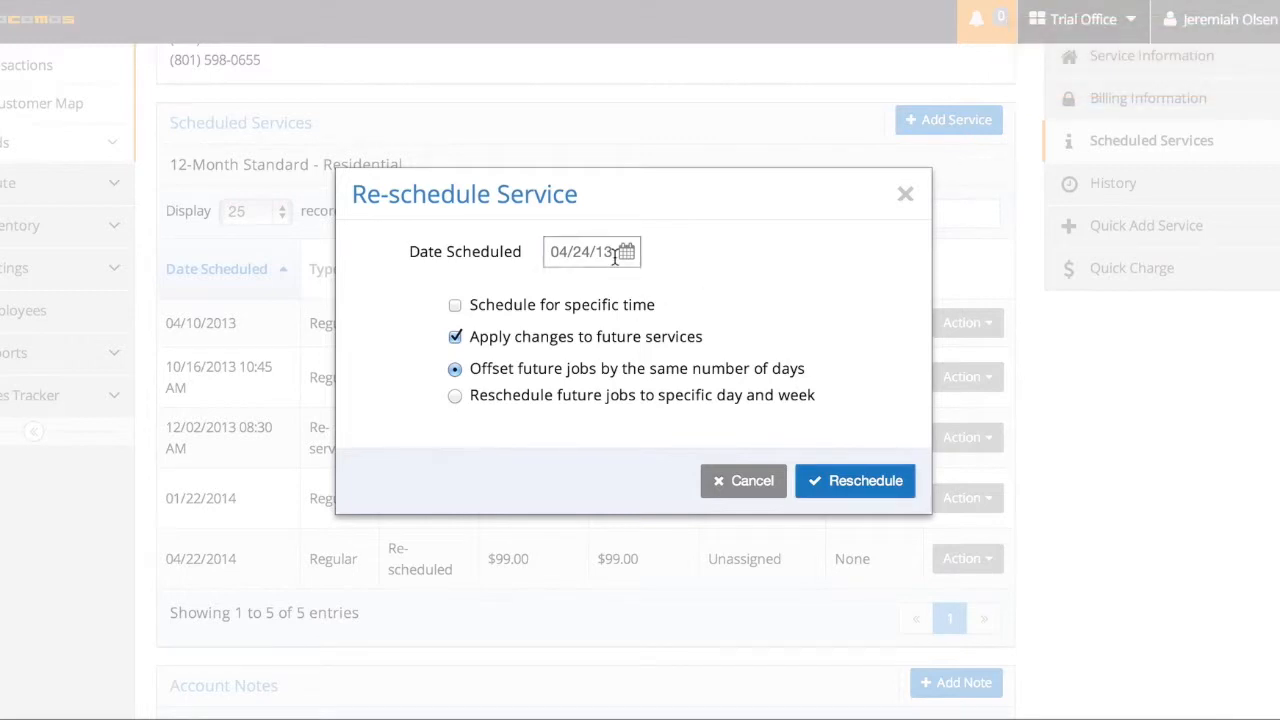
{"action": "left_click", "coordinate": [626, 251]}
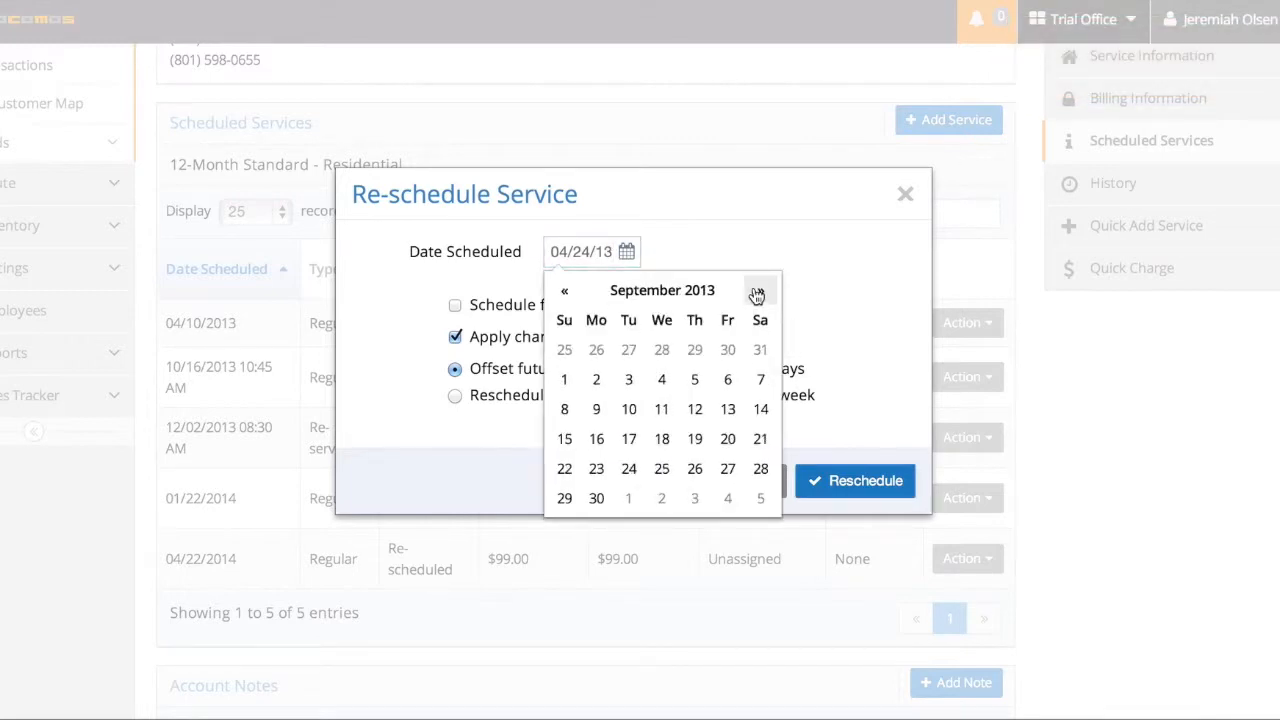
{"action": "left_click", "coordinate": [760, 290]}
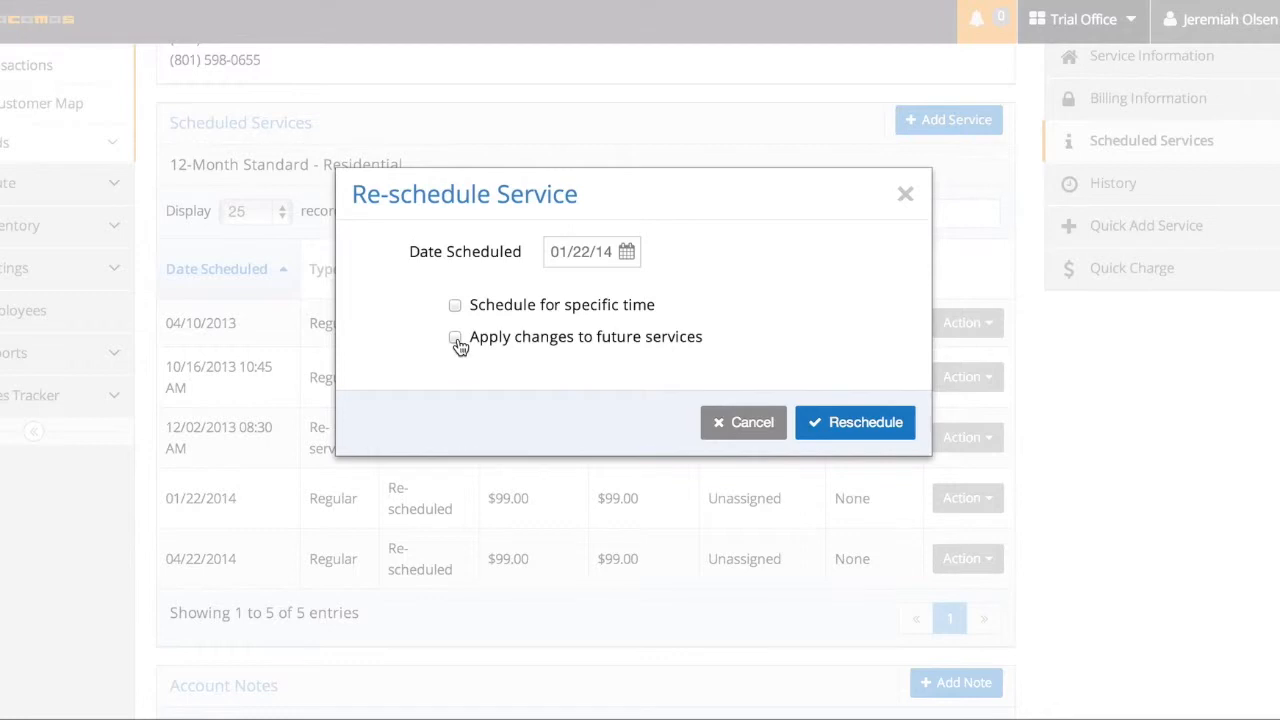
{"action": "left_click", "coordinate": [455, 337]}
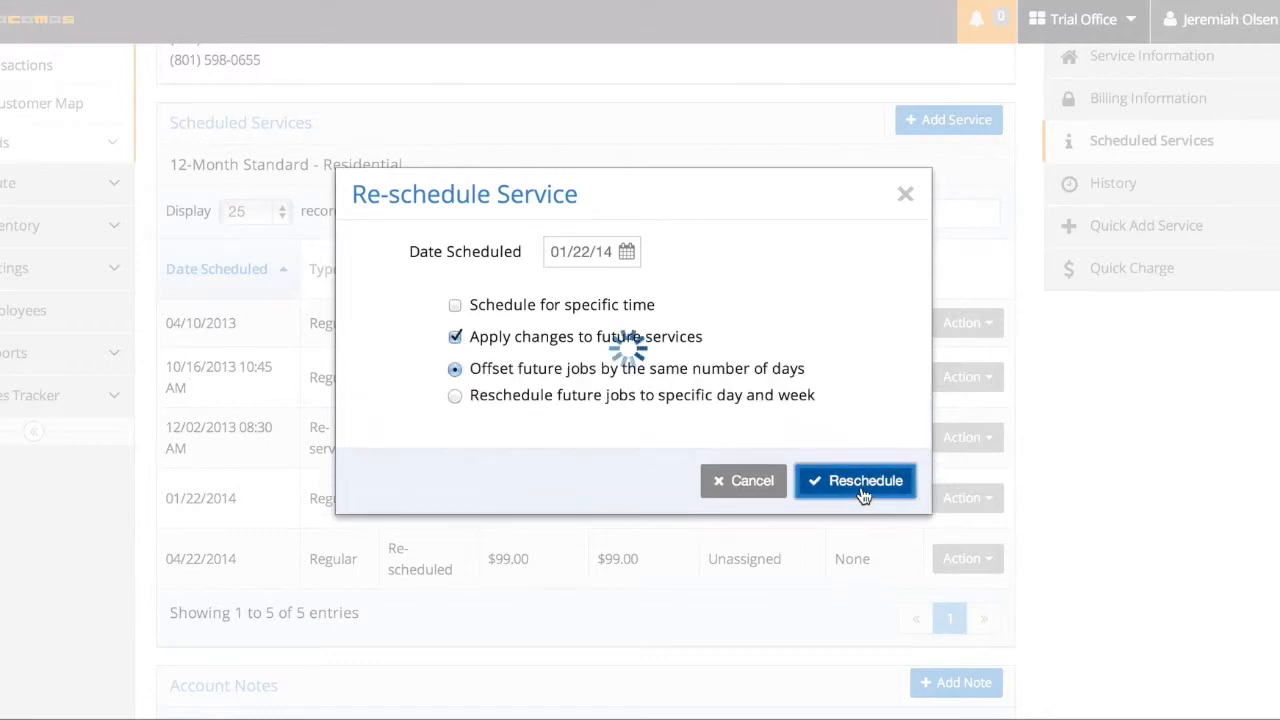
{"action": "left_click", "coordinate": [855, 481]}
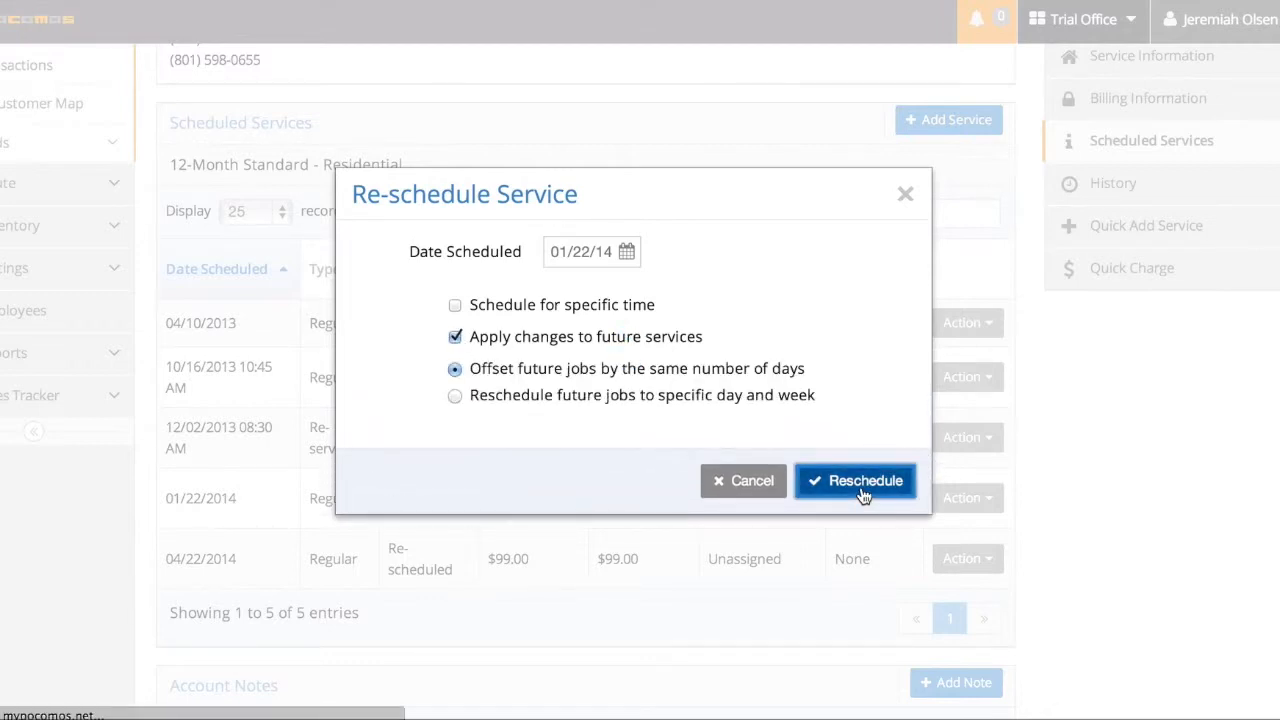
{"action": "left_click", "coordinate": [855, 481]}
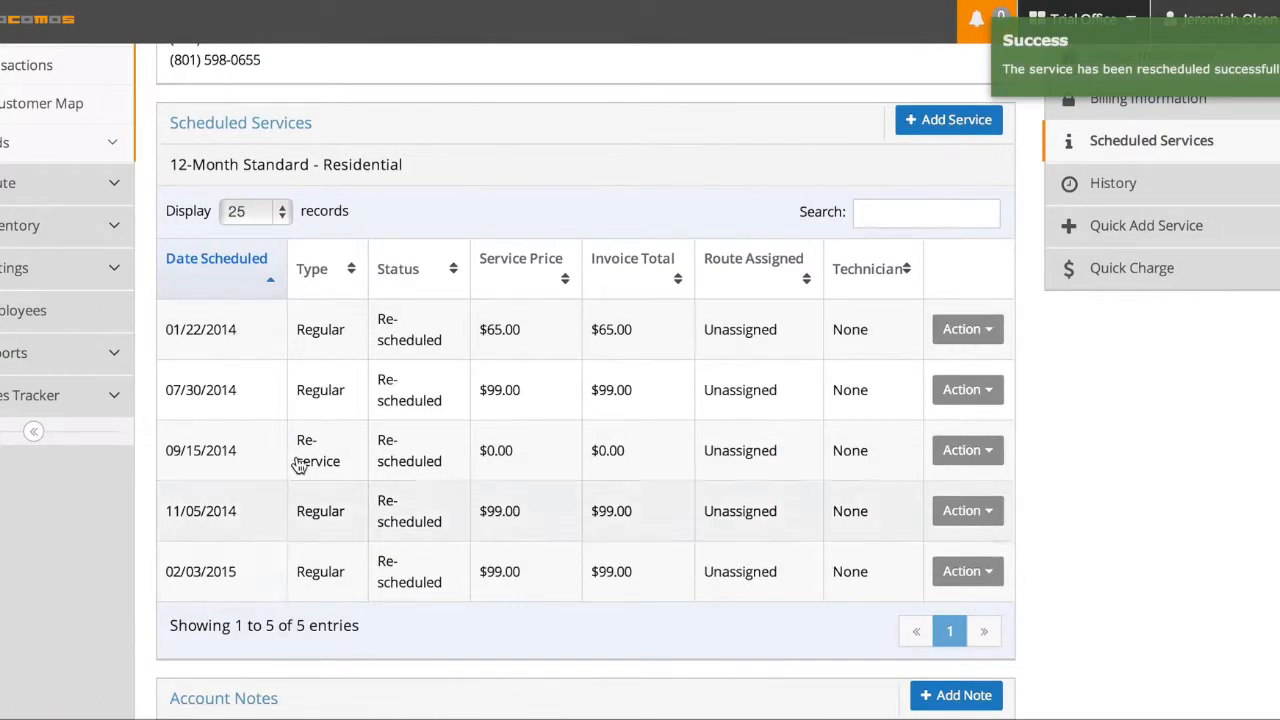
{"action": "mouse_move", "coordinate": [602, 181]}
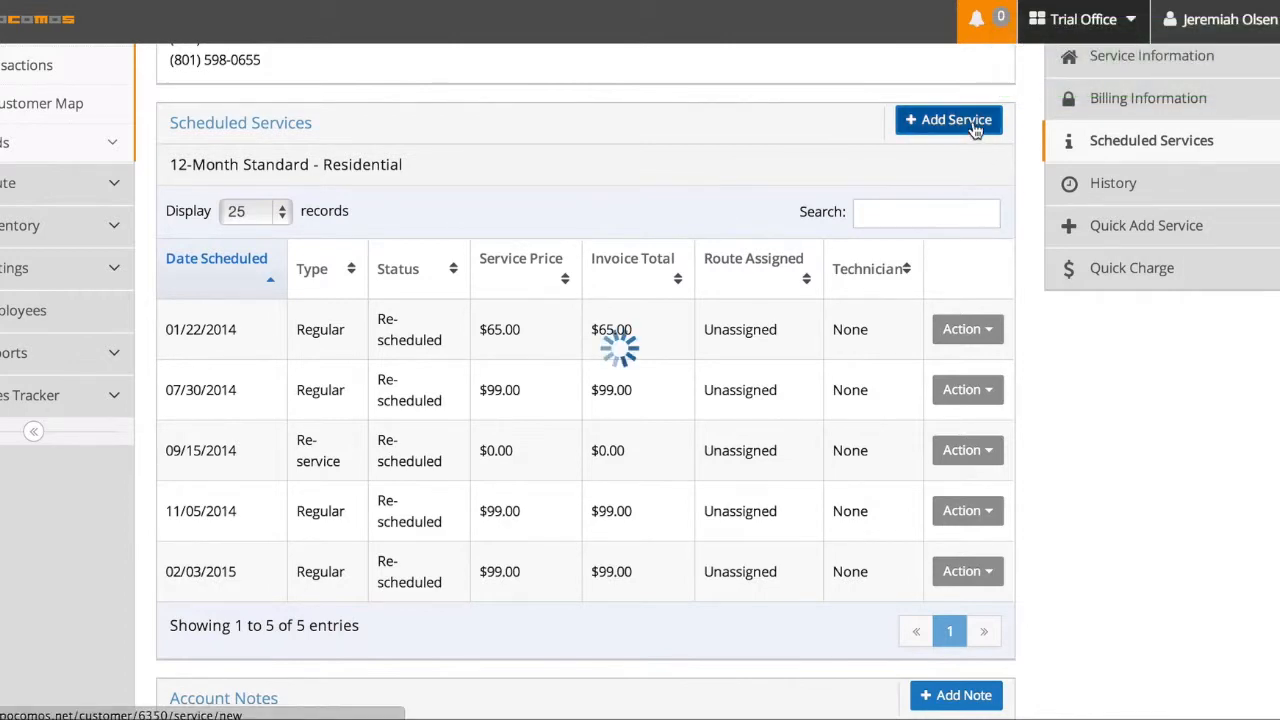
{"action": "left_click", "coordinate": [947, 119]}
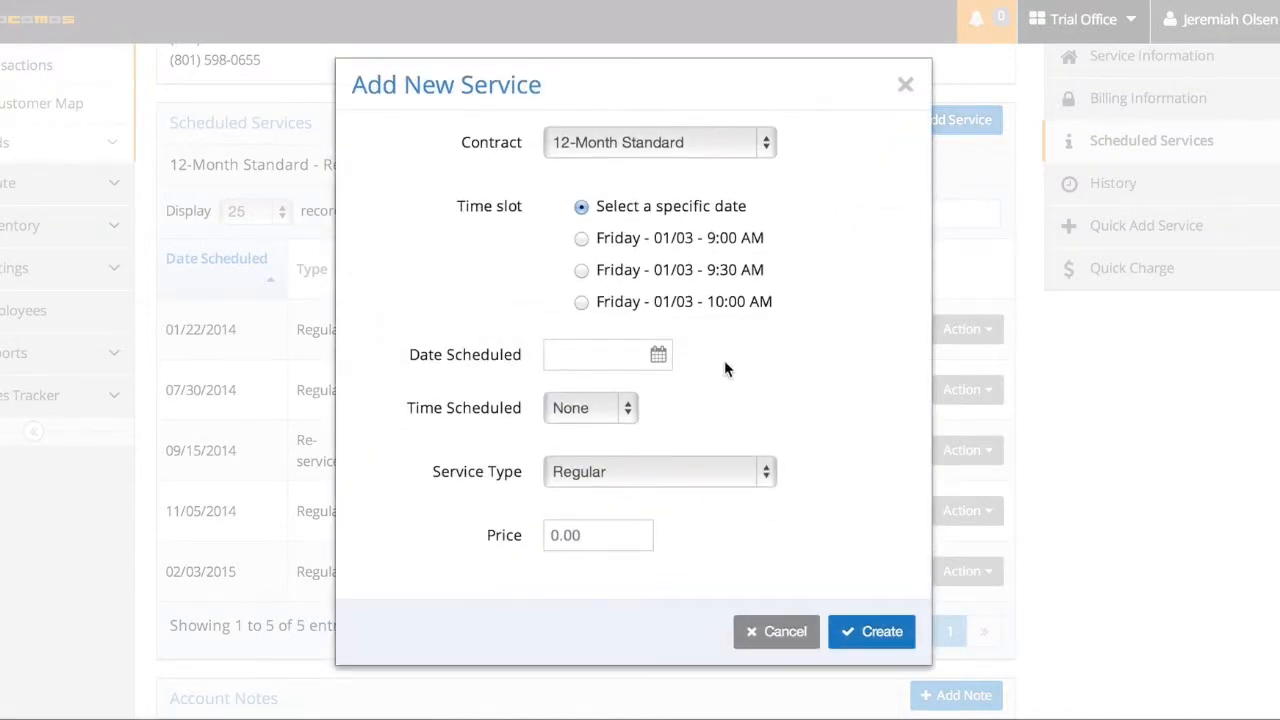
{"action": "mouse_move", "coordinate": [268, 318]}
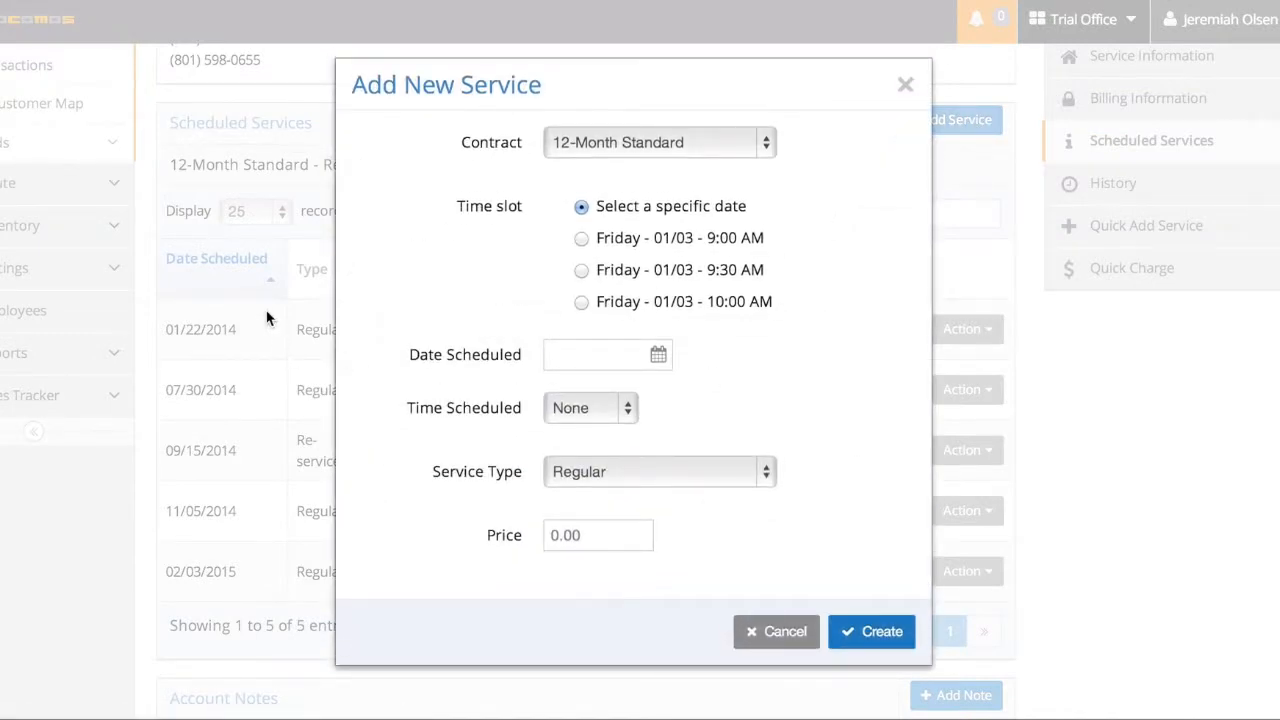
{"action": "mouse_move", "coordinate": [687, 465]}
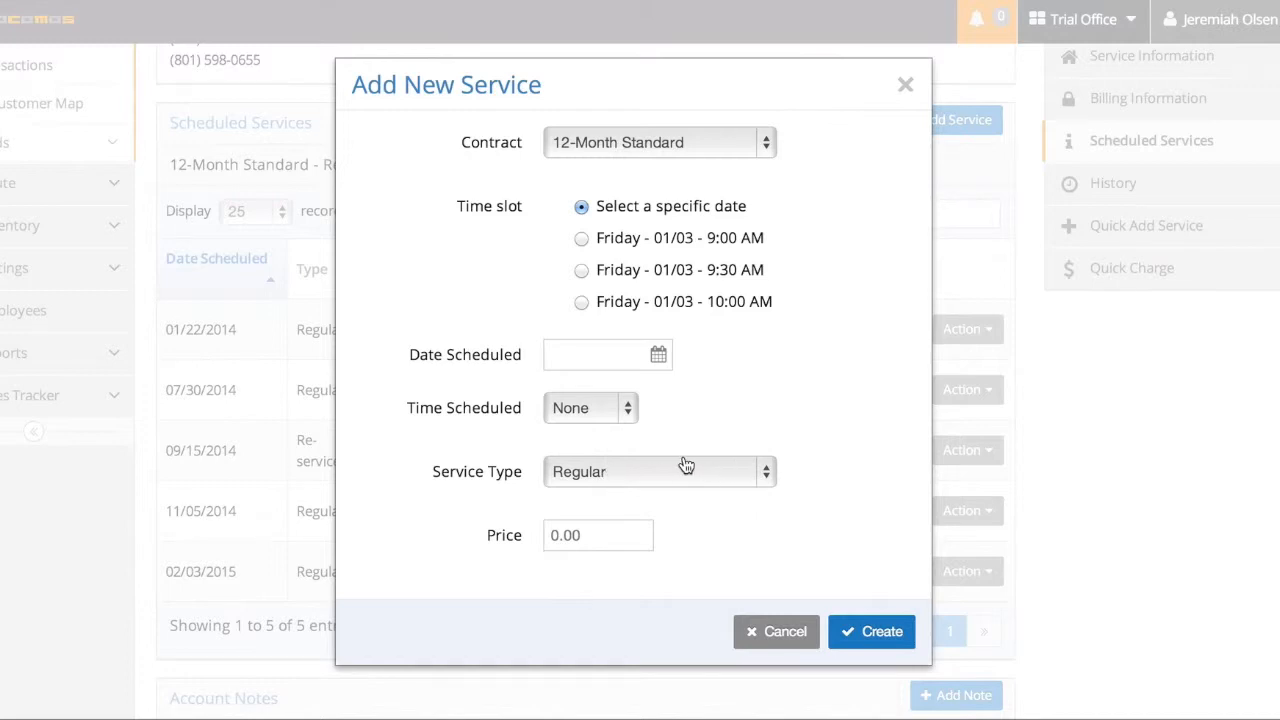
{"action": "left_click", "coordinate": [659, 471]}
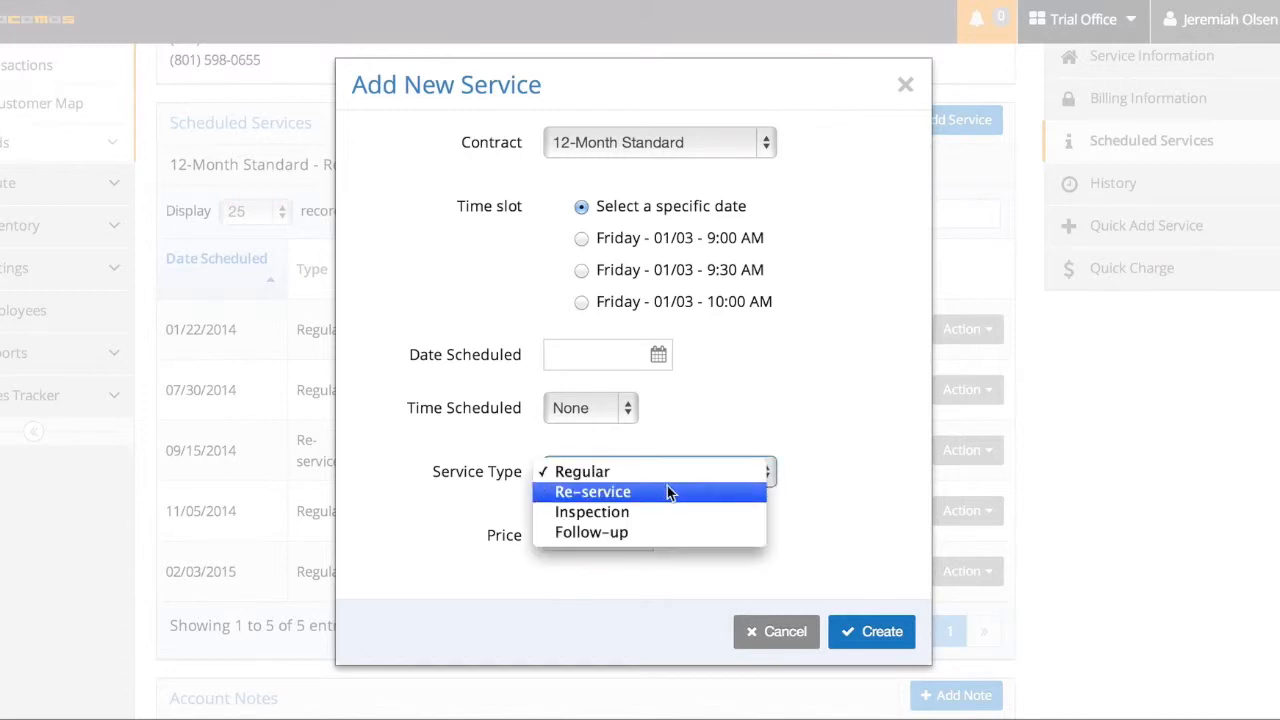
{"action": "mouse_move", "coordinate": [660, 497]}
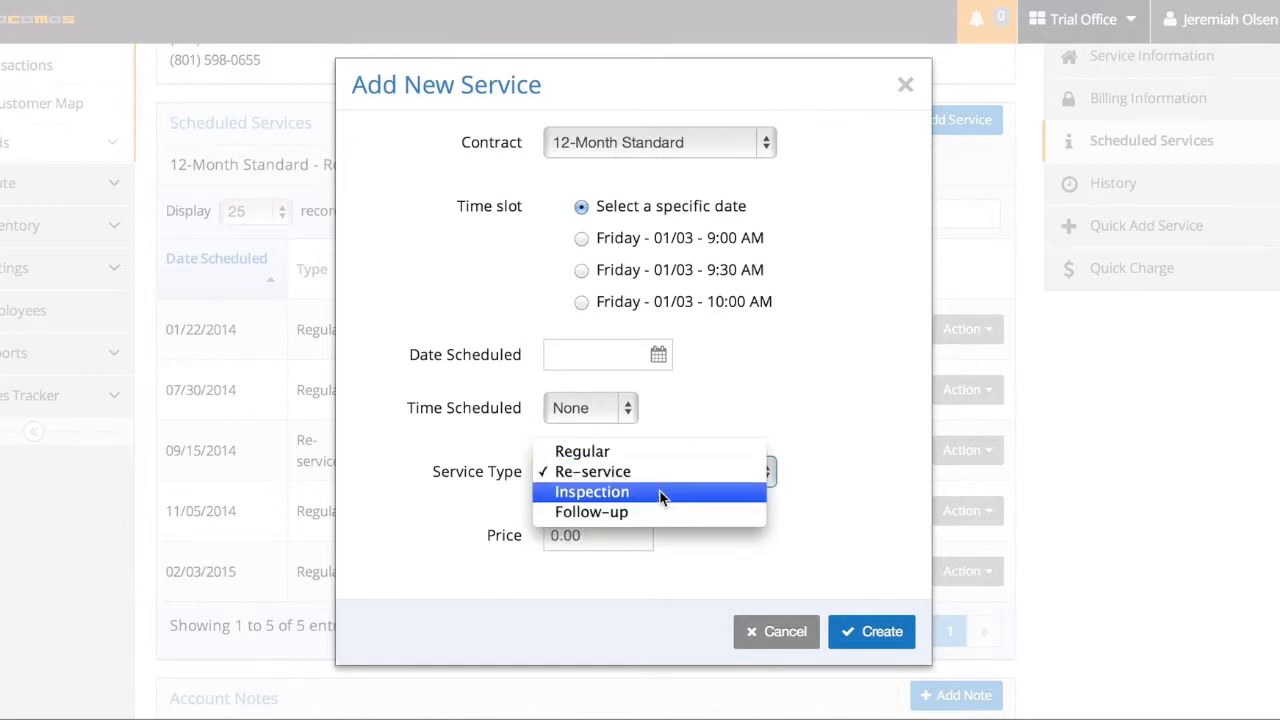
{"action": "left_click", "coordinate": [590, 471]}
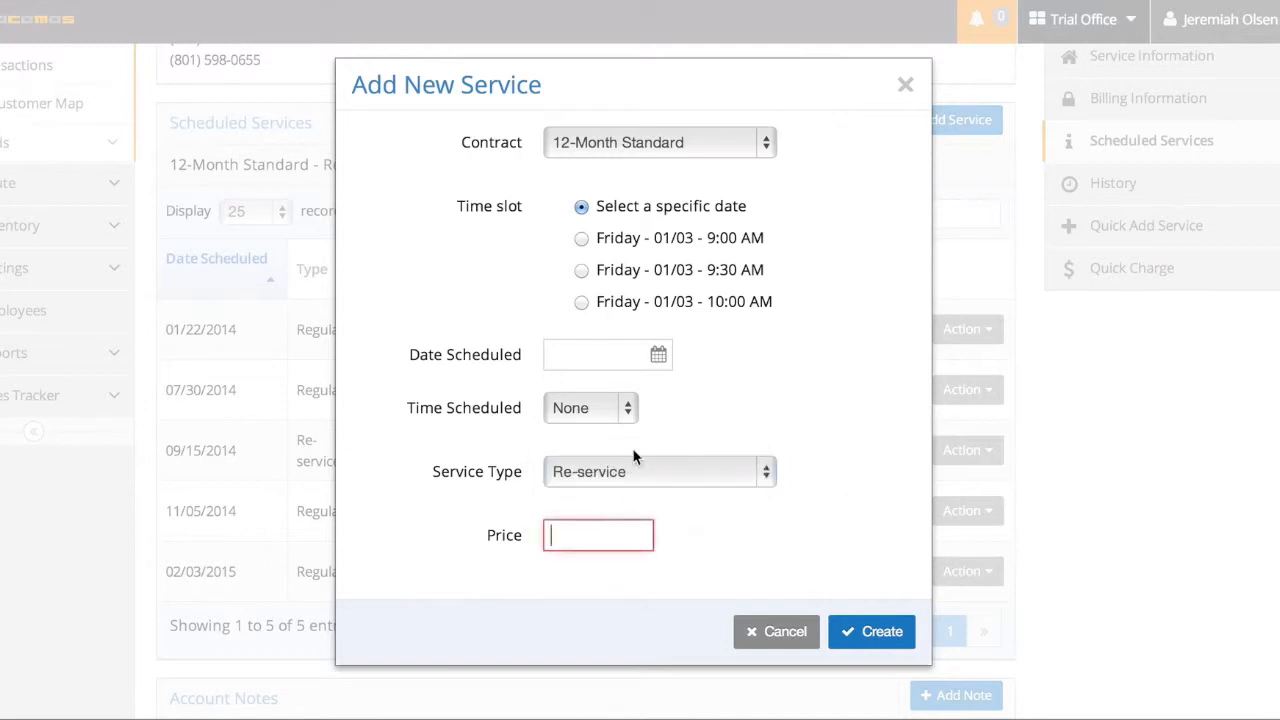
{"action": "left_click", "coordinate": [590, 407]}
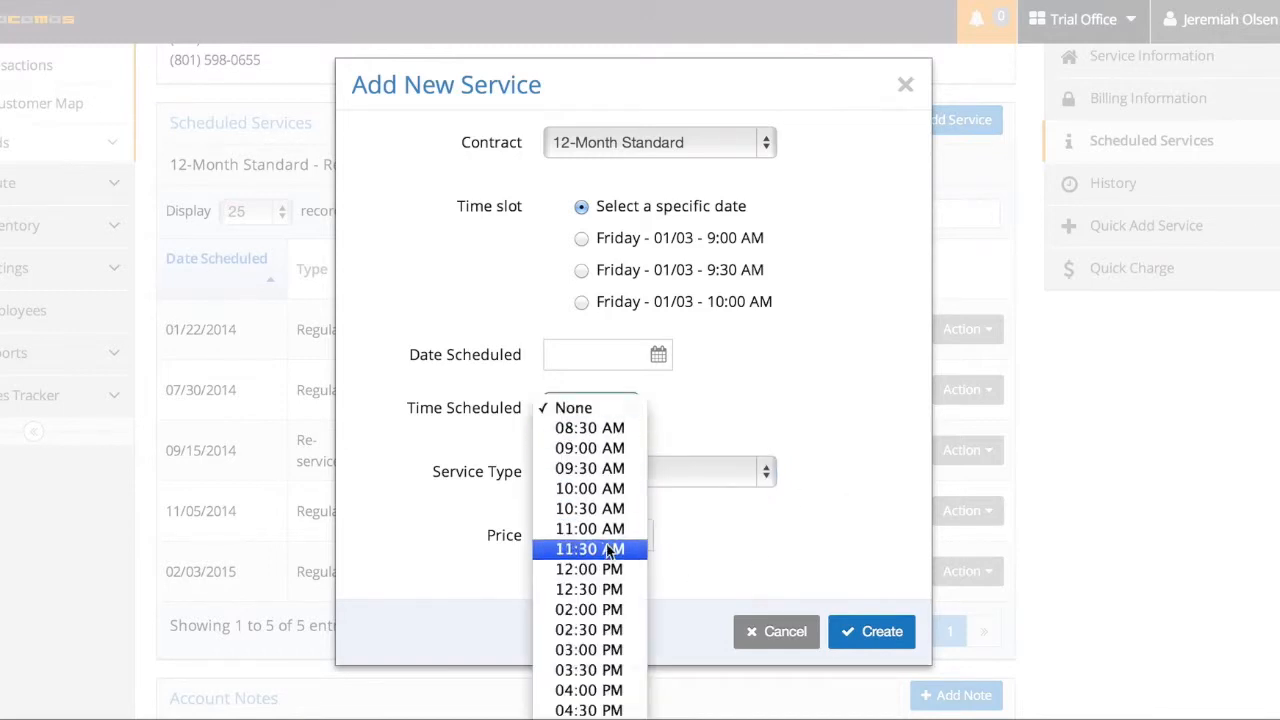
{"action": "left_click", "coordinate": [600, 354]}
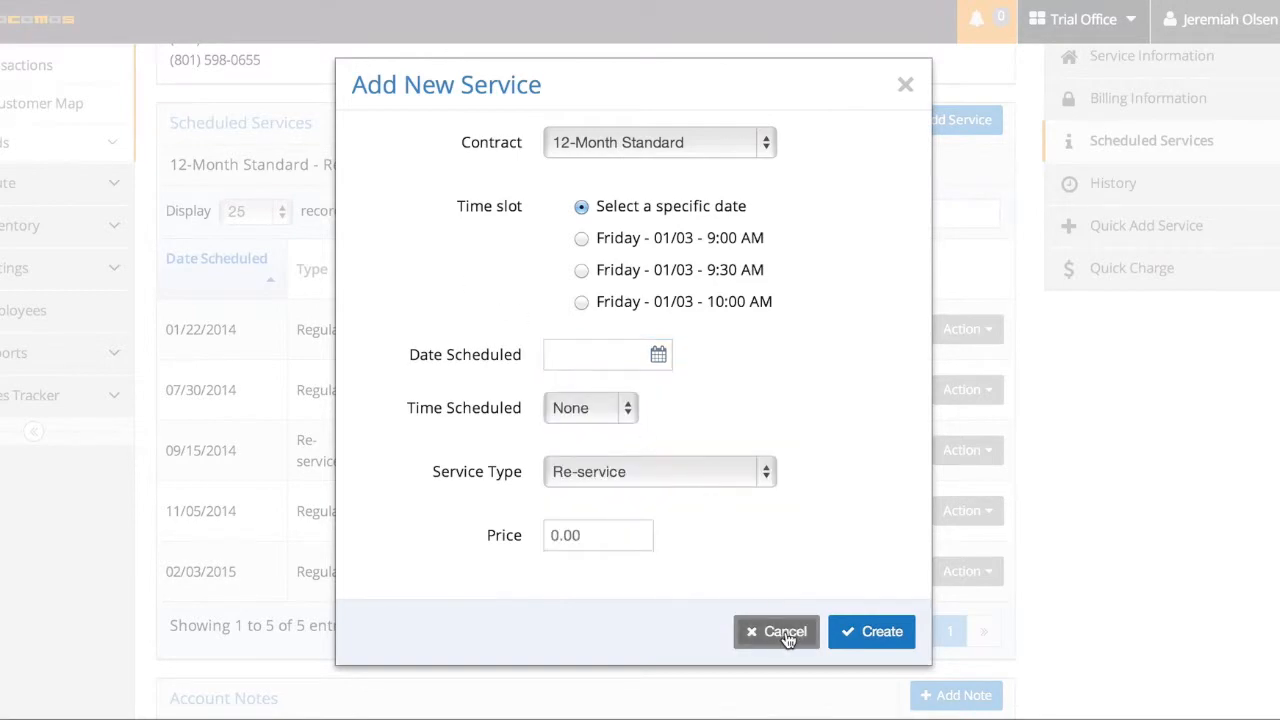
{"action": "left_click", "coordinate": [776, 631]}
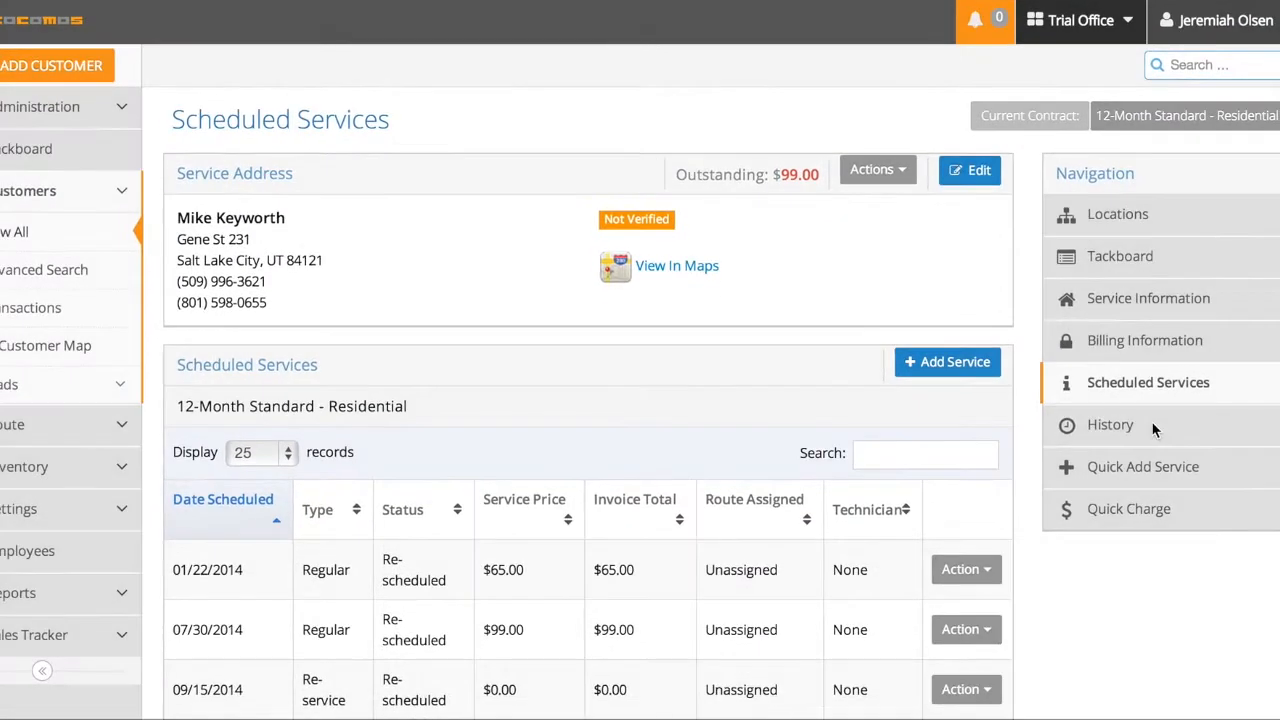
Step: Show History > Services with two completed services and $89.00 revenue, then start a search
{"action": "left_click", "coordinate": [1110, 424]}
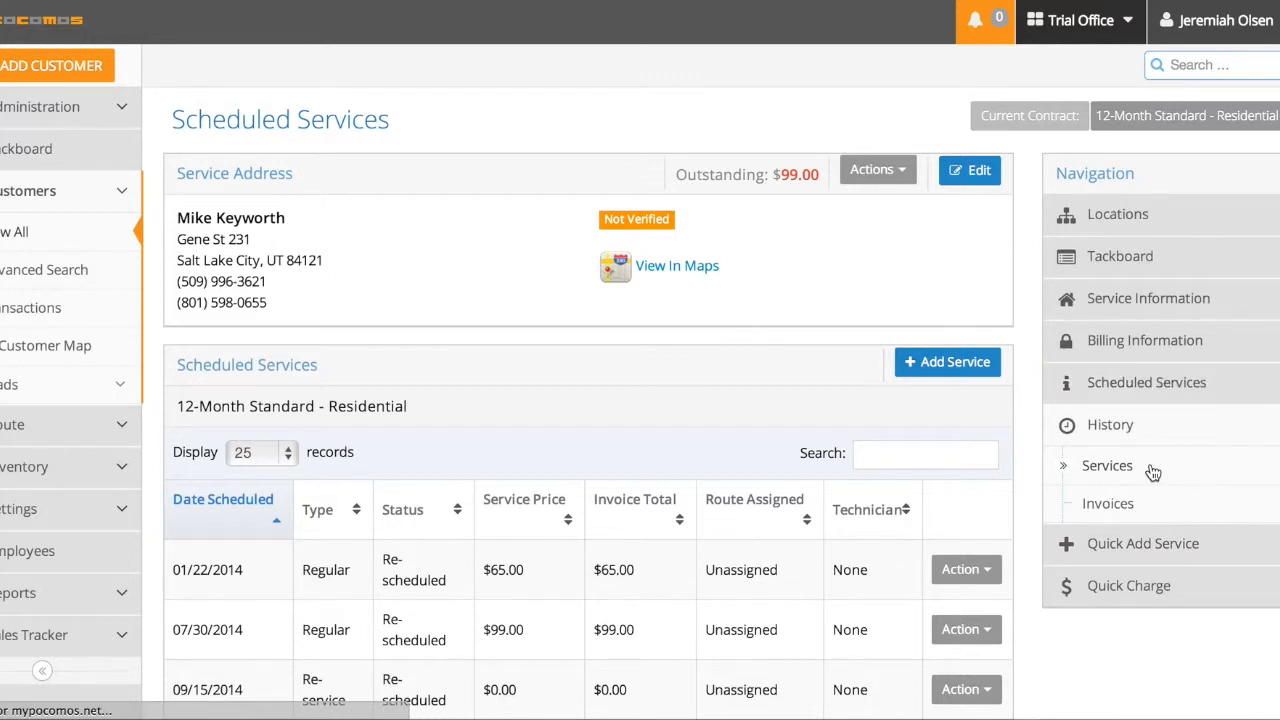
{"action": "left_click", "coordinate": [1109, 424]}
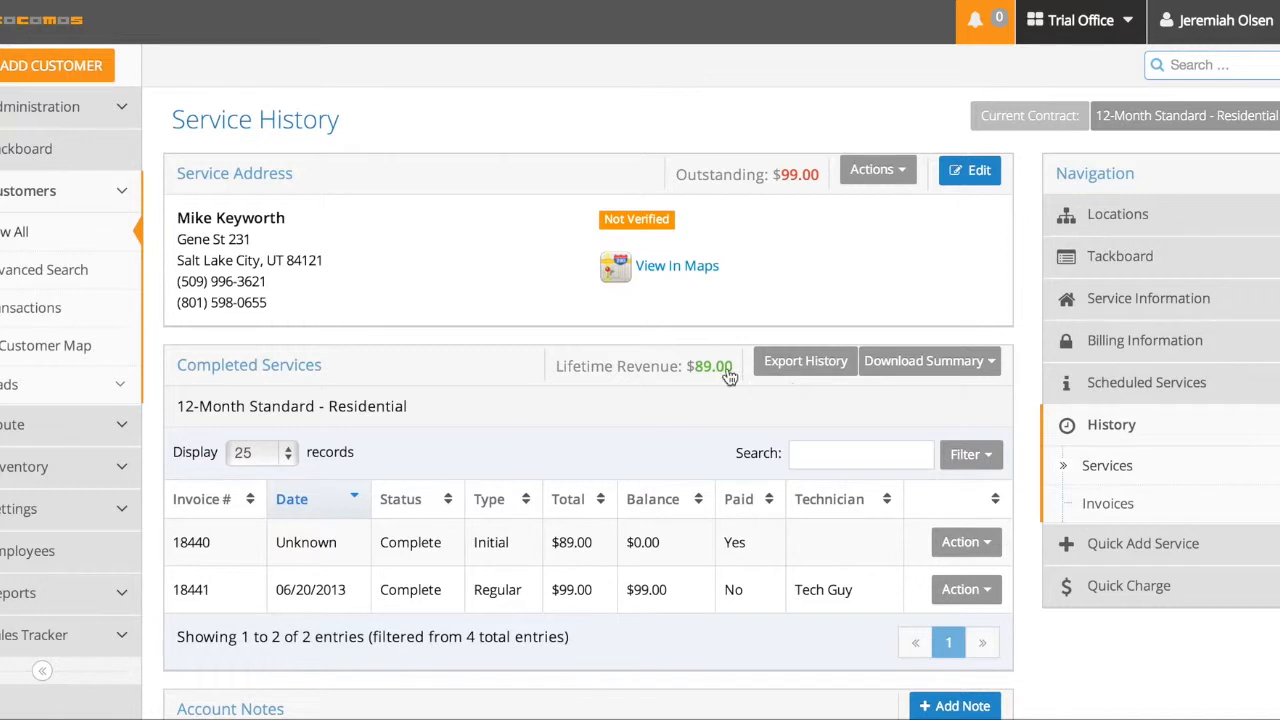
{"action": "mouse_move", "coordinate": [718, 400]}
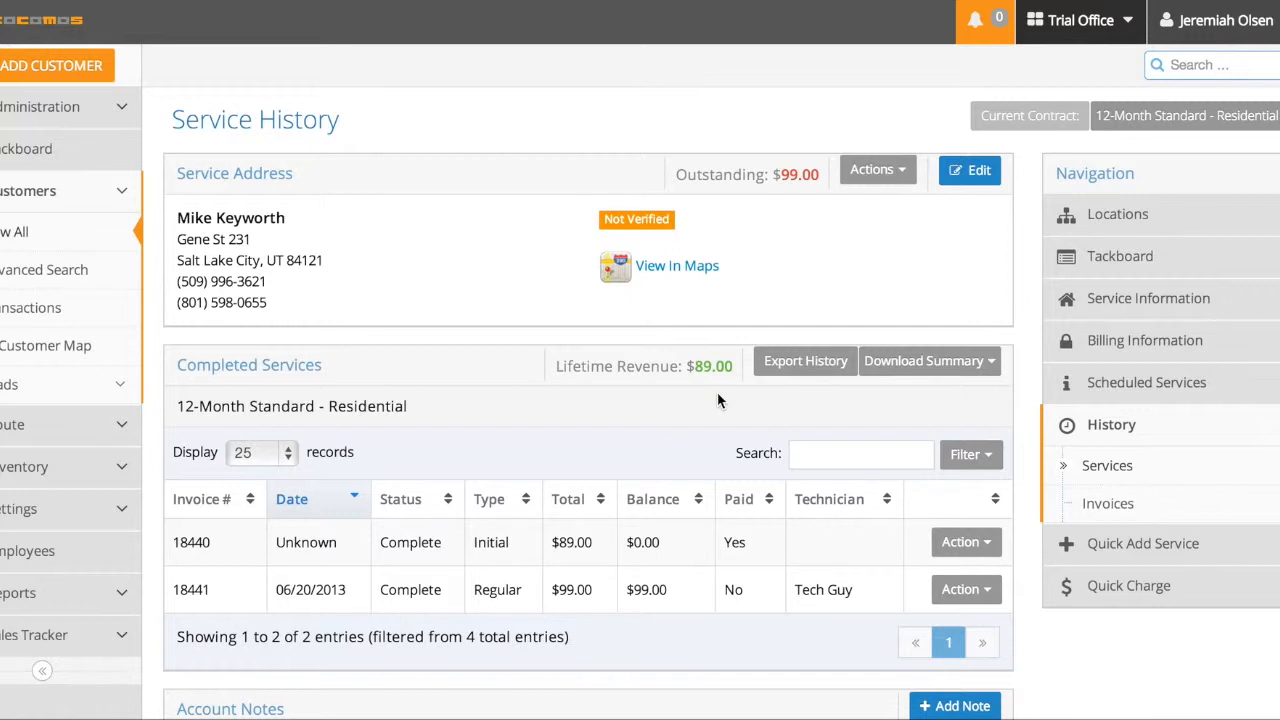
{"action": "mouse_move", "coordinate": [681, 177]}
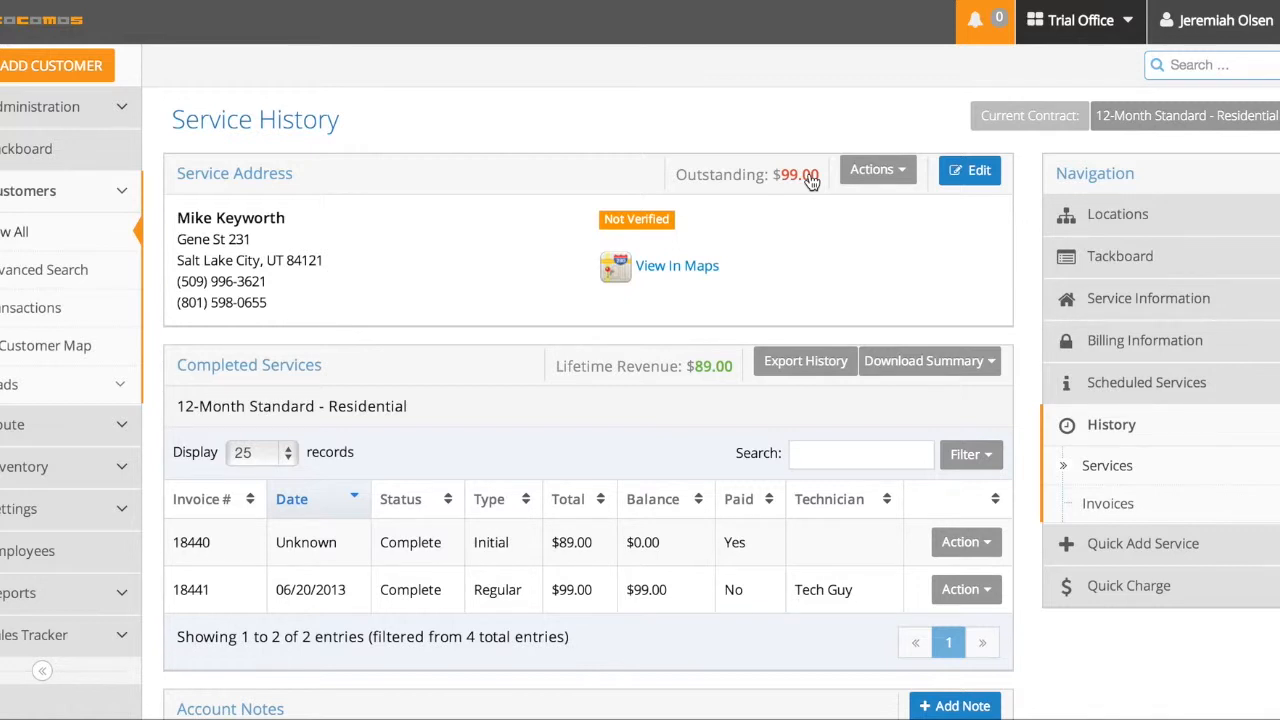
{"action": "mouse_move", "coordinate": [780, 190]}
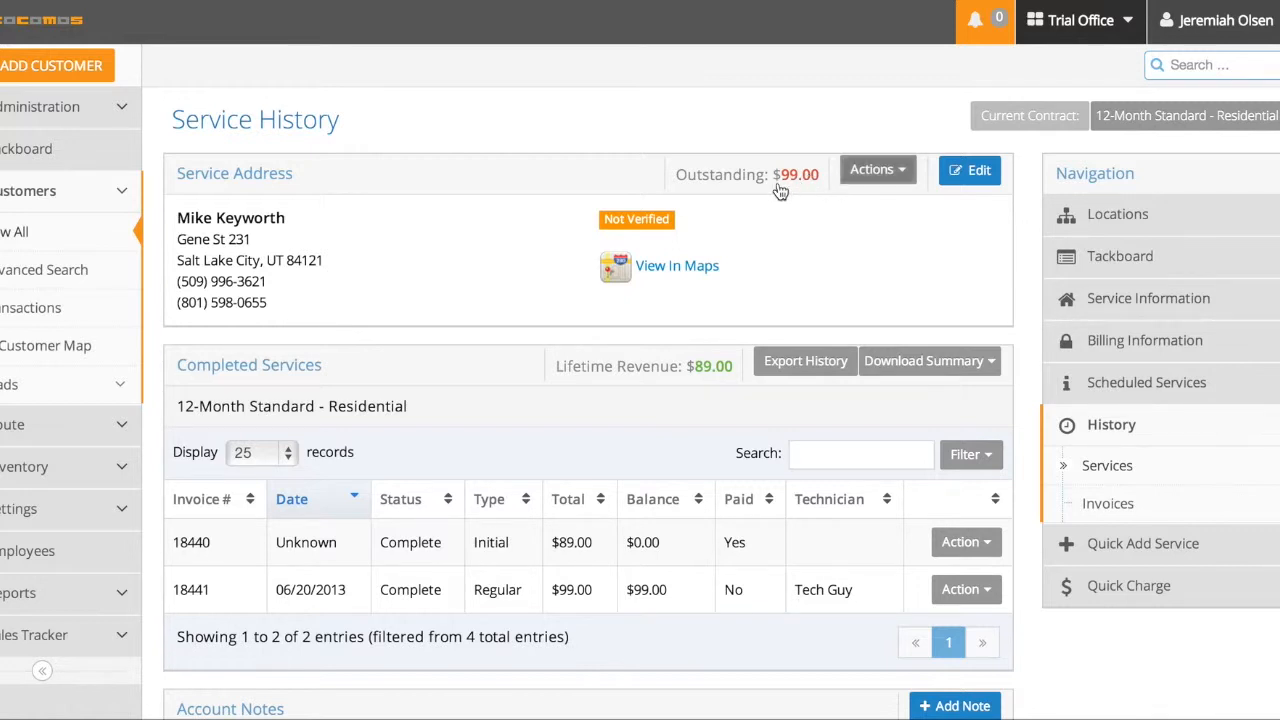
{"action": "mouse_move", "coordinate": [640, 380]}
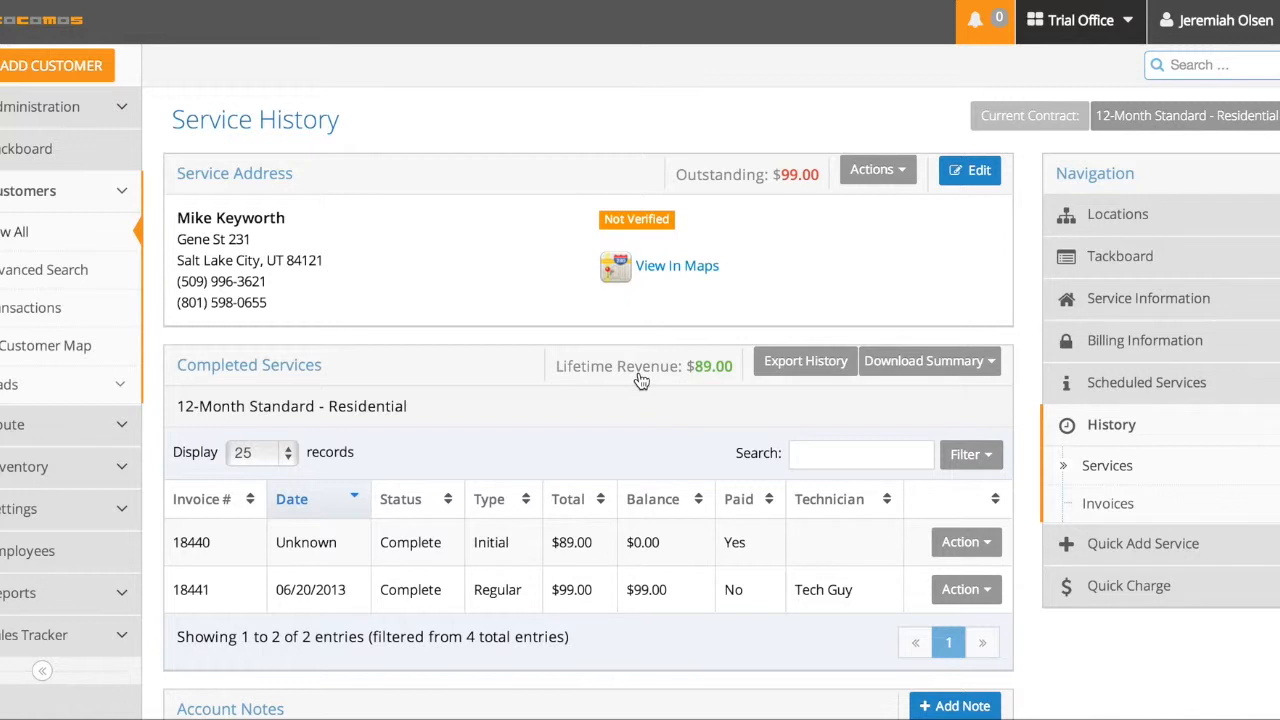
{"action": "mouse_move", "coordinate": [668, 387]}
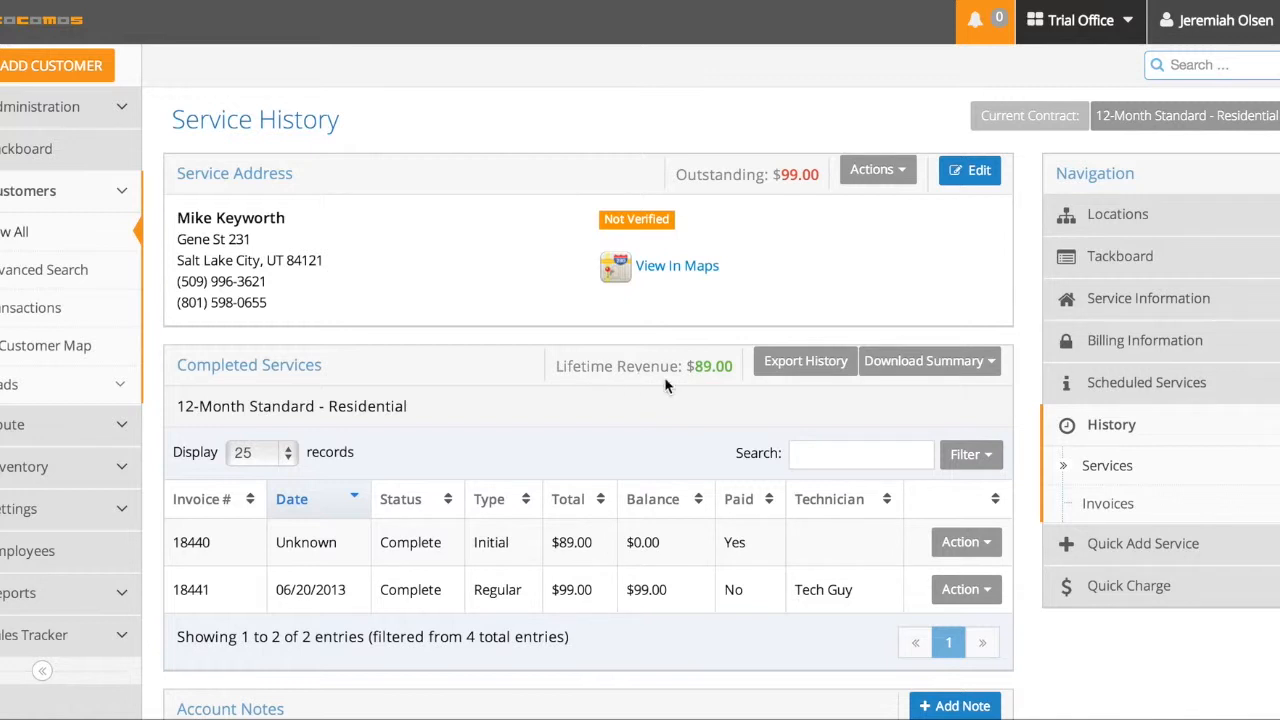
{"action": "scroll", "scroll_direction": "down", "scroll_amount": 3}
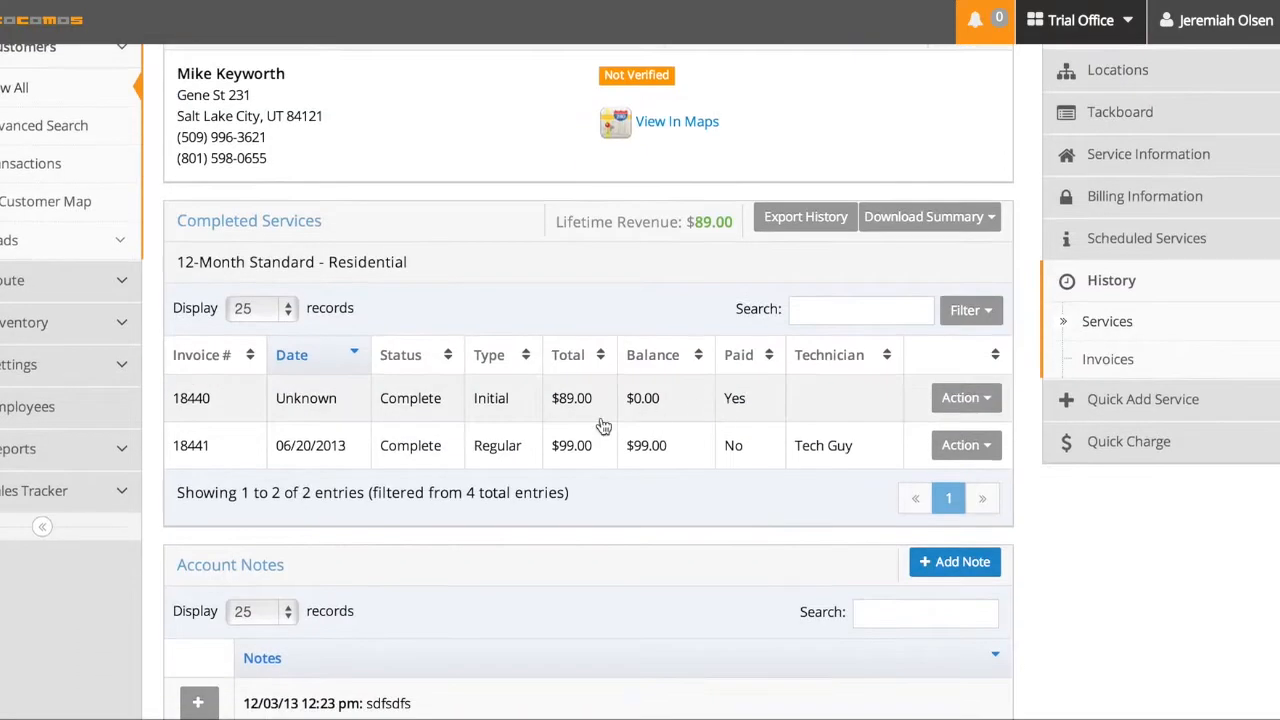
{"action": "mouse_move", "coordinate": [505, 415]}
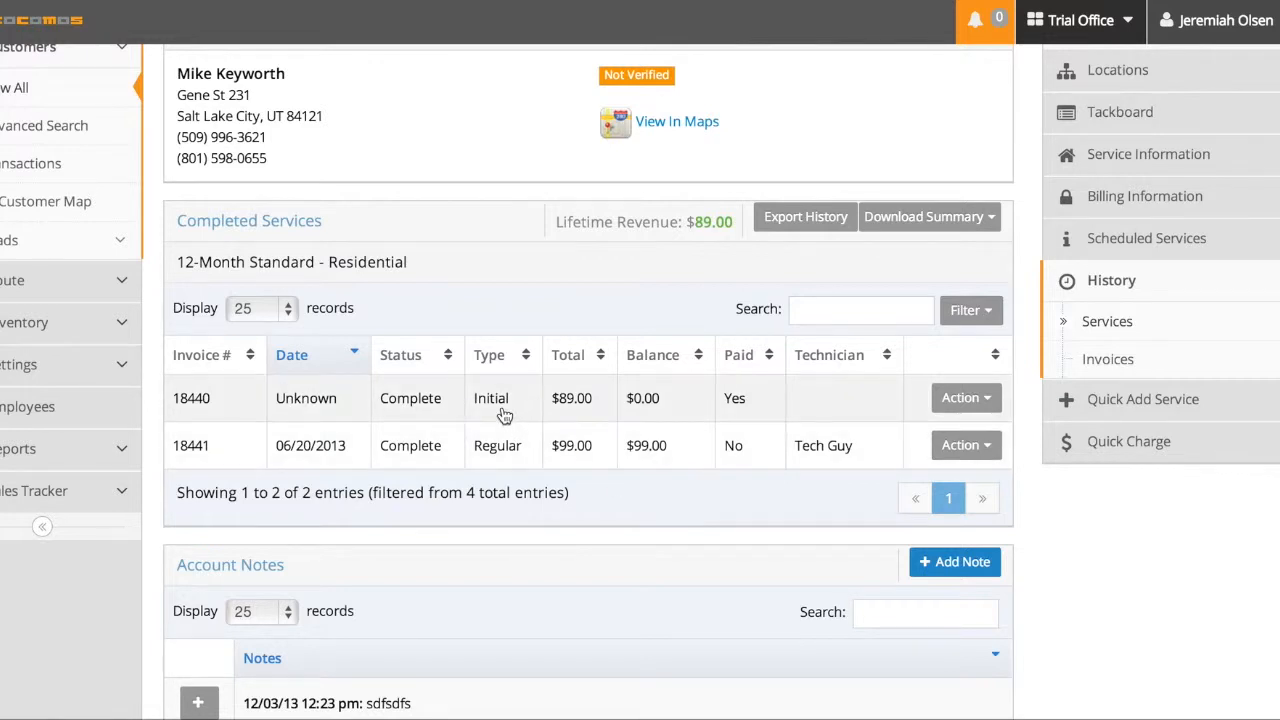
{"action": "mouse_move", "coordinate": [600, 408]}
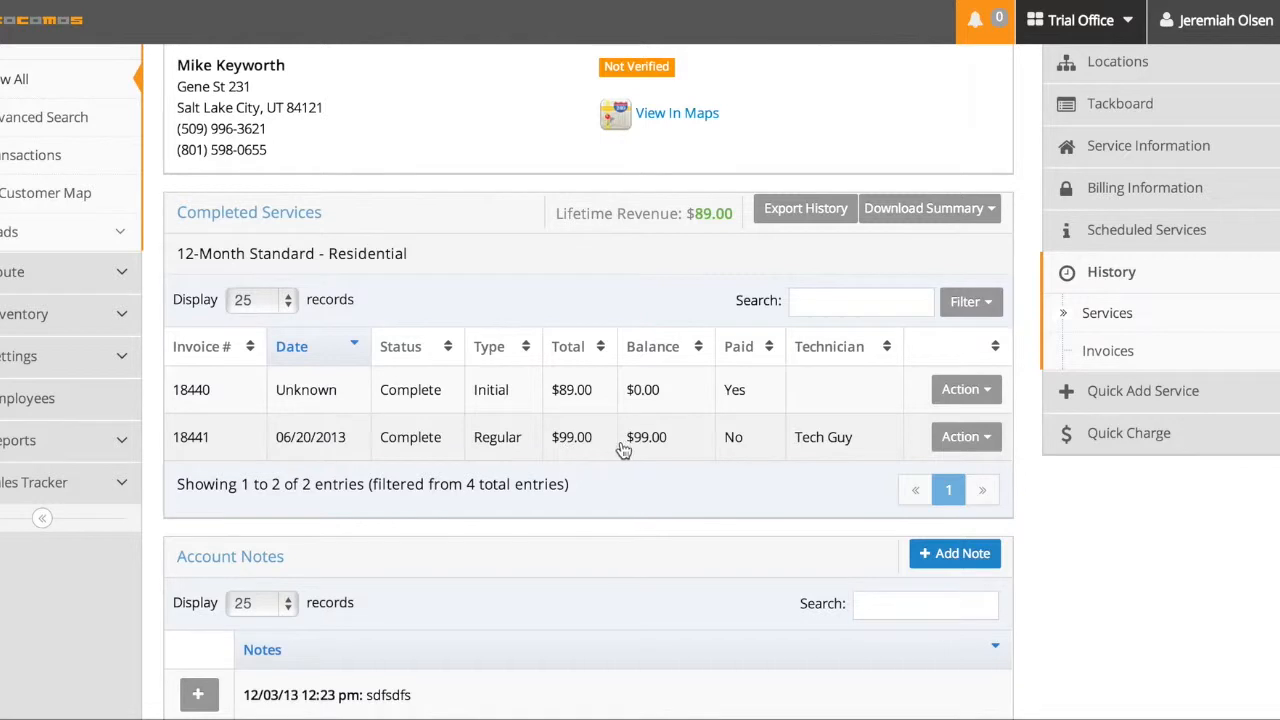
{"action": "mouse_move", "coordinate": [654, 449]}
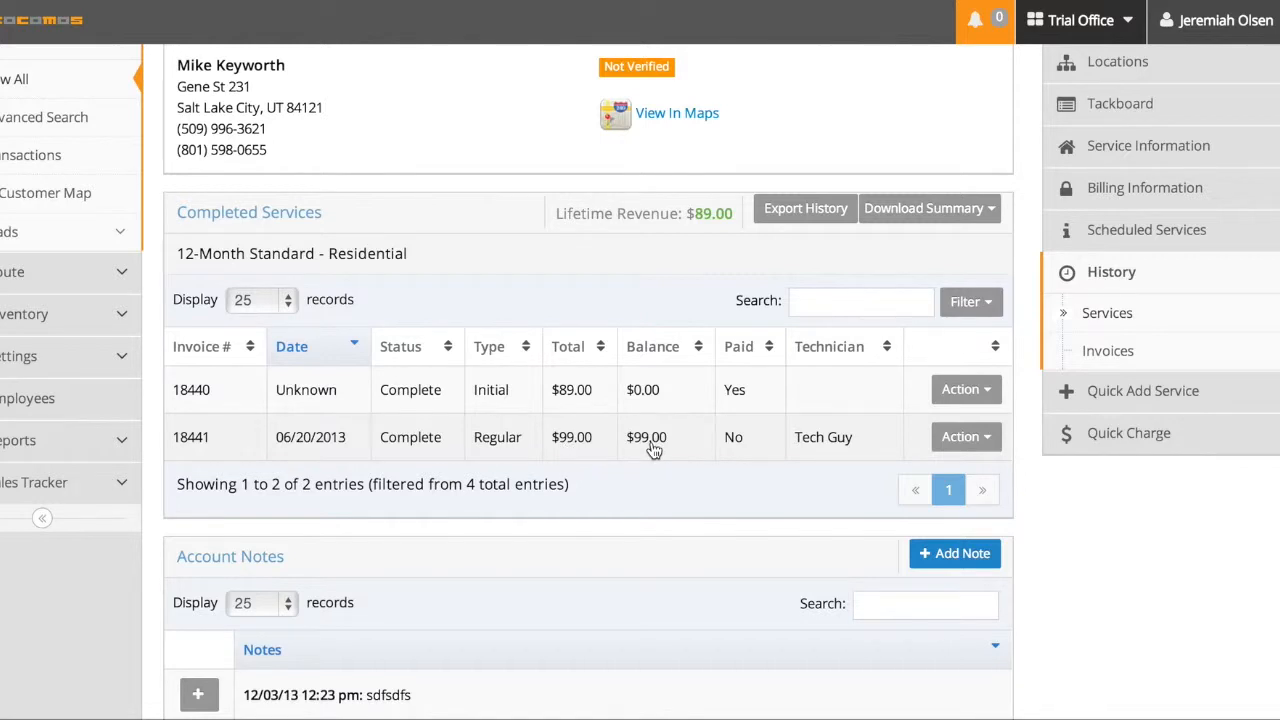
{"action": "mouse_move", "coordinate": [737, 450]}
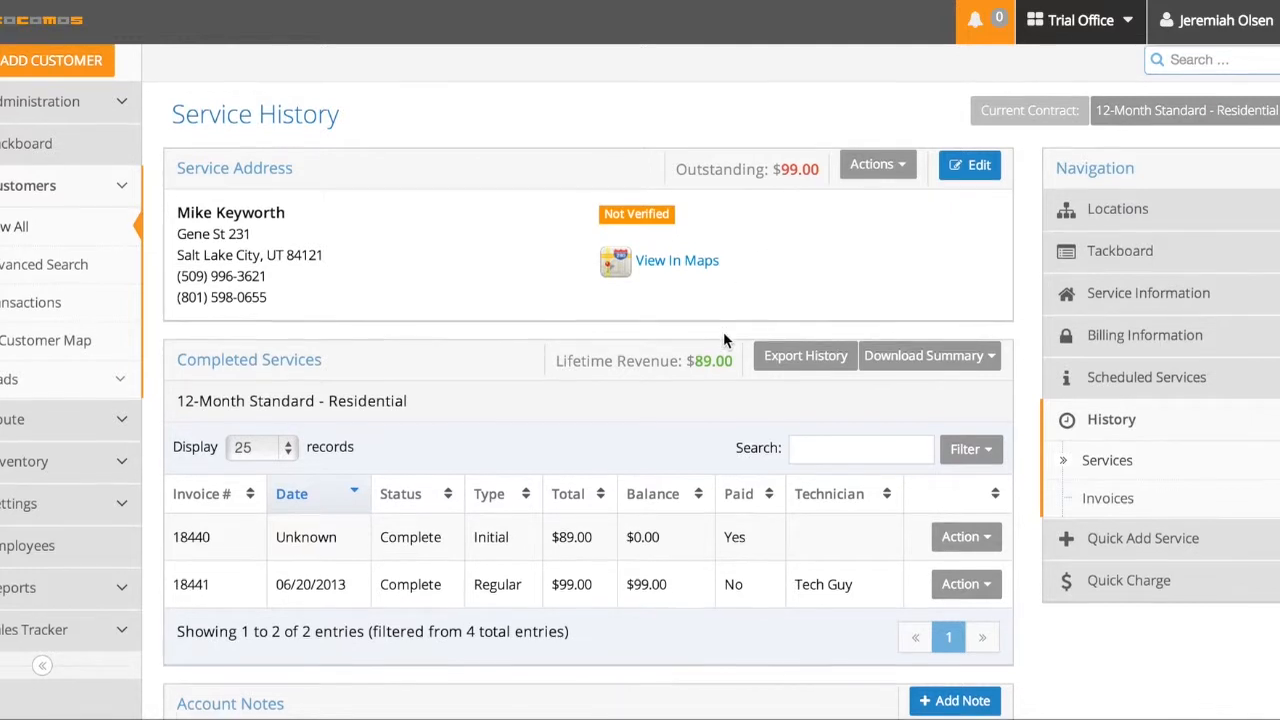
{"action": "scroll", "scroll_direction": "down", "scroll_amount": 3}
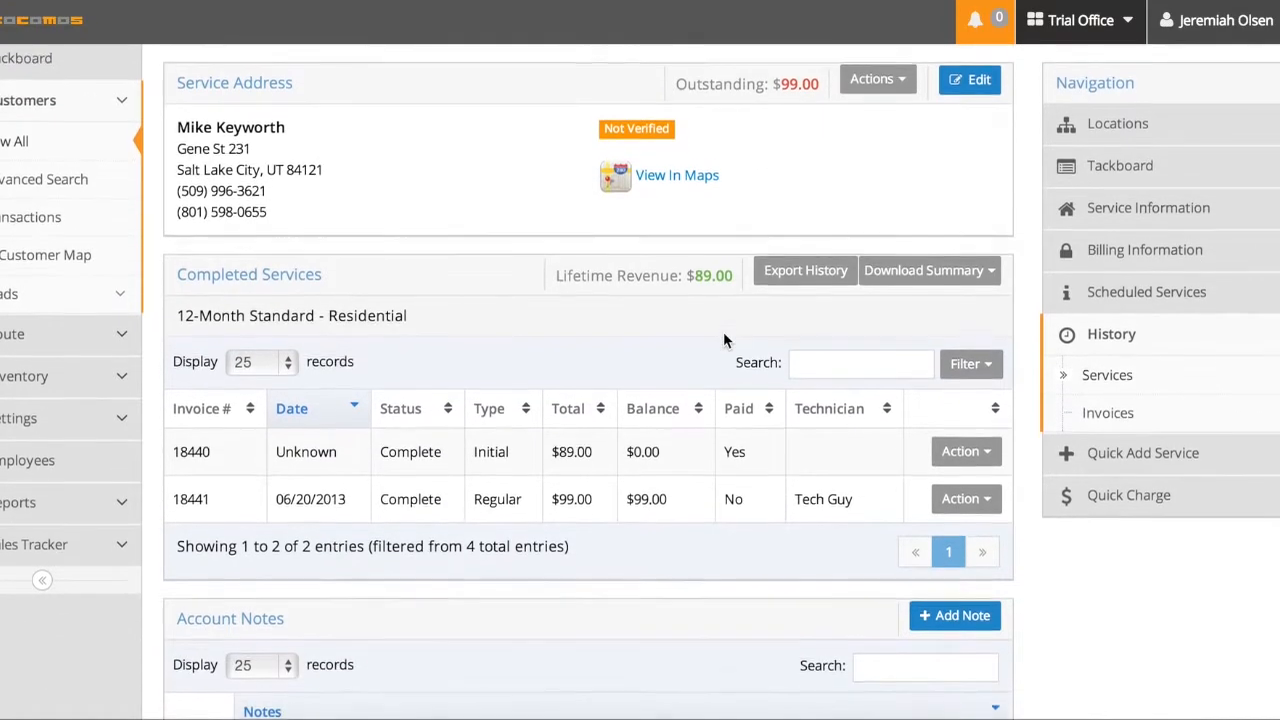
{"action": "scroll", "scroll_direction": "down", "scroll_amount": 3}
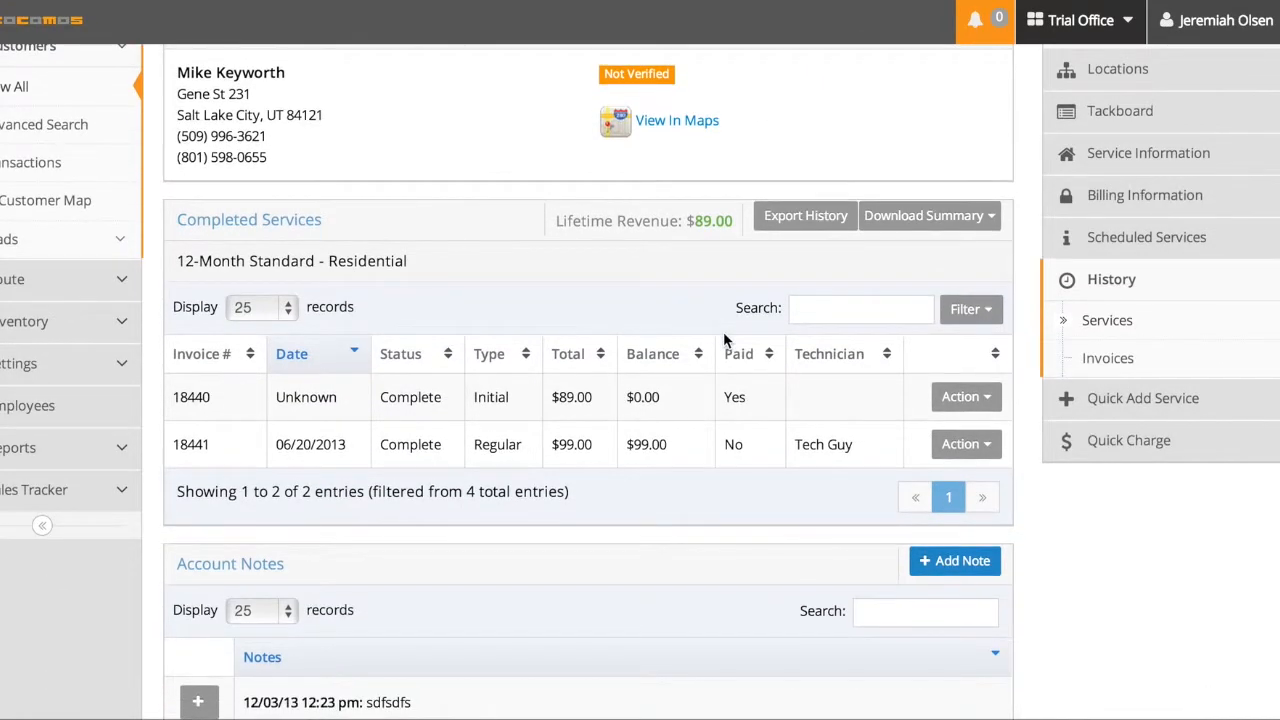
{"action": "mouse_move", "coordinate": [714, 310]}
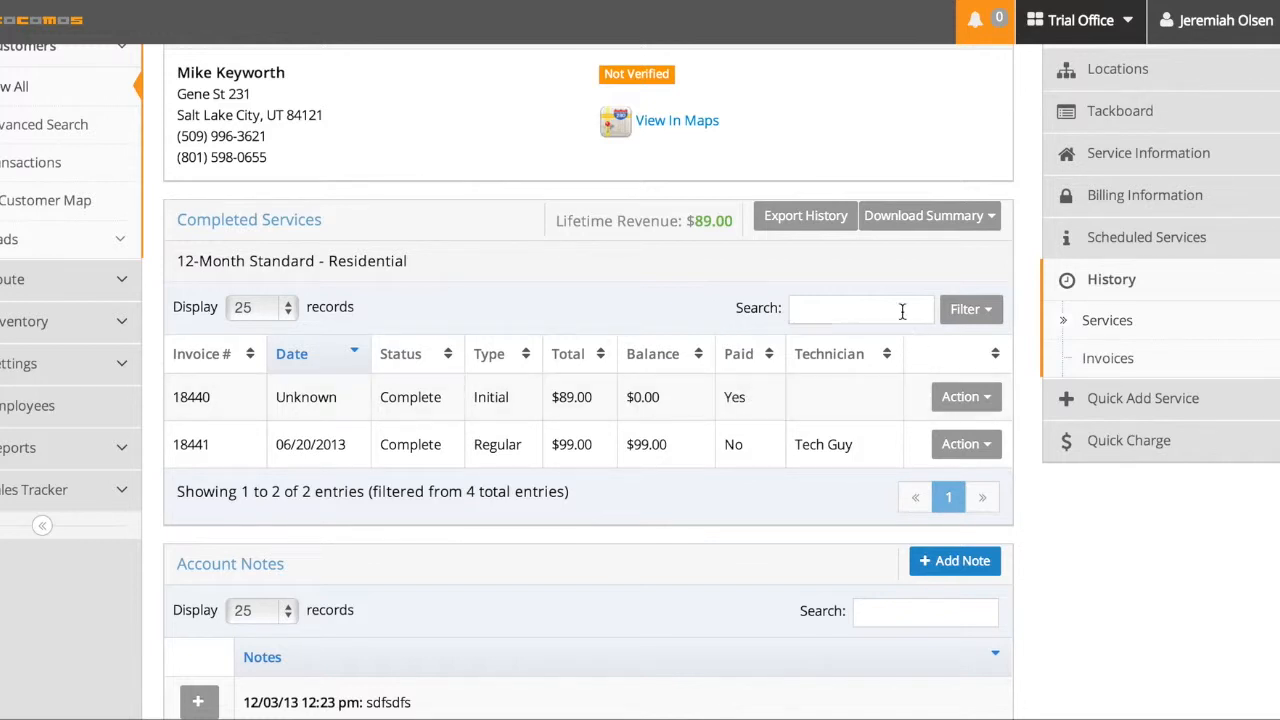
{"action": "left_click", "coordinate": [861, 308]}
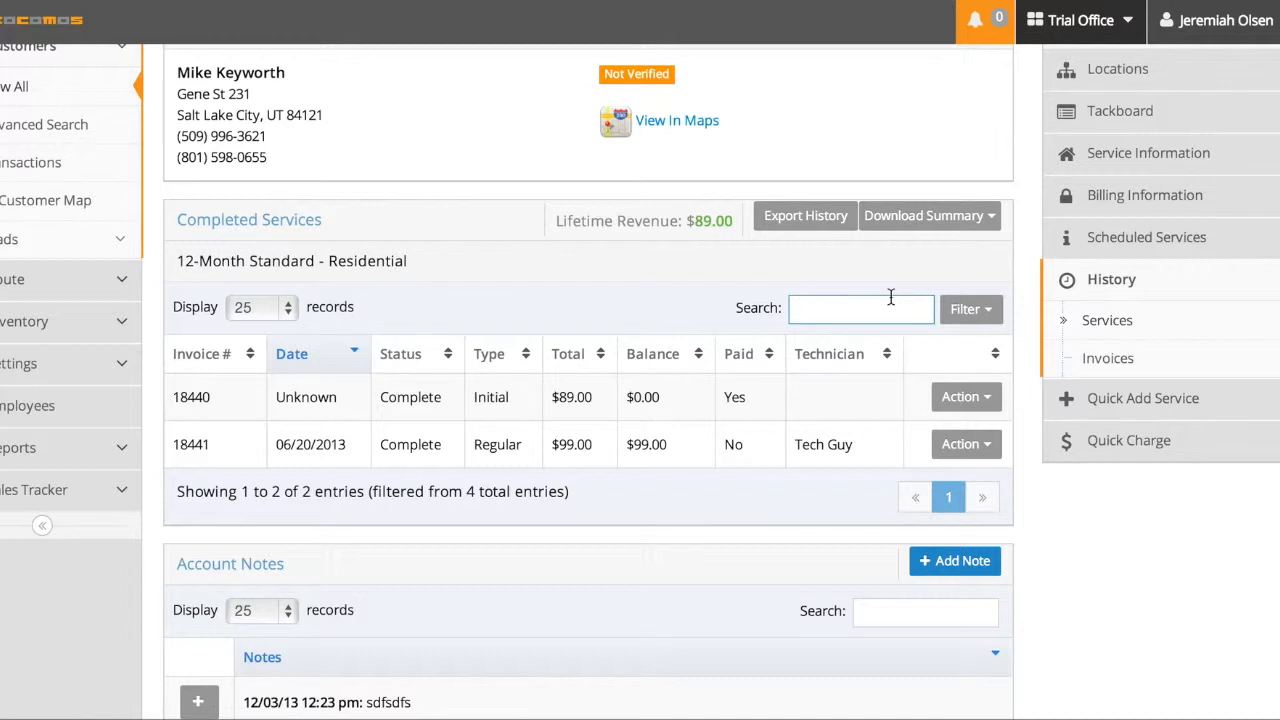
{"action": "left_click", "coordinate": [964, 309]}
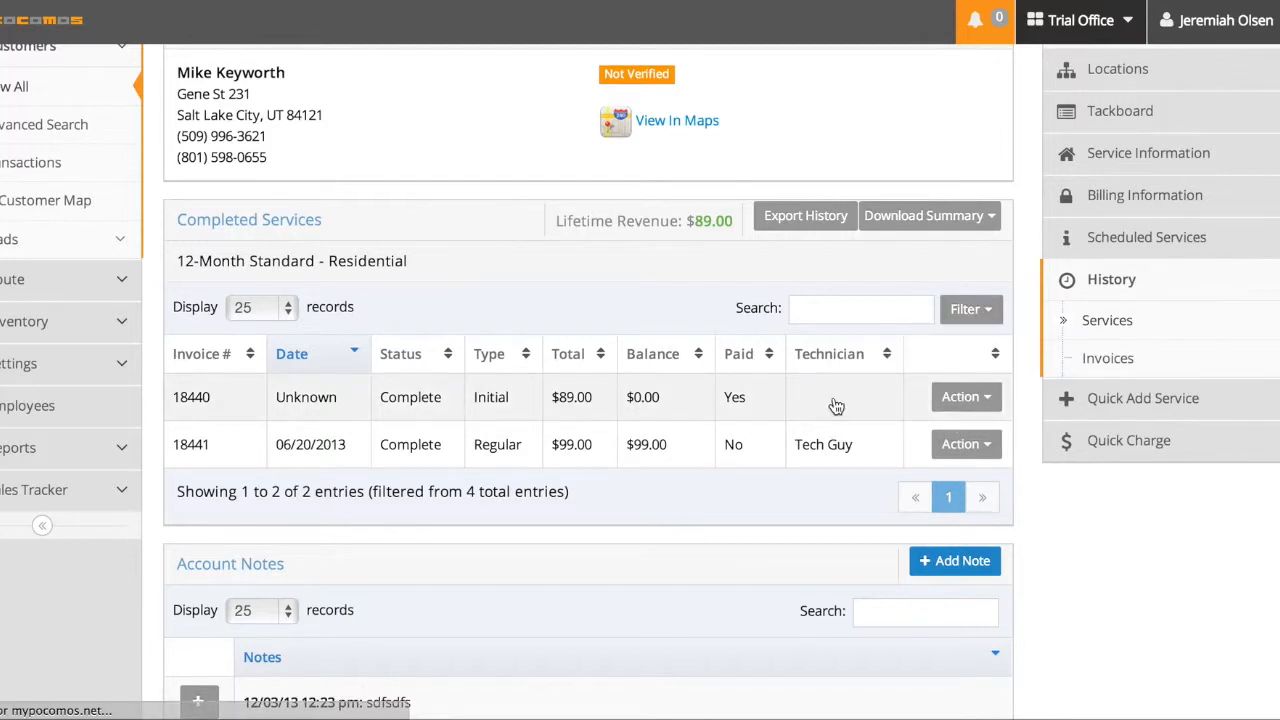
Step: Show completed services 18440 and 18441 in History and open invoice 18440's options
{"action": "left_click", "coordinate": [959, 397]}
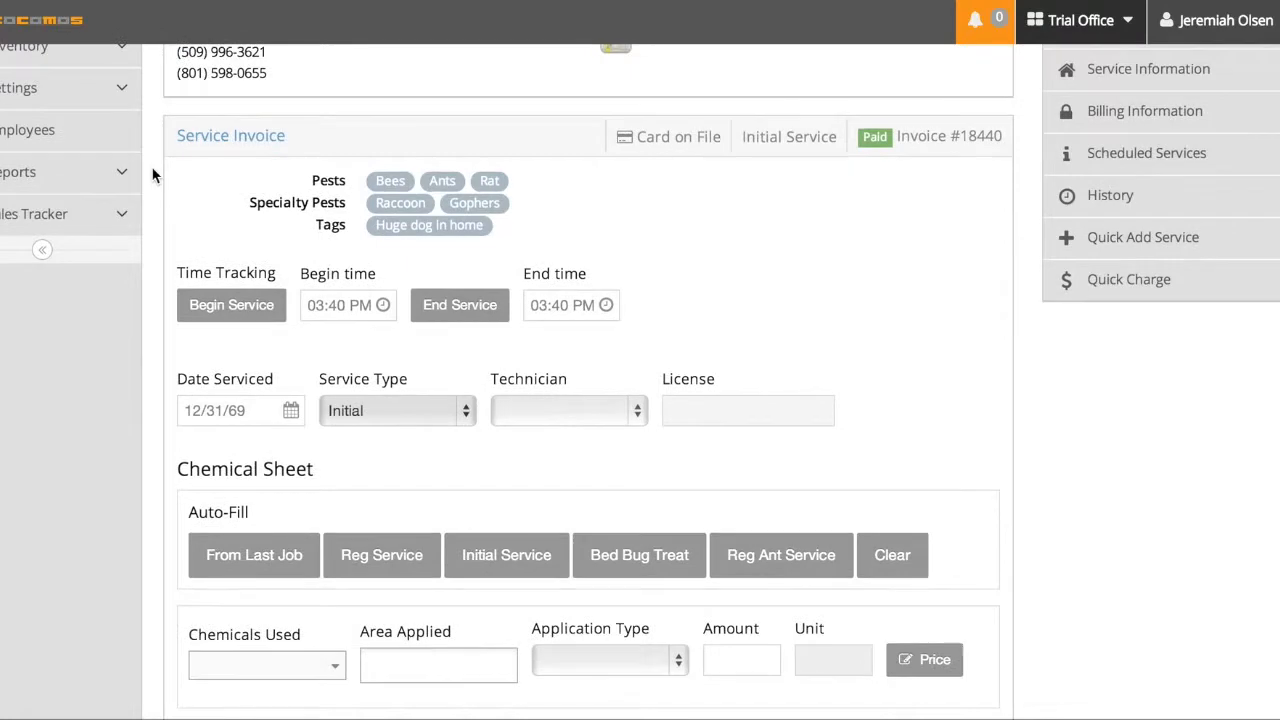
{"action": "scroll", "scroll_direction": "down", "scroll_amount": 3}
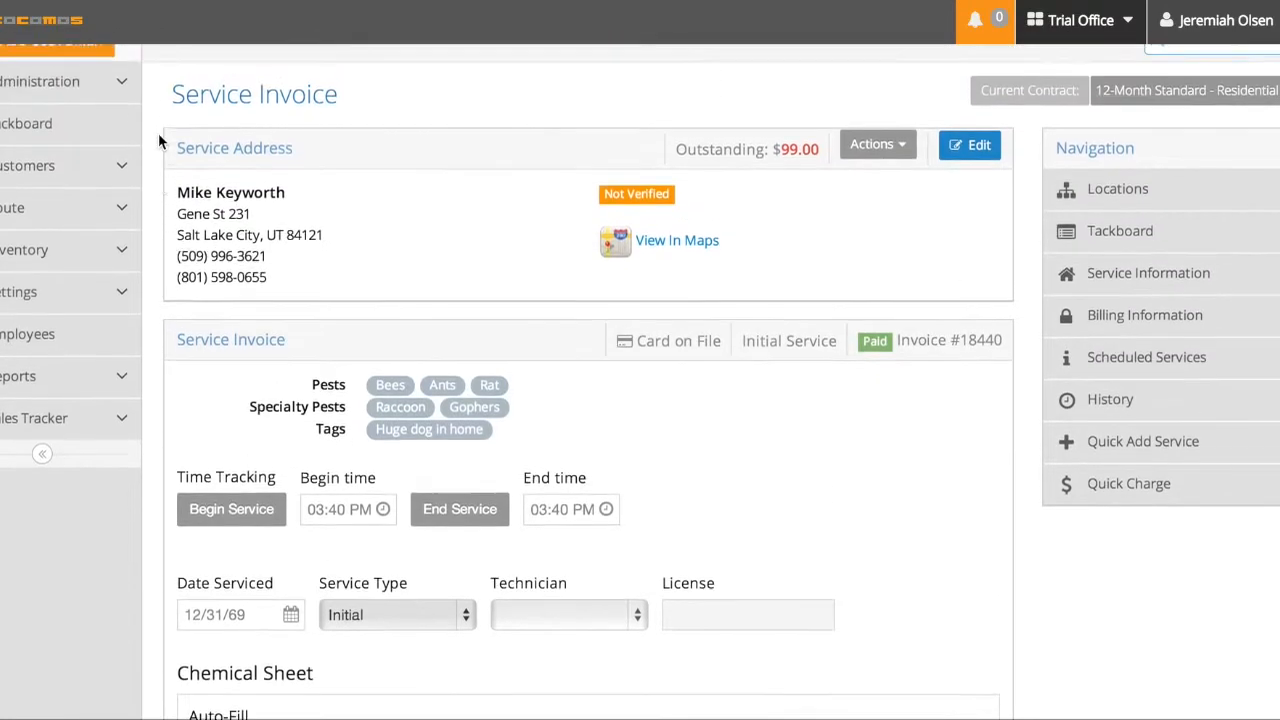
{"action": "left_click", "coordinate": [1110, 398]}
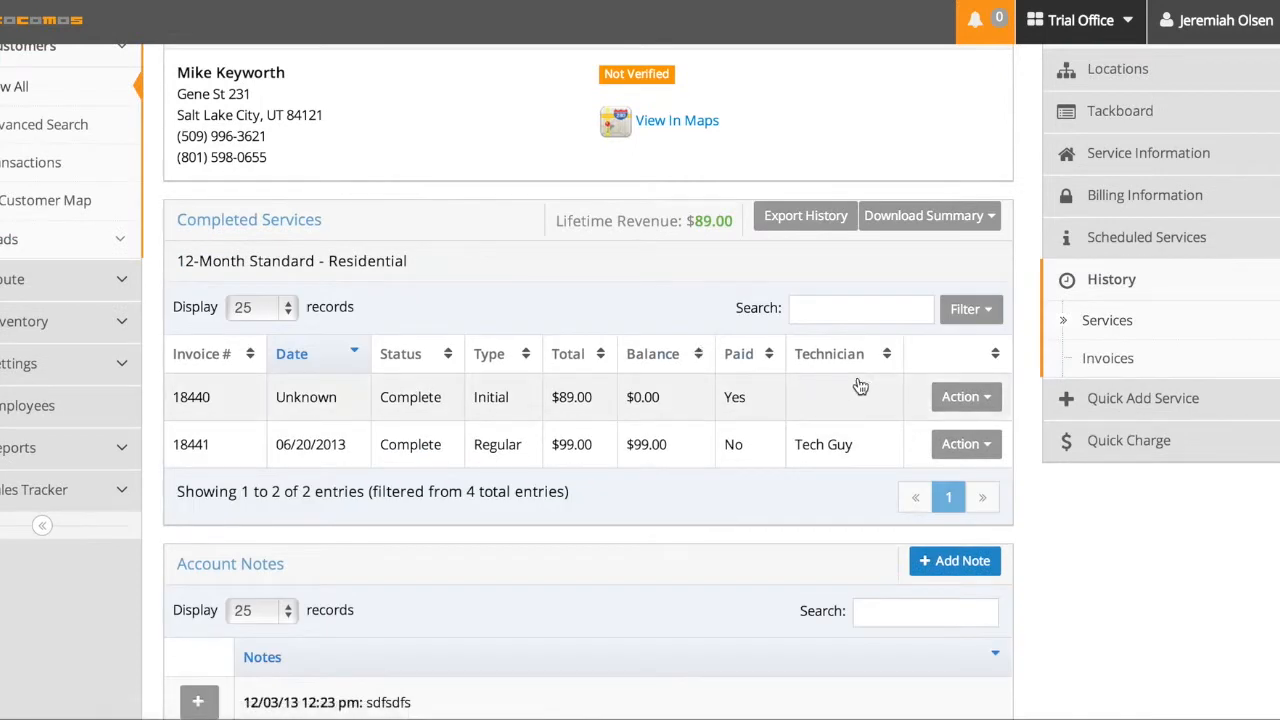
{"action": "left_click", "coordinate": [965, 397]}
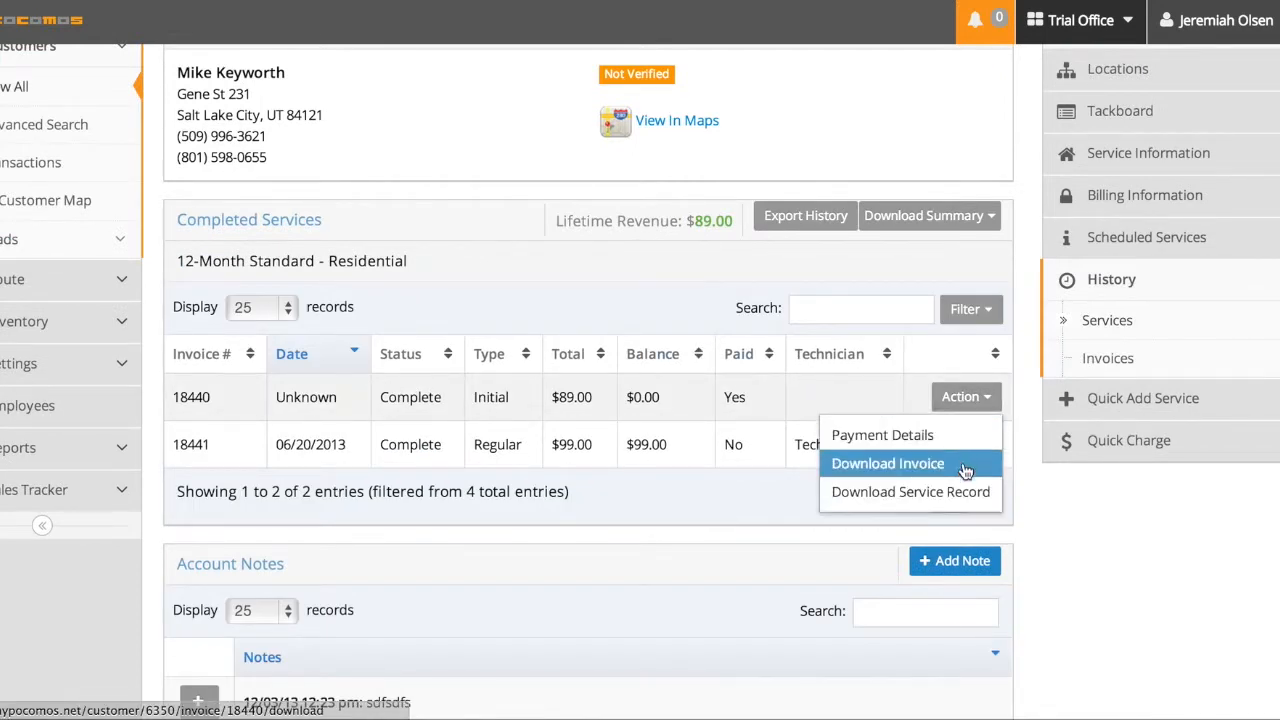
{"action": "mouse_move", "coordinate": [908, 491]}
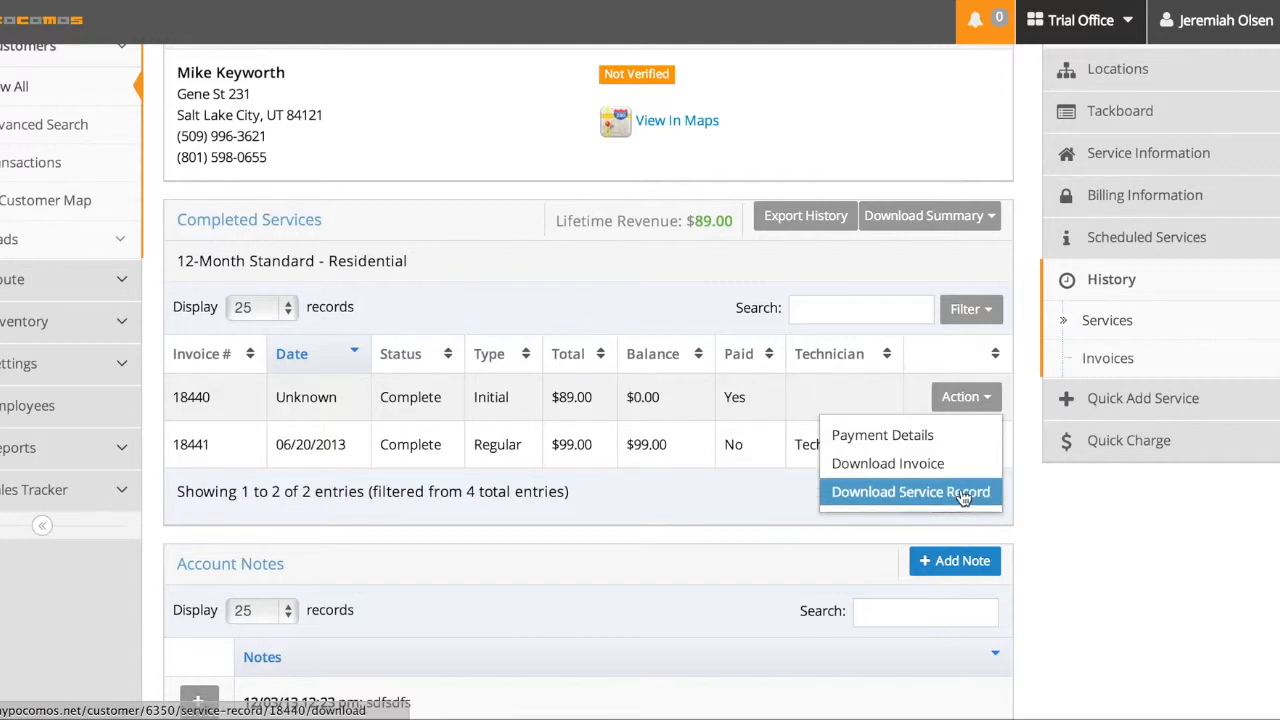
{"action": "mouse_move", "coordinate": [882, 435]}
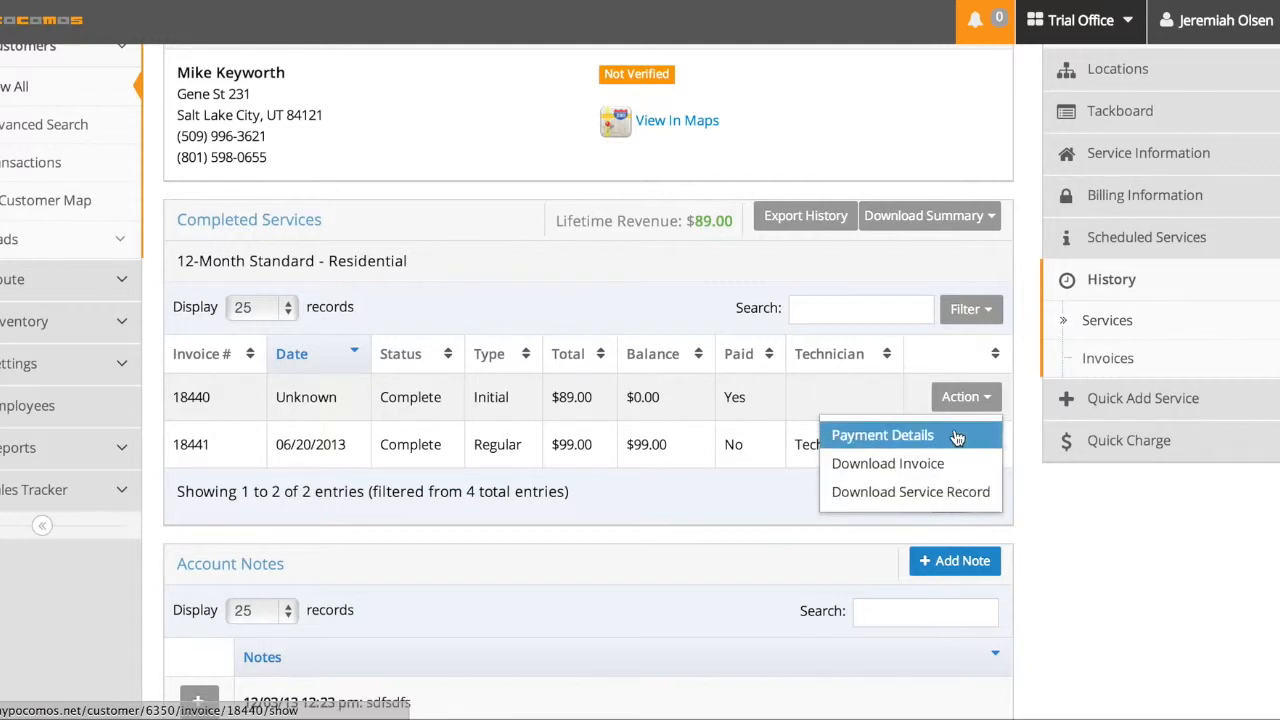
{"action": "mouse_move", "coordinate": [888, 463]}
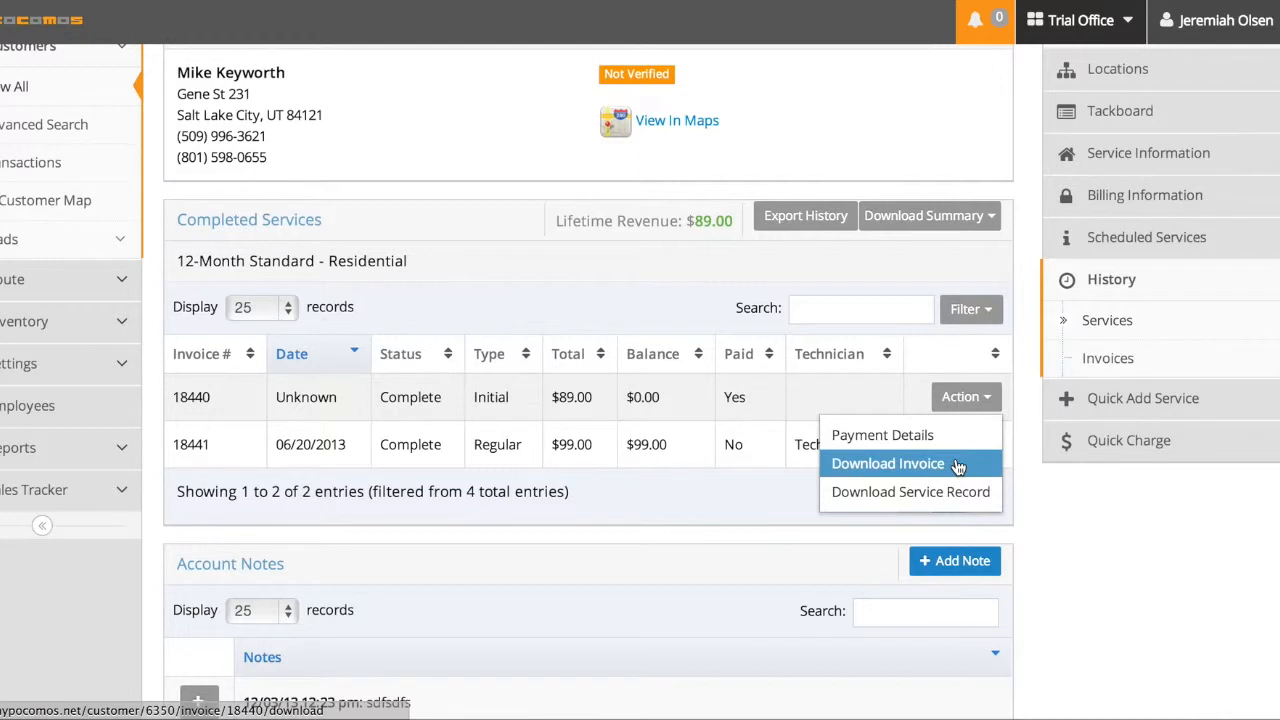
{"action": "mouse_move", "coordinate": [882, 435]}
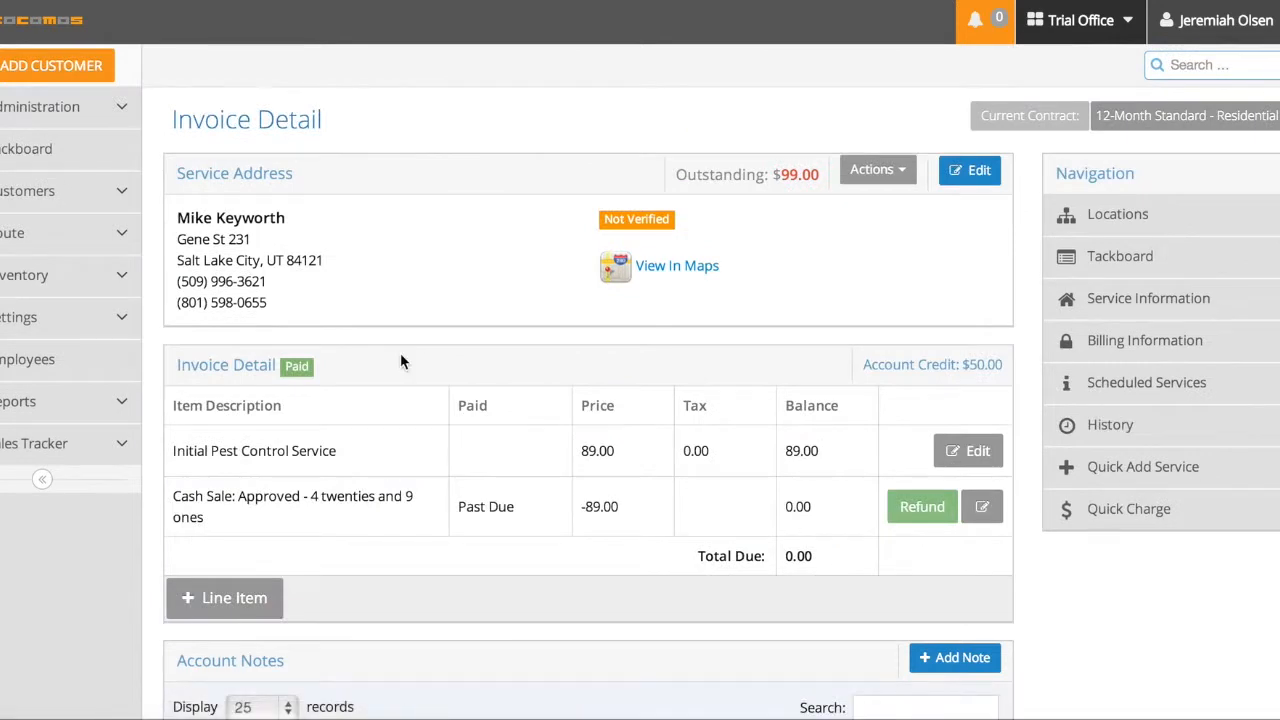
Step: Scroll paid invoice #18440's detail down to the account notes from 12/03/13
{"action": "scroll", "scroll_direction": "down", "scroll_amount": 3}
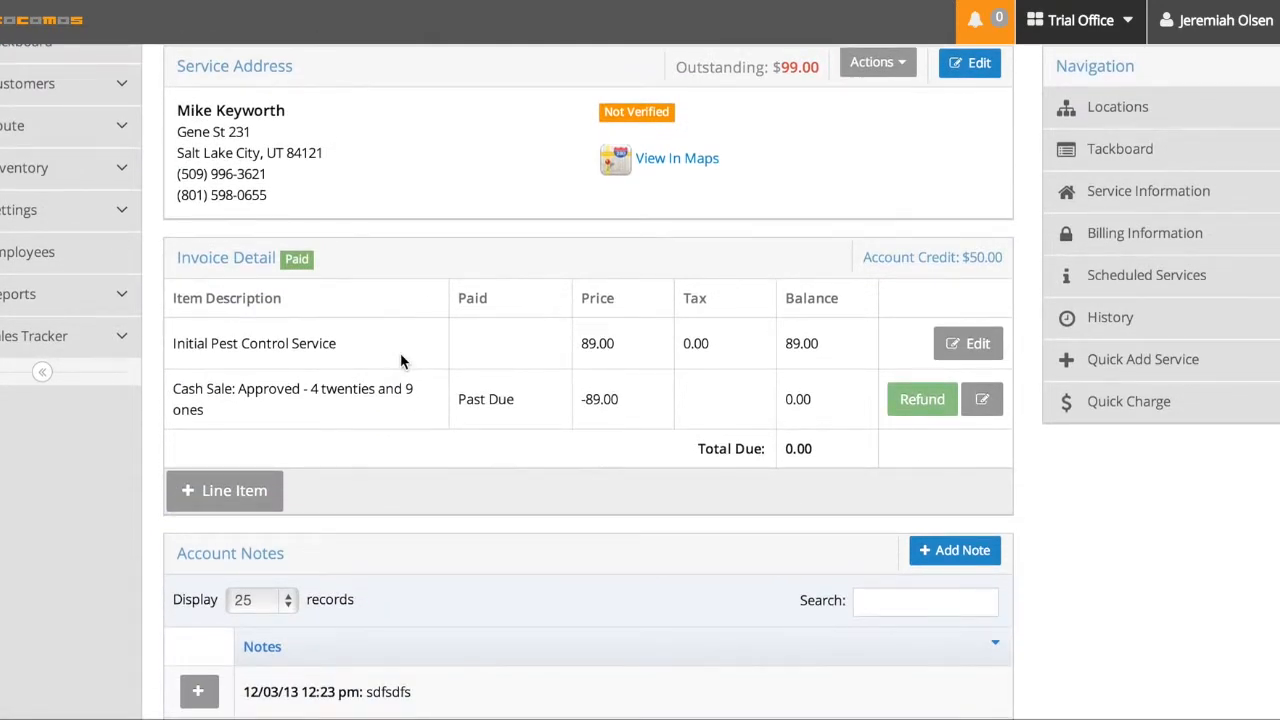
{"action": "mouse_move", "coordinate": [245, 414]}
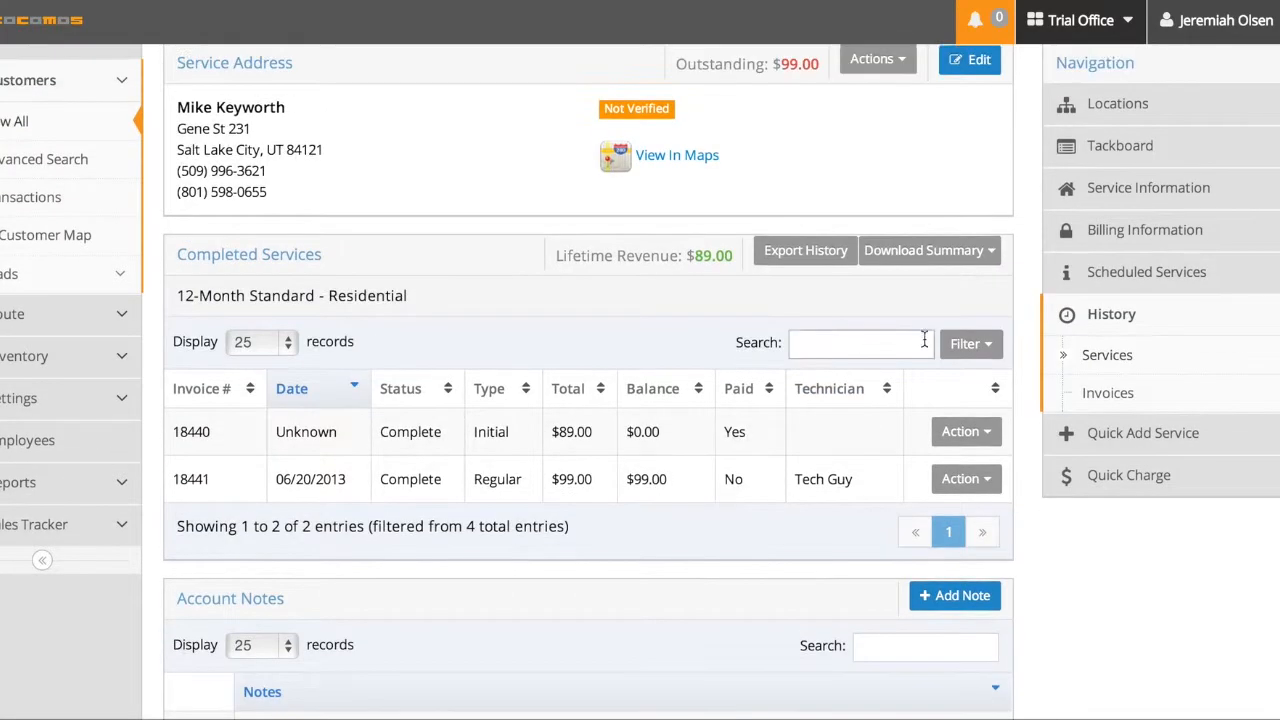
{"action": "mouse_move", "coordinate": [805, 250]}
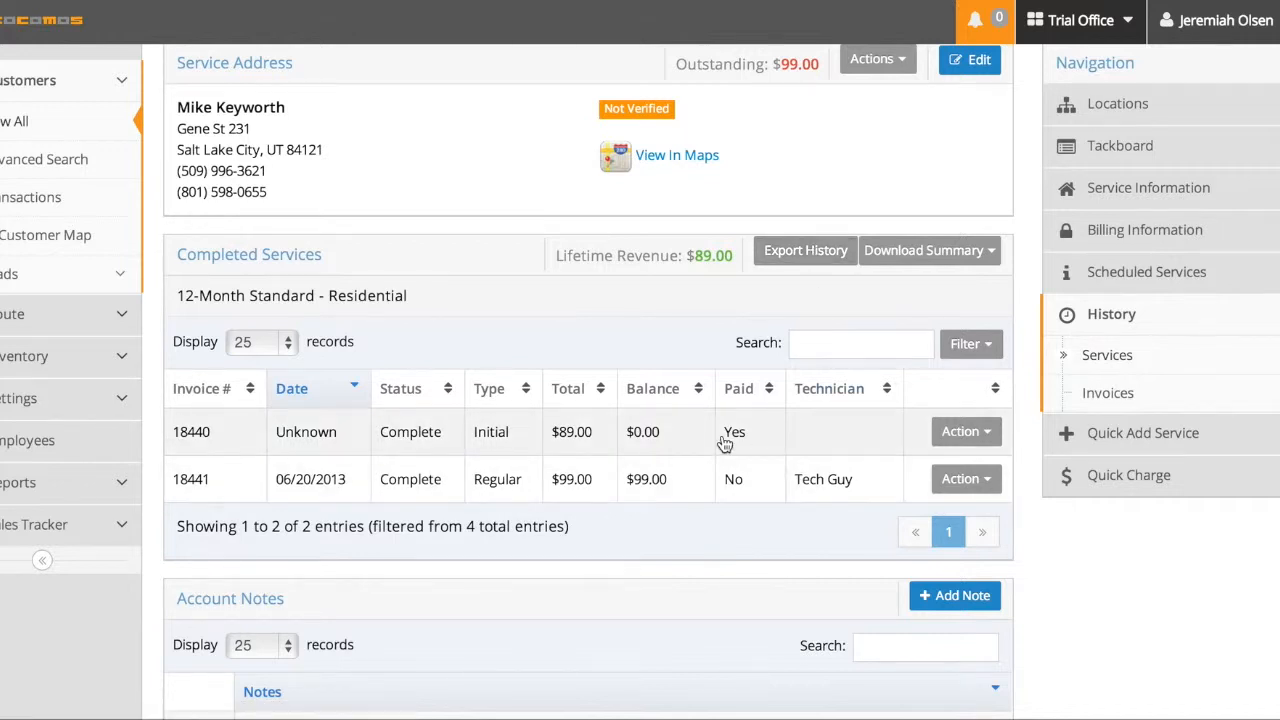
{"action": "mouse_move", "coordinate": [710, 318]}
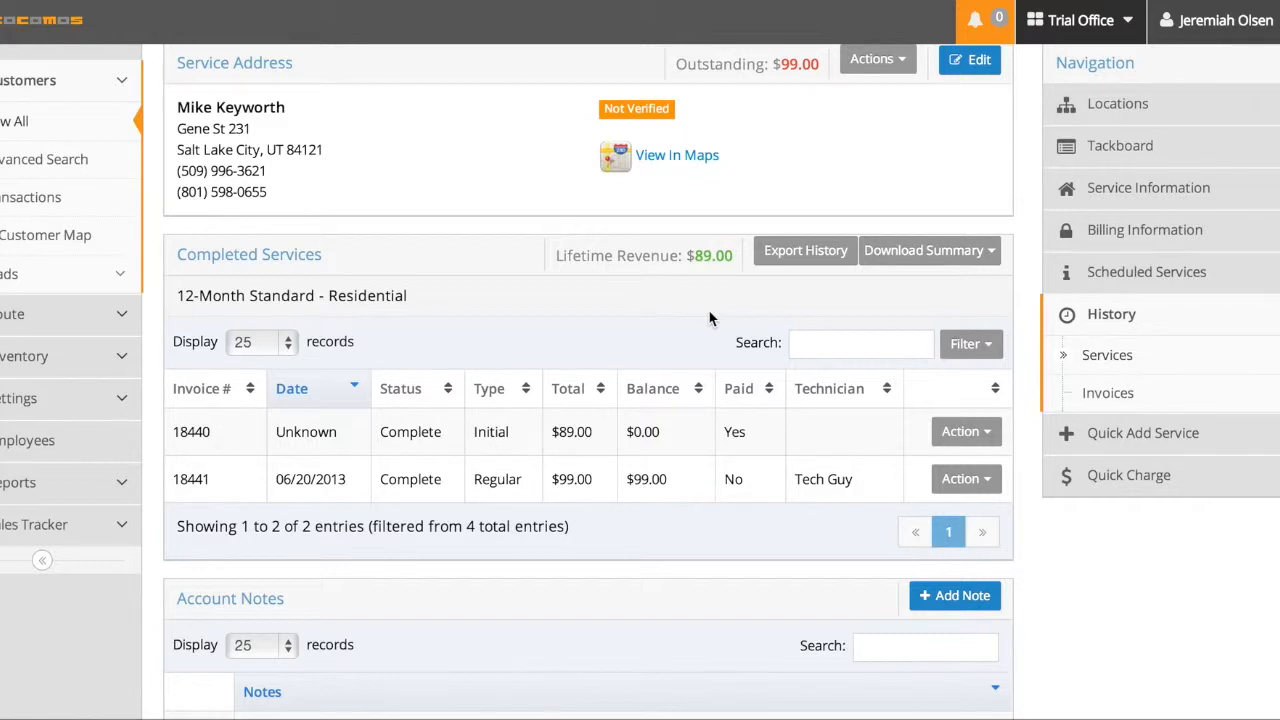
{"action": "mouse_move", "coordinate": [990, 294]}
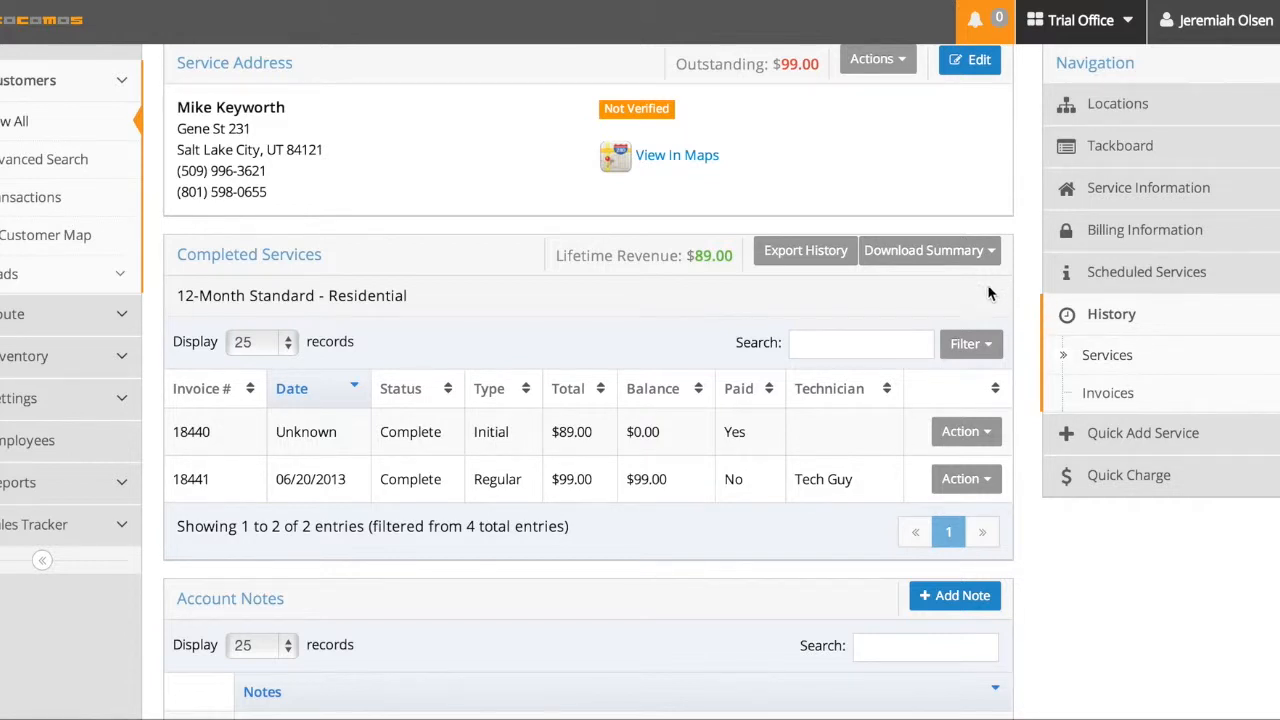
Step: Download the Unpaid billing summary and scroll down the history page
{"action": "left_click", "coordinate": [924, 250]}
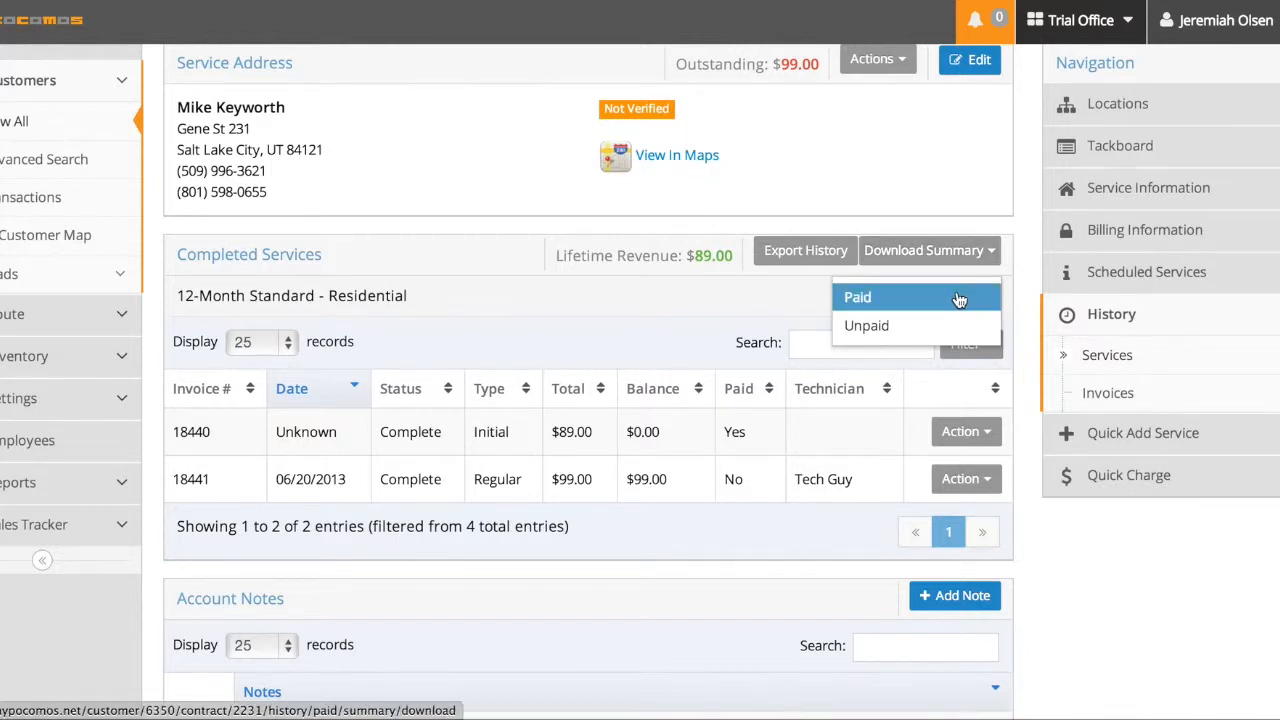
{"action": "mouse_move", "coordinate": [915, 325]}
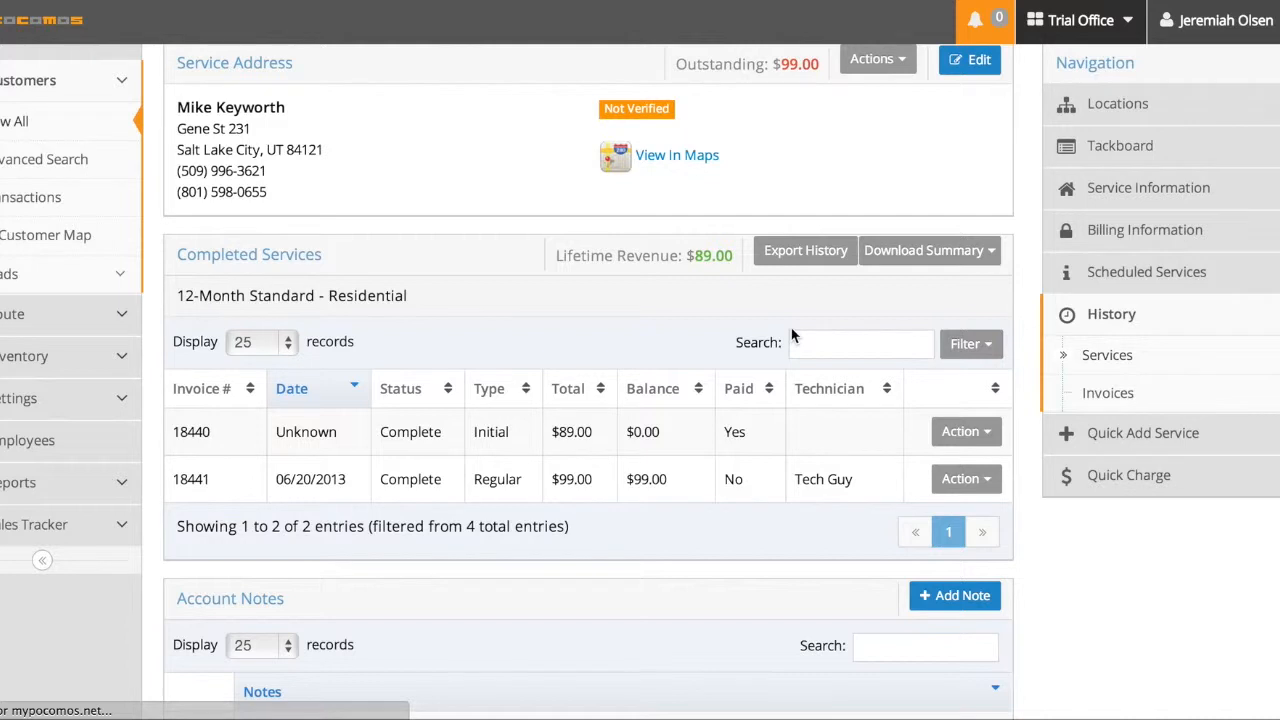
{"action": "mouse_move", "coordinate": [890, 287]}
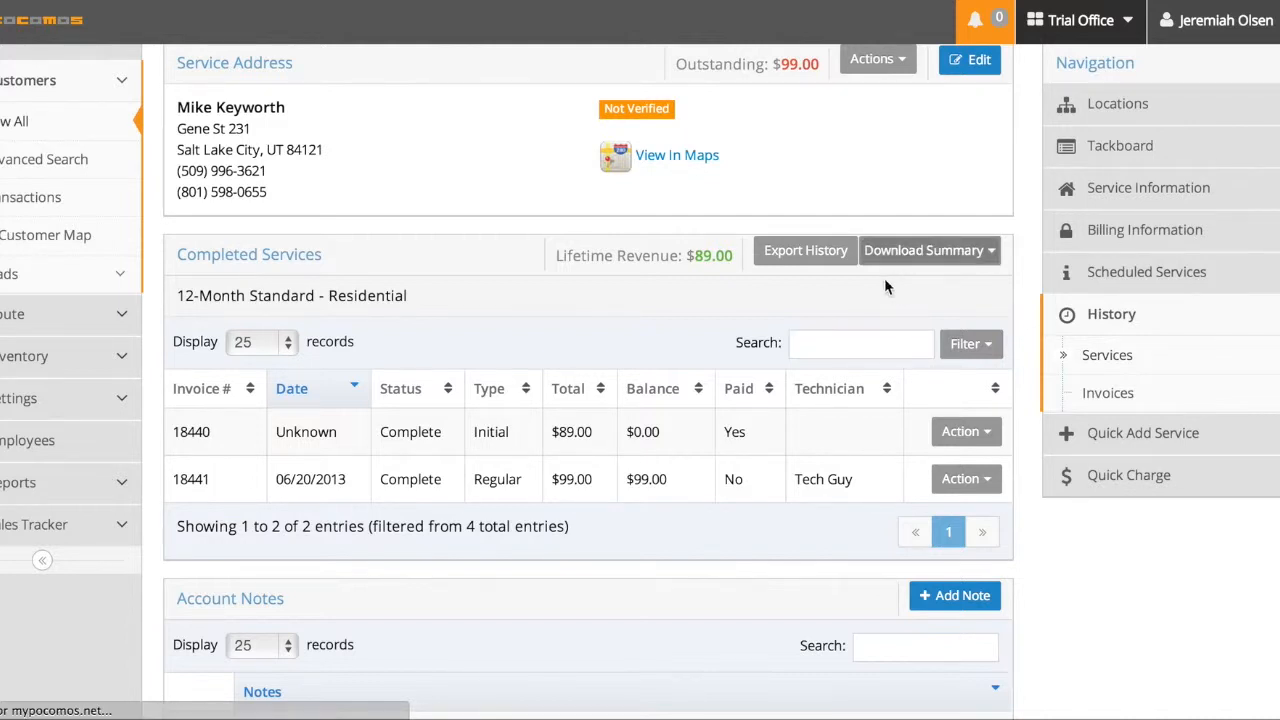
{"action": "mouse_move", "coordinate": [788, 301]}
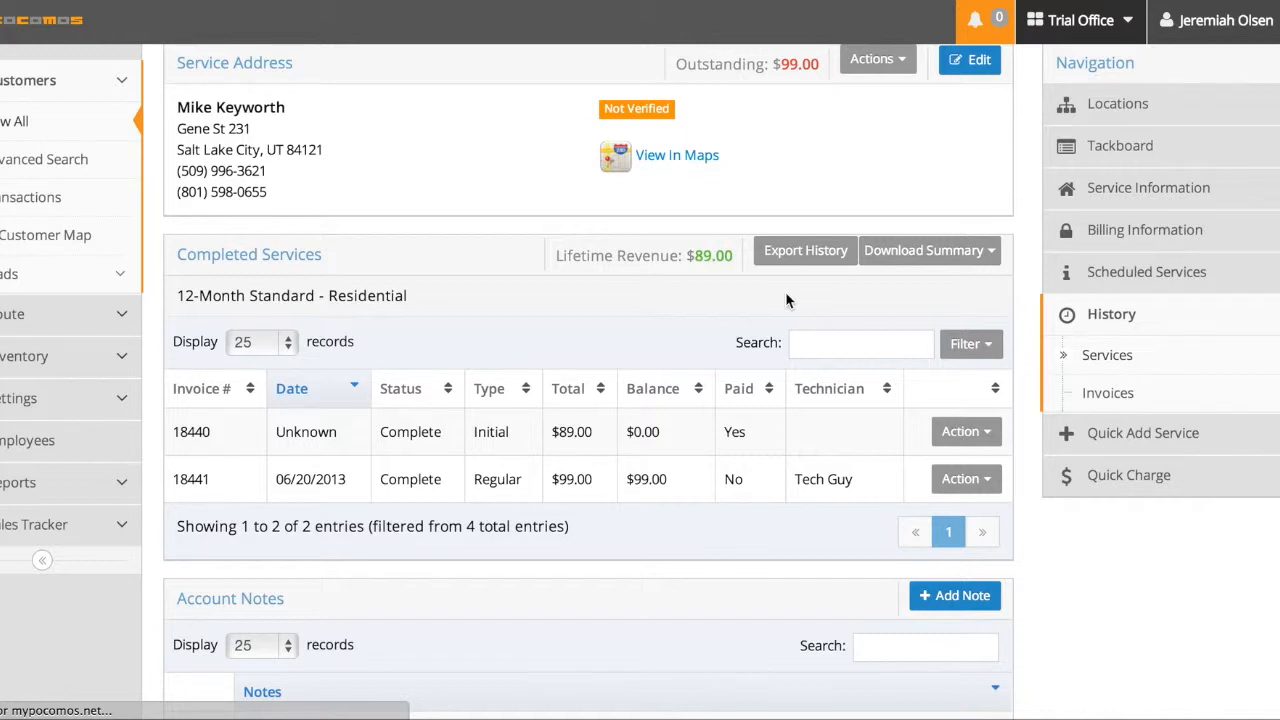
{"action": "mouse_move", "coordinate": [858, 295]}
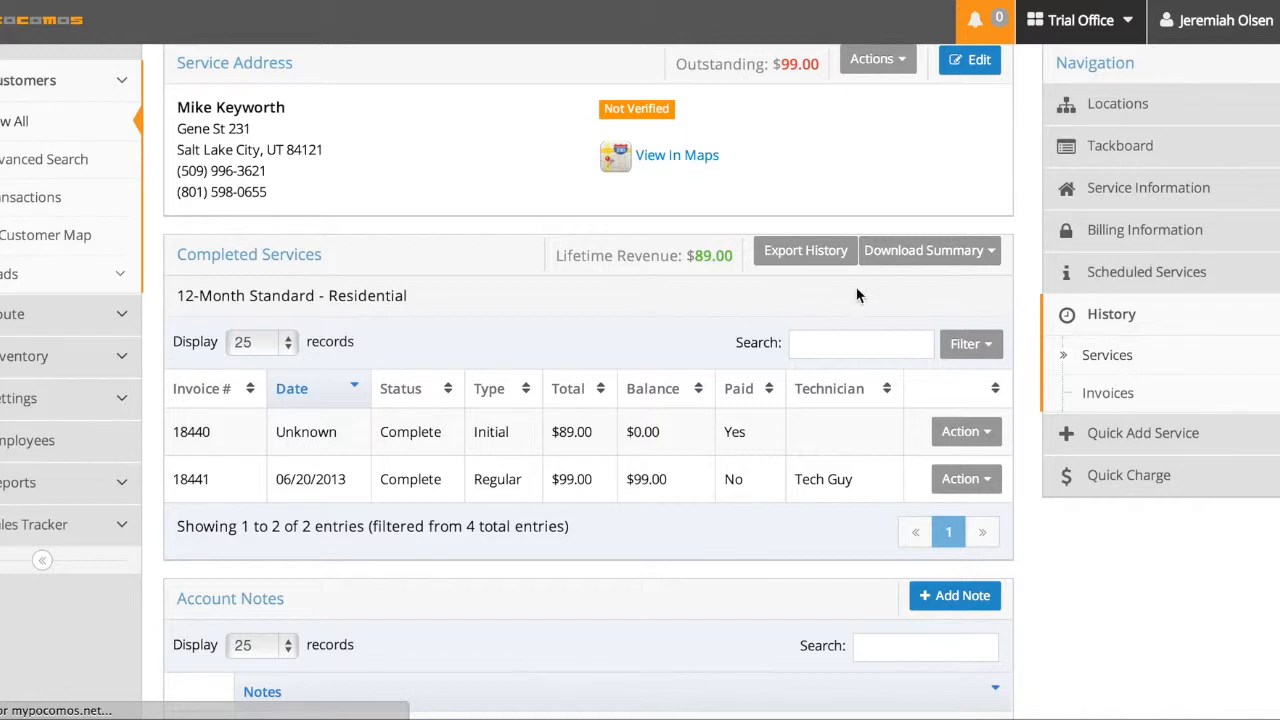
{"action": "scroll", "scroll_direction": "down", "scroll_amount": 3}
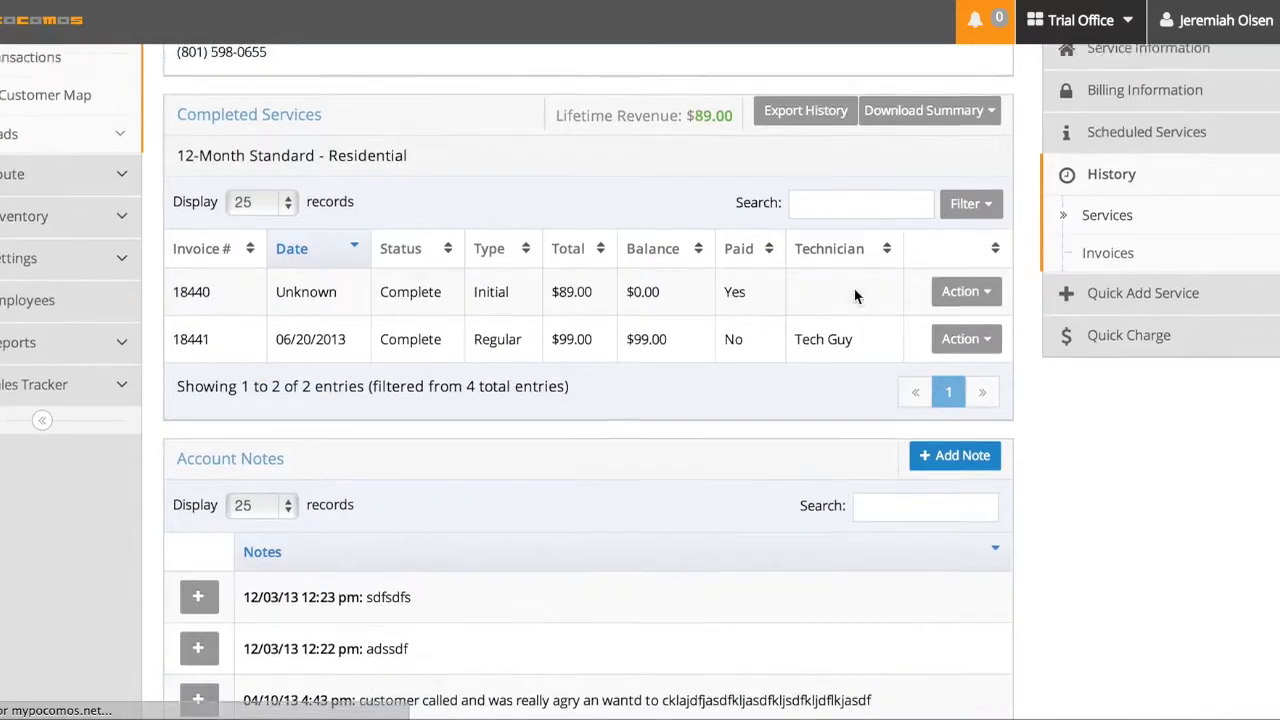
{"action": "scroll", "scroll_direction": "down", "scroll_amount": 3}
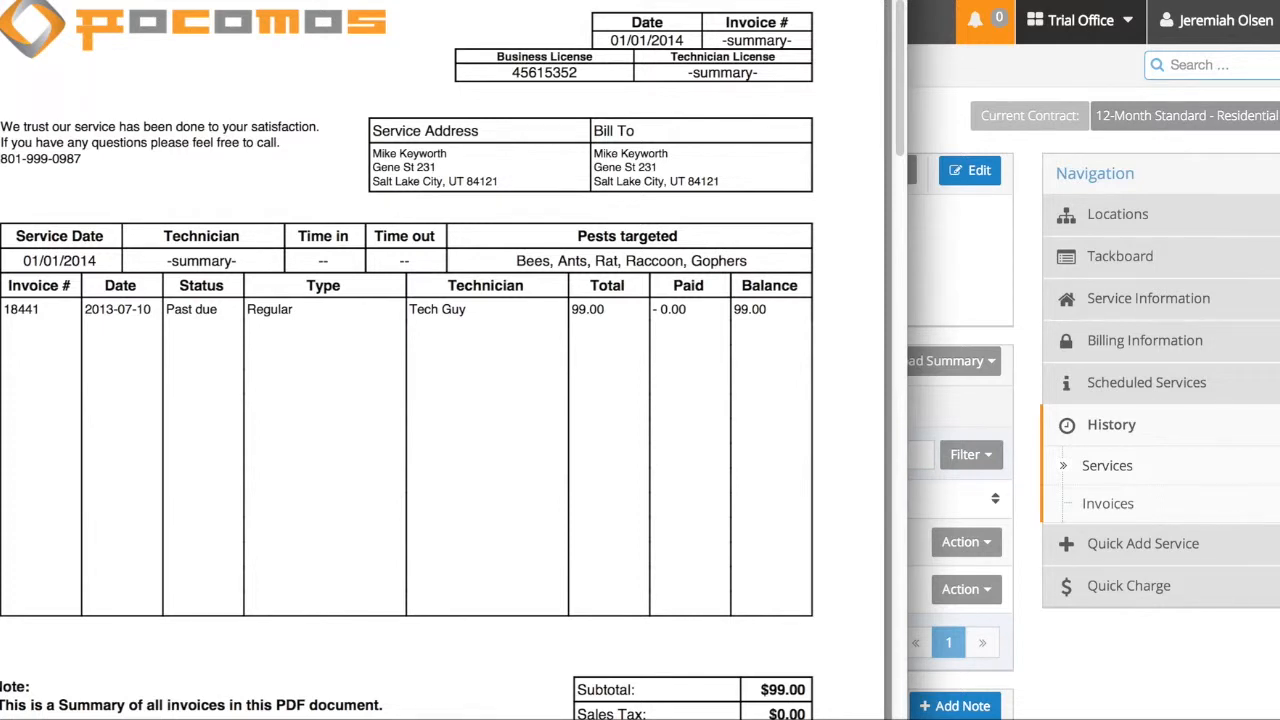
{"action": "mouse_move", "coordinate": [395, 312]}
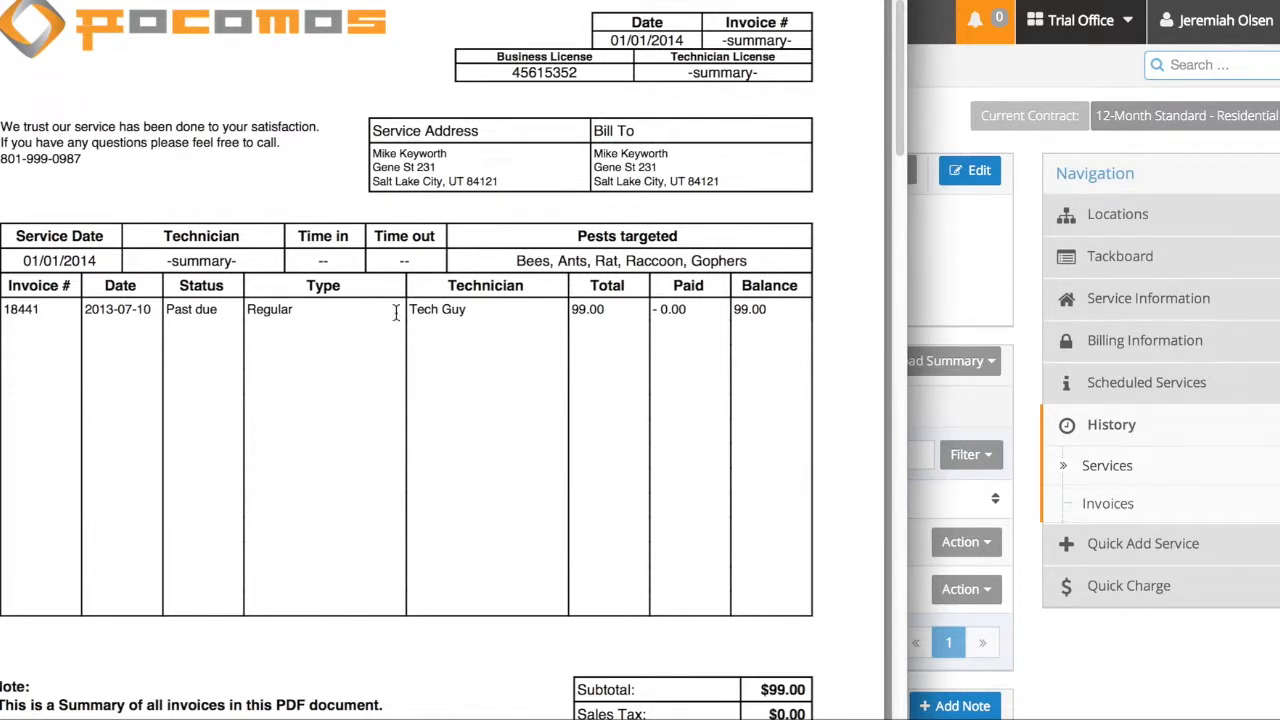
Step: Scroll the unpaid summary PDF to past-due invoice 18441's $99.00 total
{"action": "scroll", "scroll_direction": "down", "scroll_amount": 3}
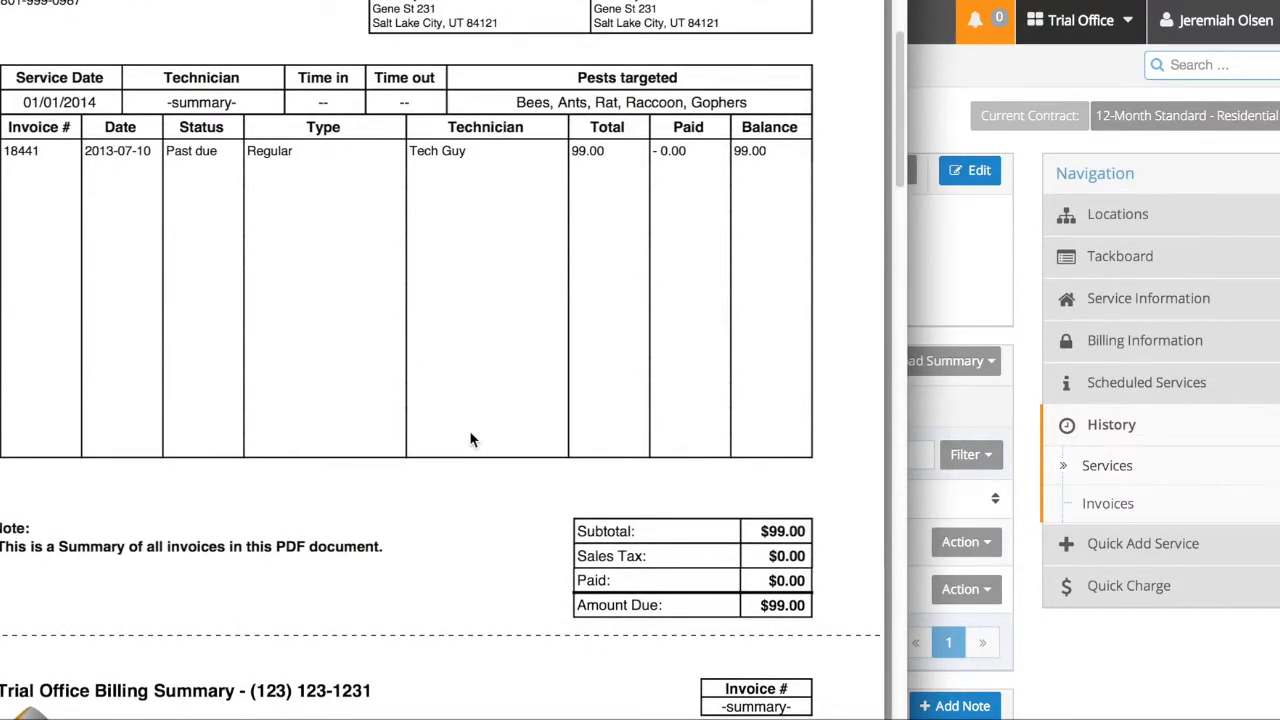
{"action": "mouse_move", "coordinate": [711, 601]}
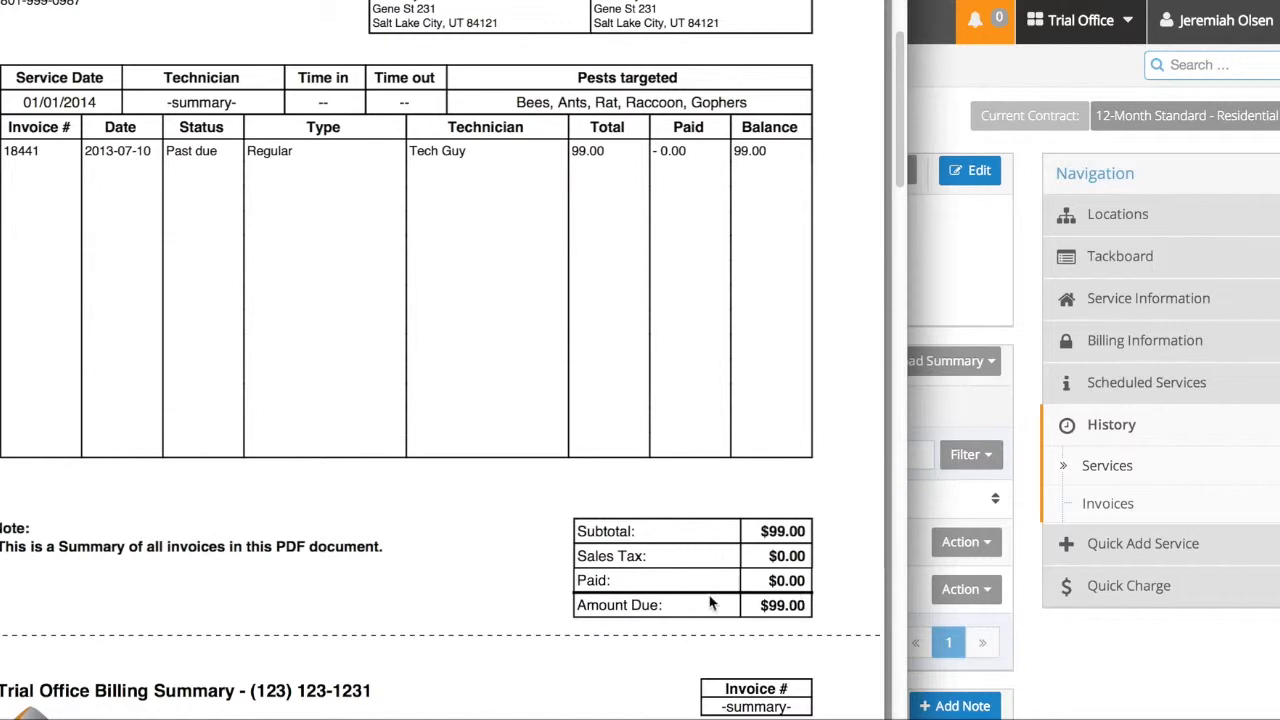
{"action": "mouse_move", "coordinate": [513, 181]}
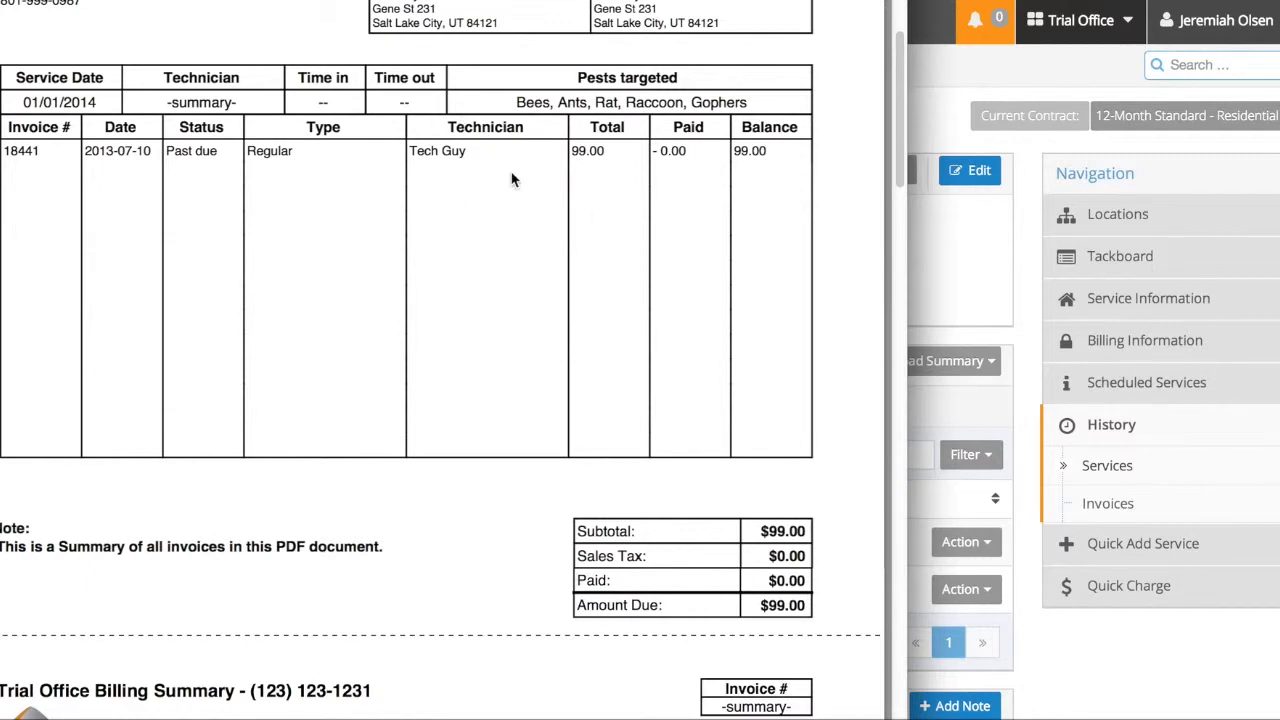
{"action": "scroll", "scroll_direction": "down", "scroll_amount": 3}
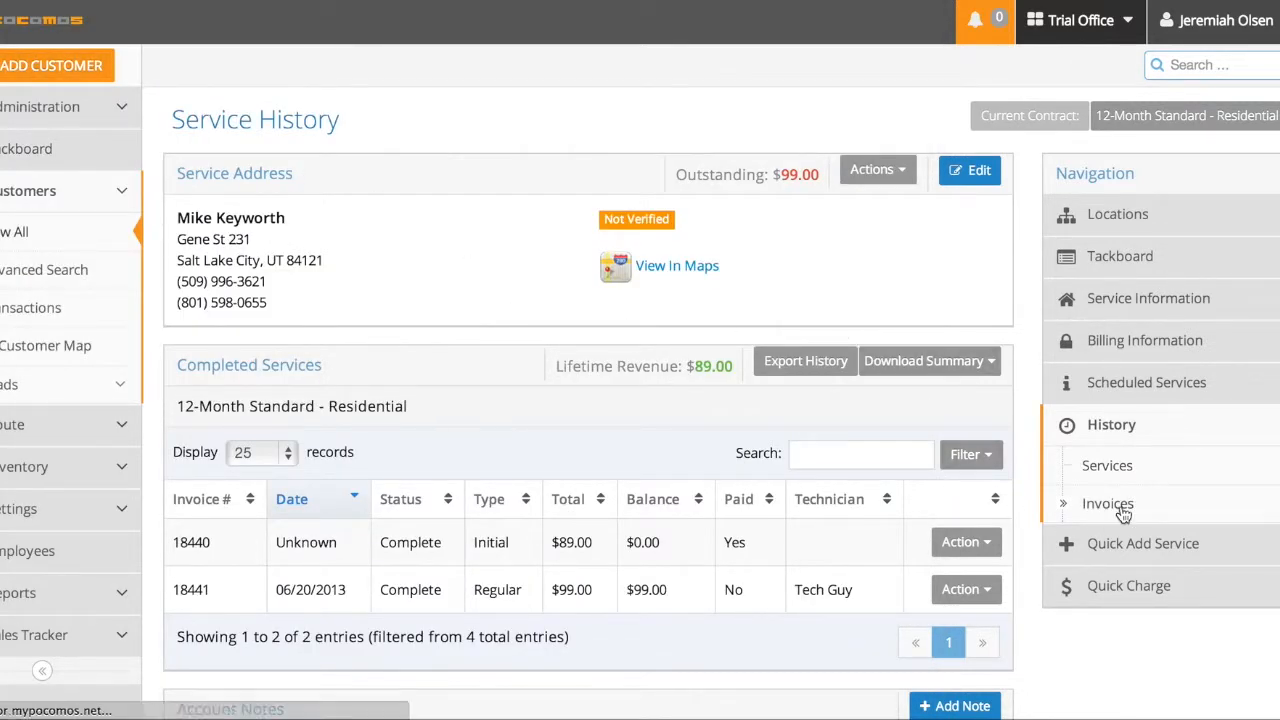
Step: View Invoice History filtered 12/01/13–01/01/14, which lists no invoices
{"action": "left_click", "coordinate": [1108, 503]}
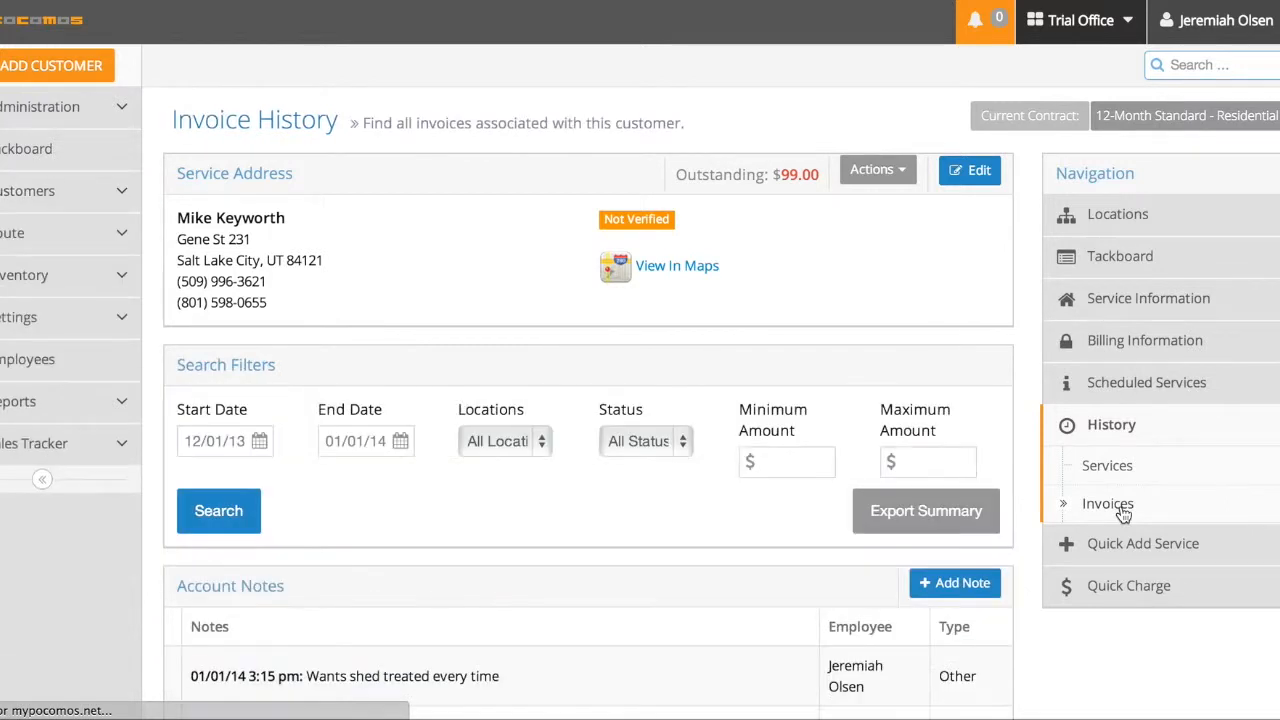
{"action": "left_click", "coordinate": [1107, 503]}
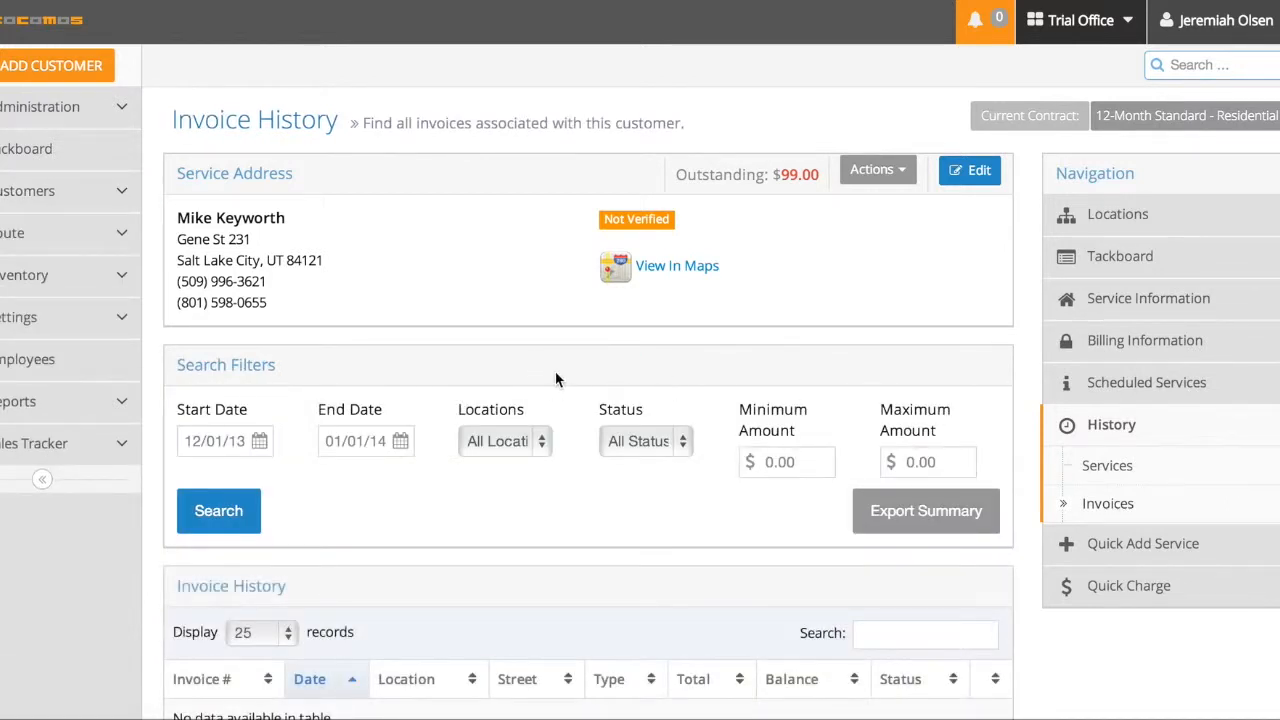
{"action": "scroll", "scroll_direction": "down", "scroll_amount": 3}
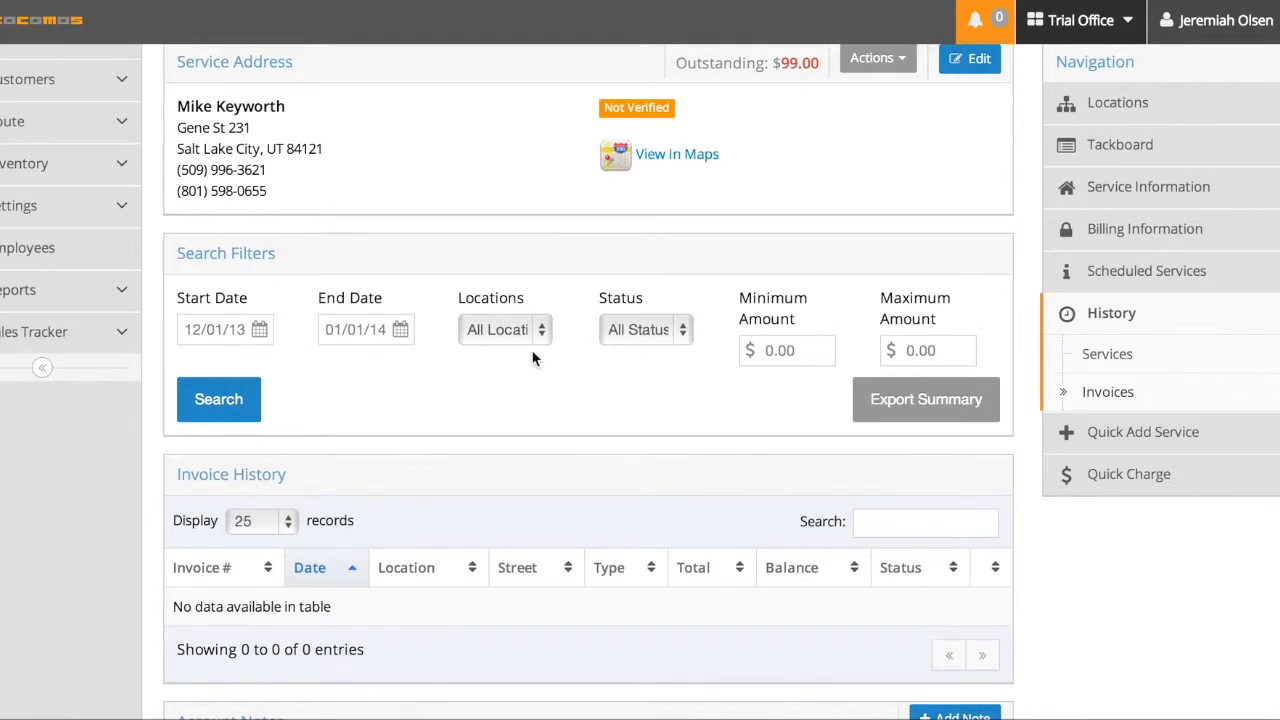
{"action": "left_click", "coordinate": [505, 329]}
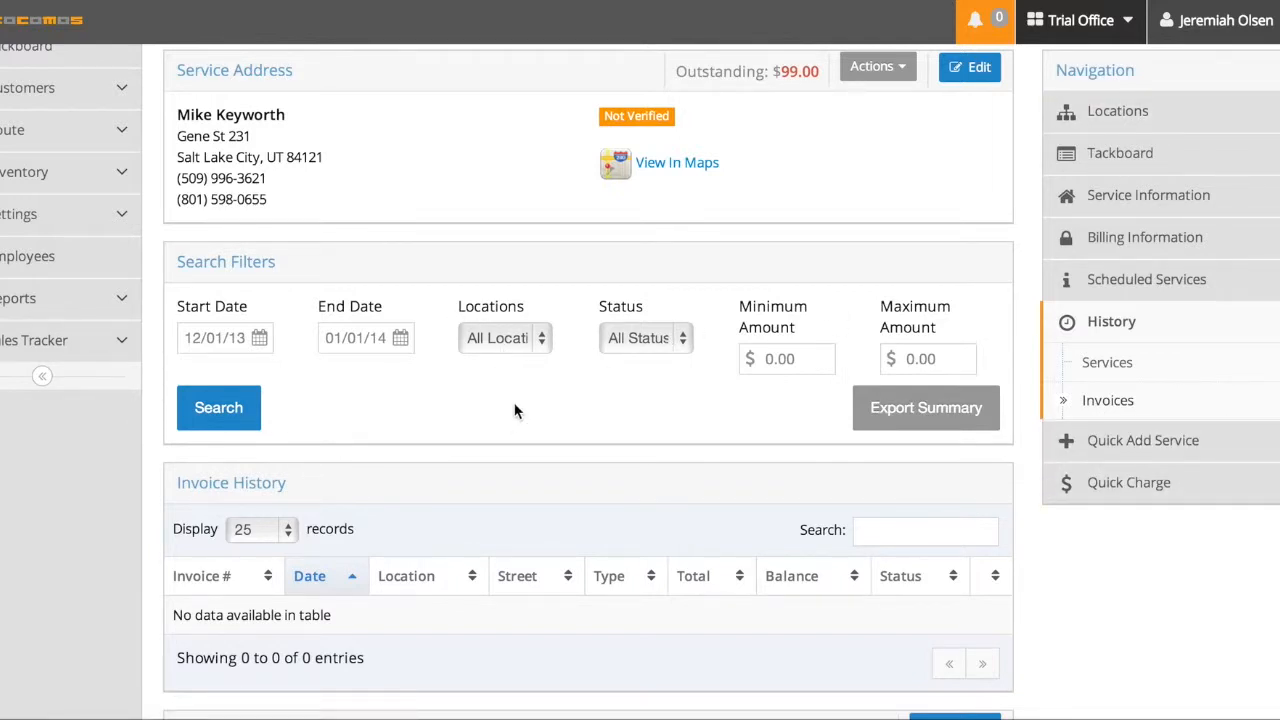
{"action": "left_click", "coordinate": [505, 337]}
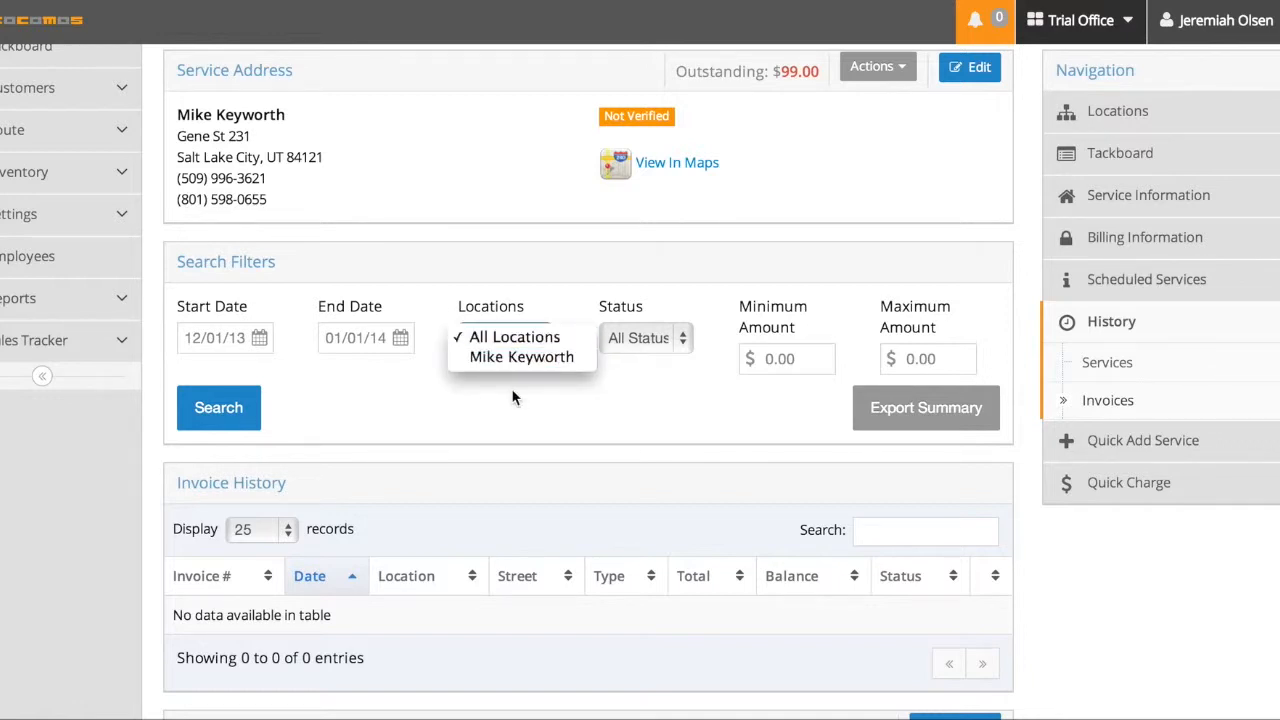
{"action": "left_click", "coordinate": [645, 337]}
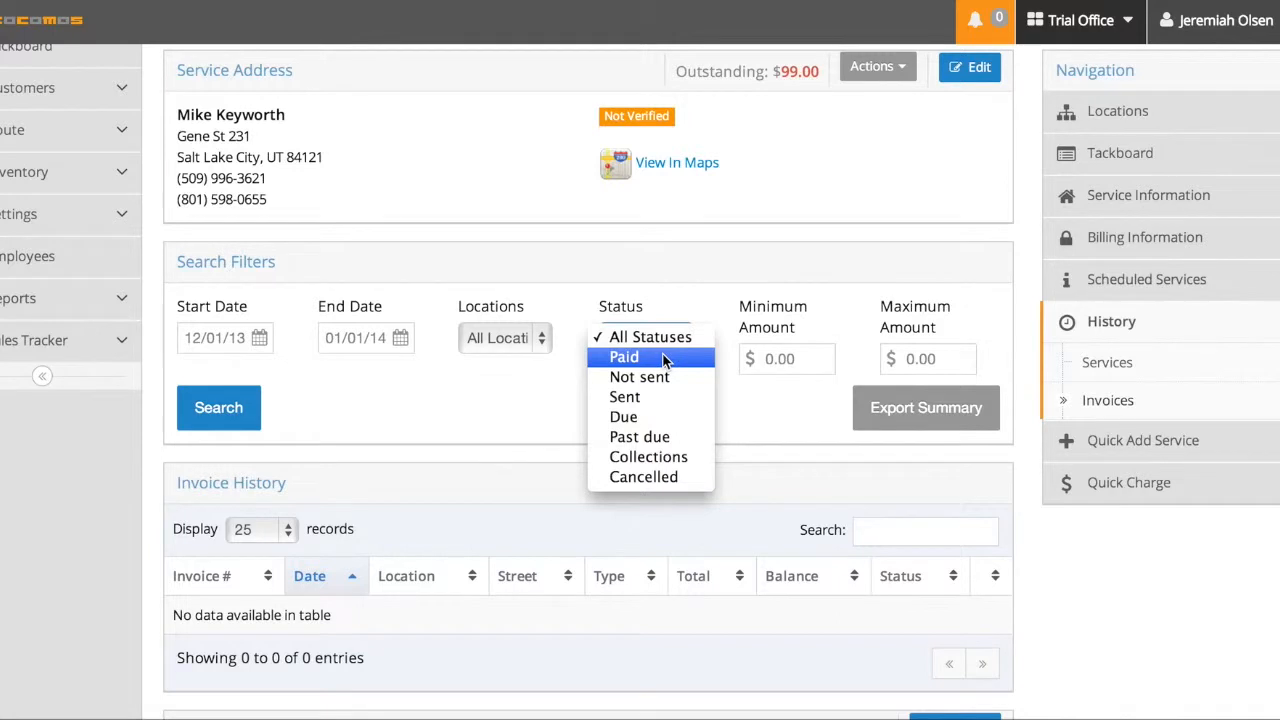
{"action": "mouse_move", "coordinate": [648, 457]}
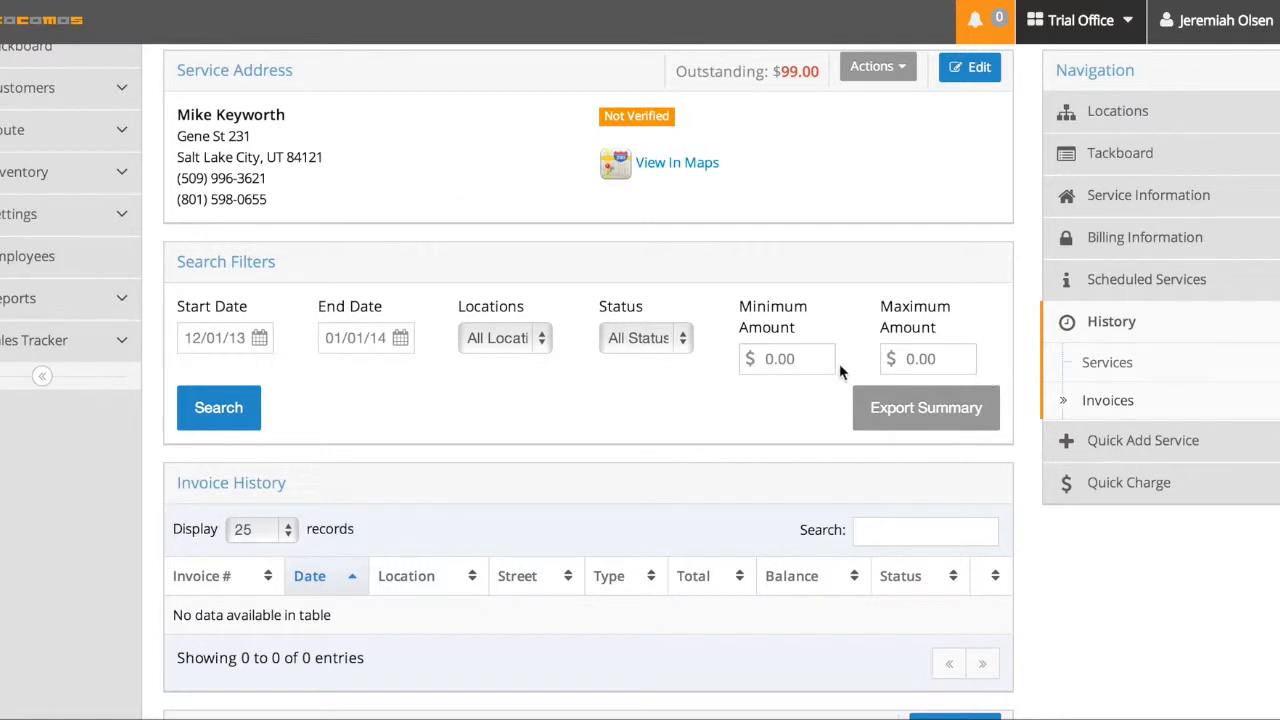
{"action": "mouse_move", "coordinate": [350, 388]}
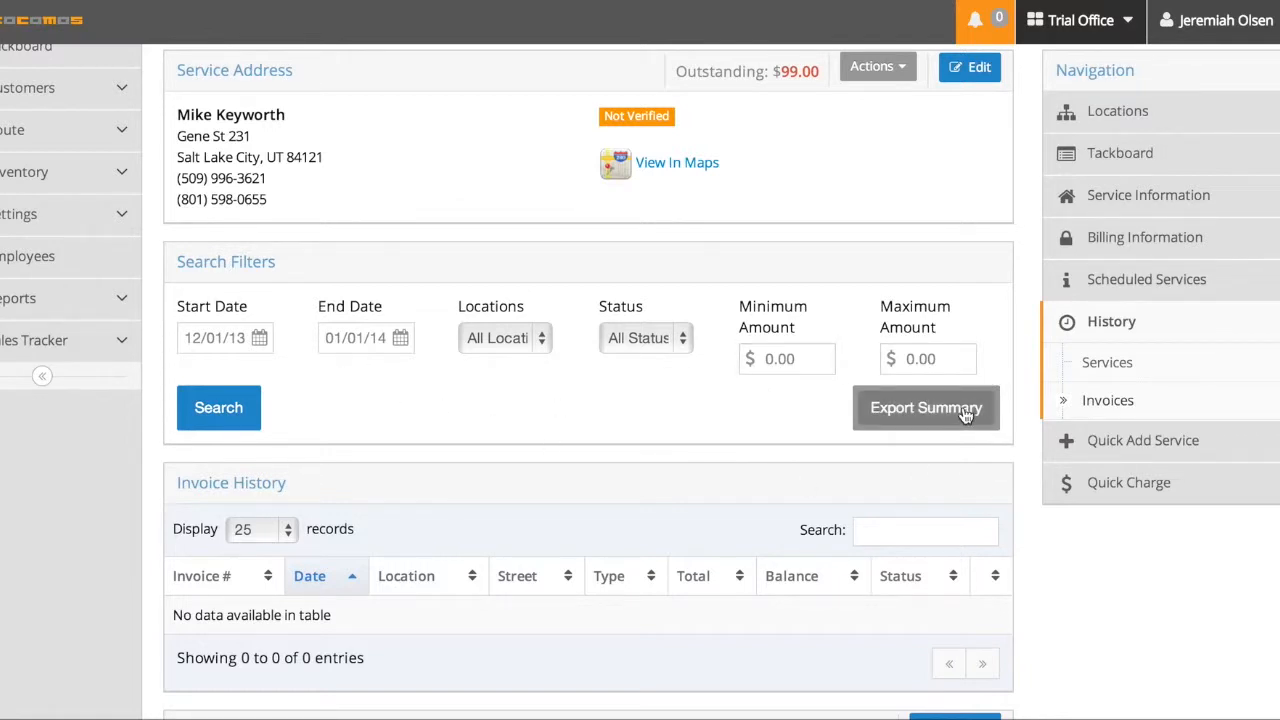
{"action": "mouse_move", "coordinate": [519, 372]}
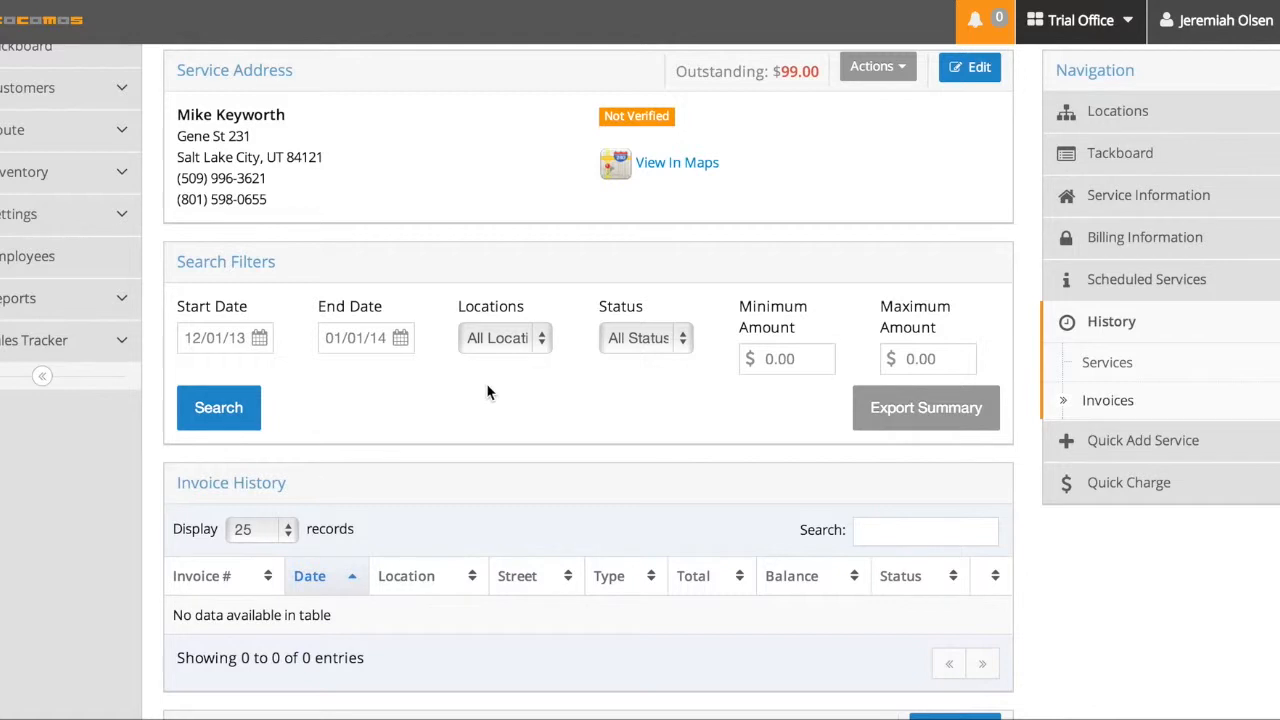
{"action": "mouse_move", "coordinate": [1150, 332]}
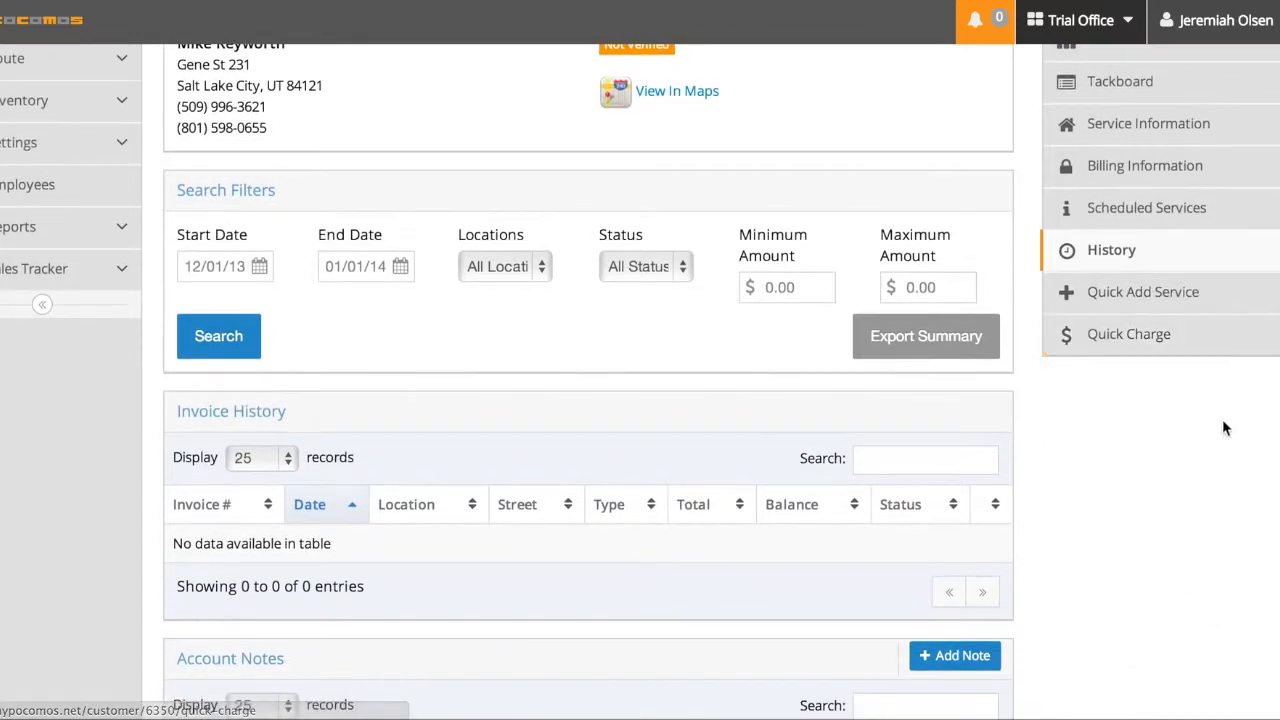
Step: Open Quick Add Service, defaulting to 12-Month Standard and Regular service
{"action": "left_click", "coordinate": [1143, 291]}
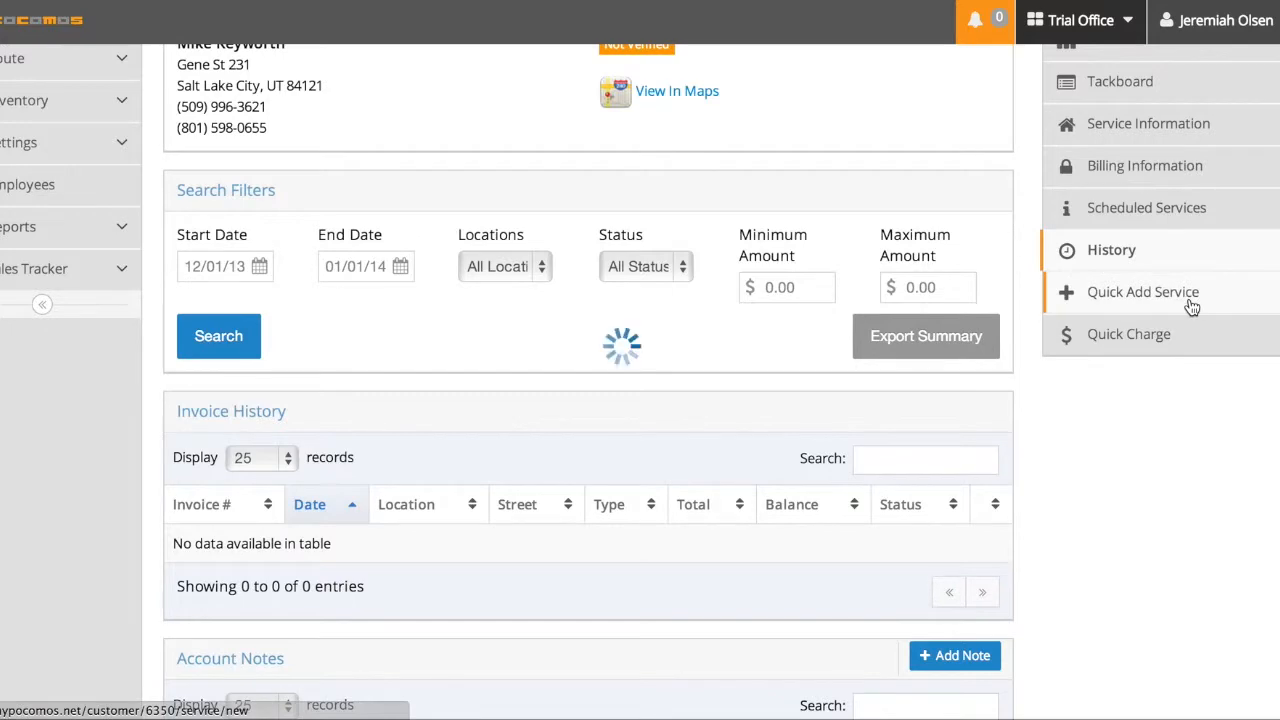
{"action": "left_click", "coordinate": [1142, 292]}
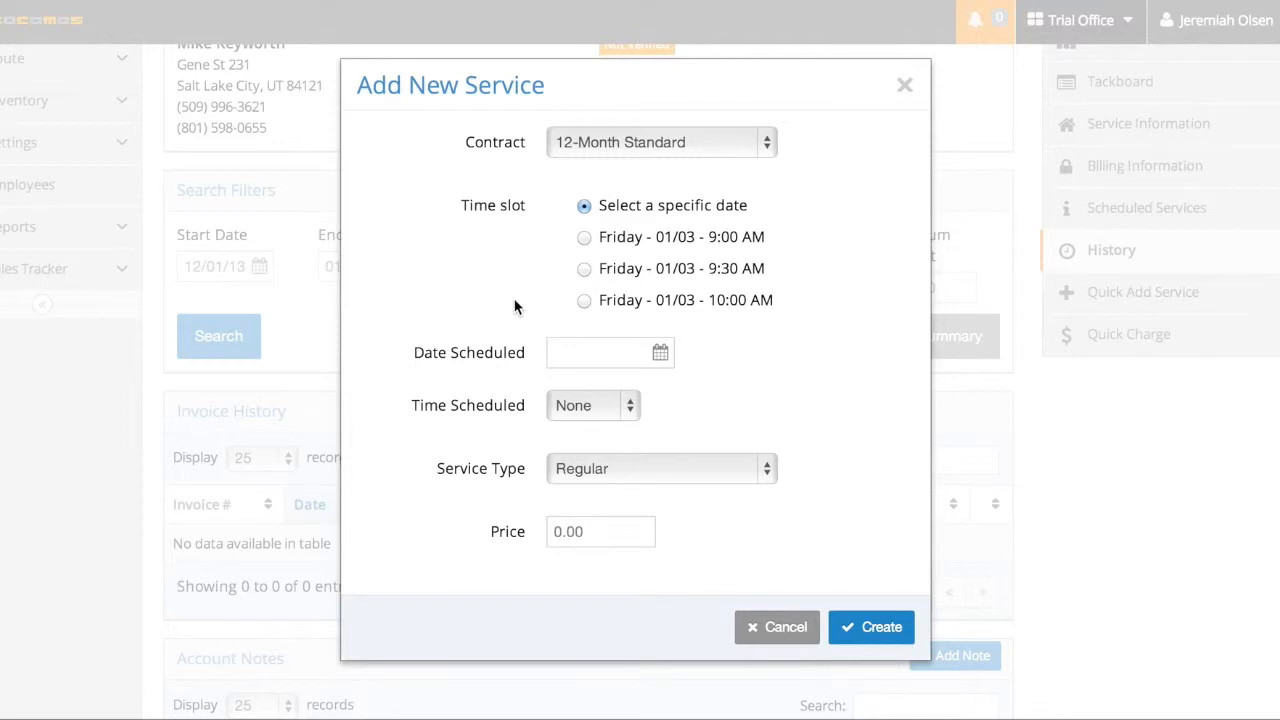
{"action": "mouse_move", "coordinate": [1195, 210]}
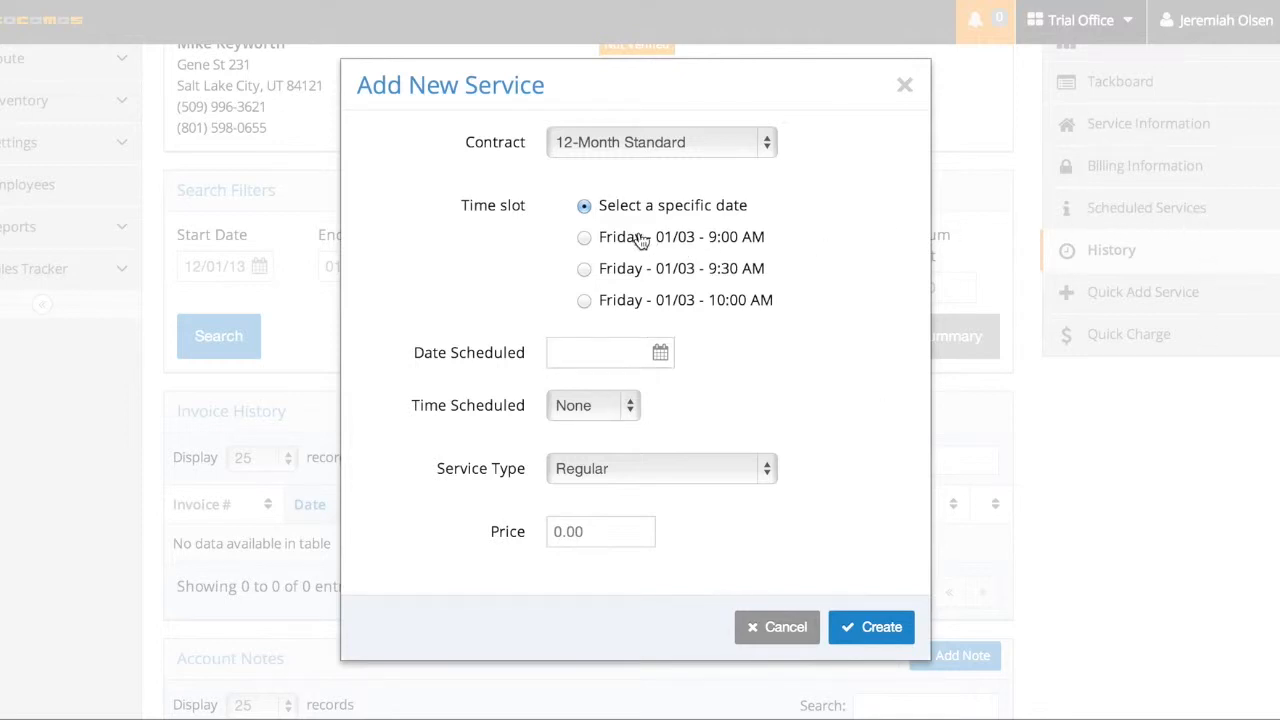
{"action": "mouse_move", "coordinate": [553, 268]}
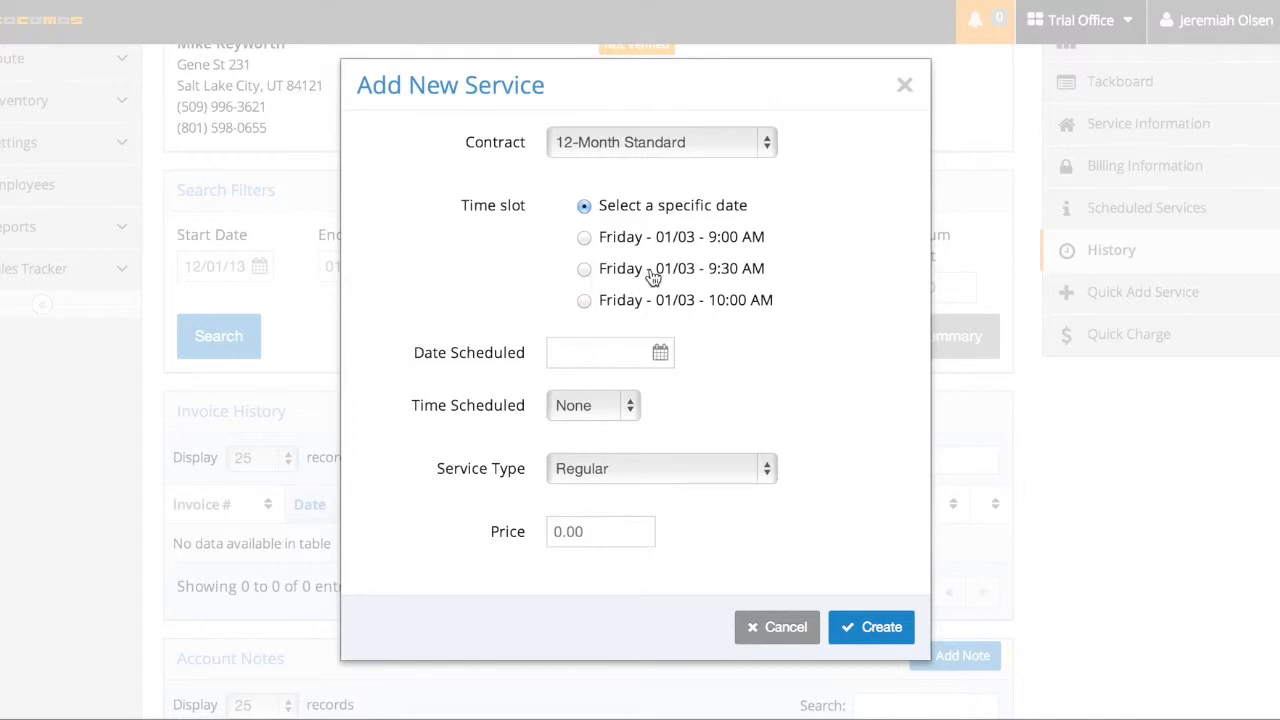
Step: Schedule the new service in the Friday 01/03 9:30 AM slot as a Re-service
{"action": "left_click", "coordinate": [584, 268]}
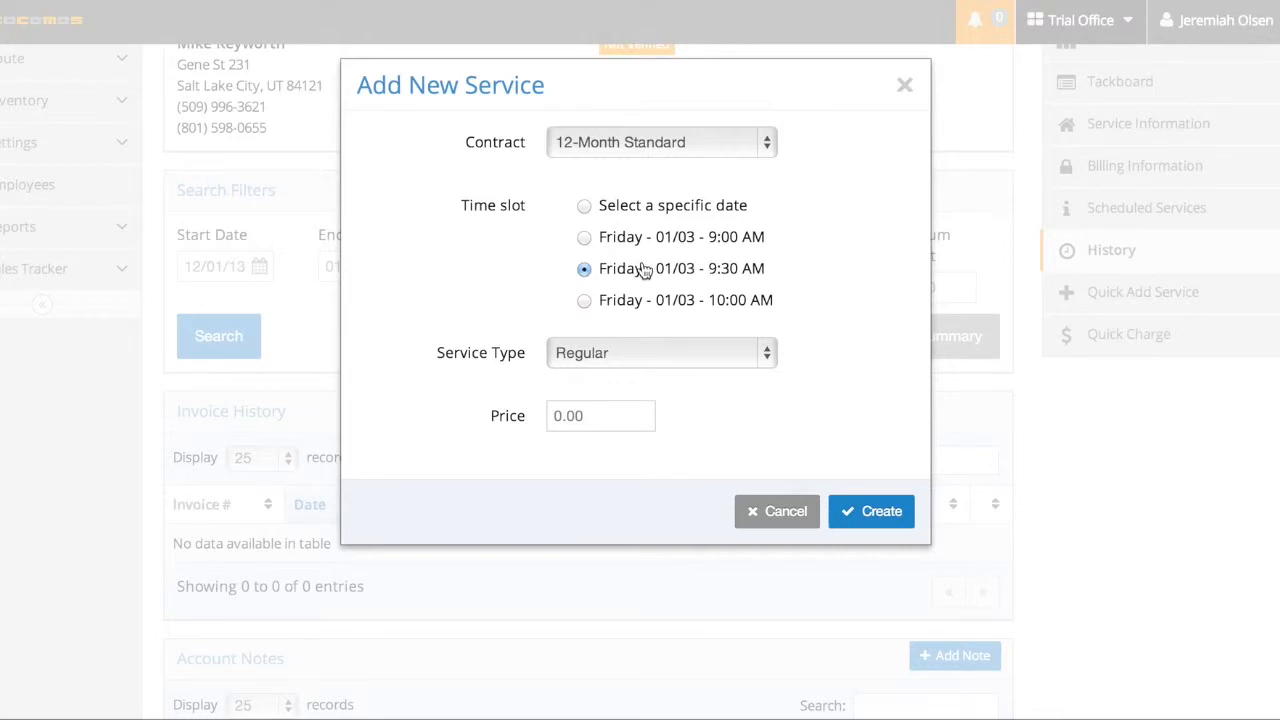
{"action": "mouse_move", "coordinate": [585, 237]}
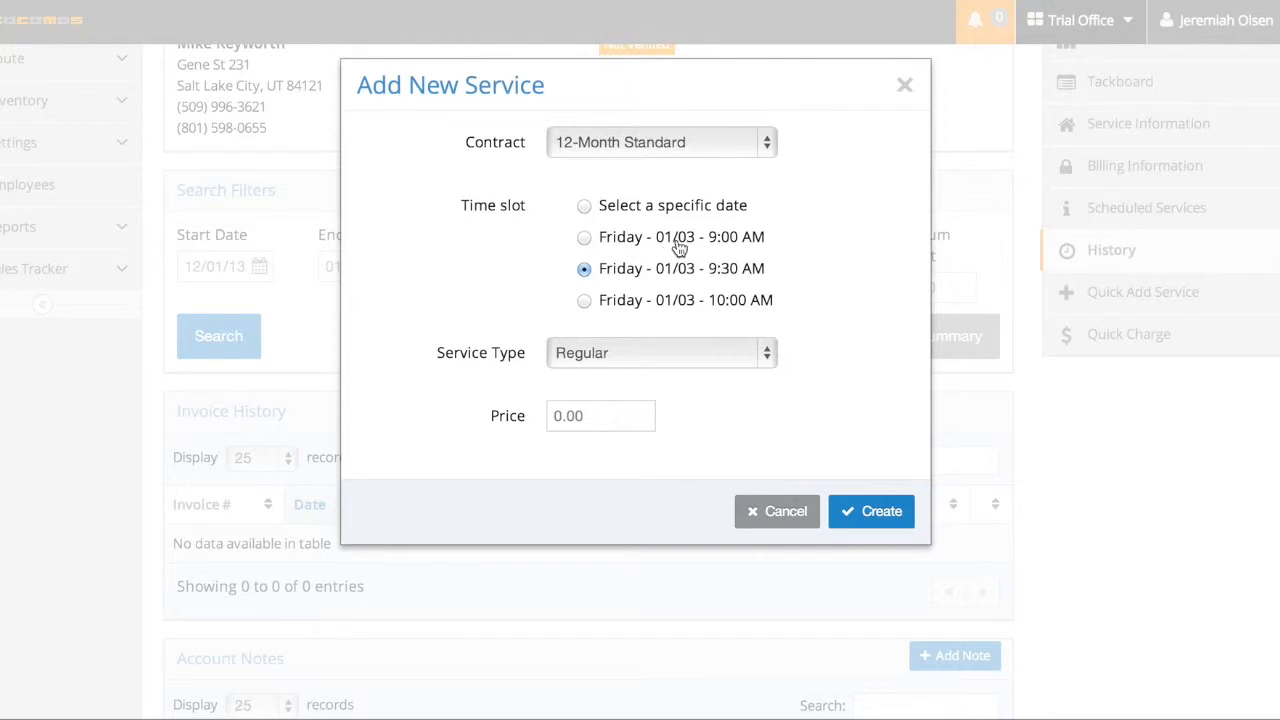
{"action": "left_click", "coordinate": [584, 300]}
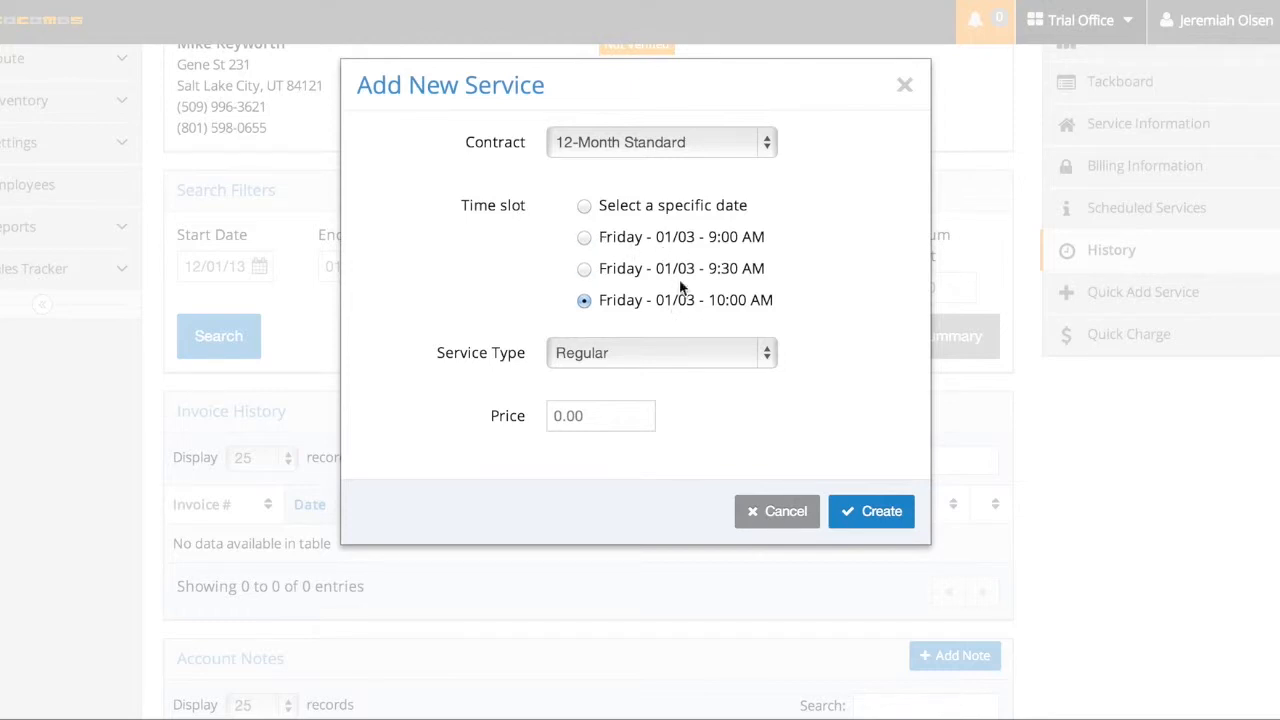
{"action": "left_click", "coordinate": [584, 268]}
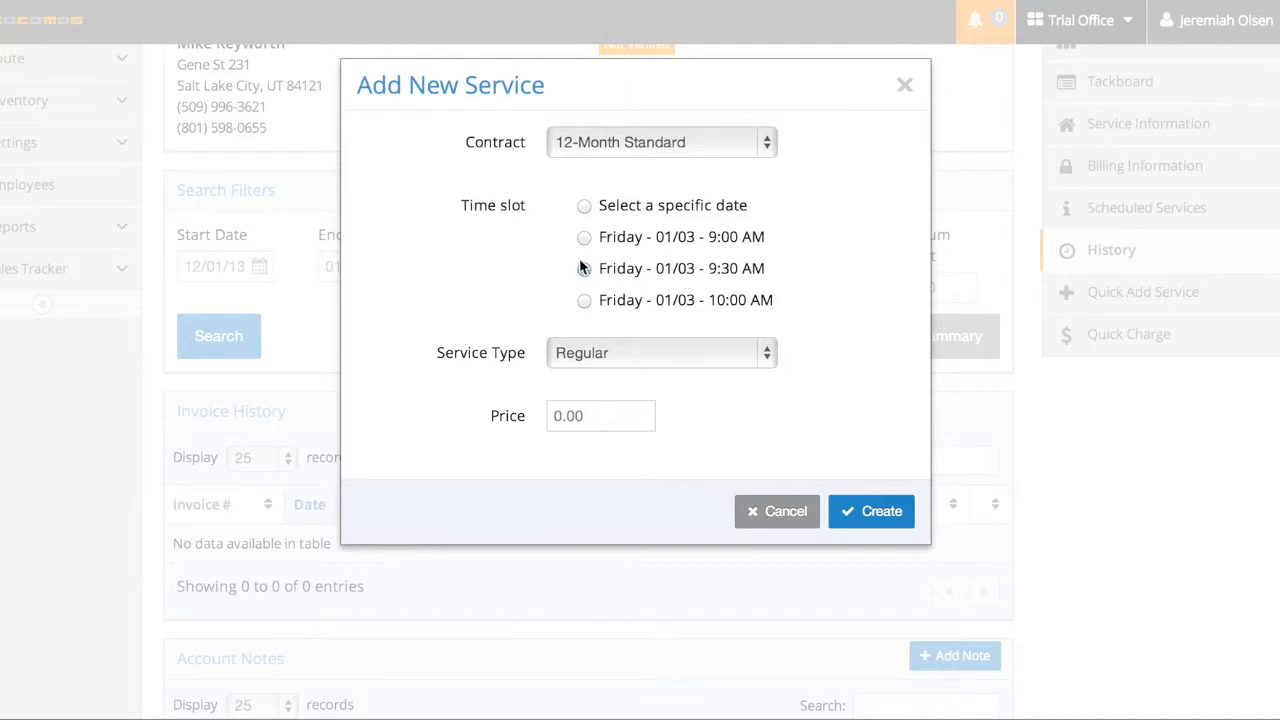
{"action": "left_click", "coordinate": [584, 268]}
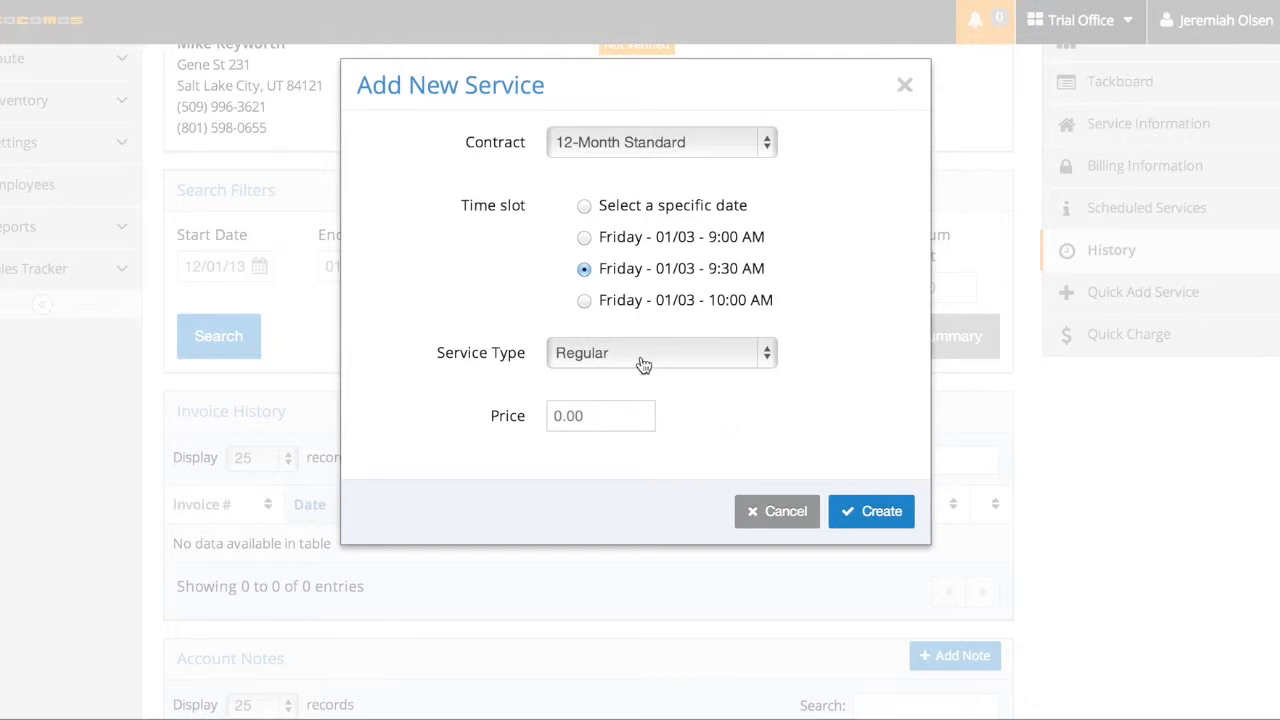
{"action": "left_click", "coordinate": [660, 352]}
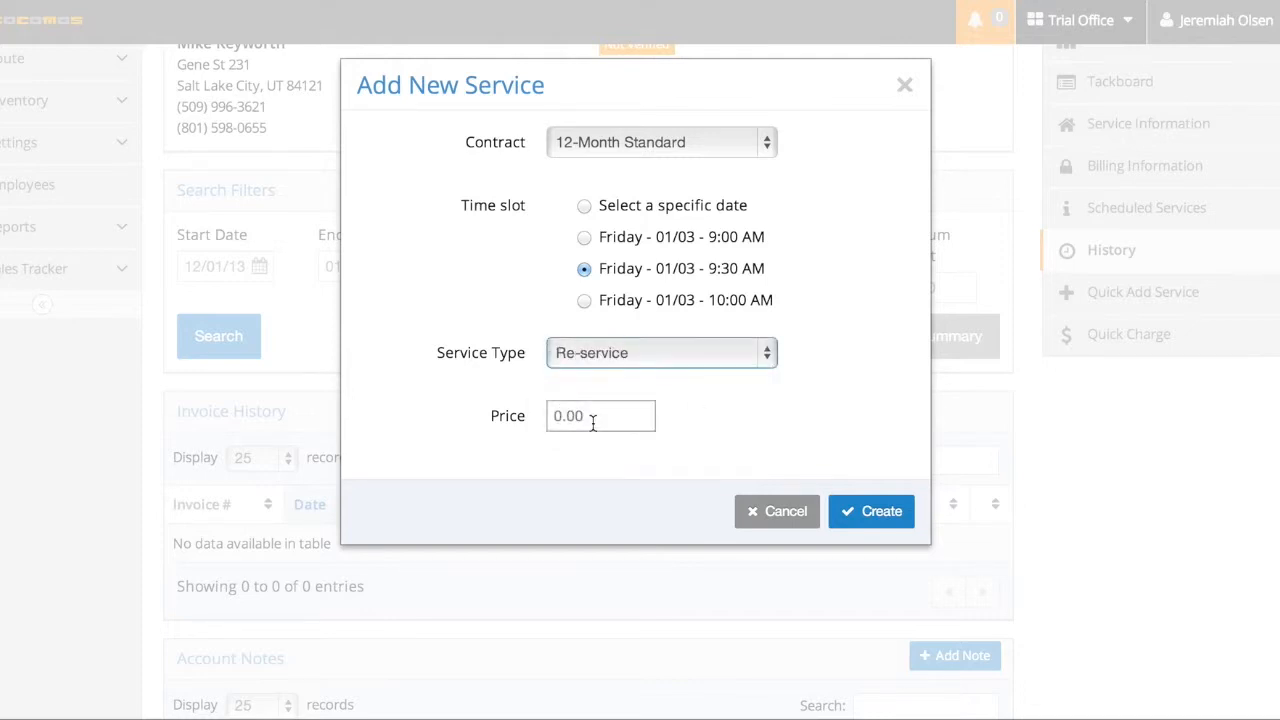
{"action": "mouse_move", "coordinate": [878, 520]}
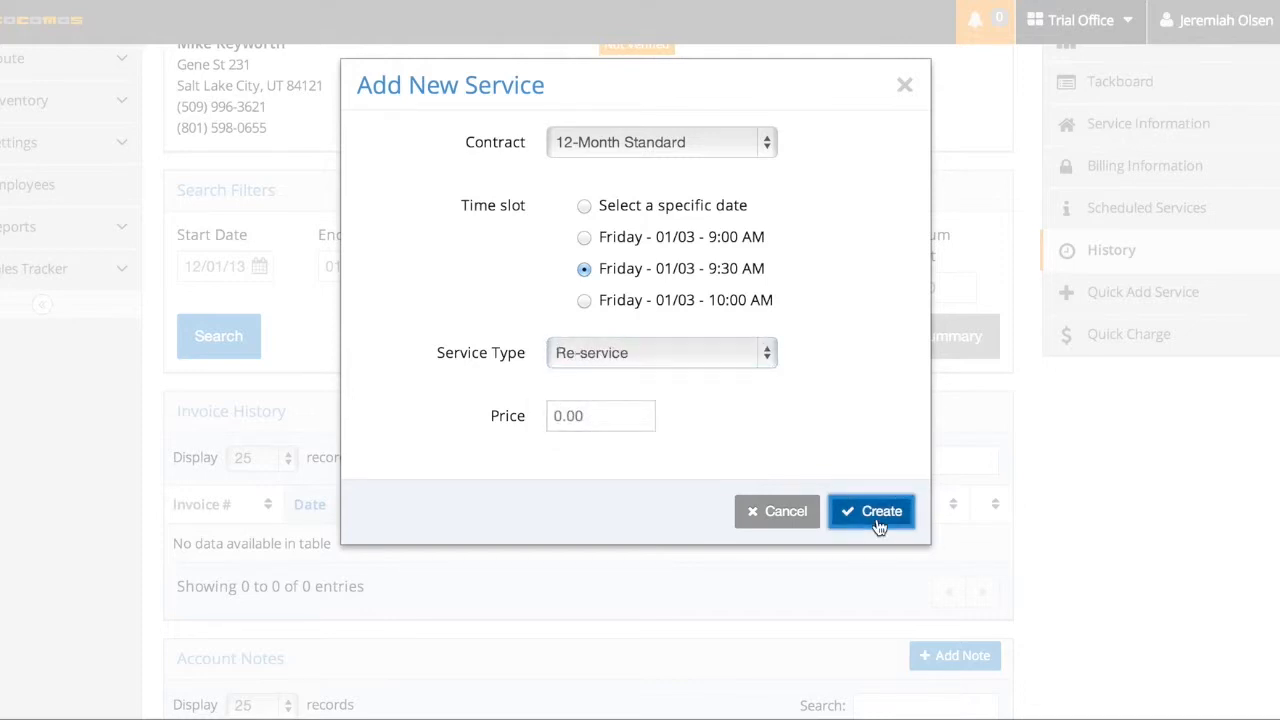
{"action": "mouse_move", "coordinate": [855, 483]}
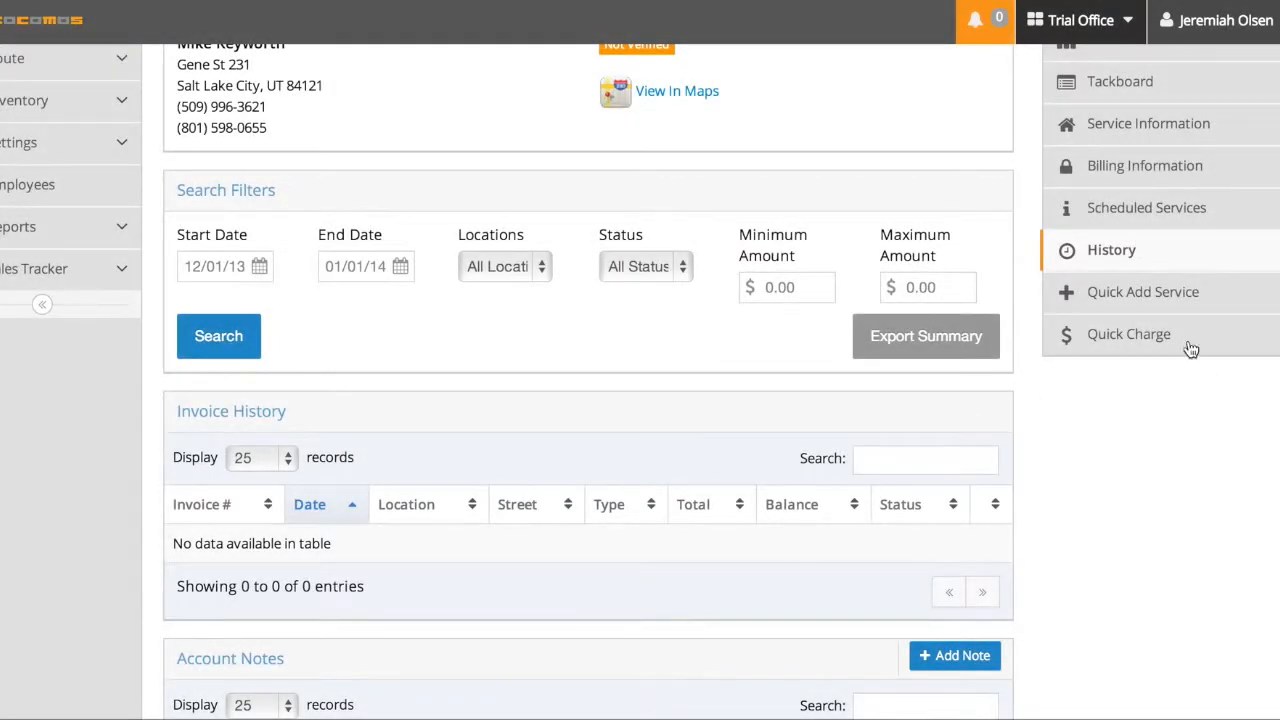
Step: In Quick Charge, tick the 07/10/13 and 04/10/13 invoices, untick 10/10/13, pay by Check
{"action": "left_click", "coordinate": [1128, 334]}
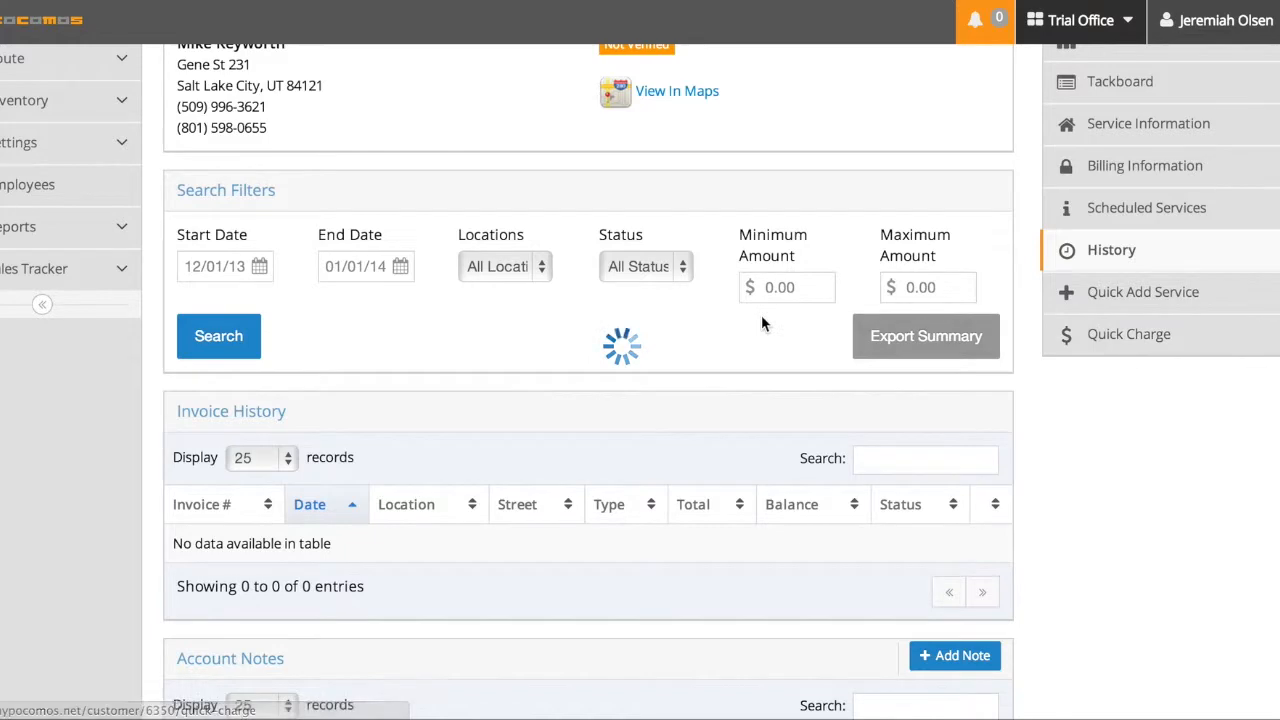
{"action": "left_click", "coordinate": [1128, 334]}
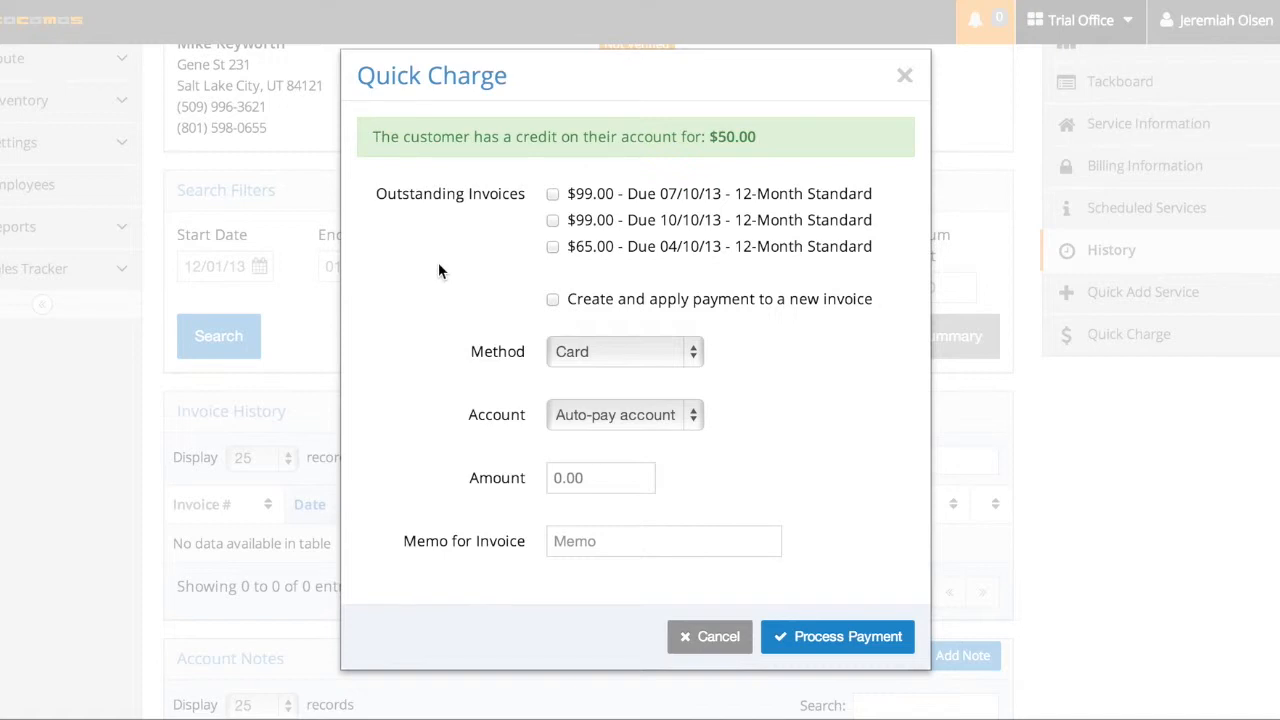
{"action": "mouse_move", "coordinate": [559, 208]}
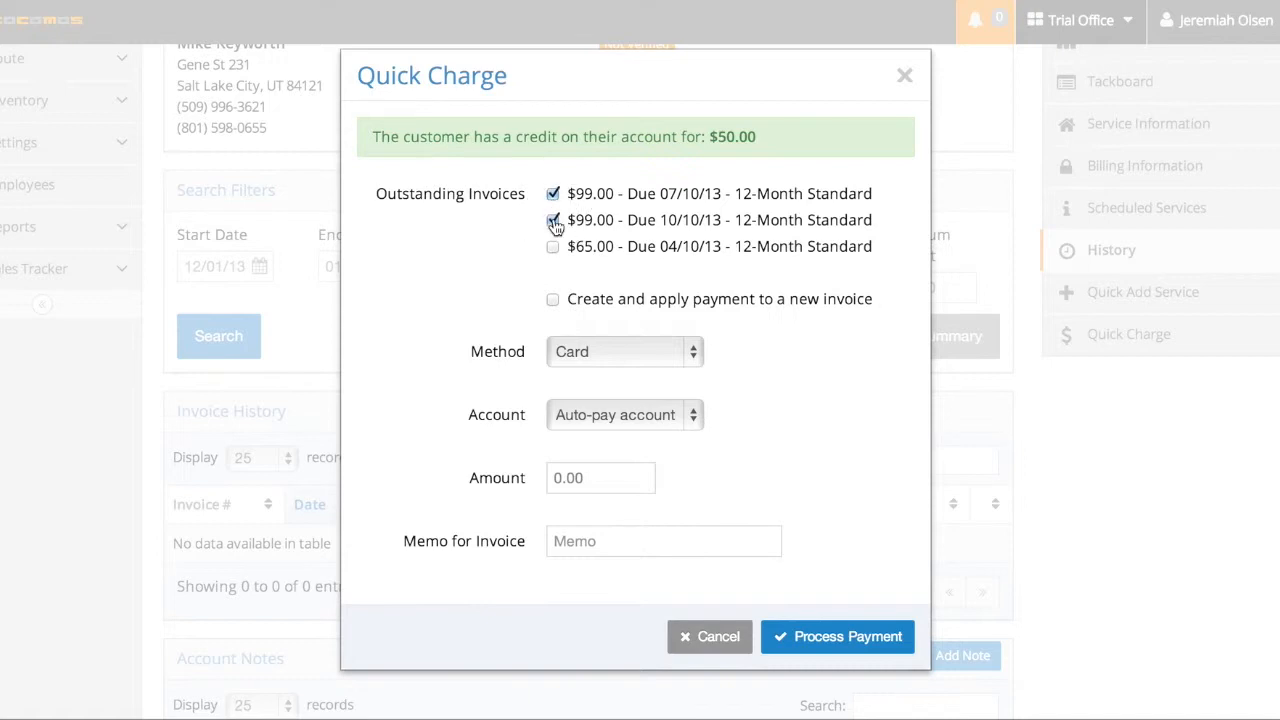
{"action": "left_click", "coordinate": [553, 247]}
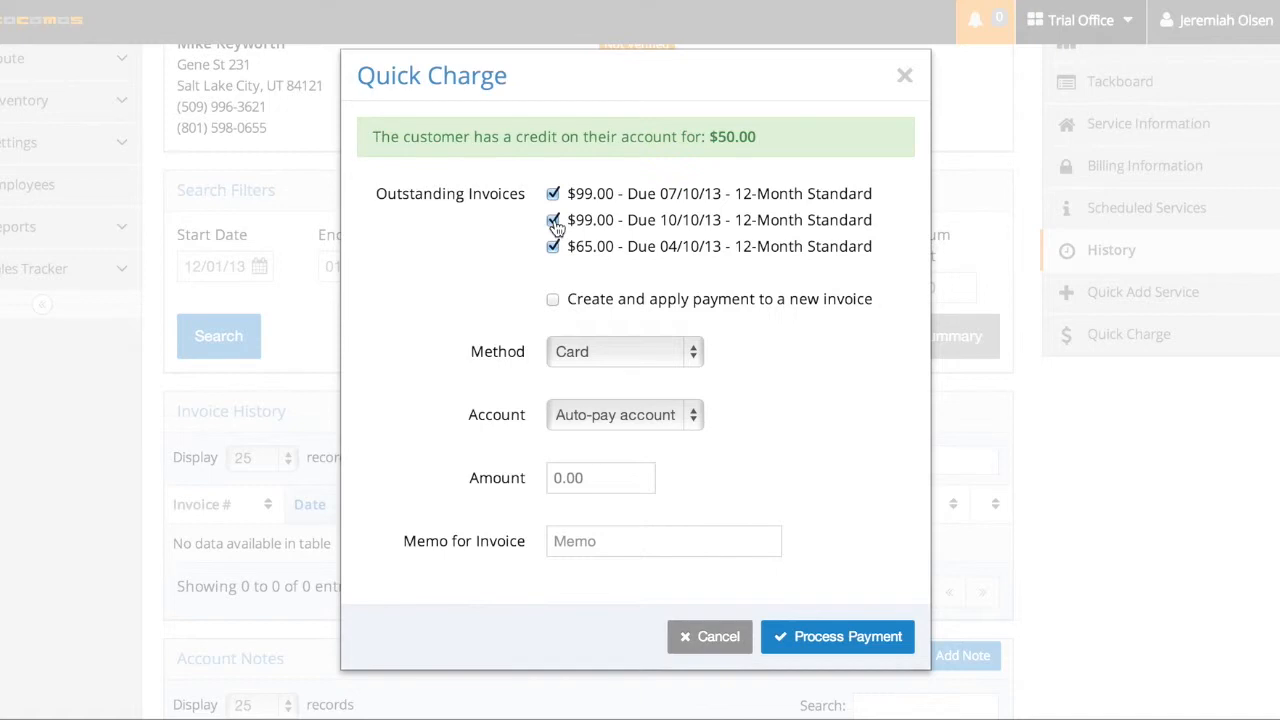
{"action": "left_click", "coordinate": [553, 220]}
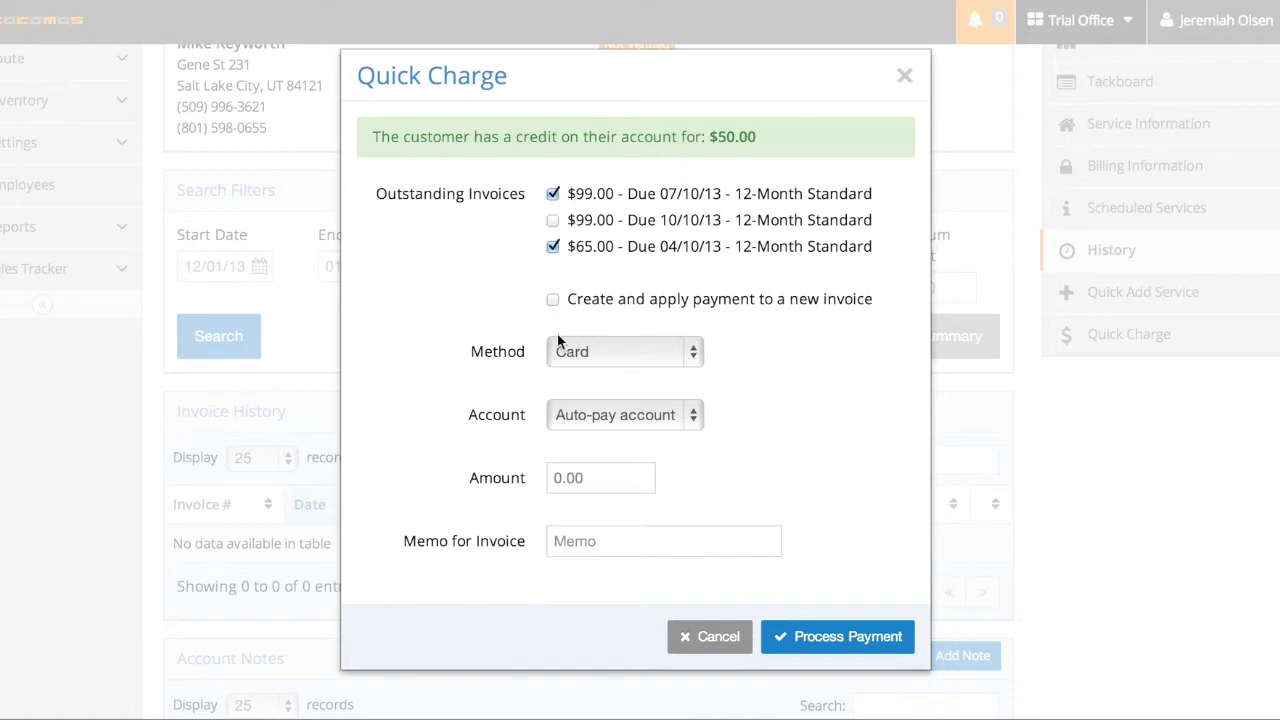
{"action": "mouse_move", "coordinate": [628, 452]}
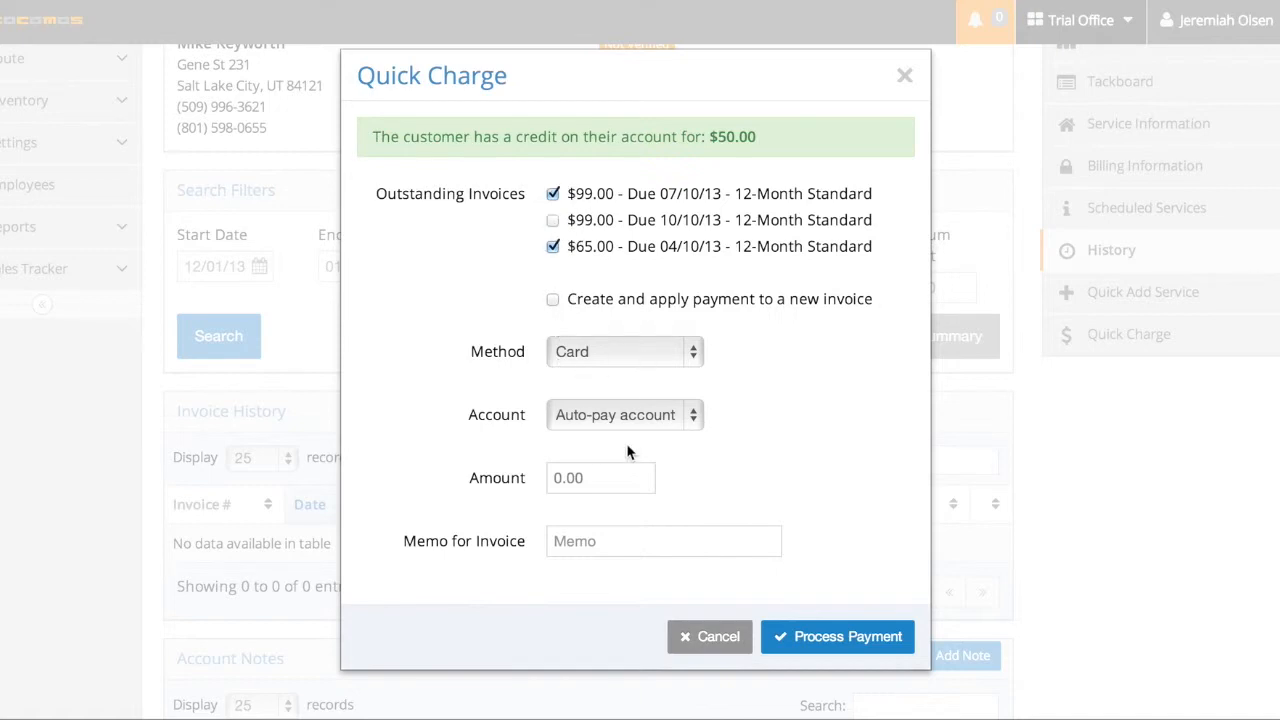
{"action": "left_click", "coordinate": [625, 414]}
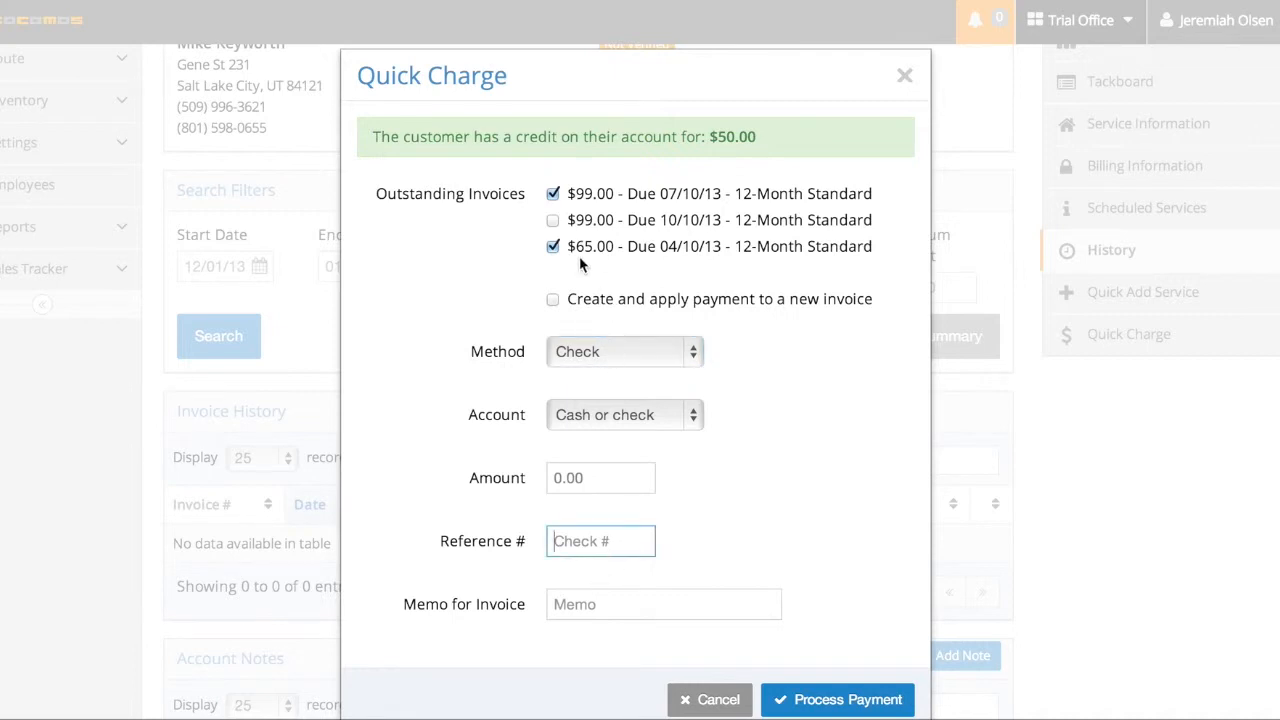
Step: Tick 'Create and apply payment to a new invoice' in Quick Charge
{"action": "left_click", "coordinate": [553, 299]}
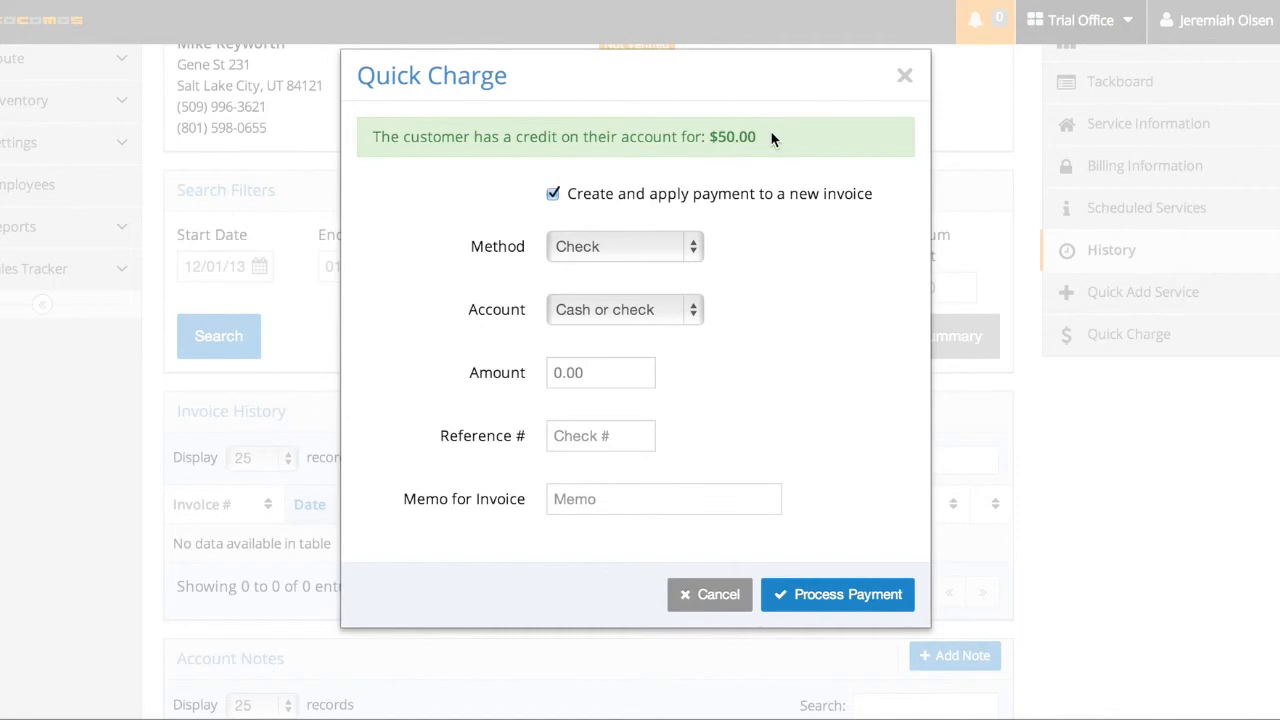
{"action": "mouse_move", "coordinate": [903, 107]}
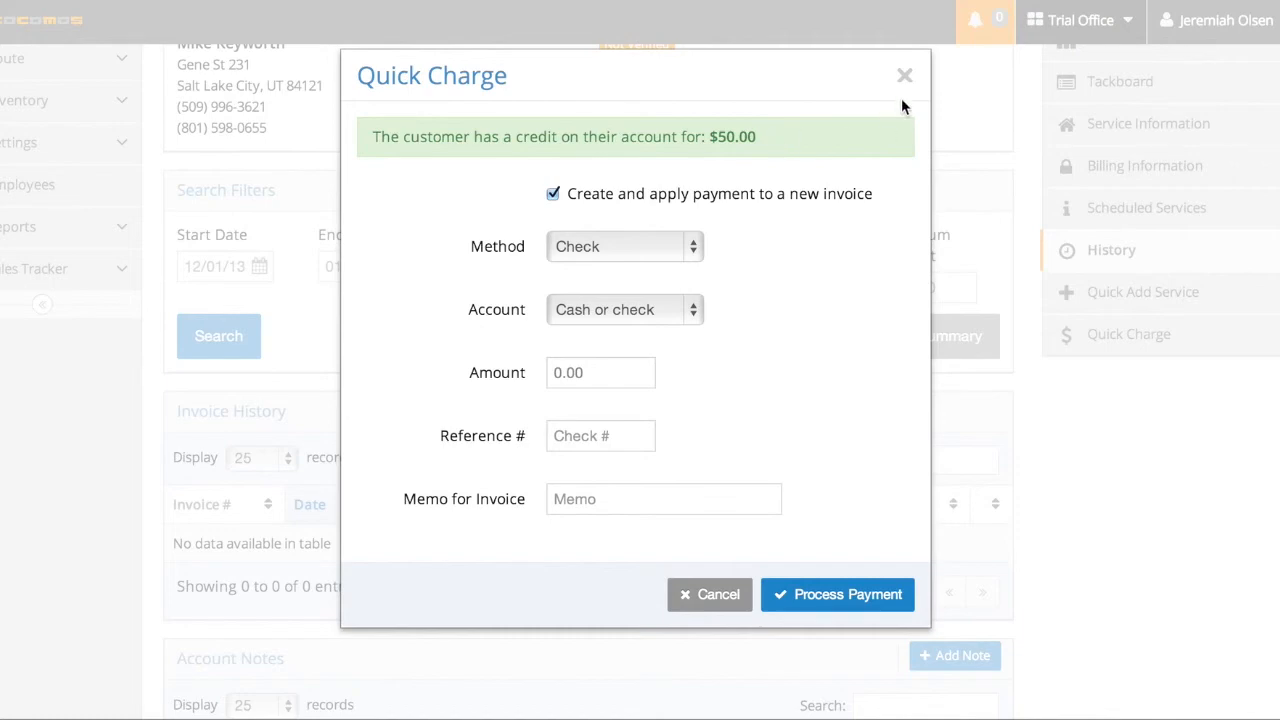